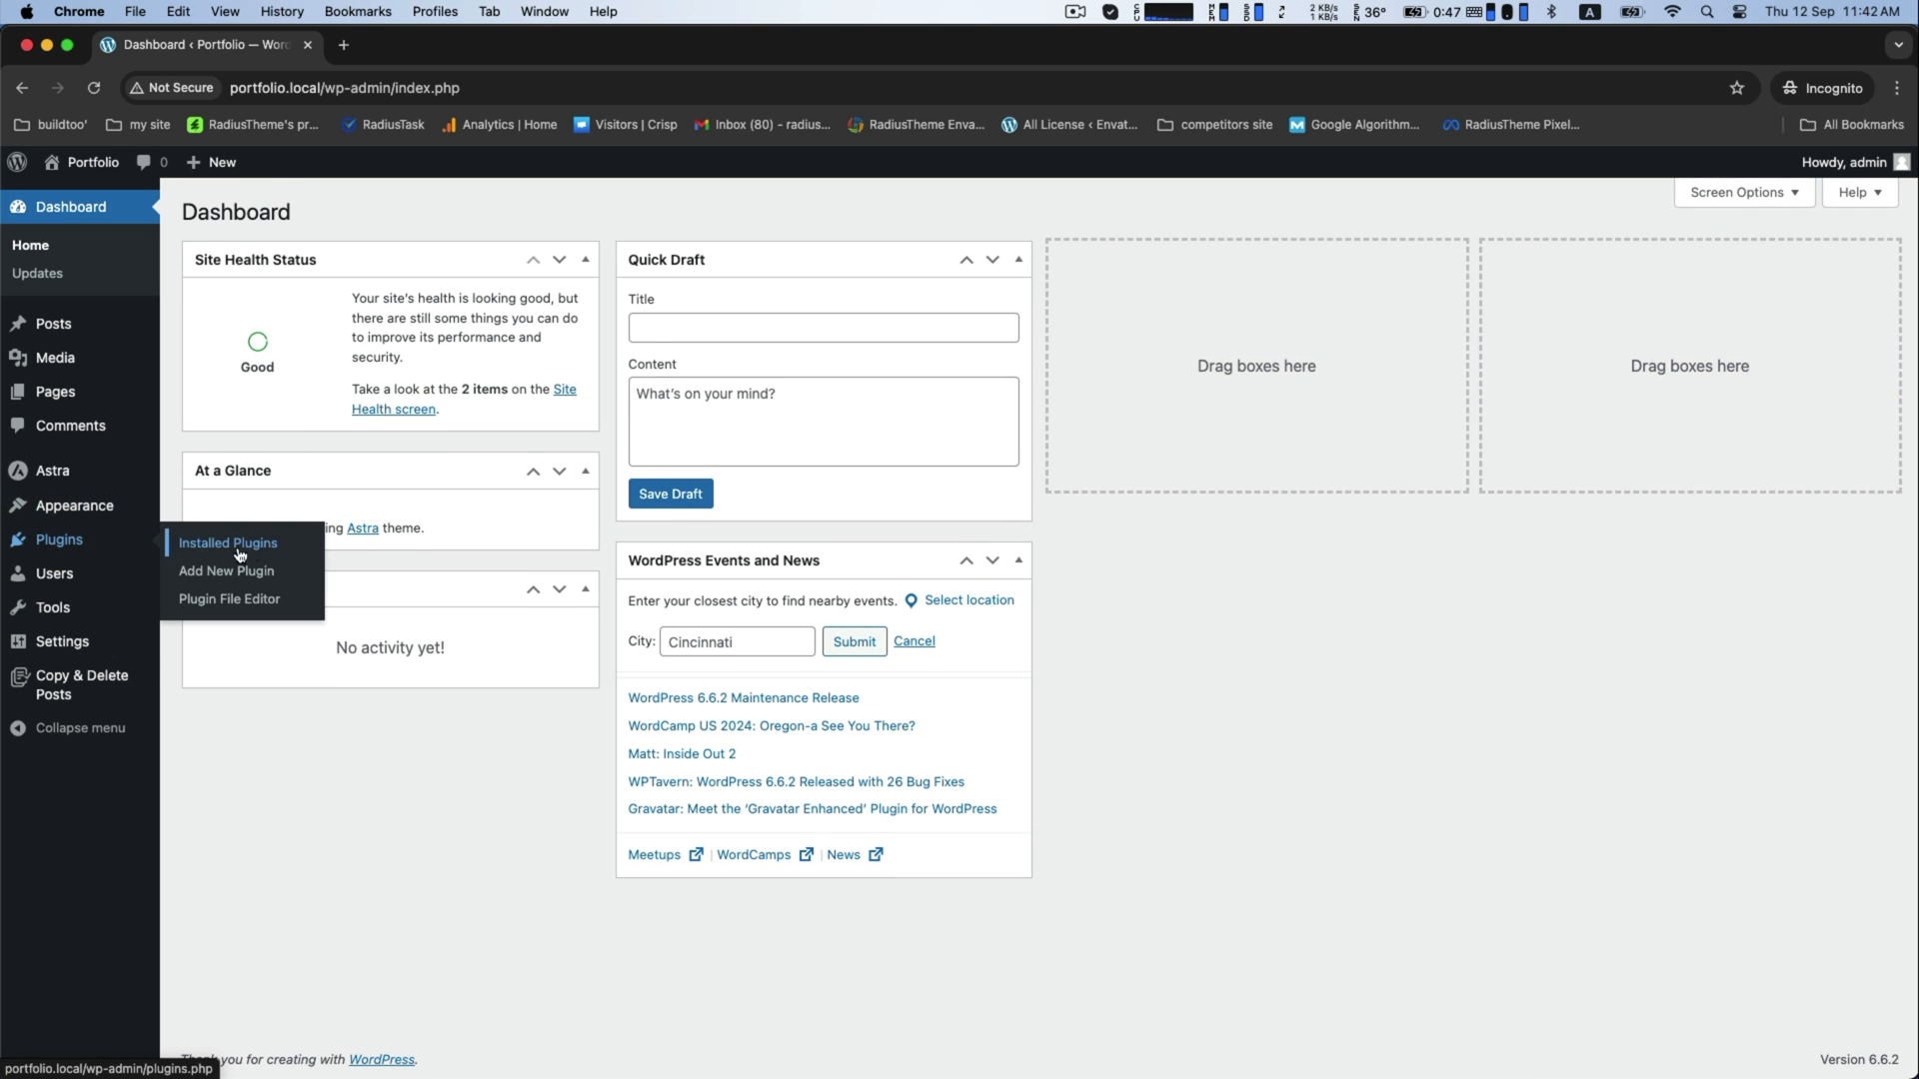
mouse_move(232, 572)
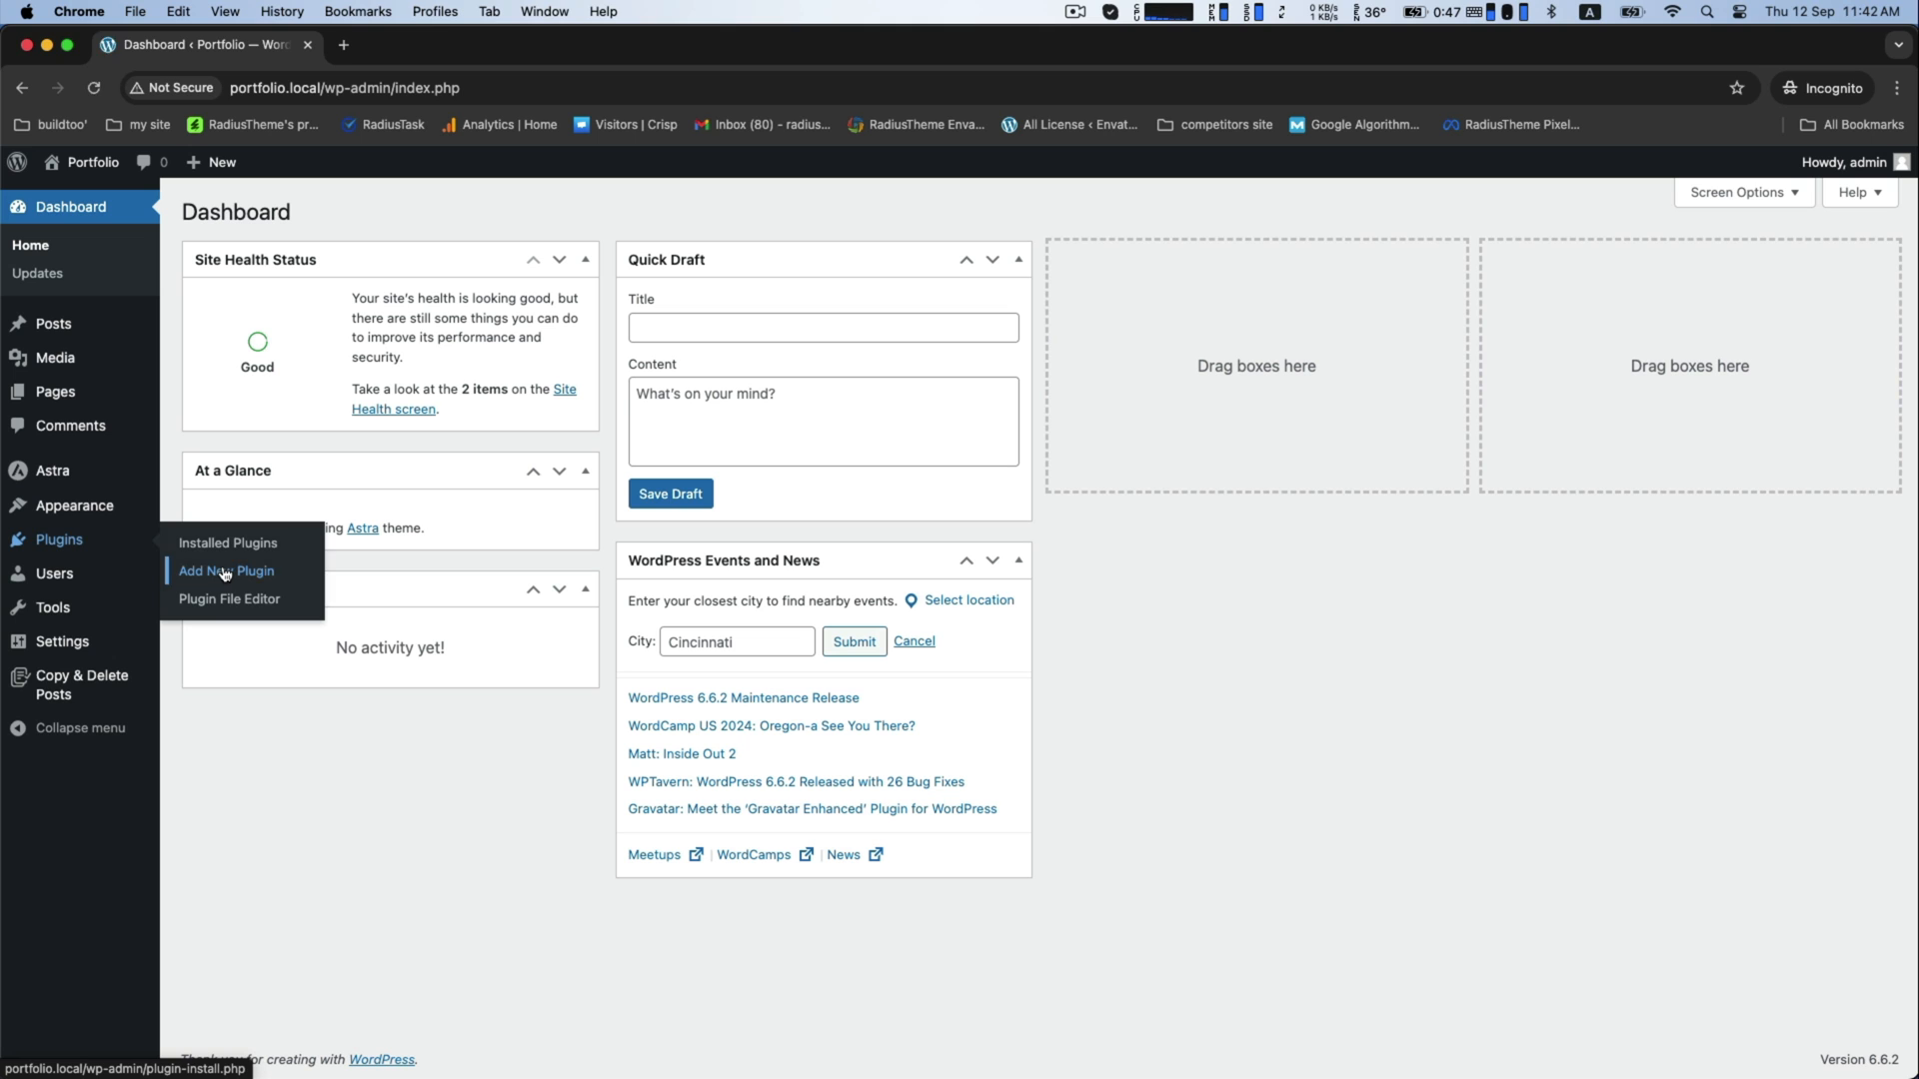
Search the Add Plugins page for 'Portfolio by radiustheme'
left_click(224, 571)
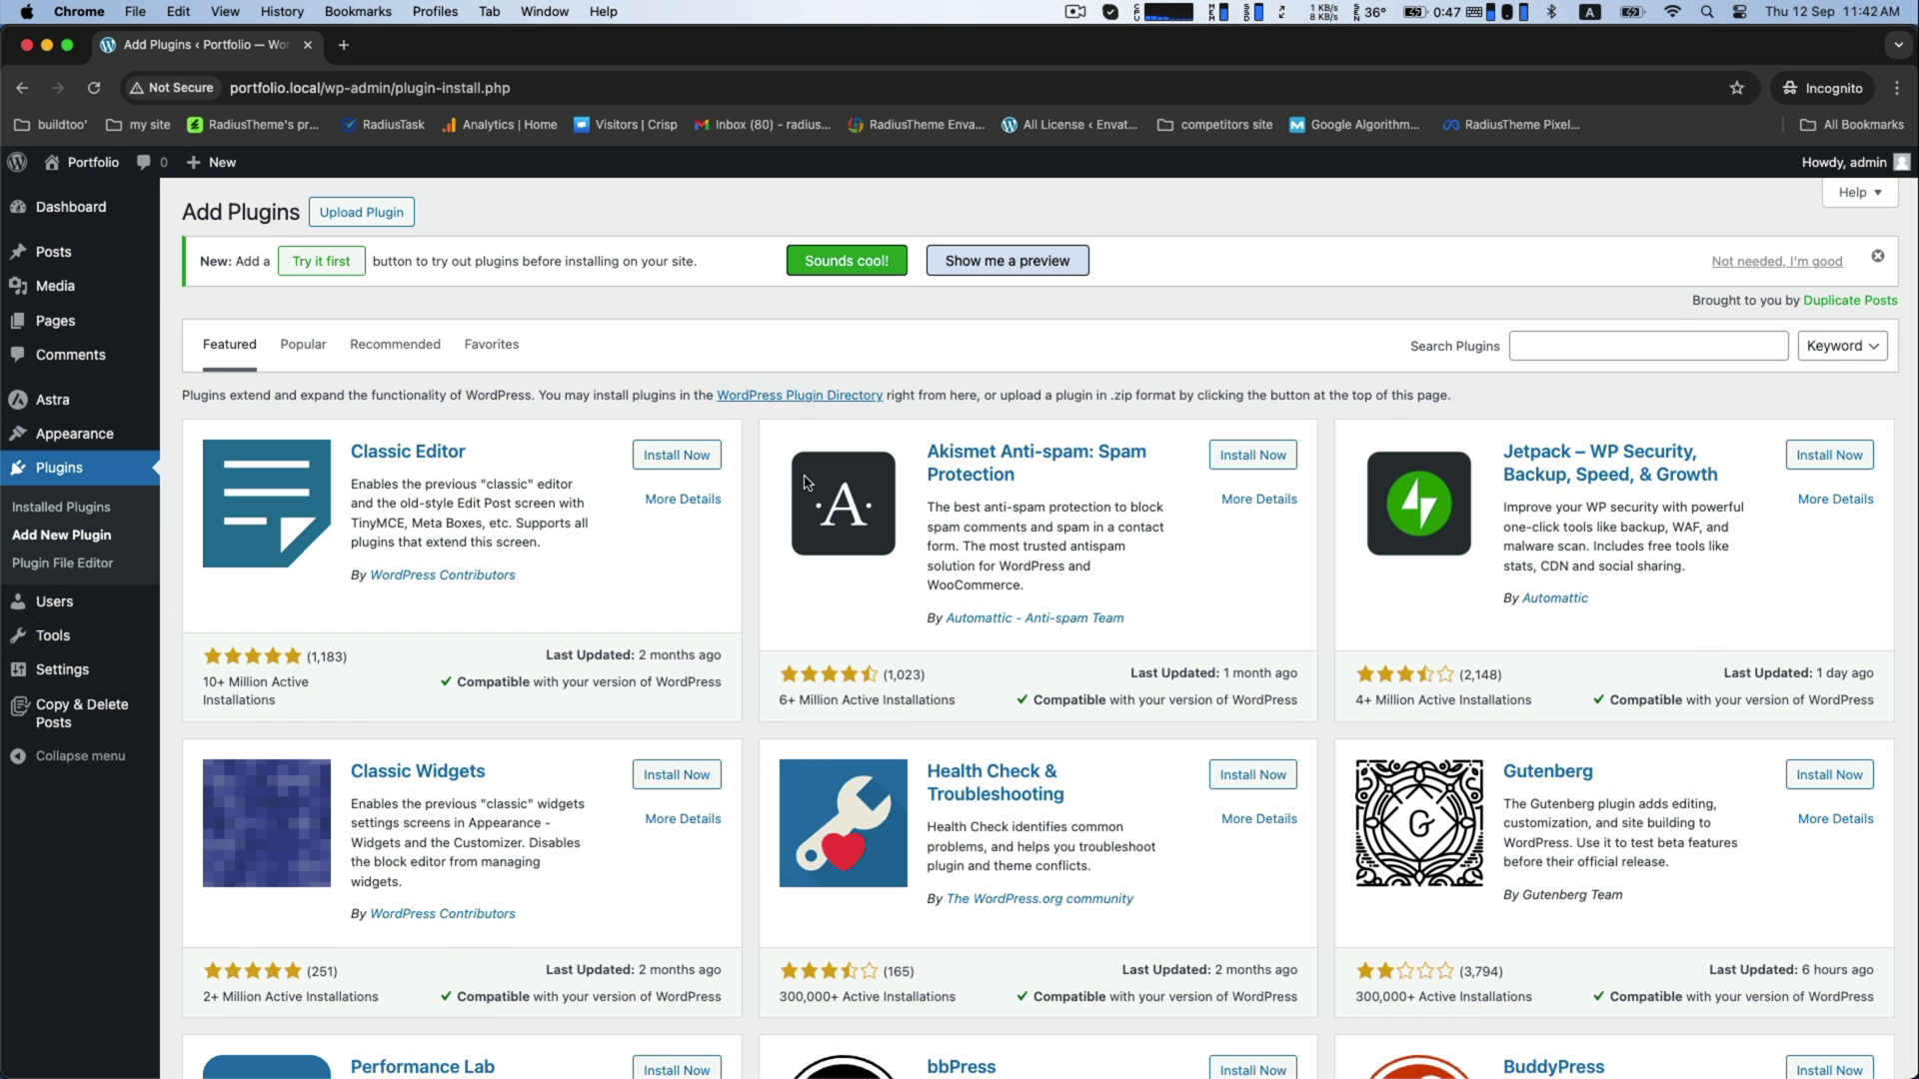
left_click(1646, 345)
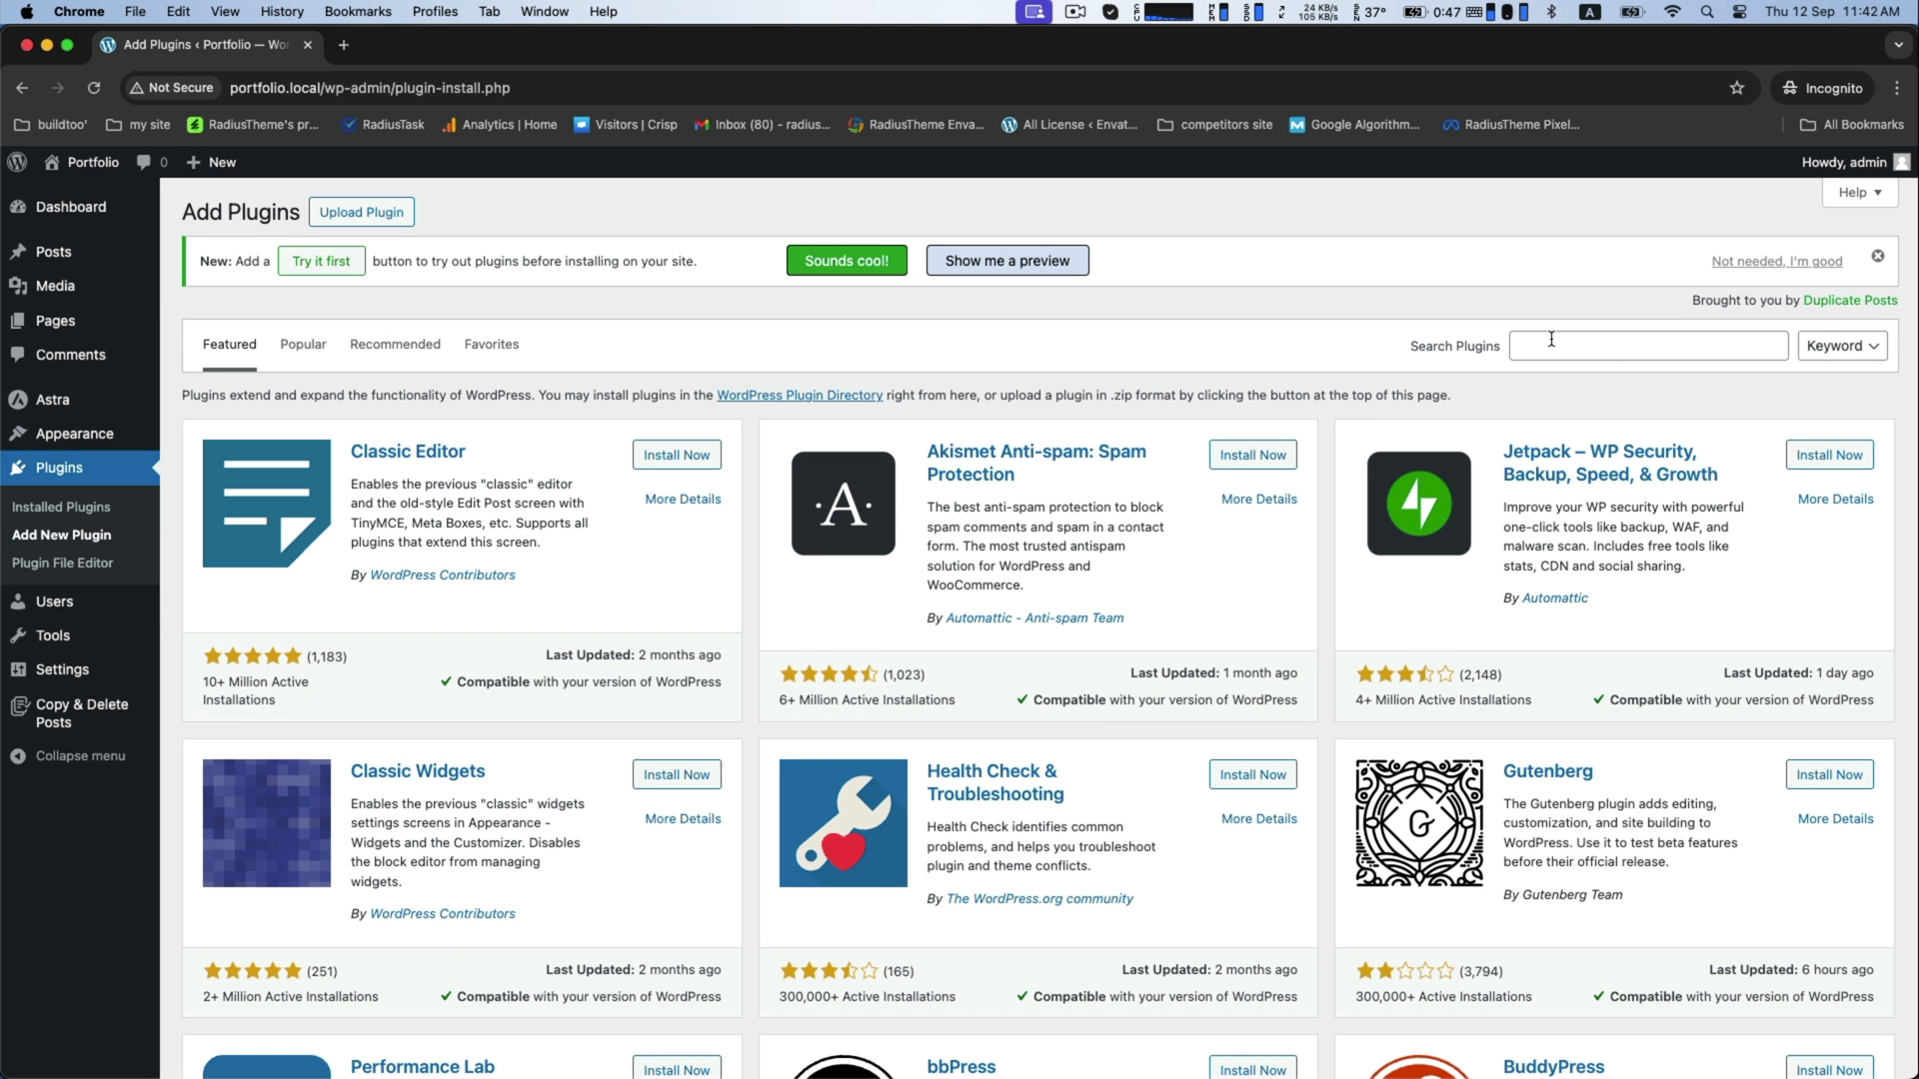
left_click(1647, 346)
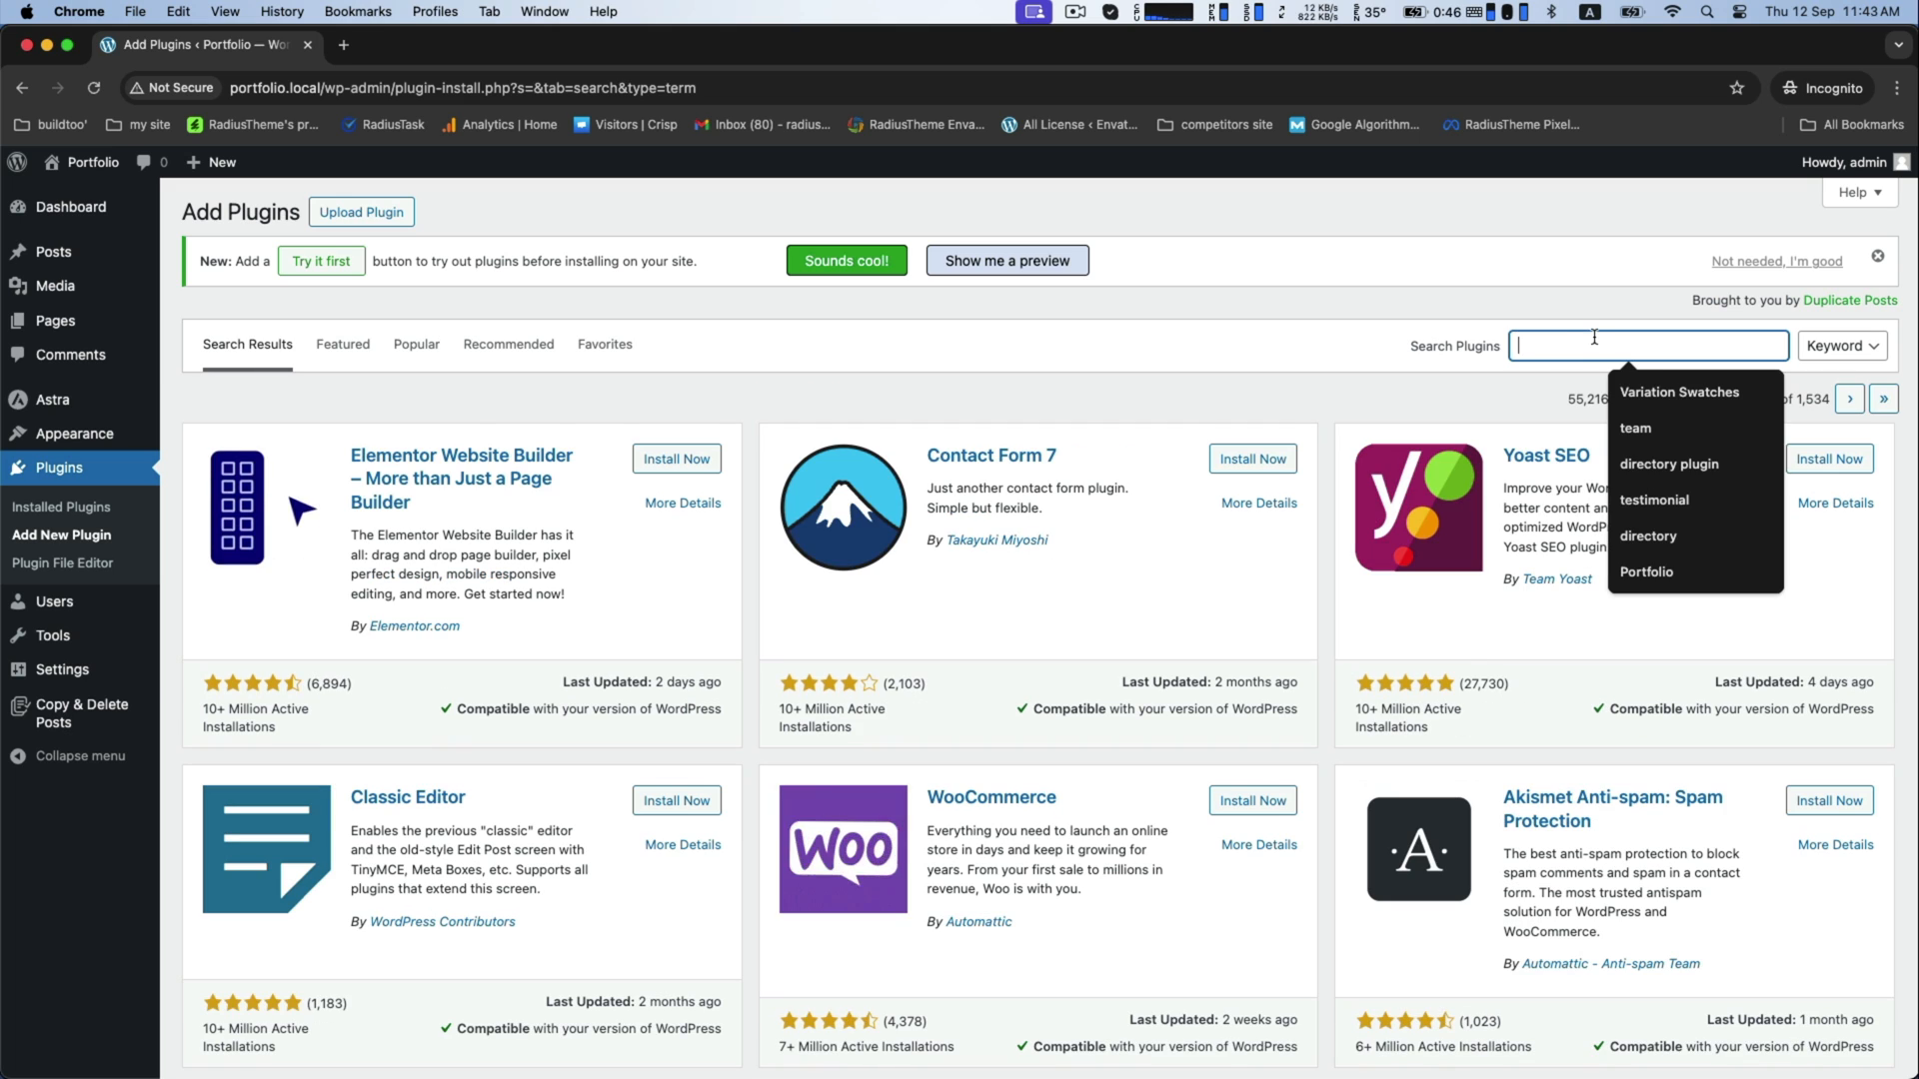
type("Portfolio by radiusthem")
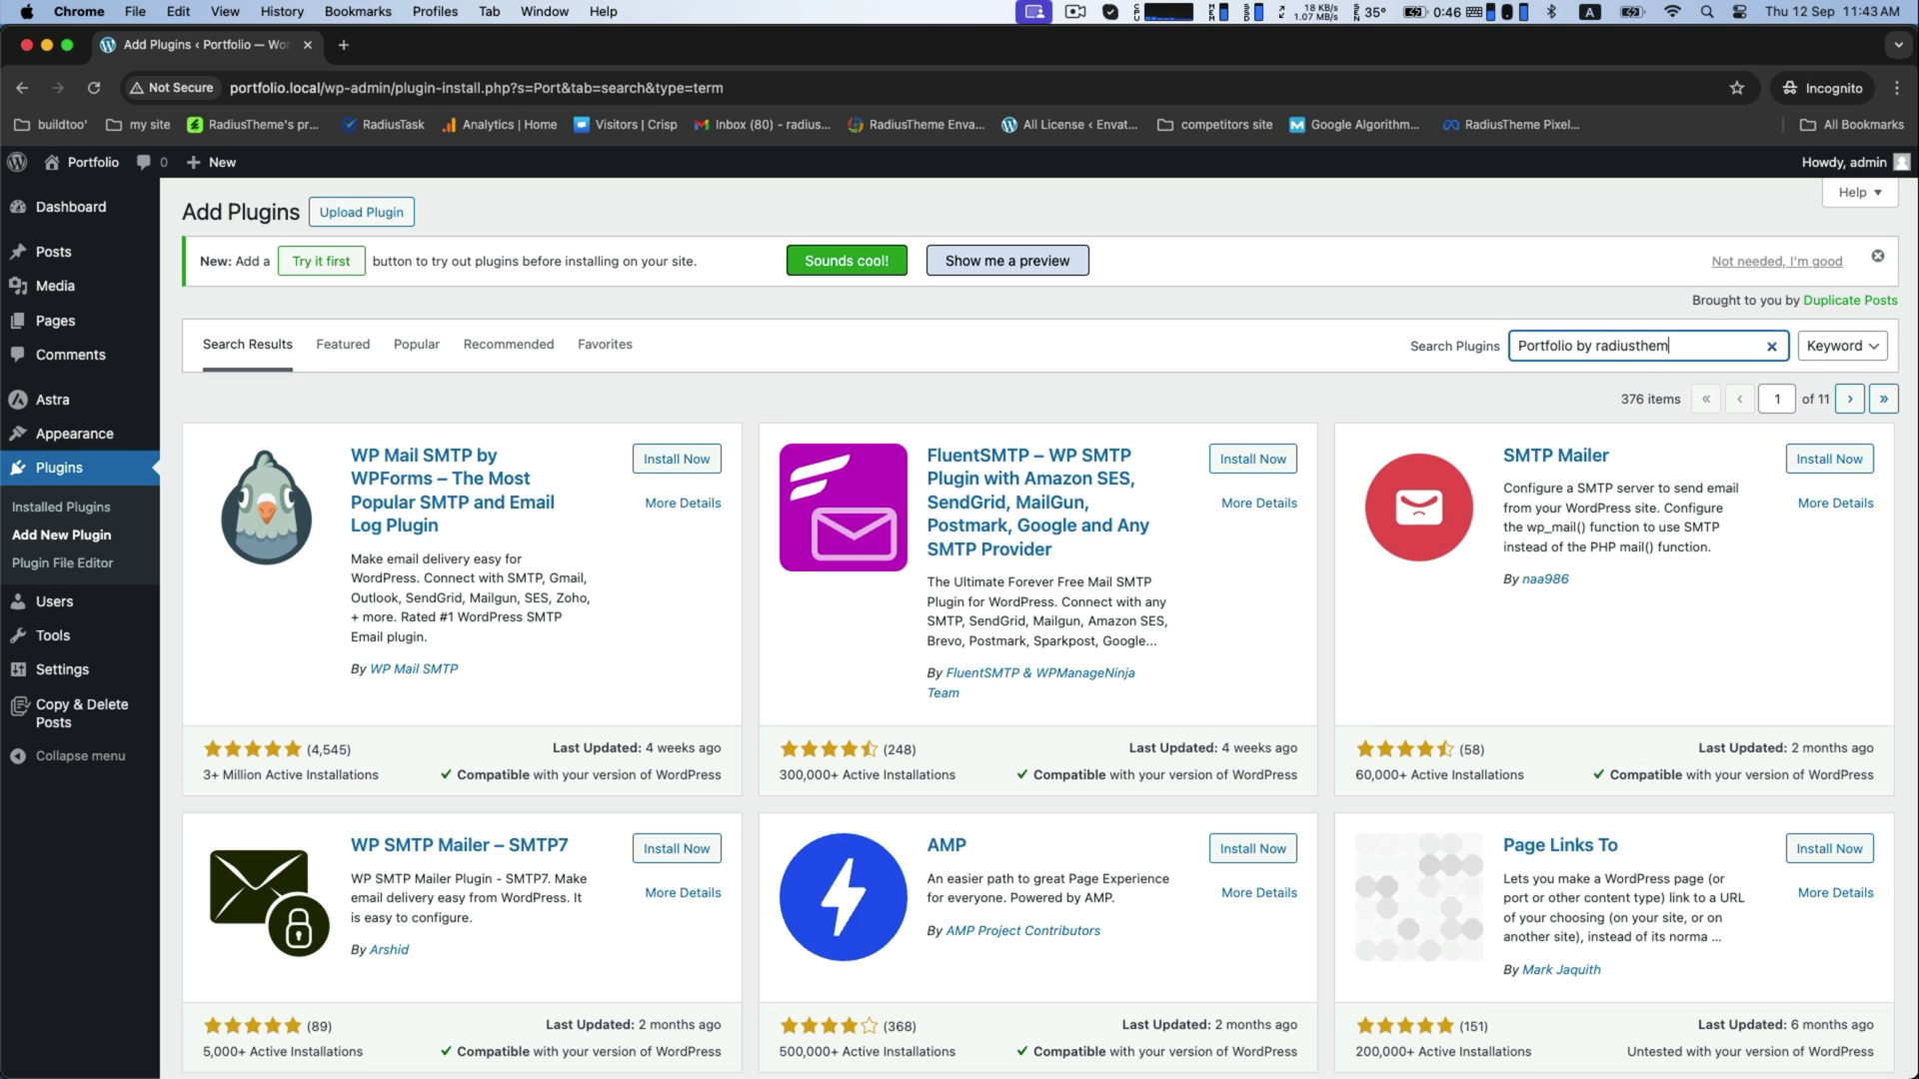
key("Enter")
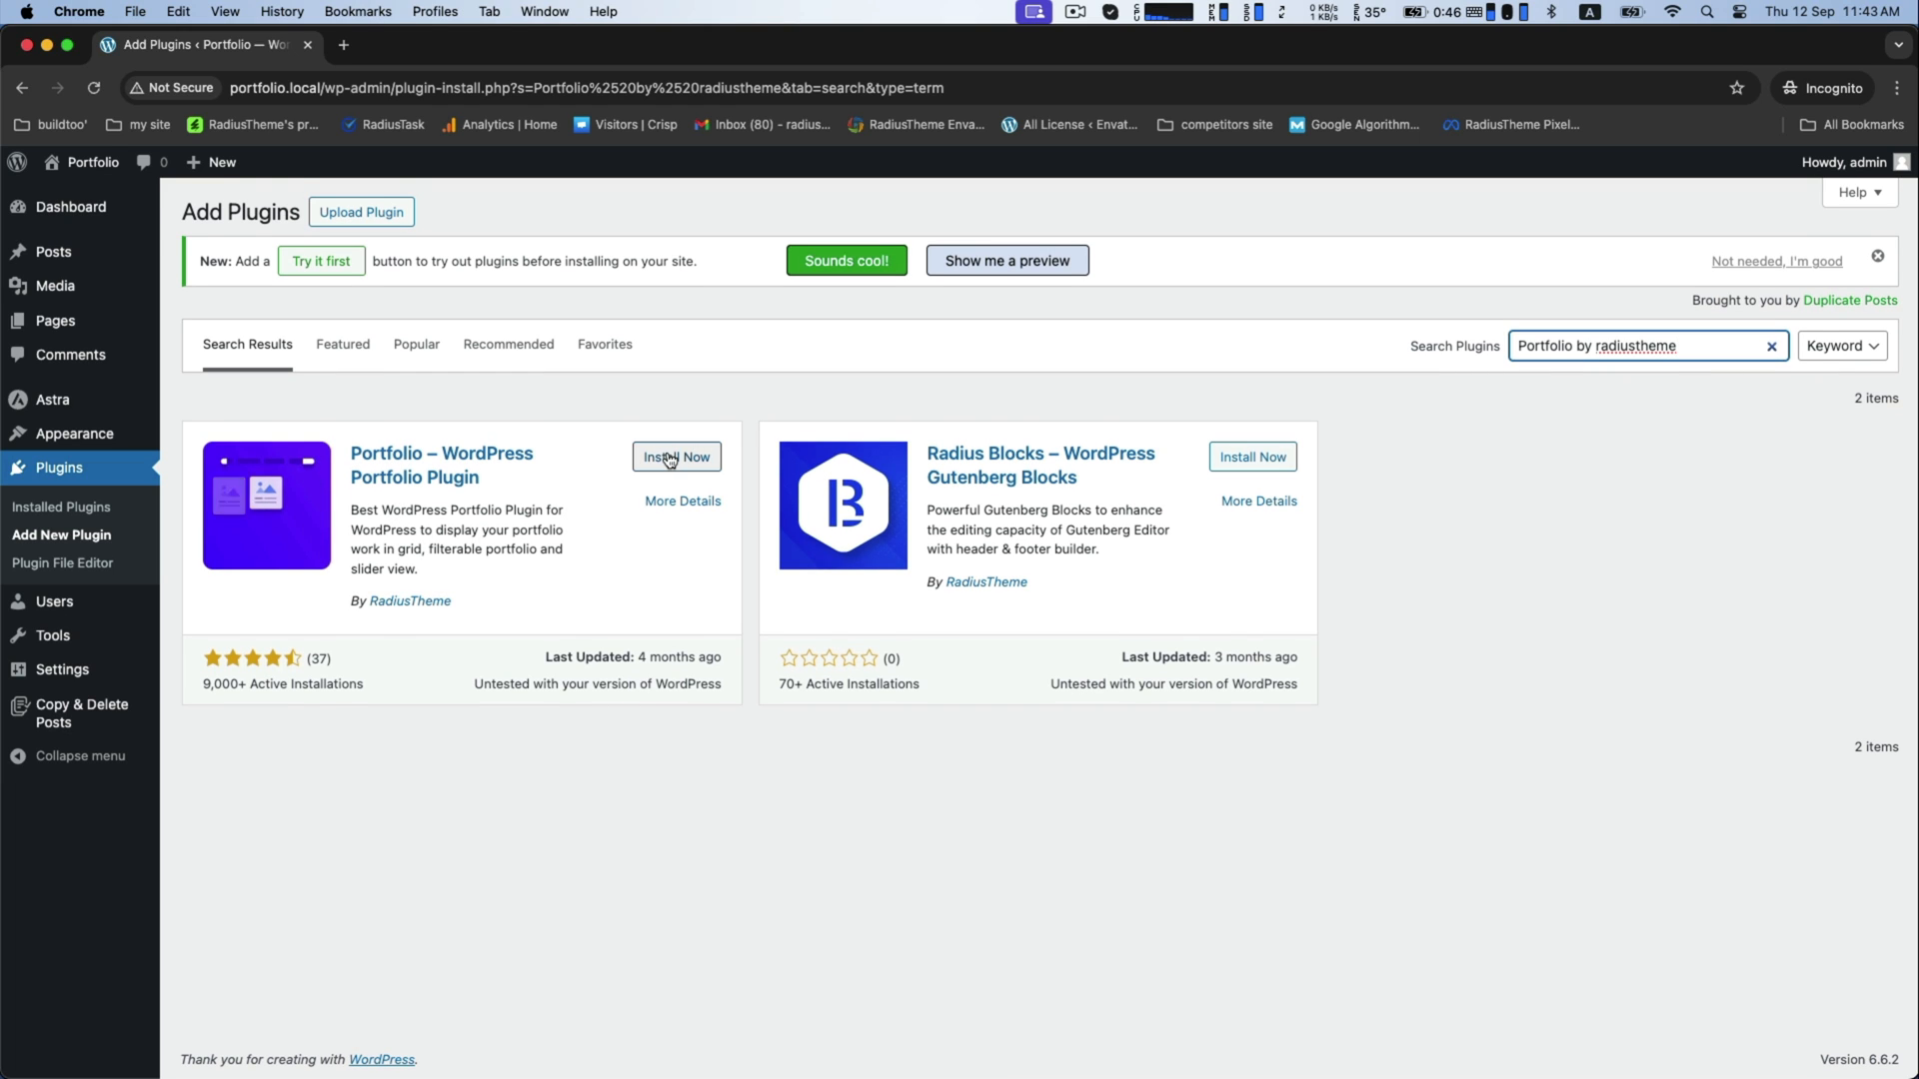
Install and activate the RadiusTheme Portfolio plugin
left_click(675, 456)
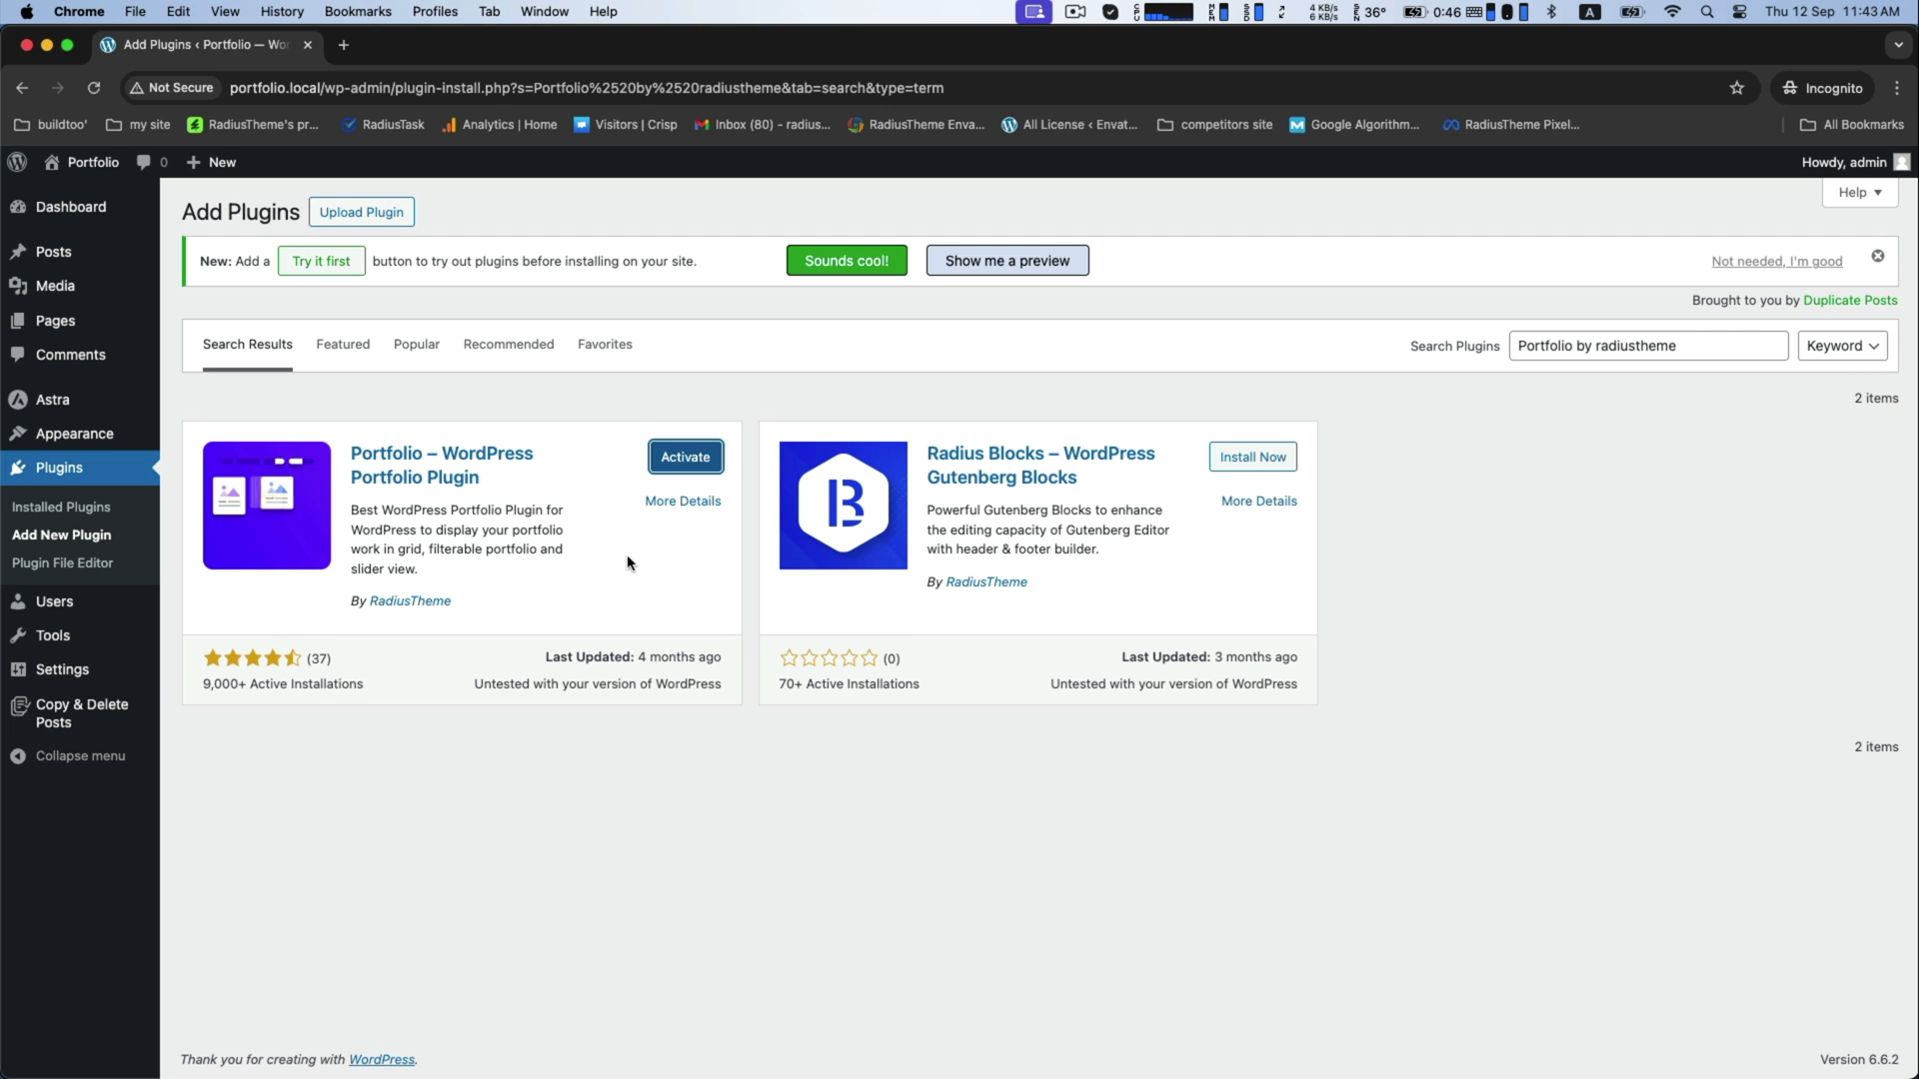
left_click(684, 455)
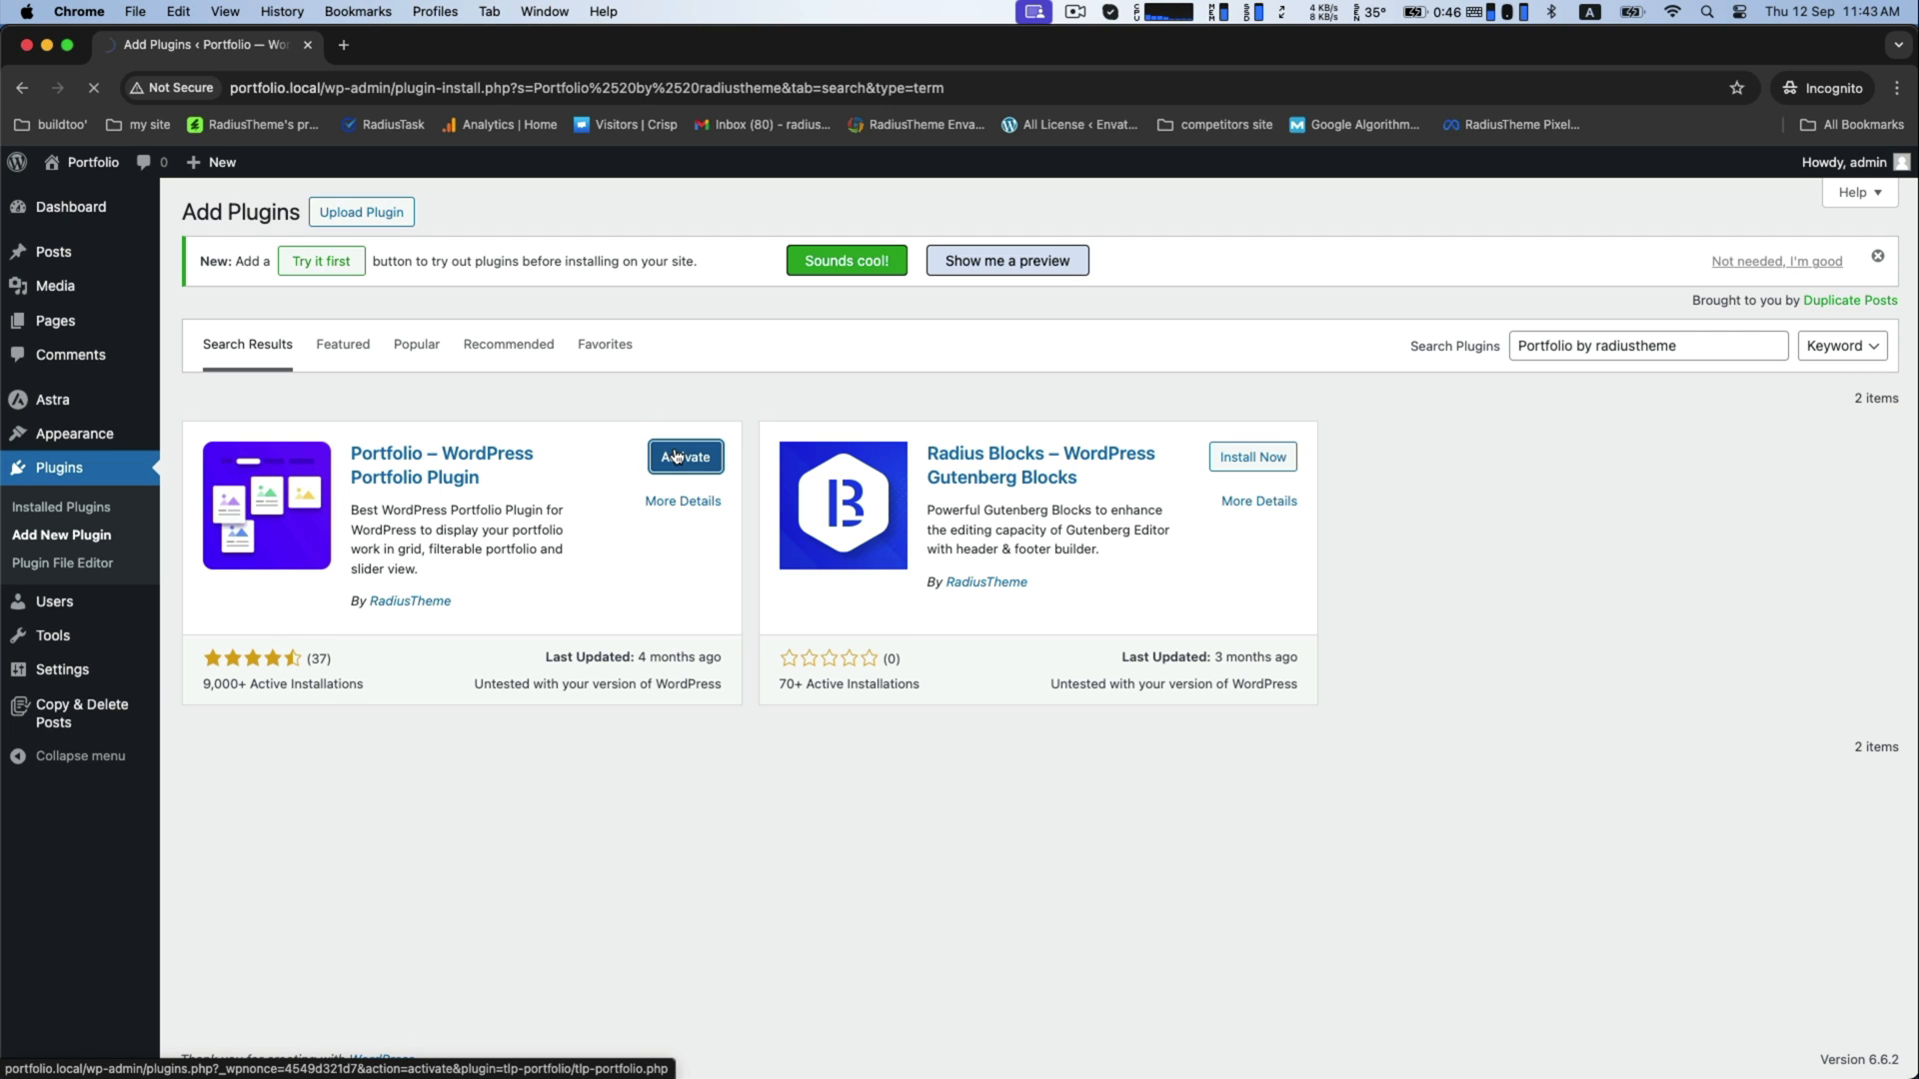
left_click(684, 456)
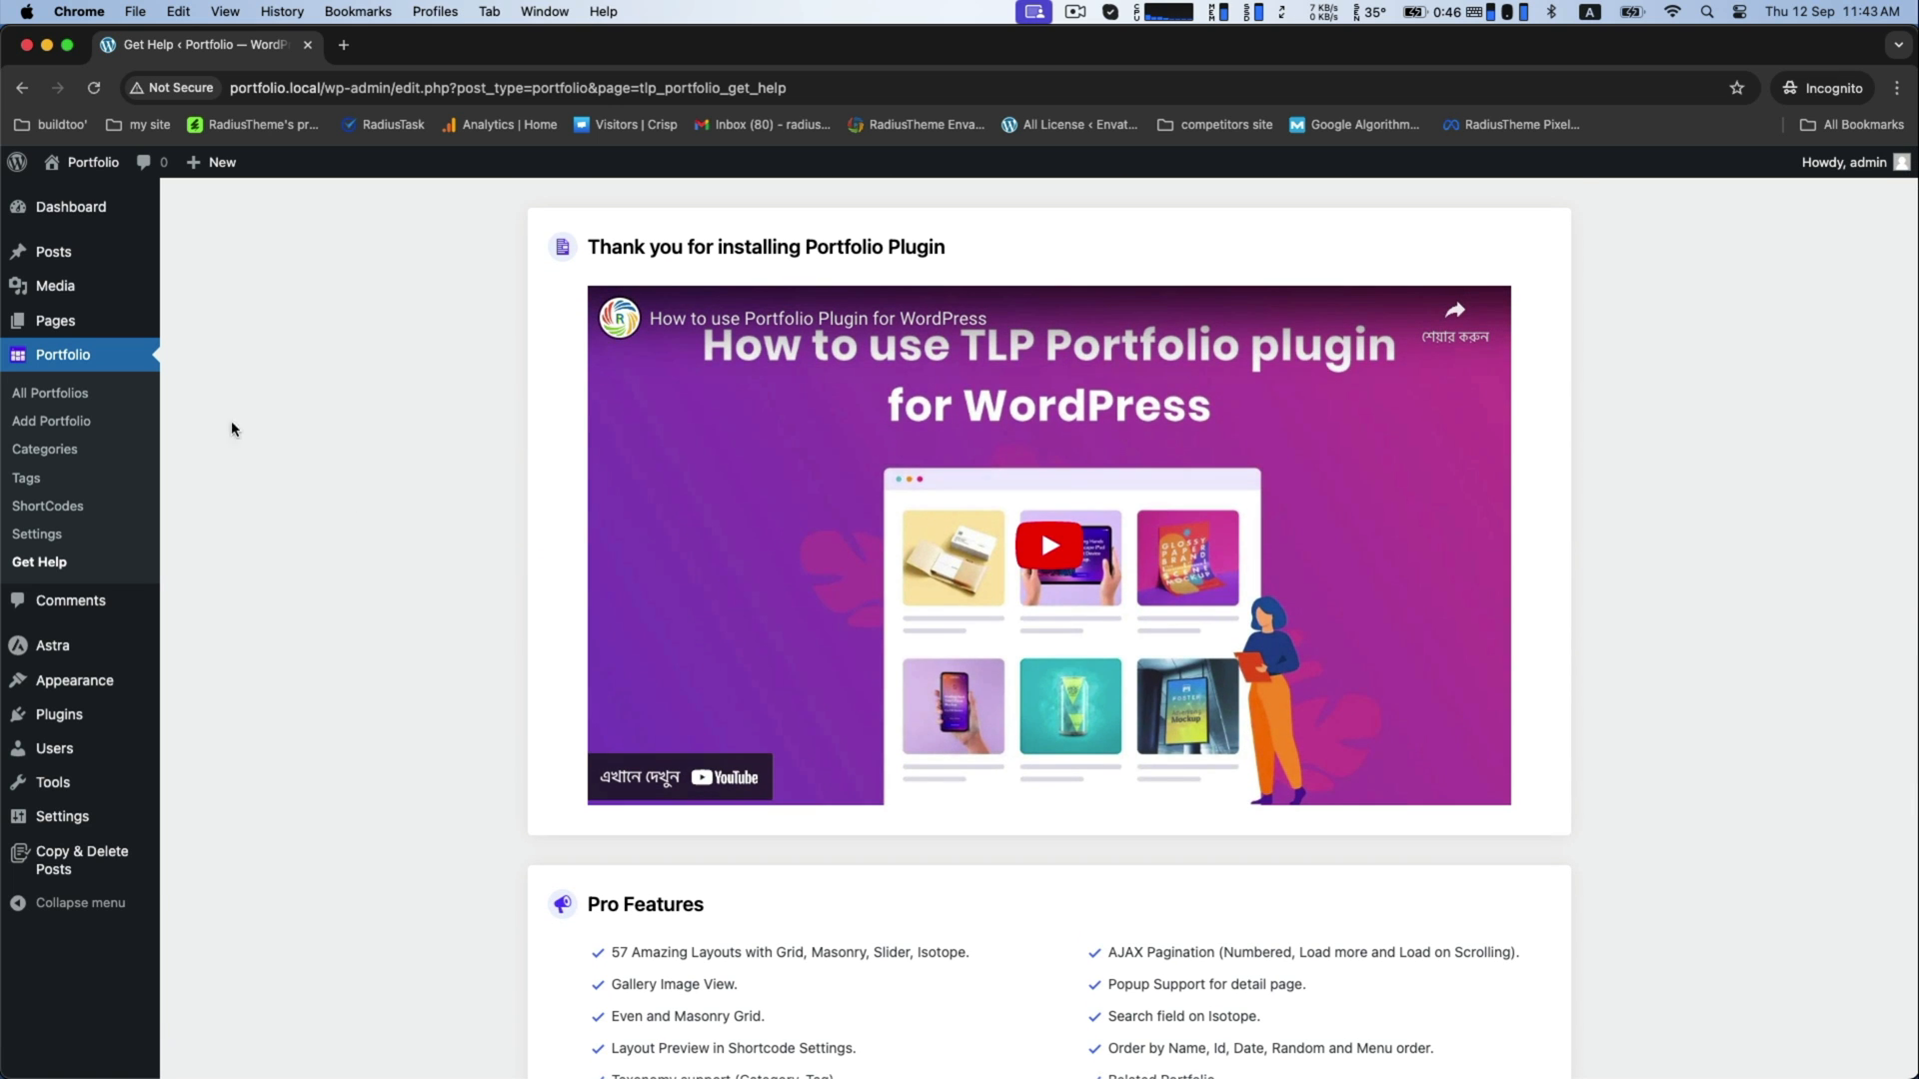
mouse_move(56, 402)
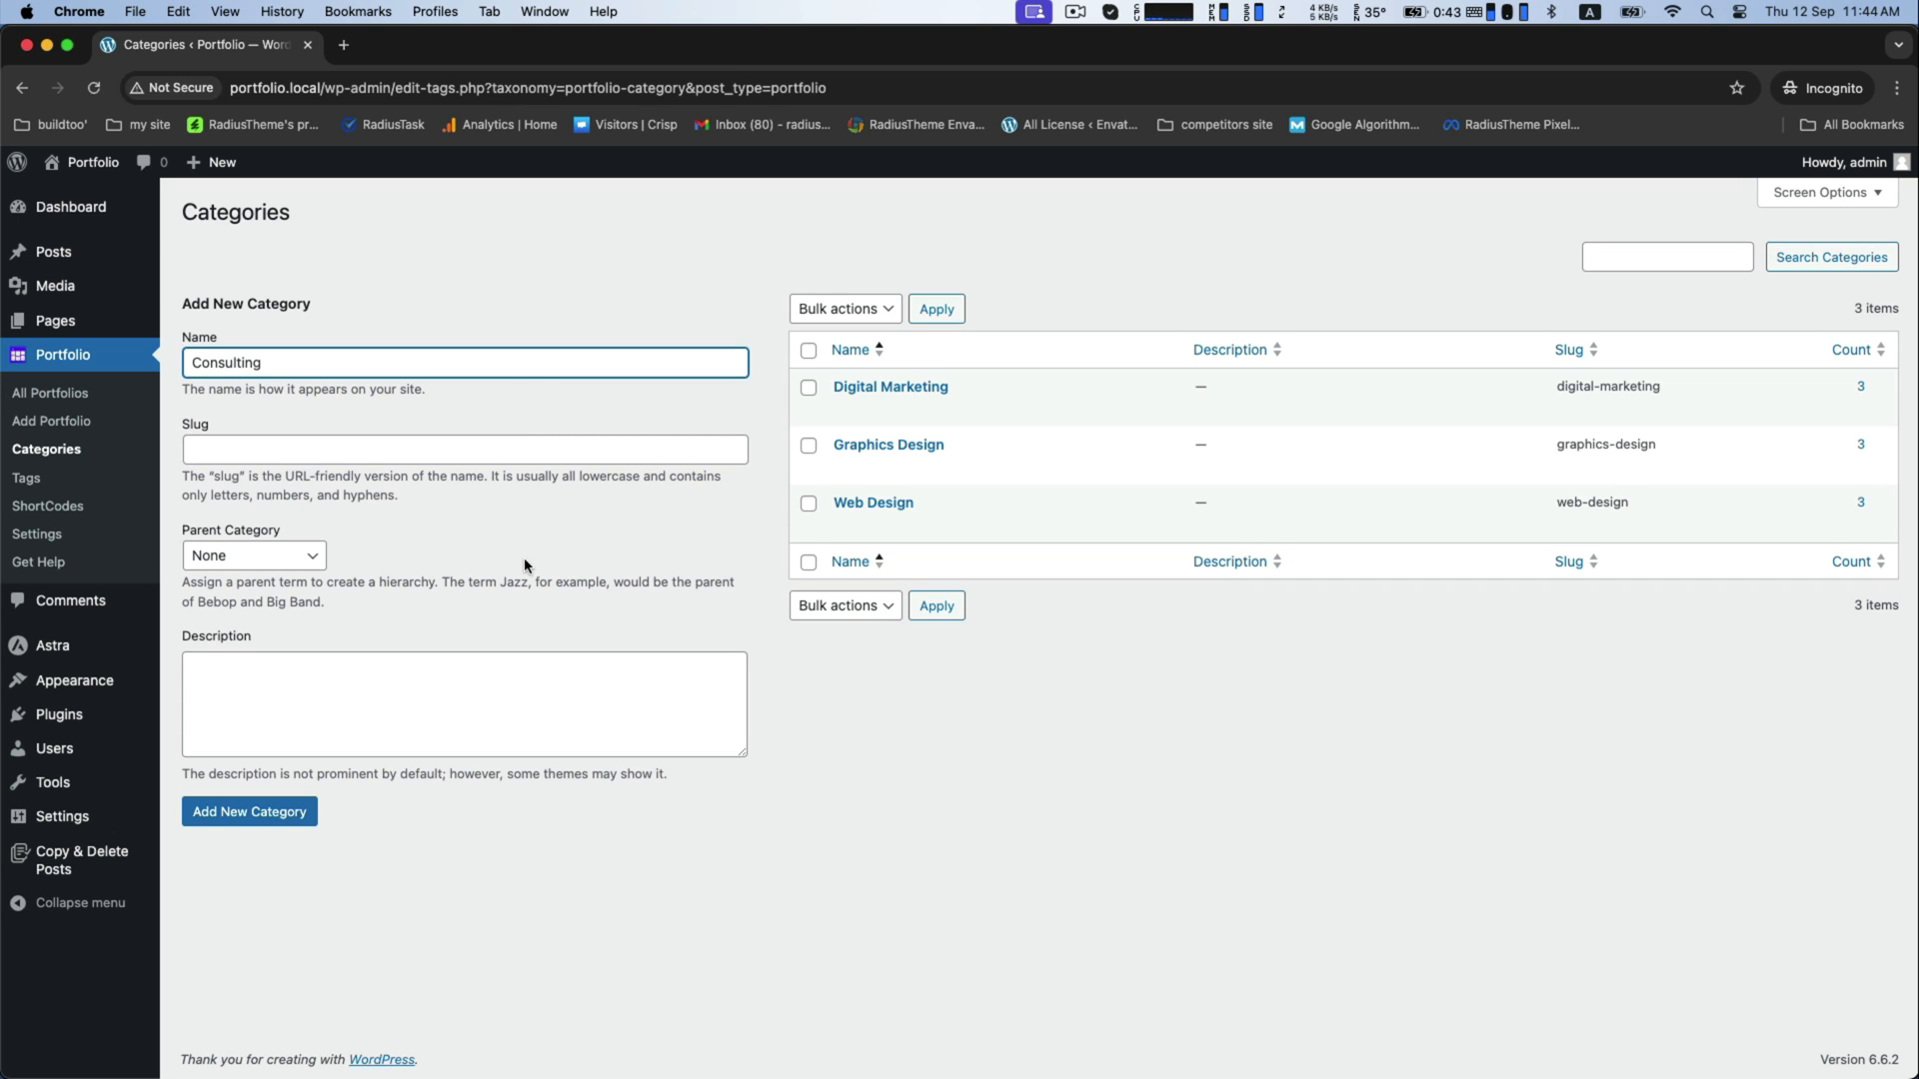
Add 'Consulting' as a new portfolio category
left_click(248, 812)
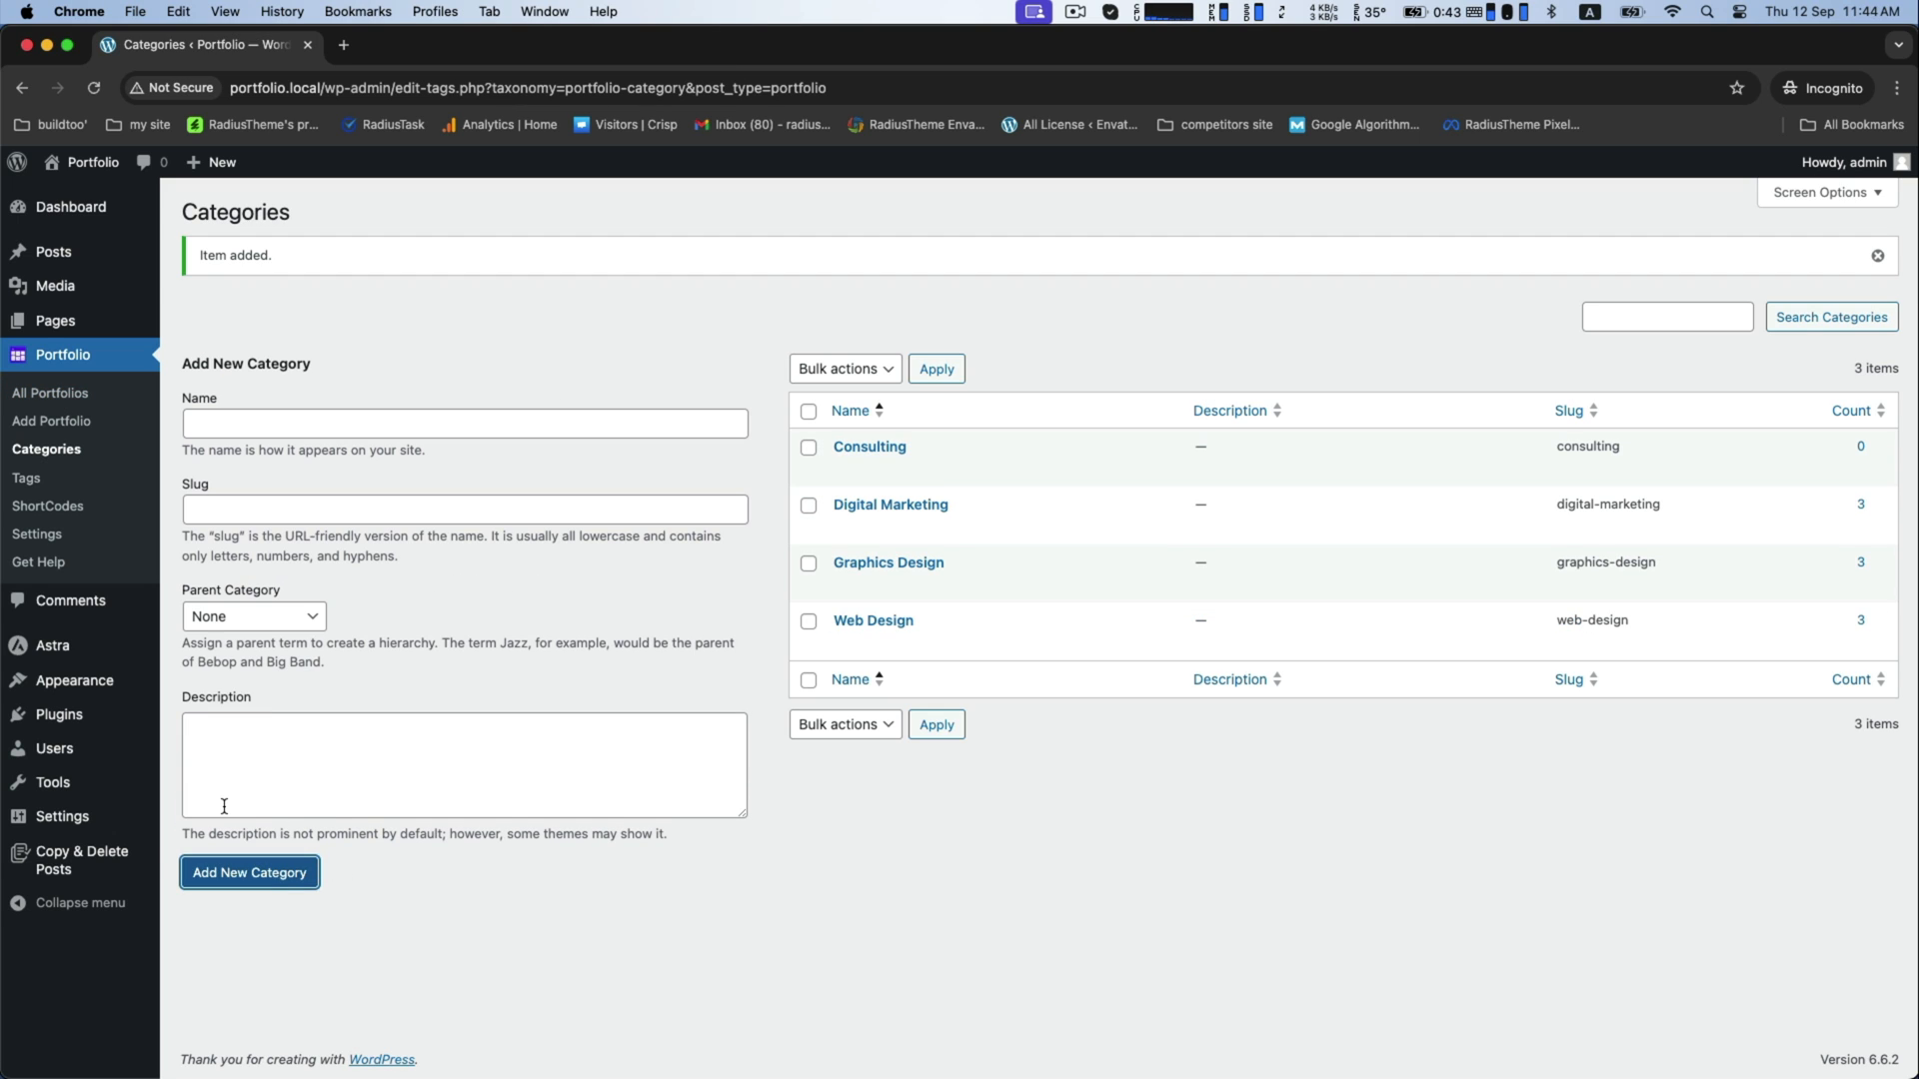
mouse_move(836, 564)
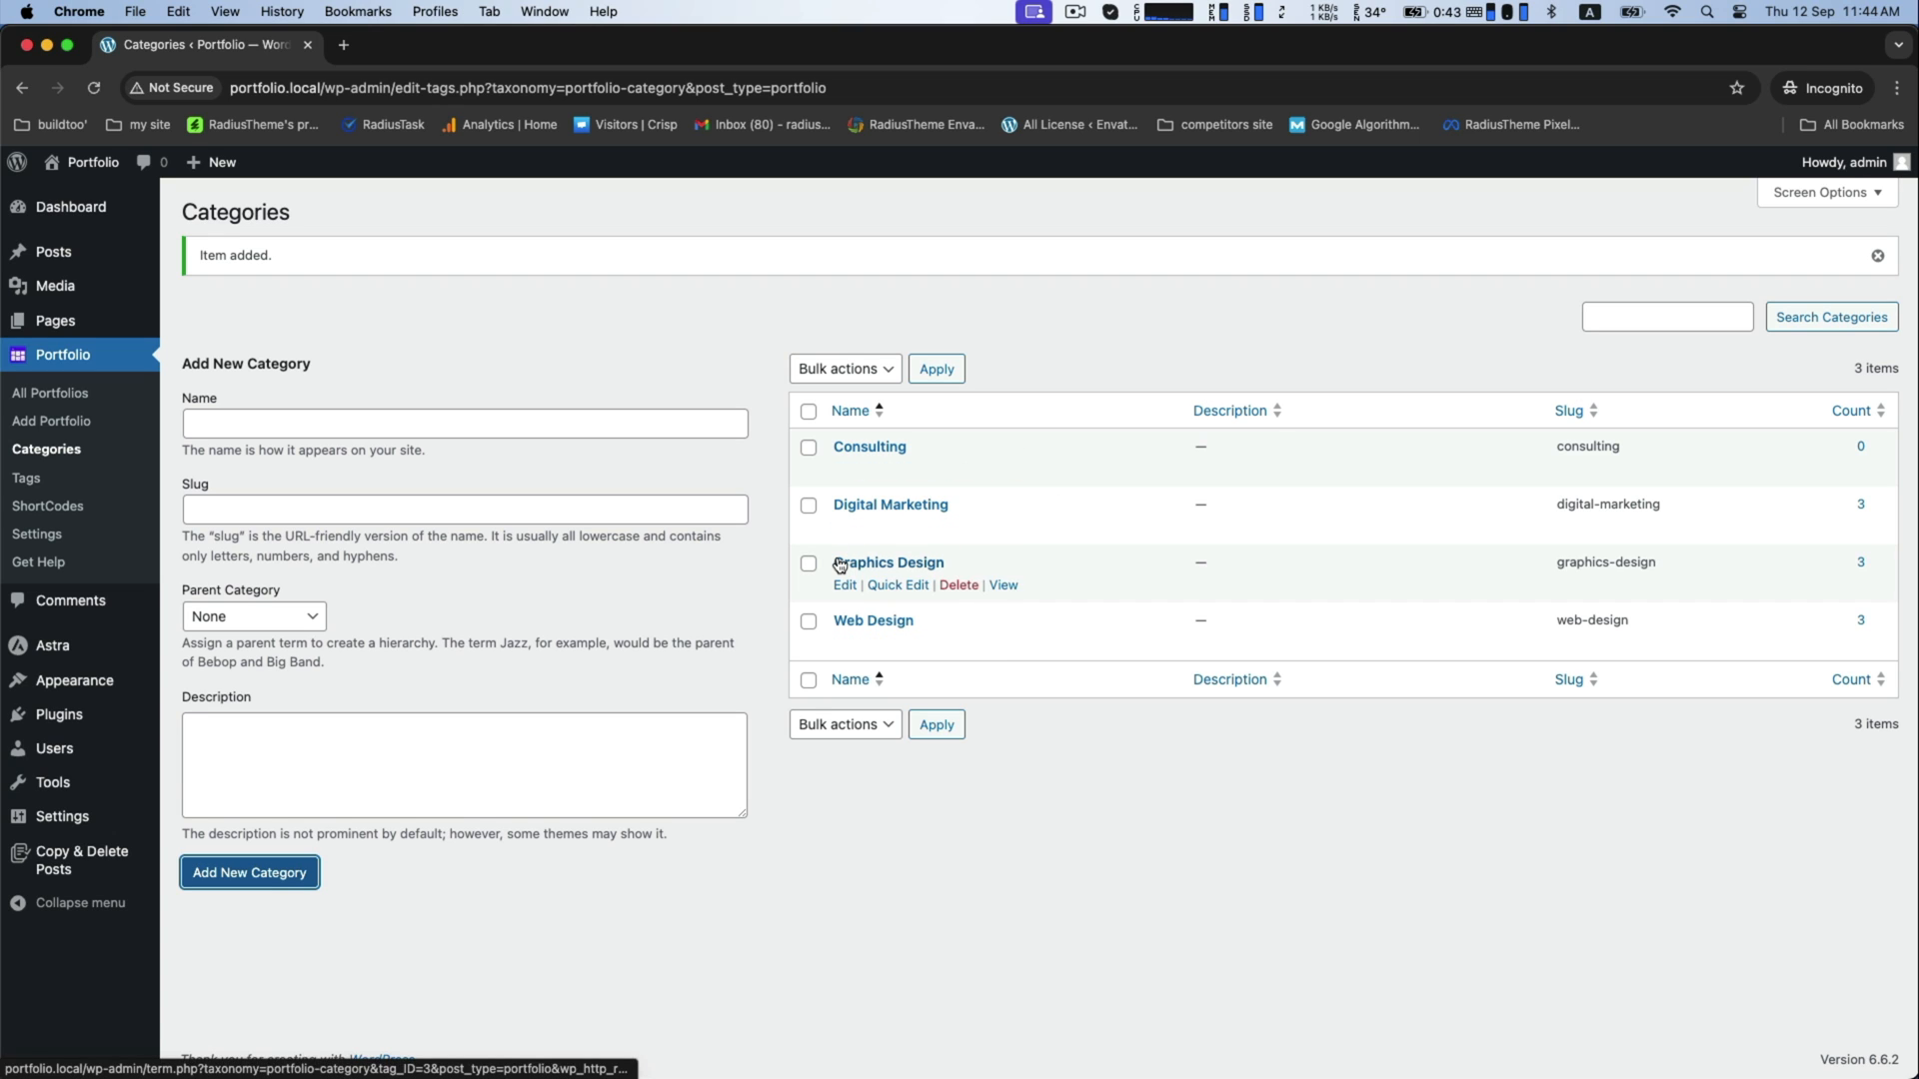
mouse_move(50, 392)
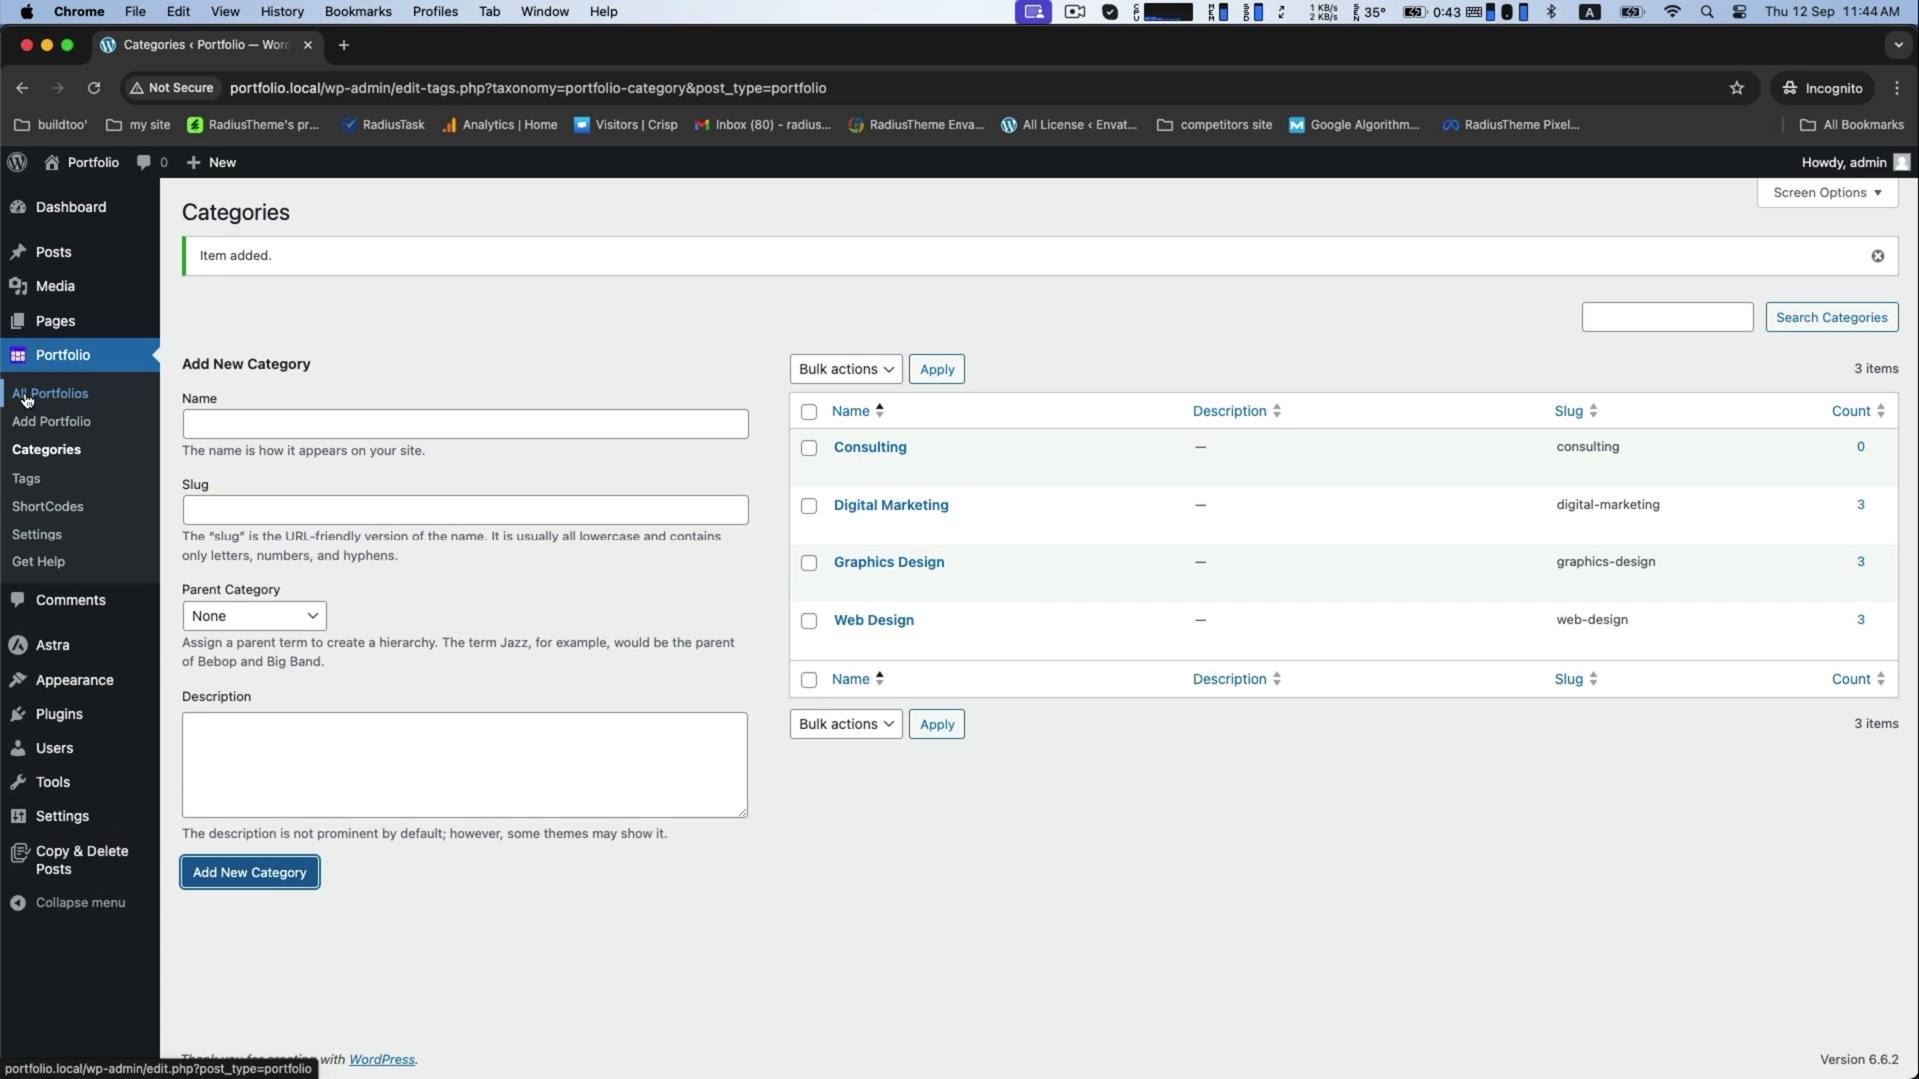
mouse_move(32, 423)
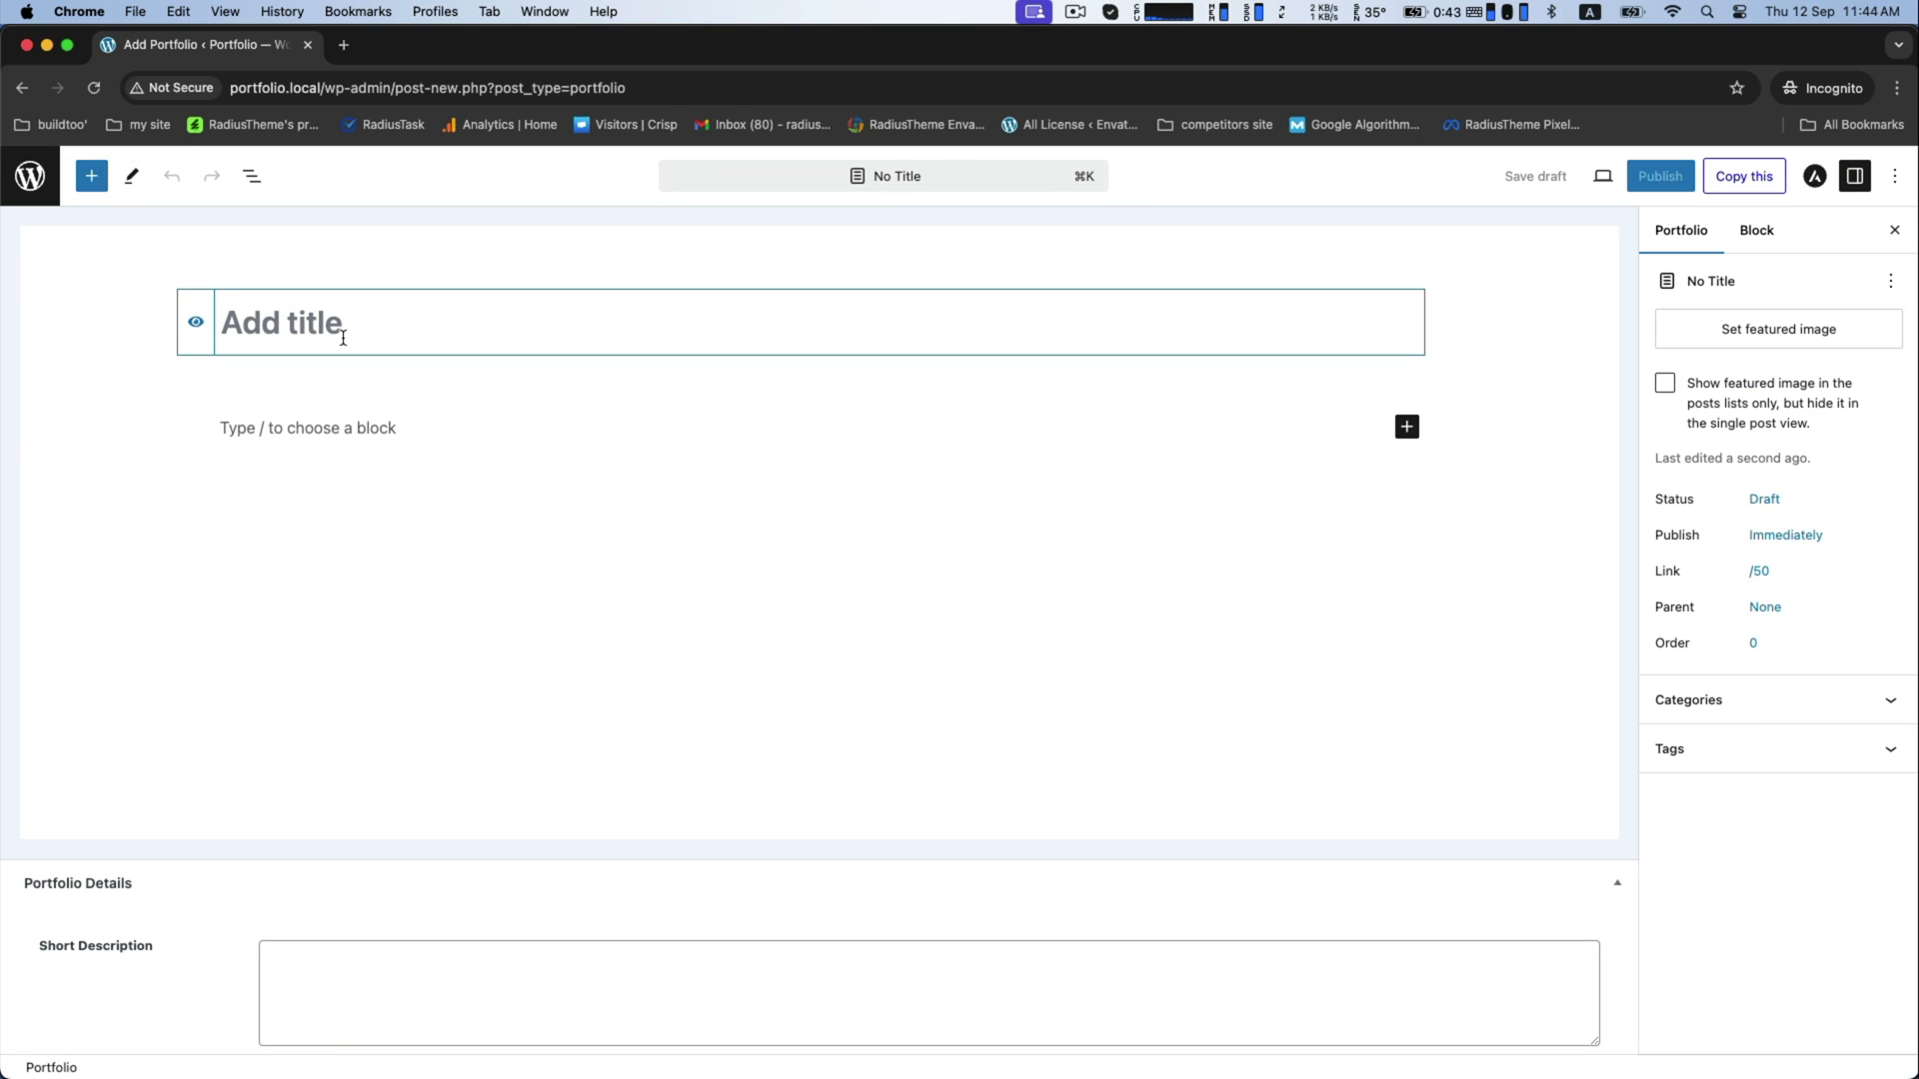
Title the new portfolio item 'Give the Porfolio title here'
type("Give the Porfol")
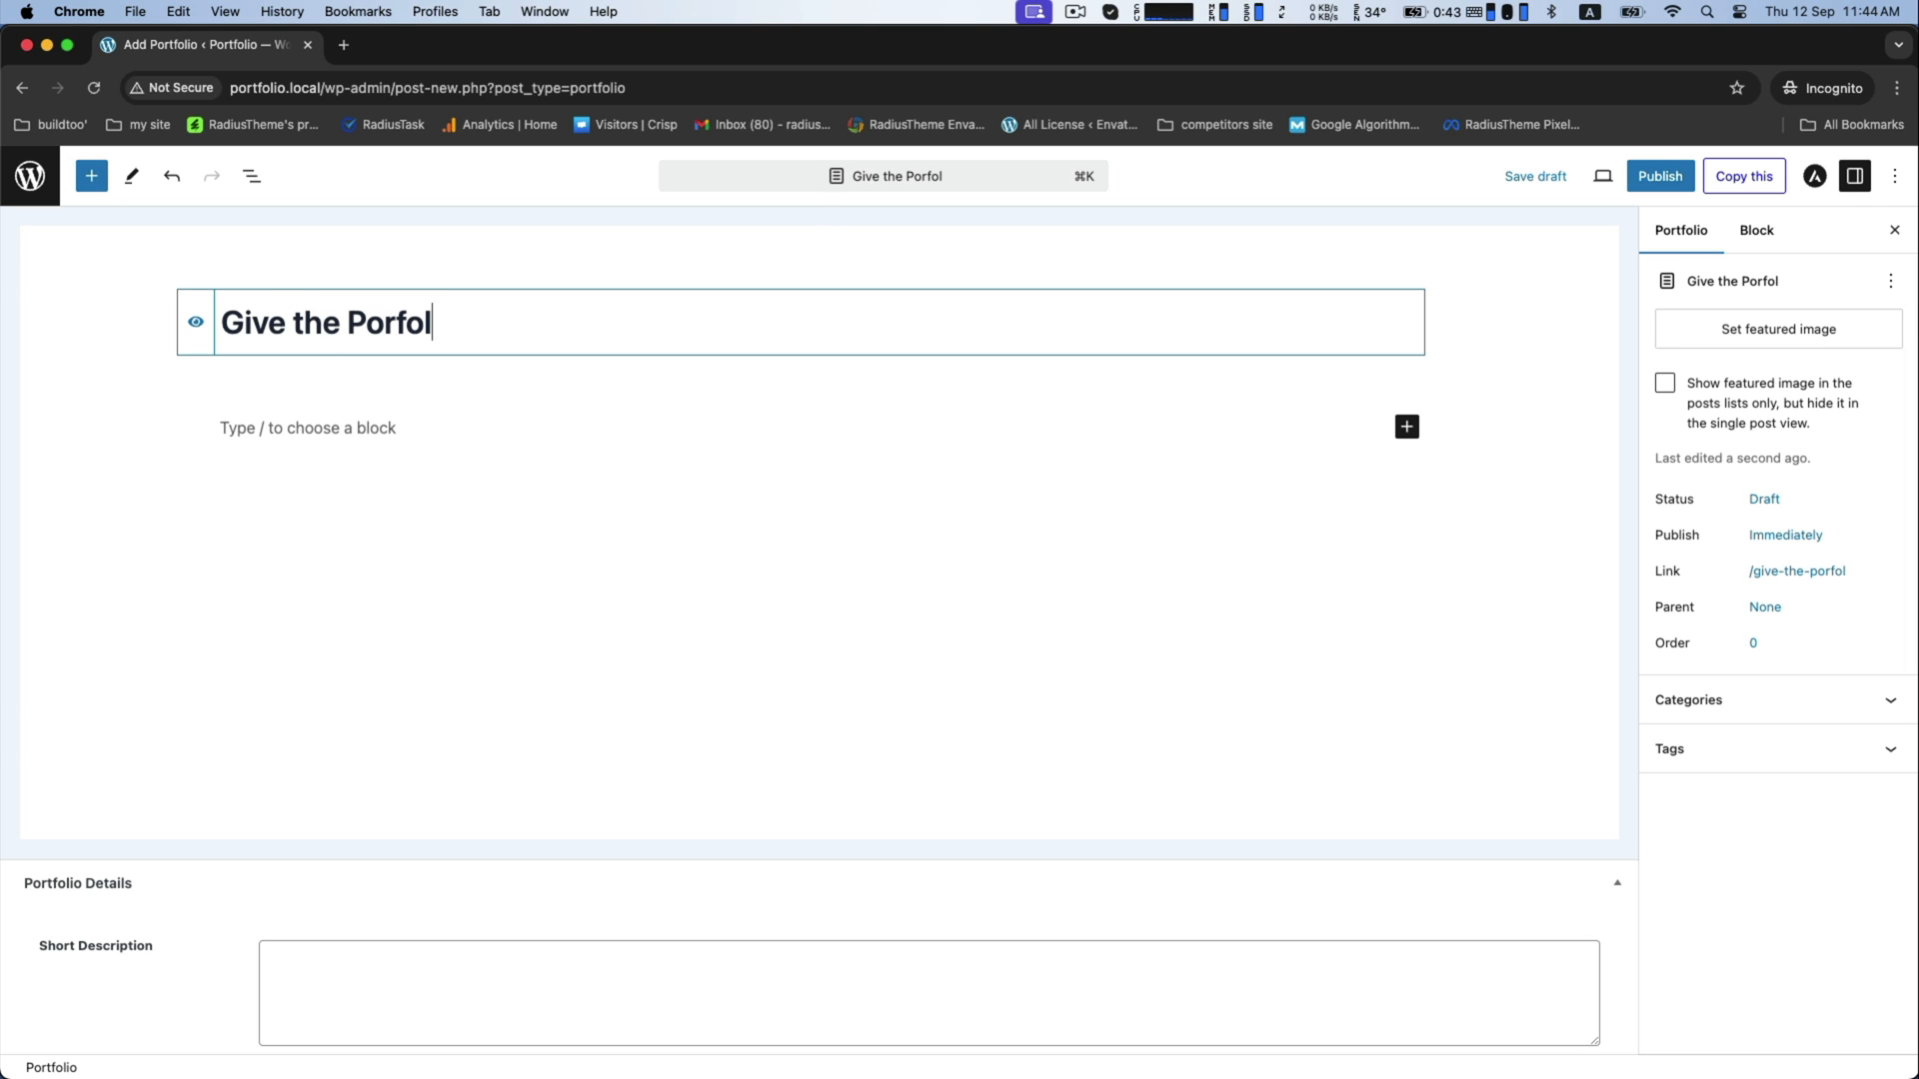
type("io titm")
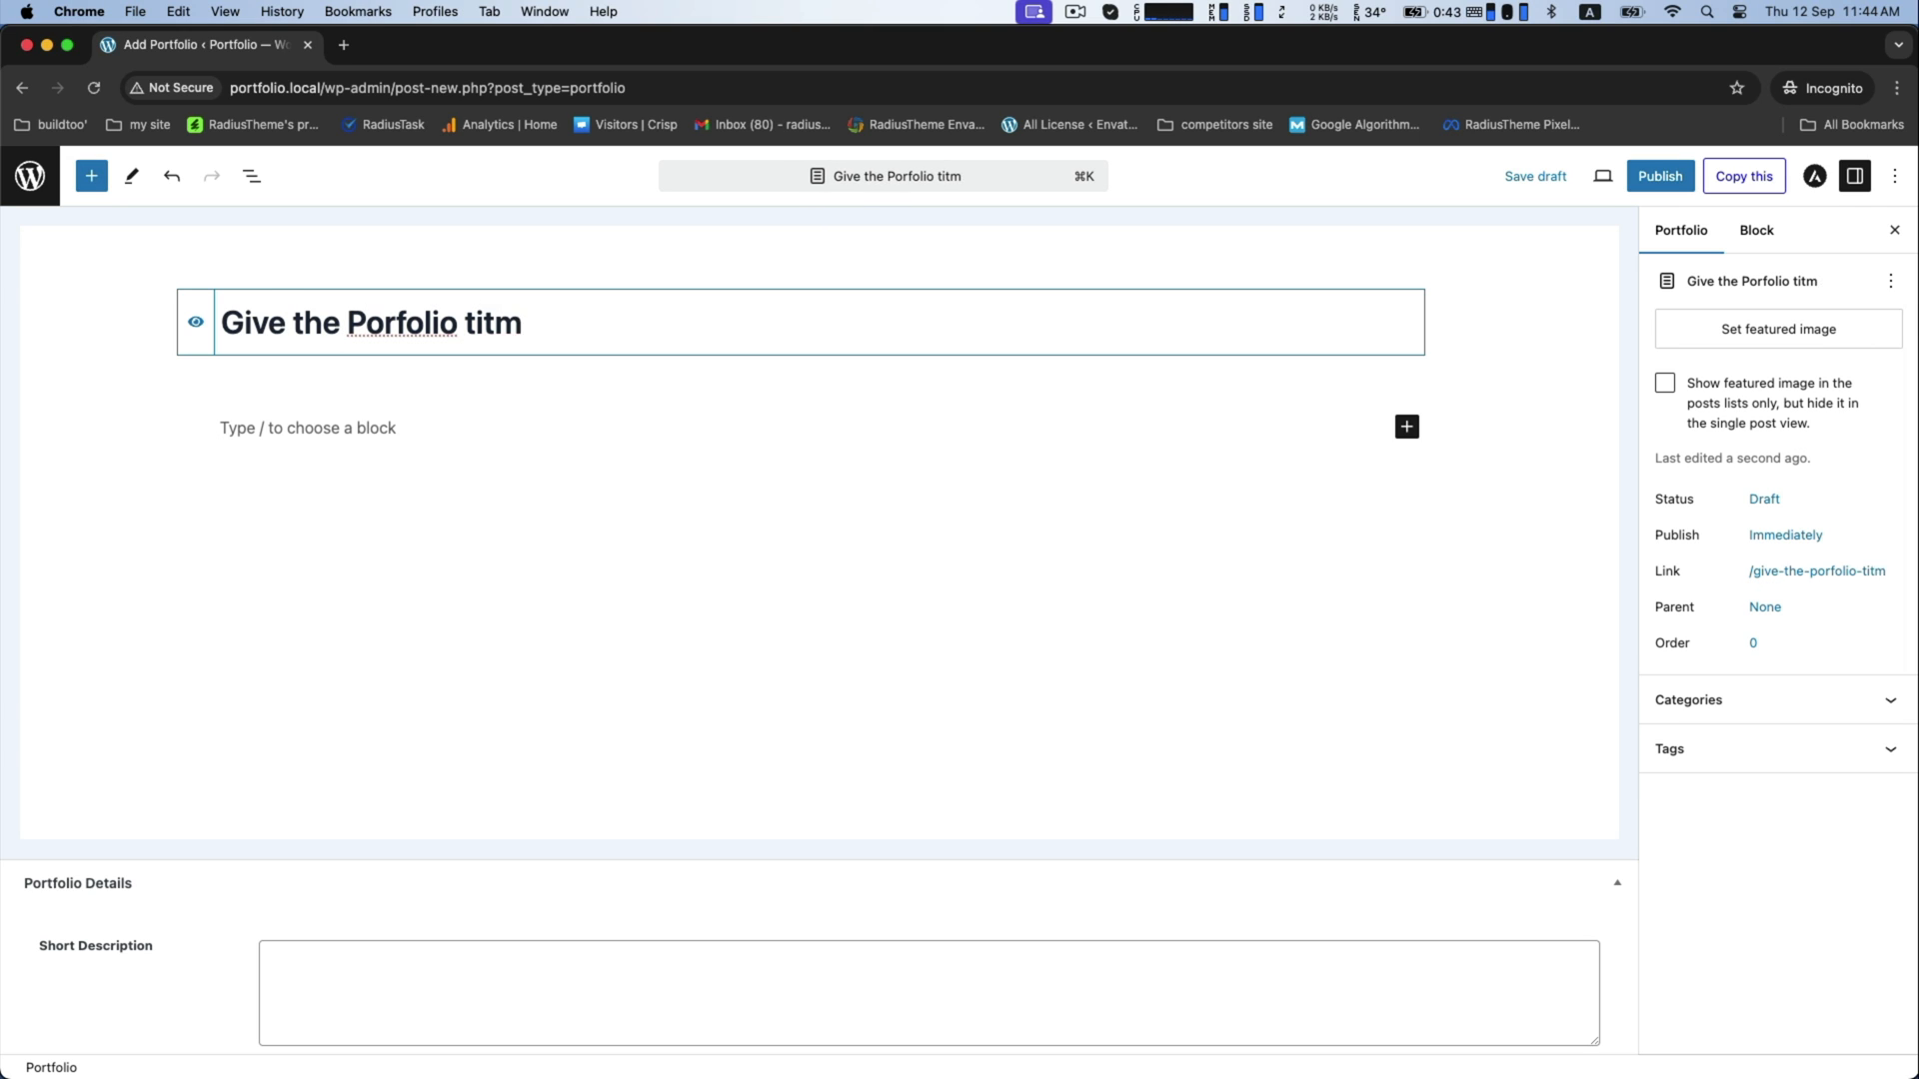
type("title")
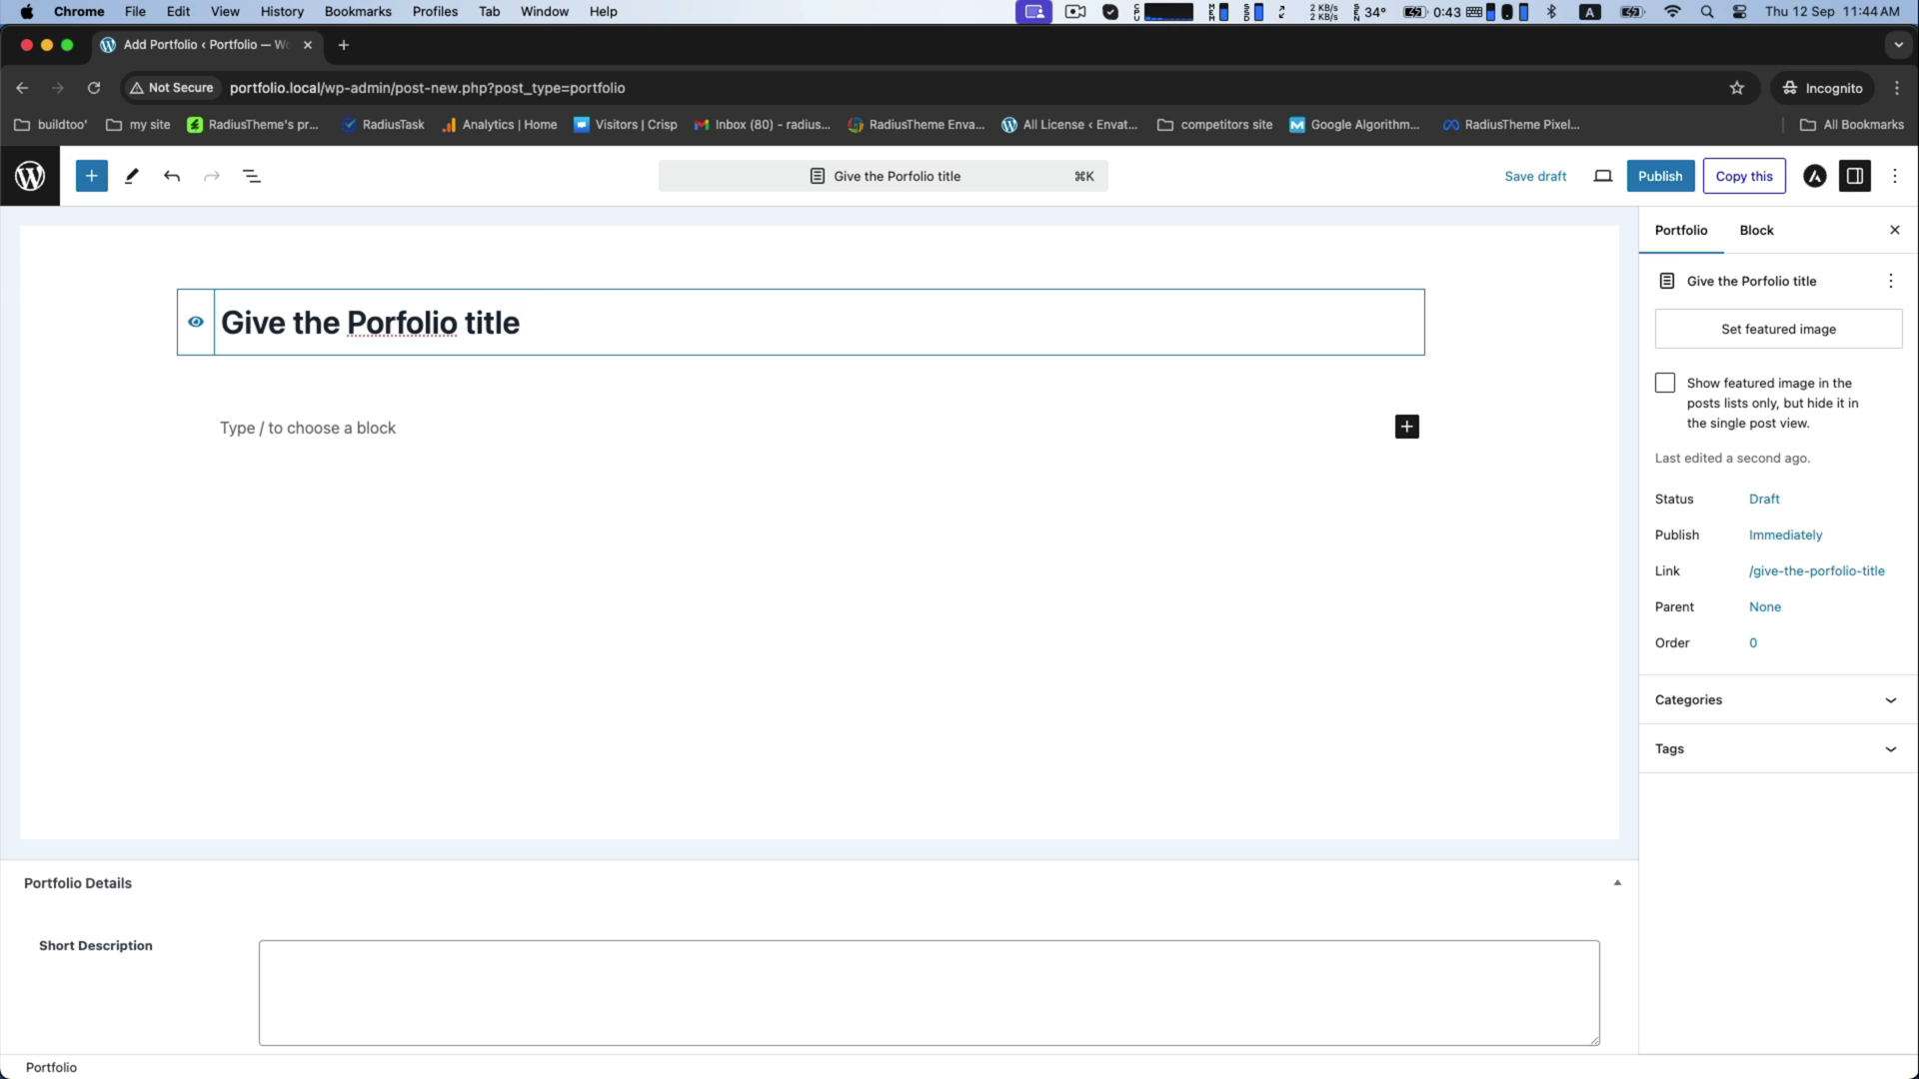
type("here")
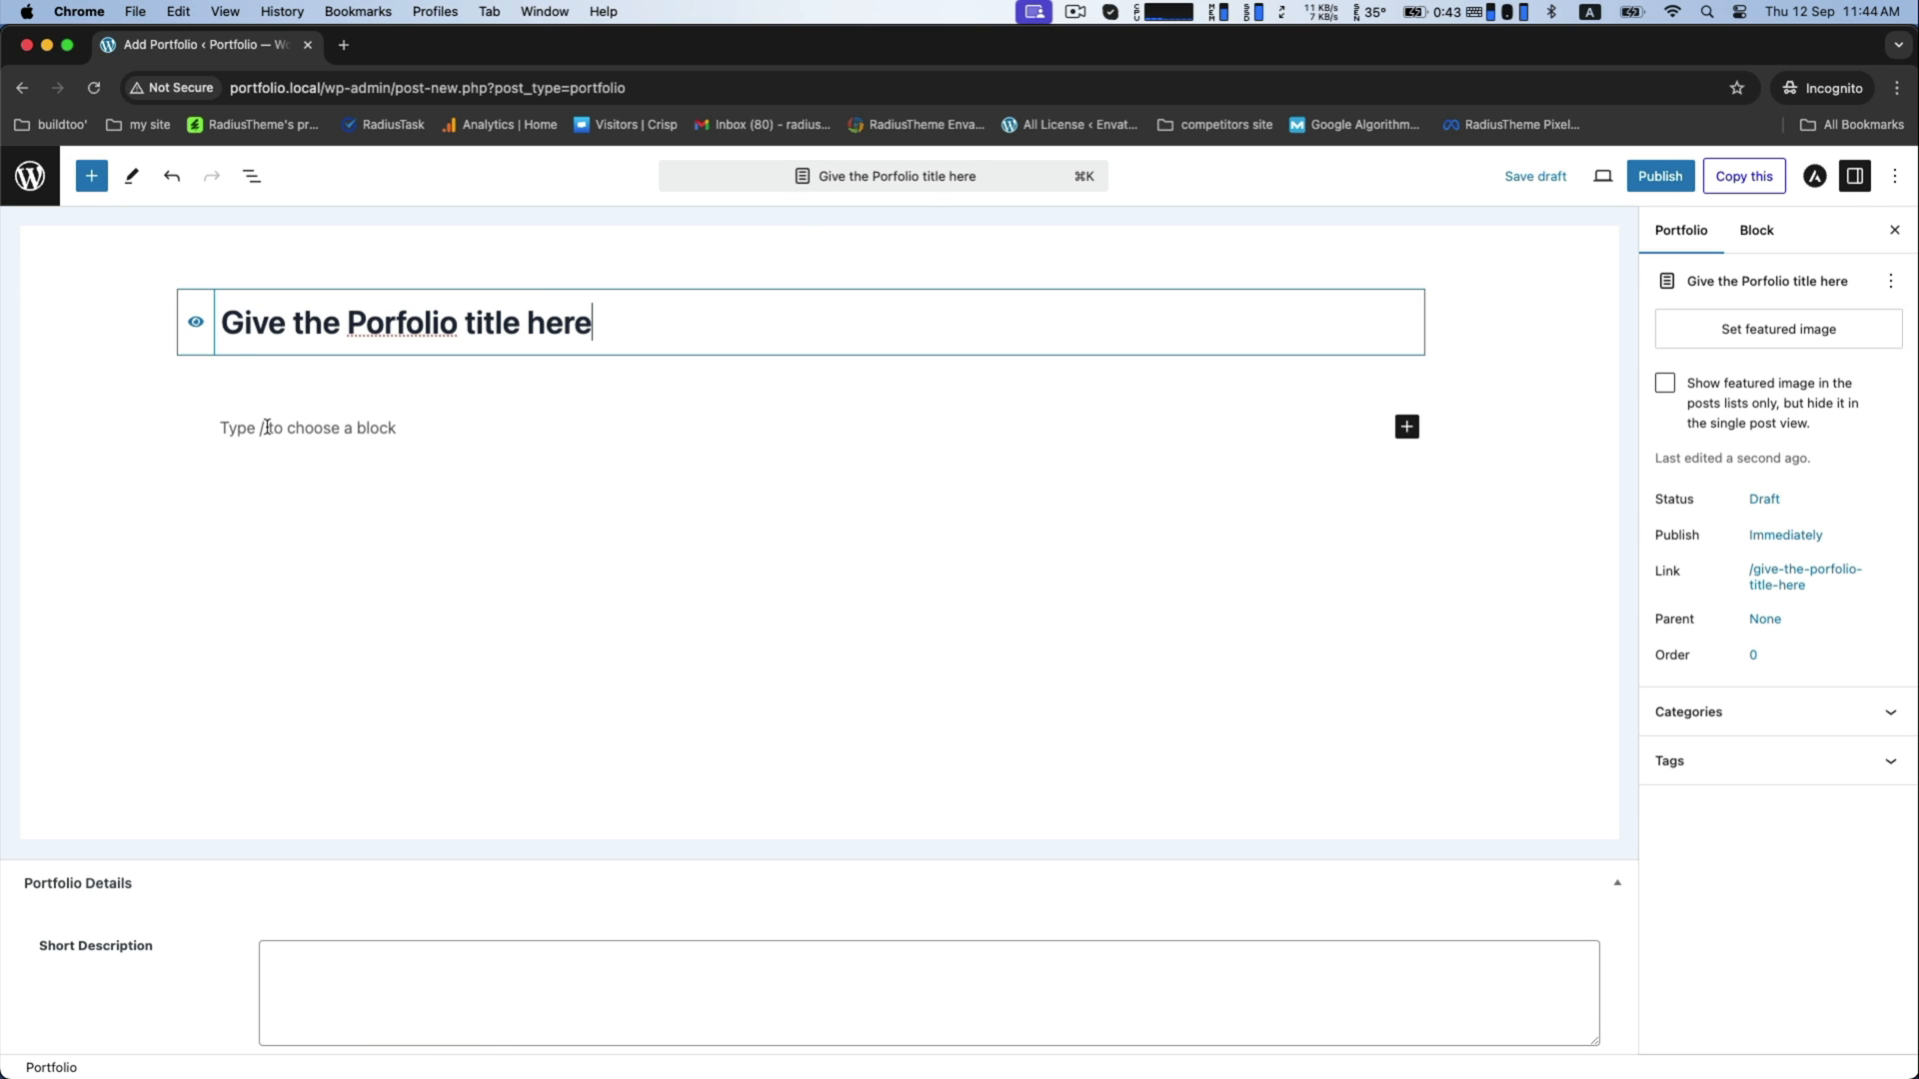
Write placeholder 'portfolio details here' paragraphs as the item's body
left_click(287, 427)
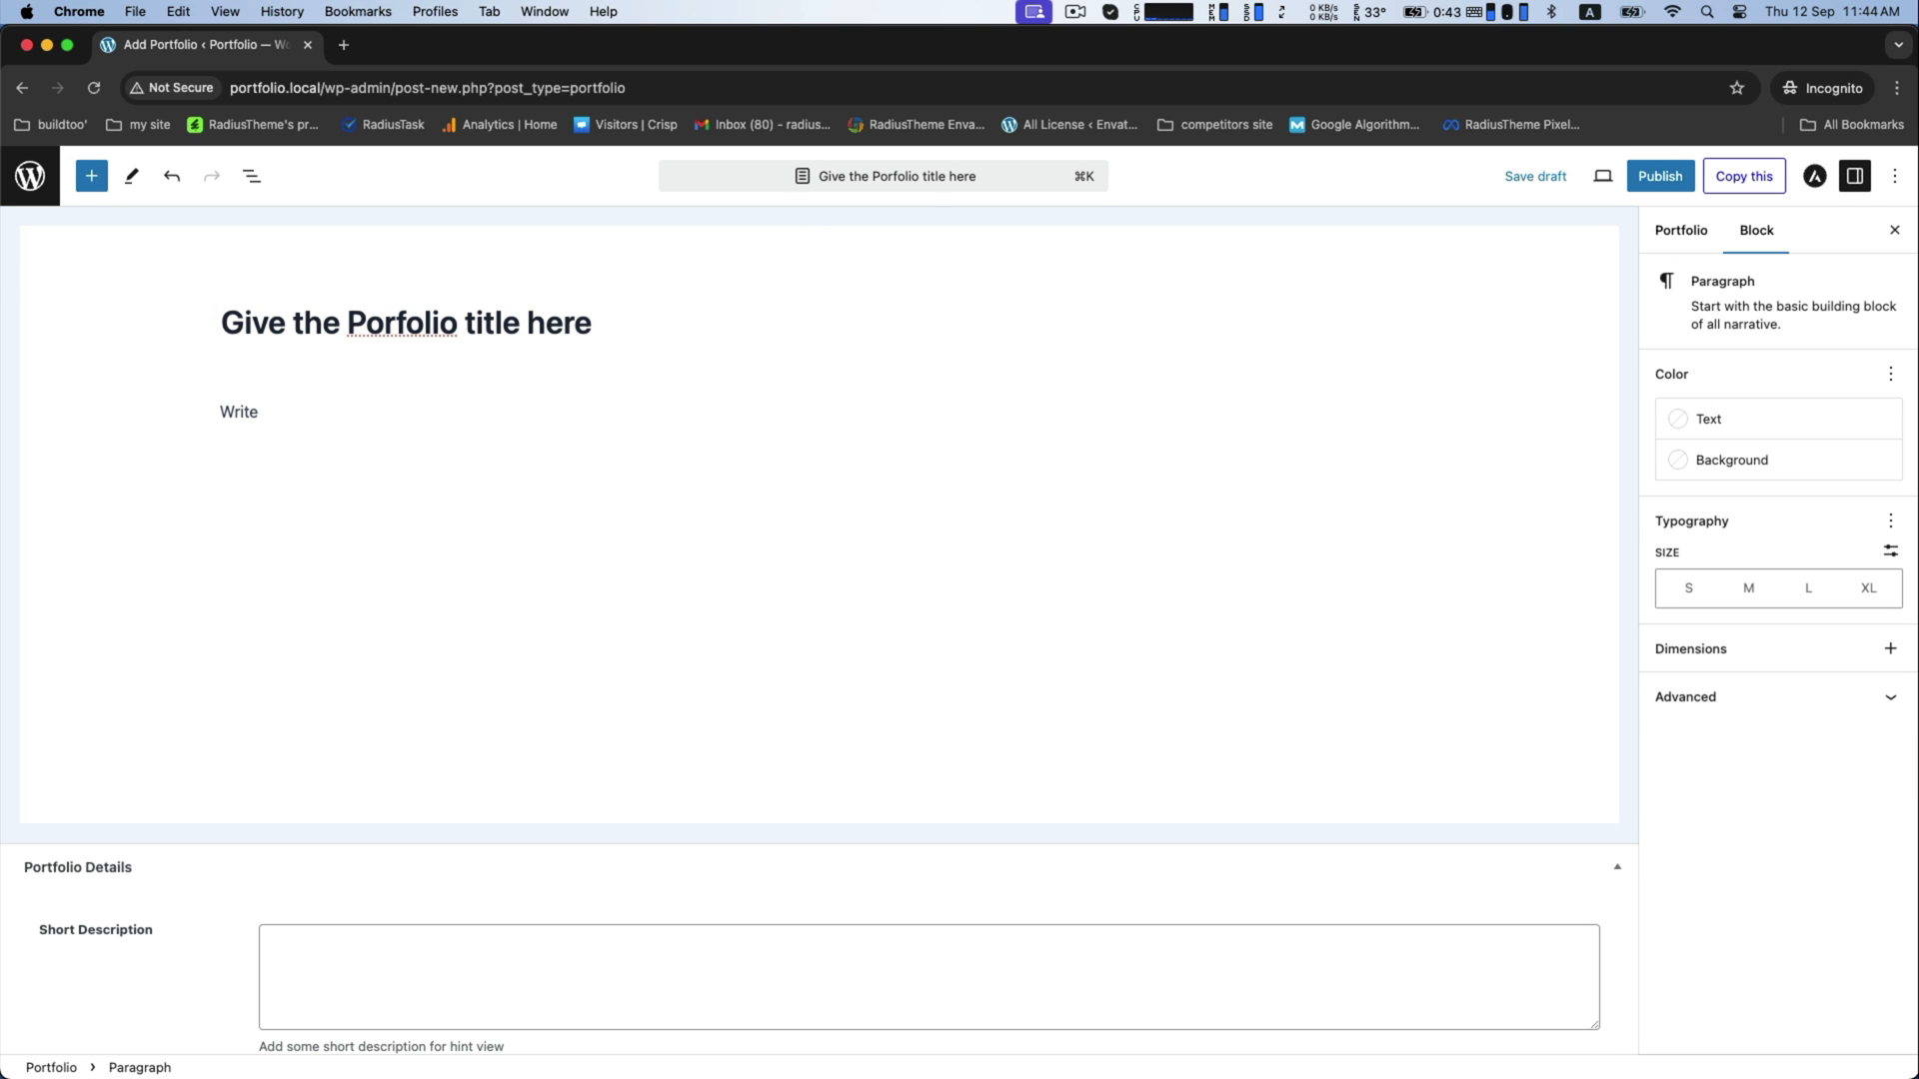
type("portfolio")
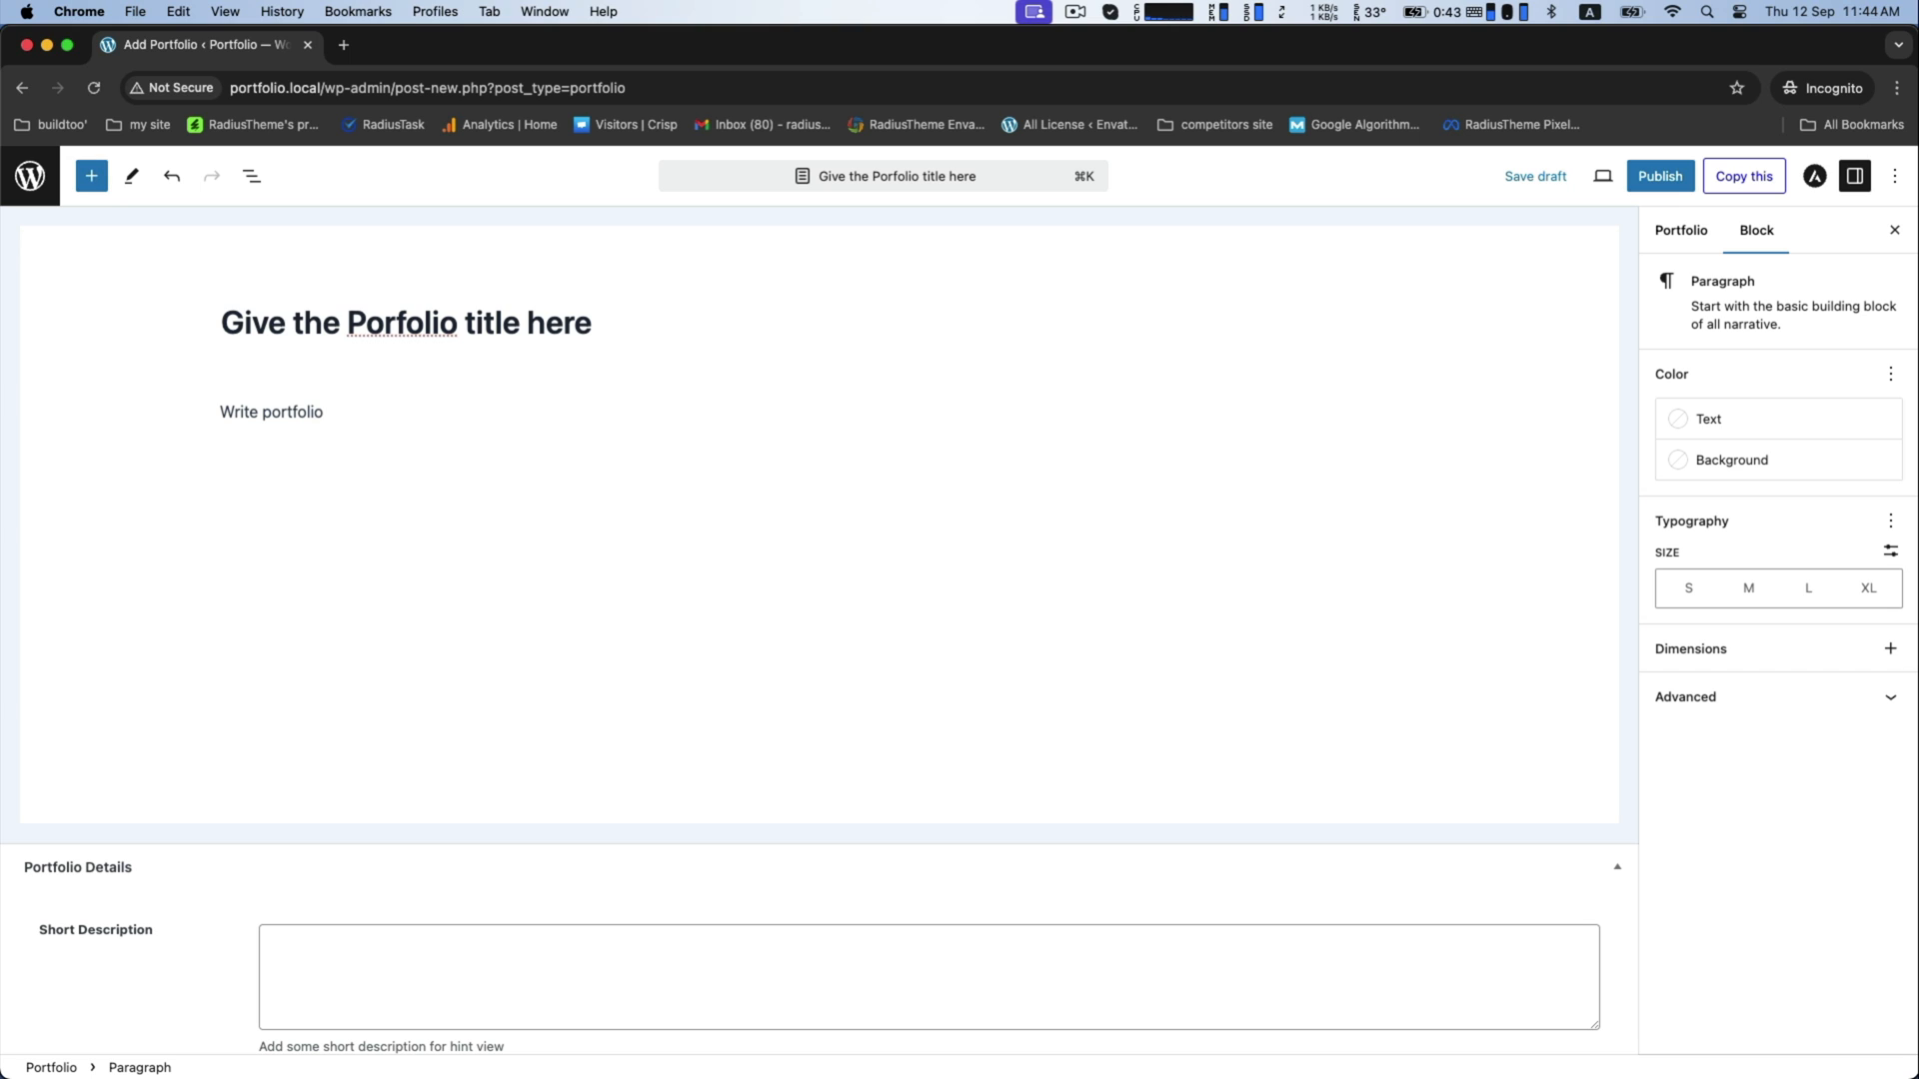
type("details")
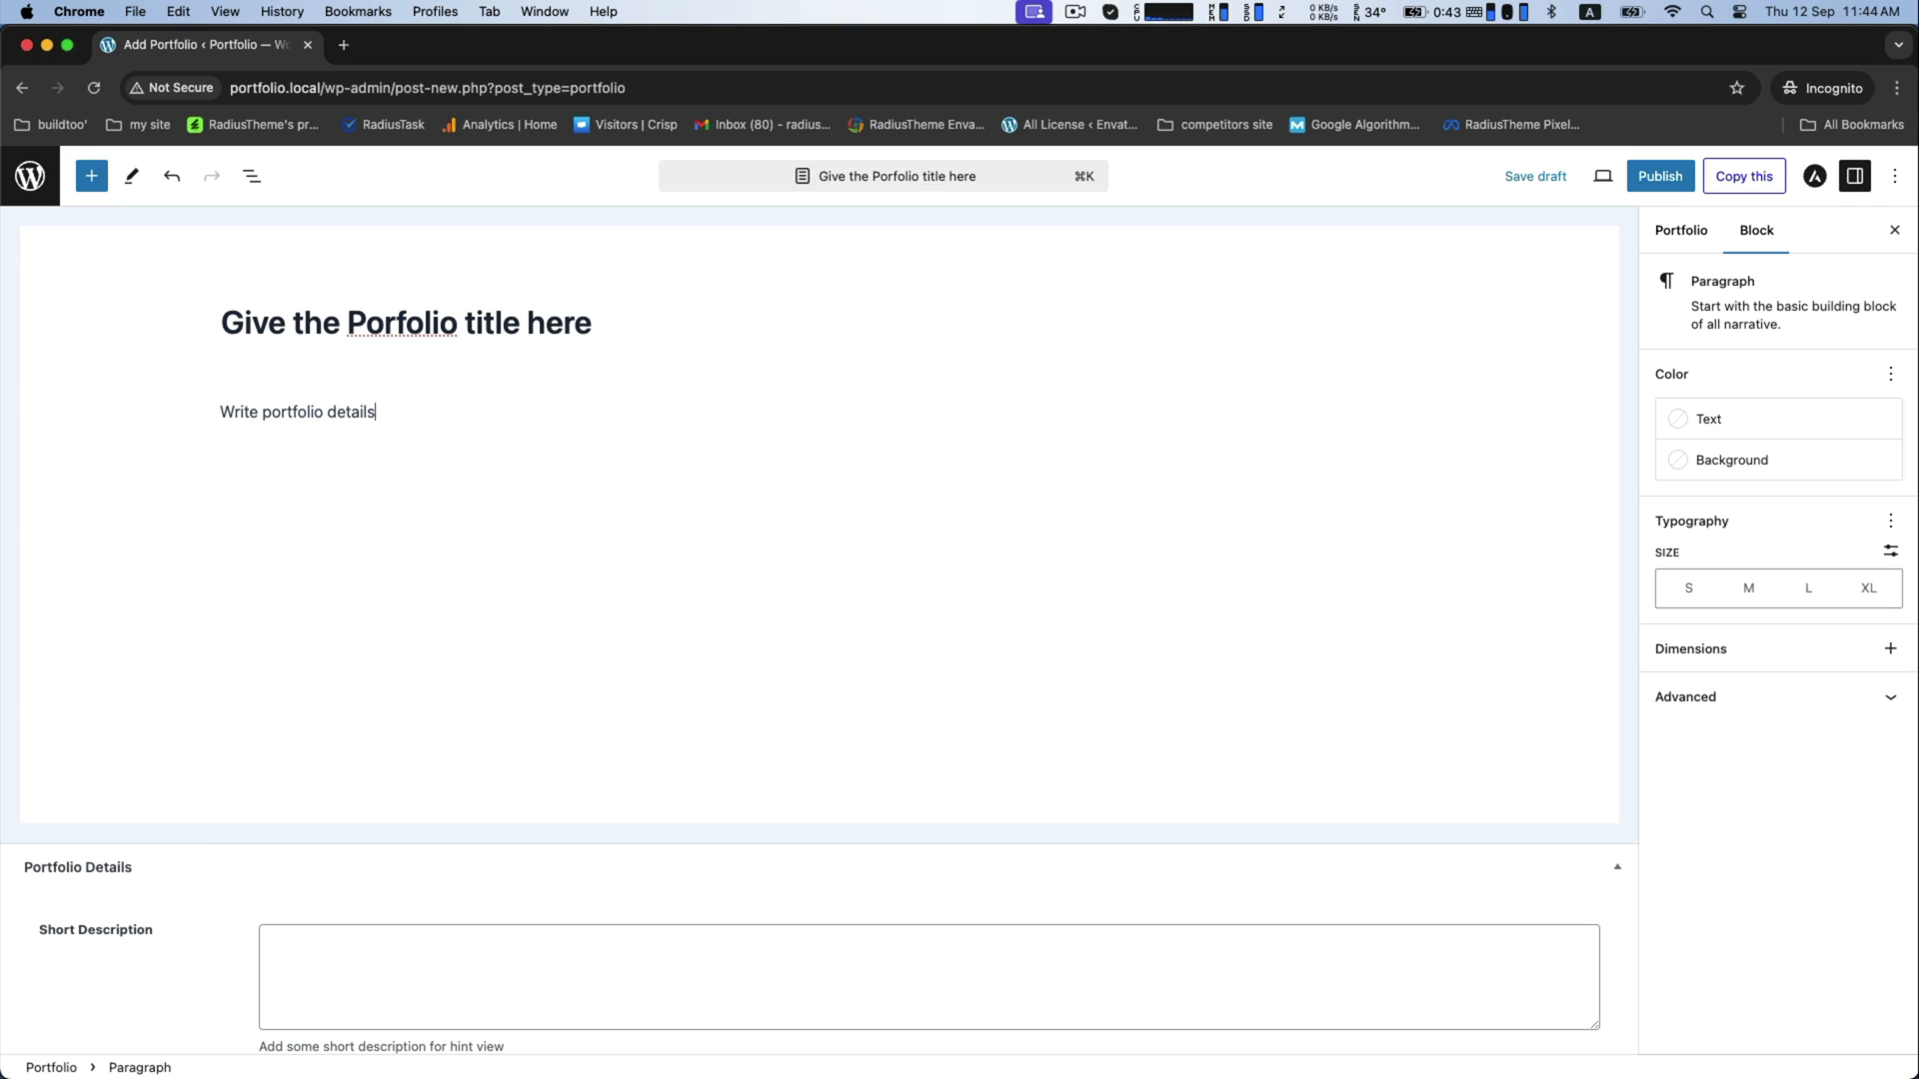
type("here,")
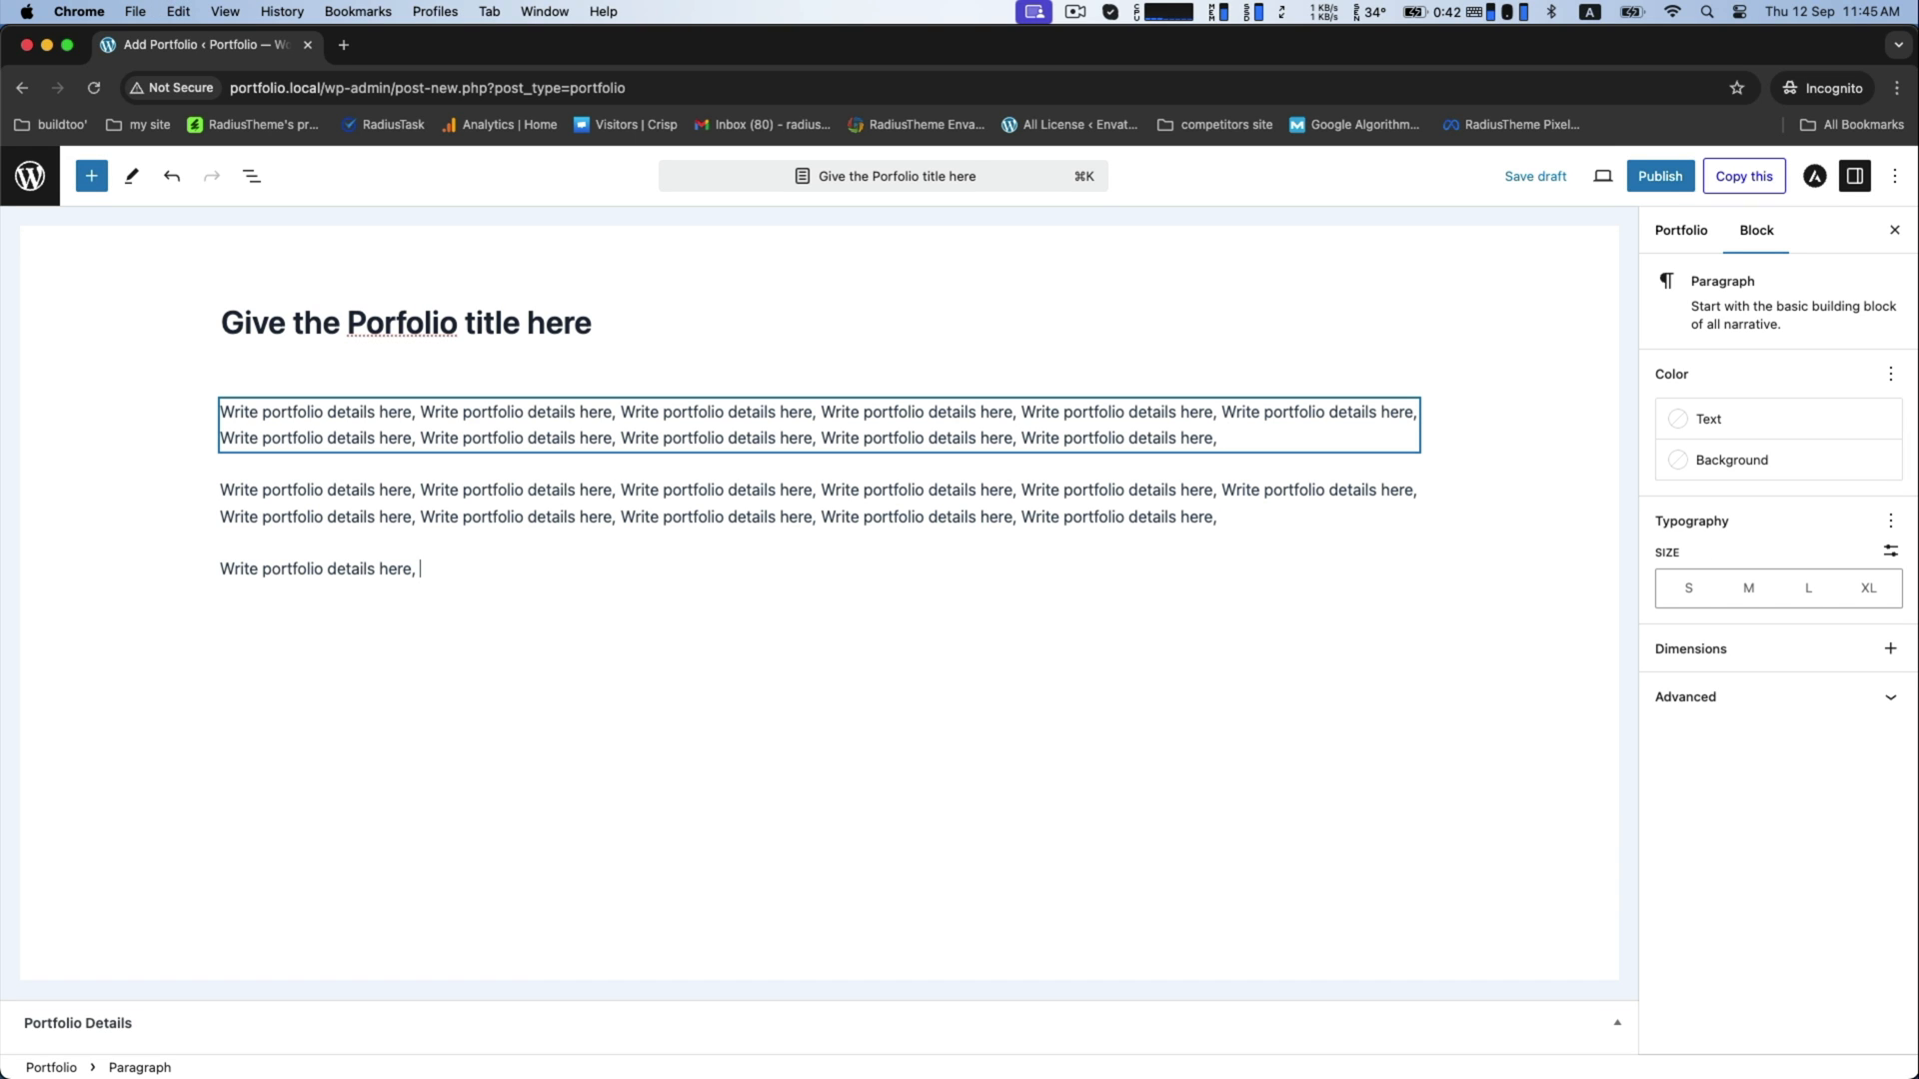
scroll("down", 3)
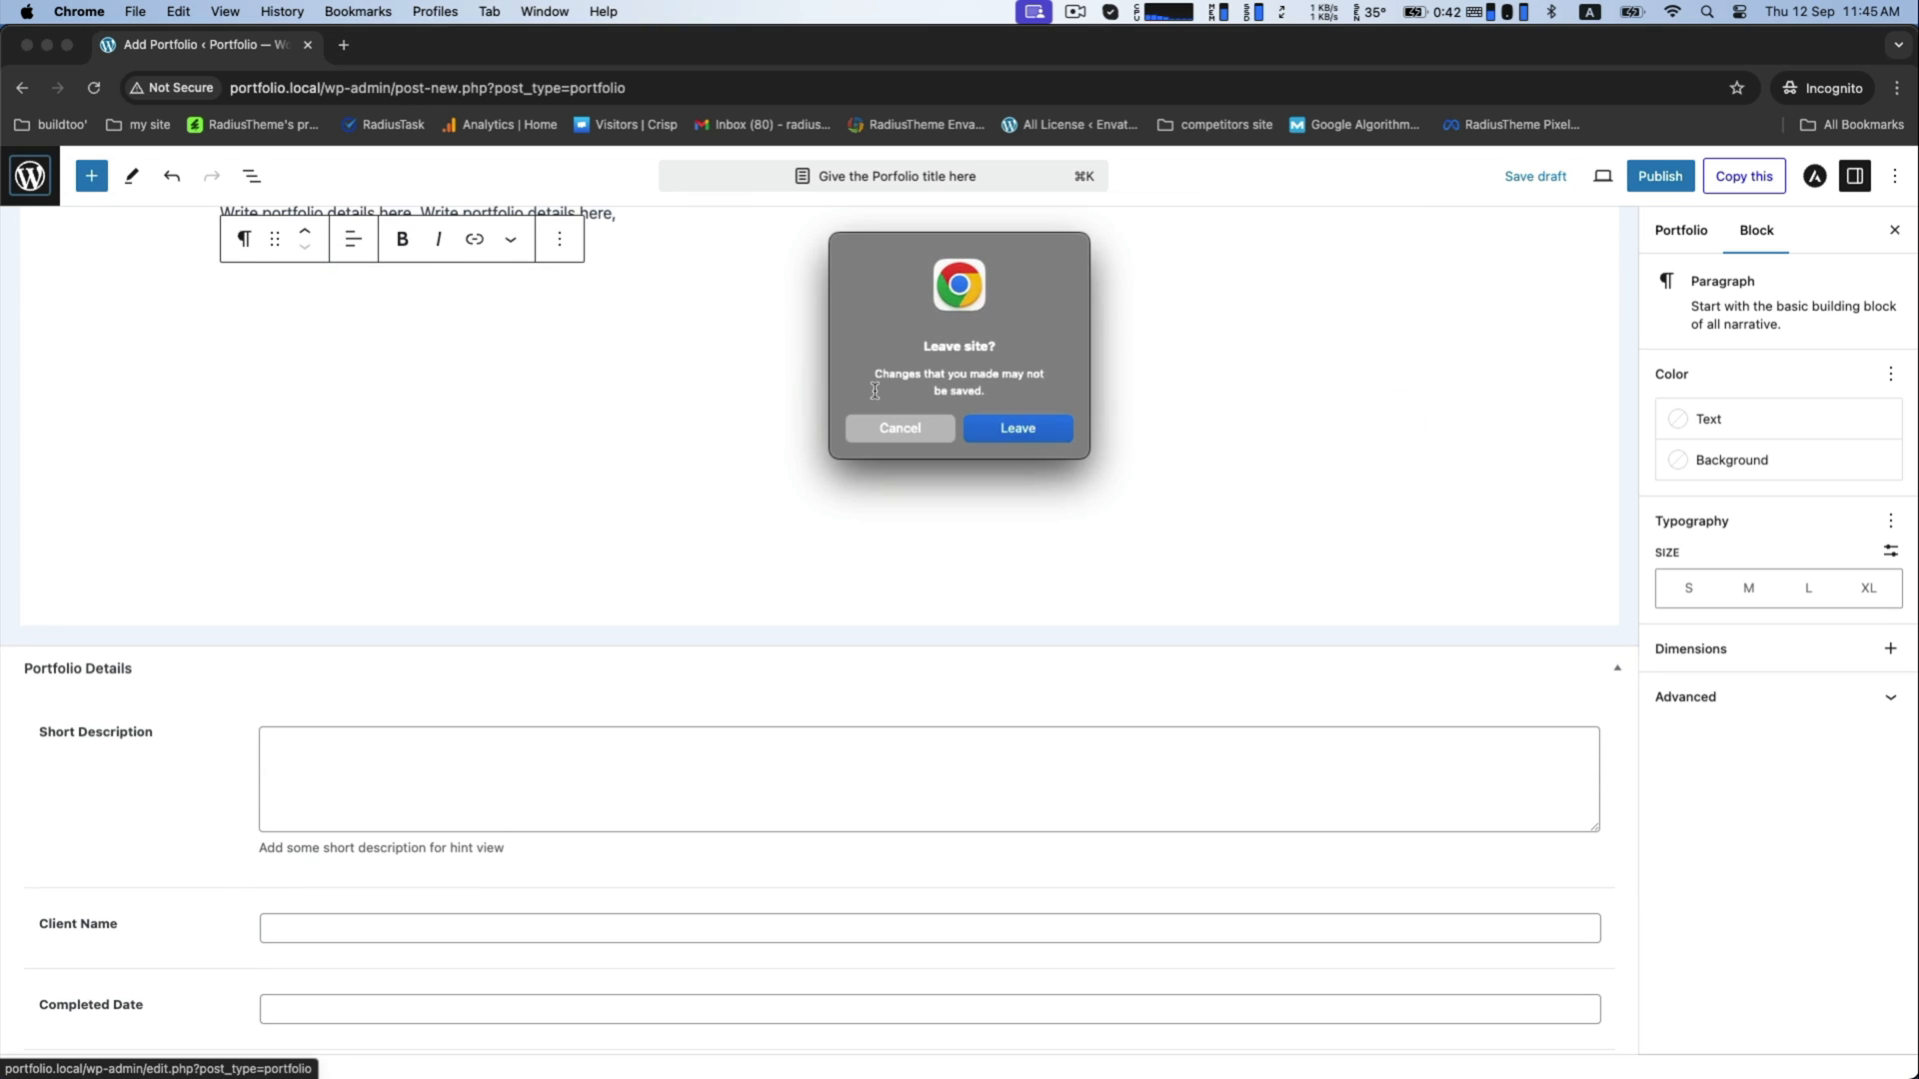
Stay on the page and enter the short description 'You can write short description about portfolio item in one or two lines.'
left_click(899, 428)
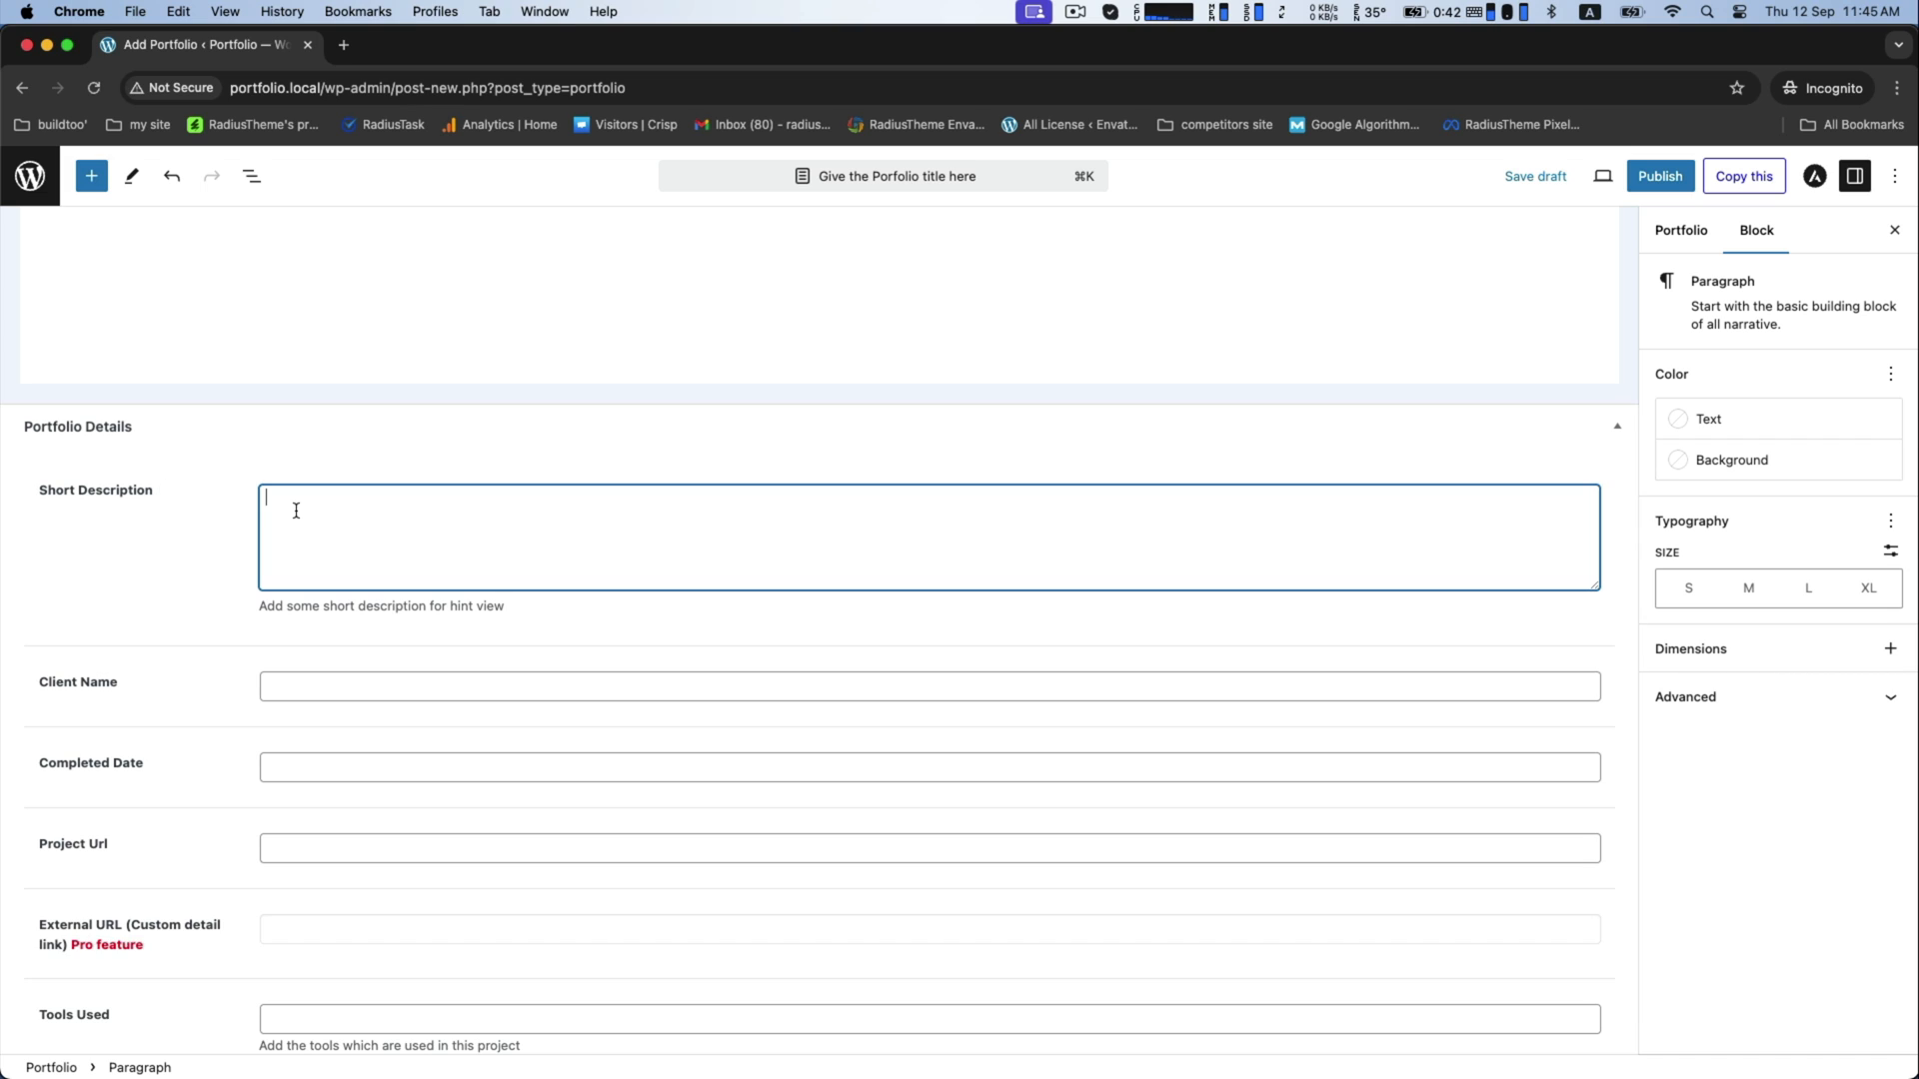
type("Y")
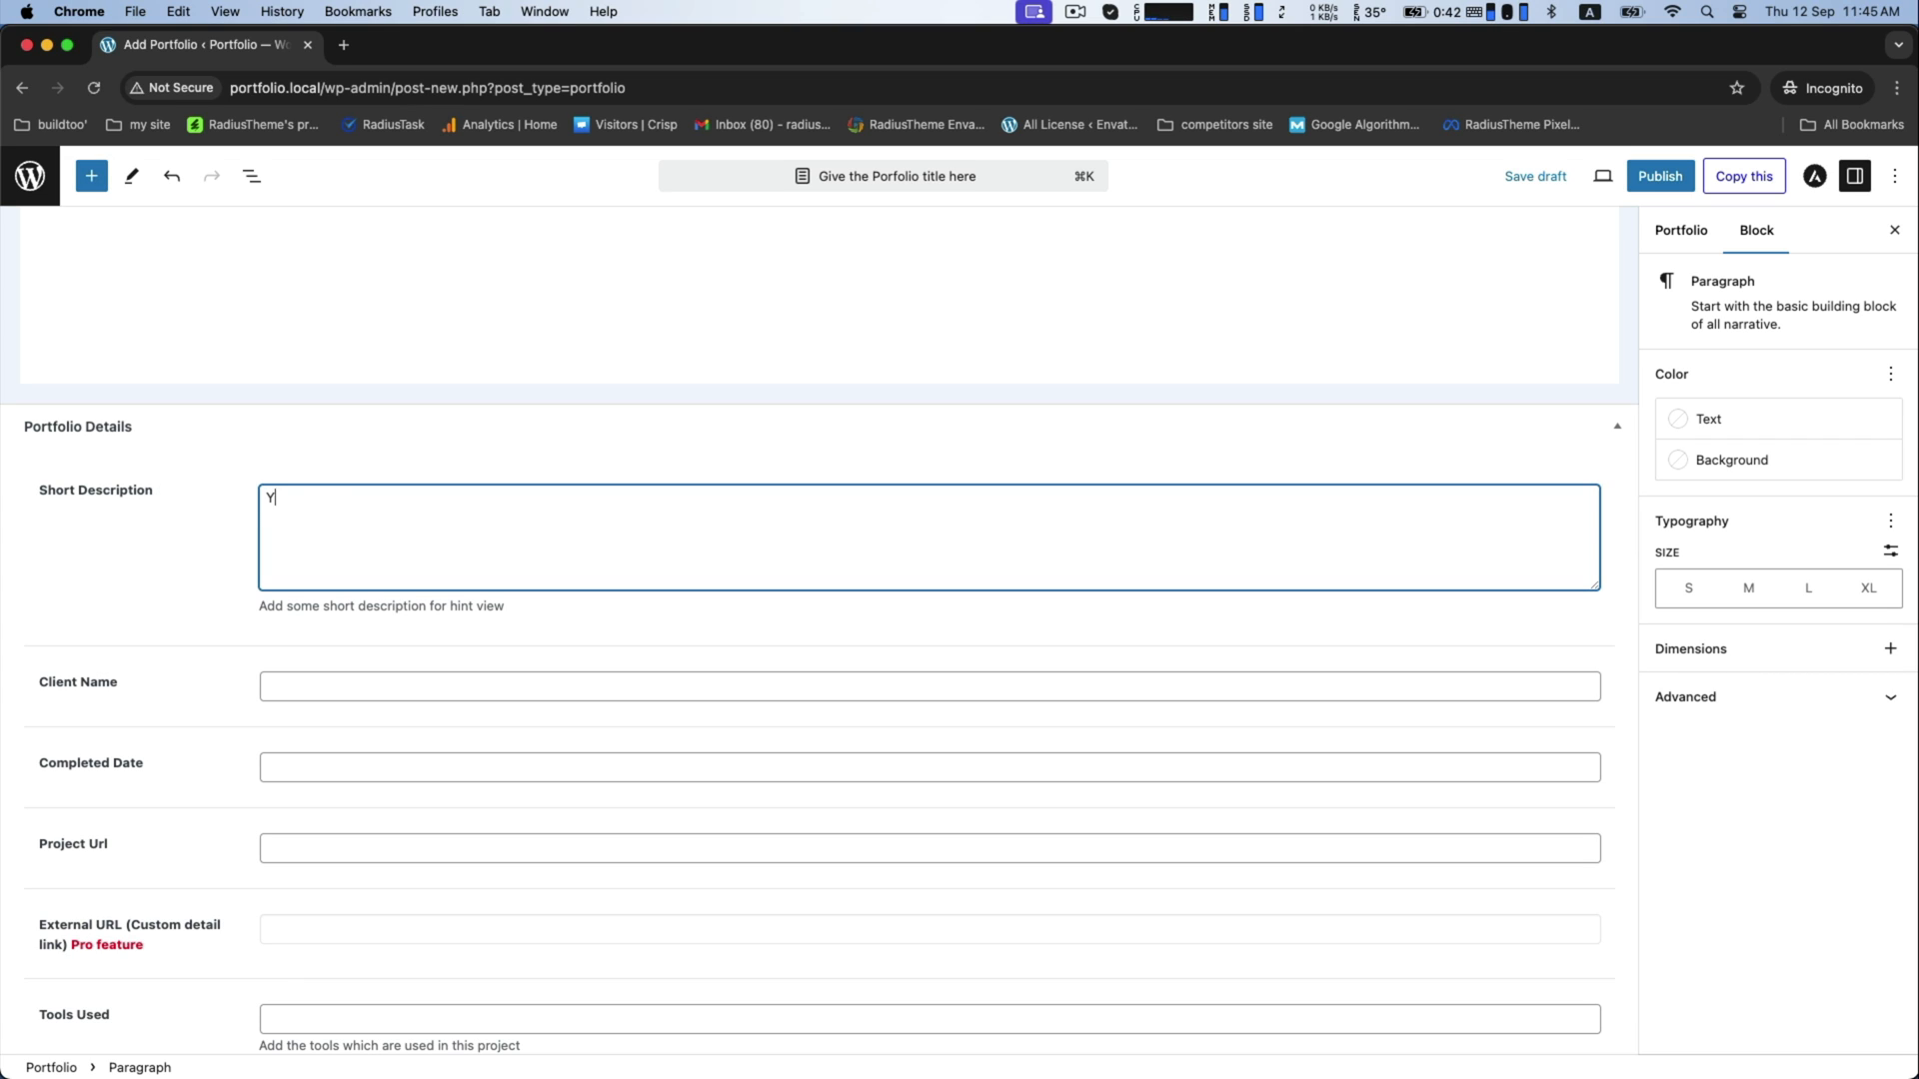
type("ou can write")
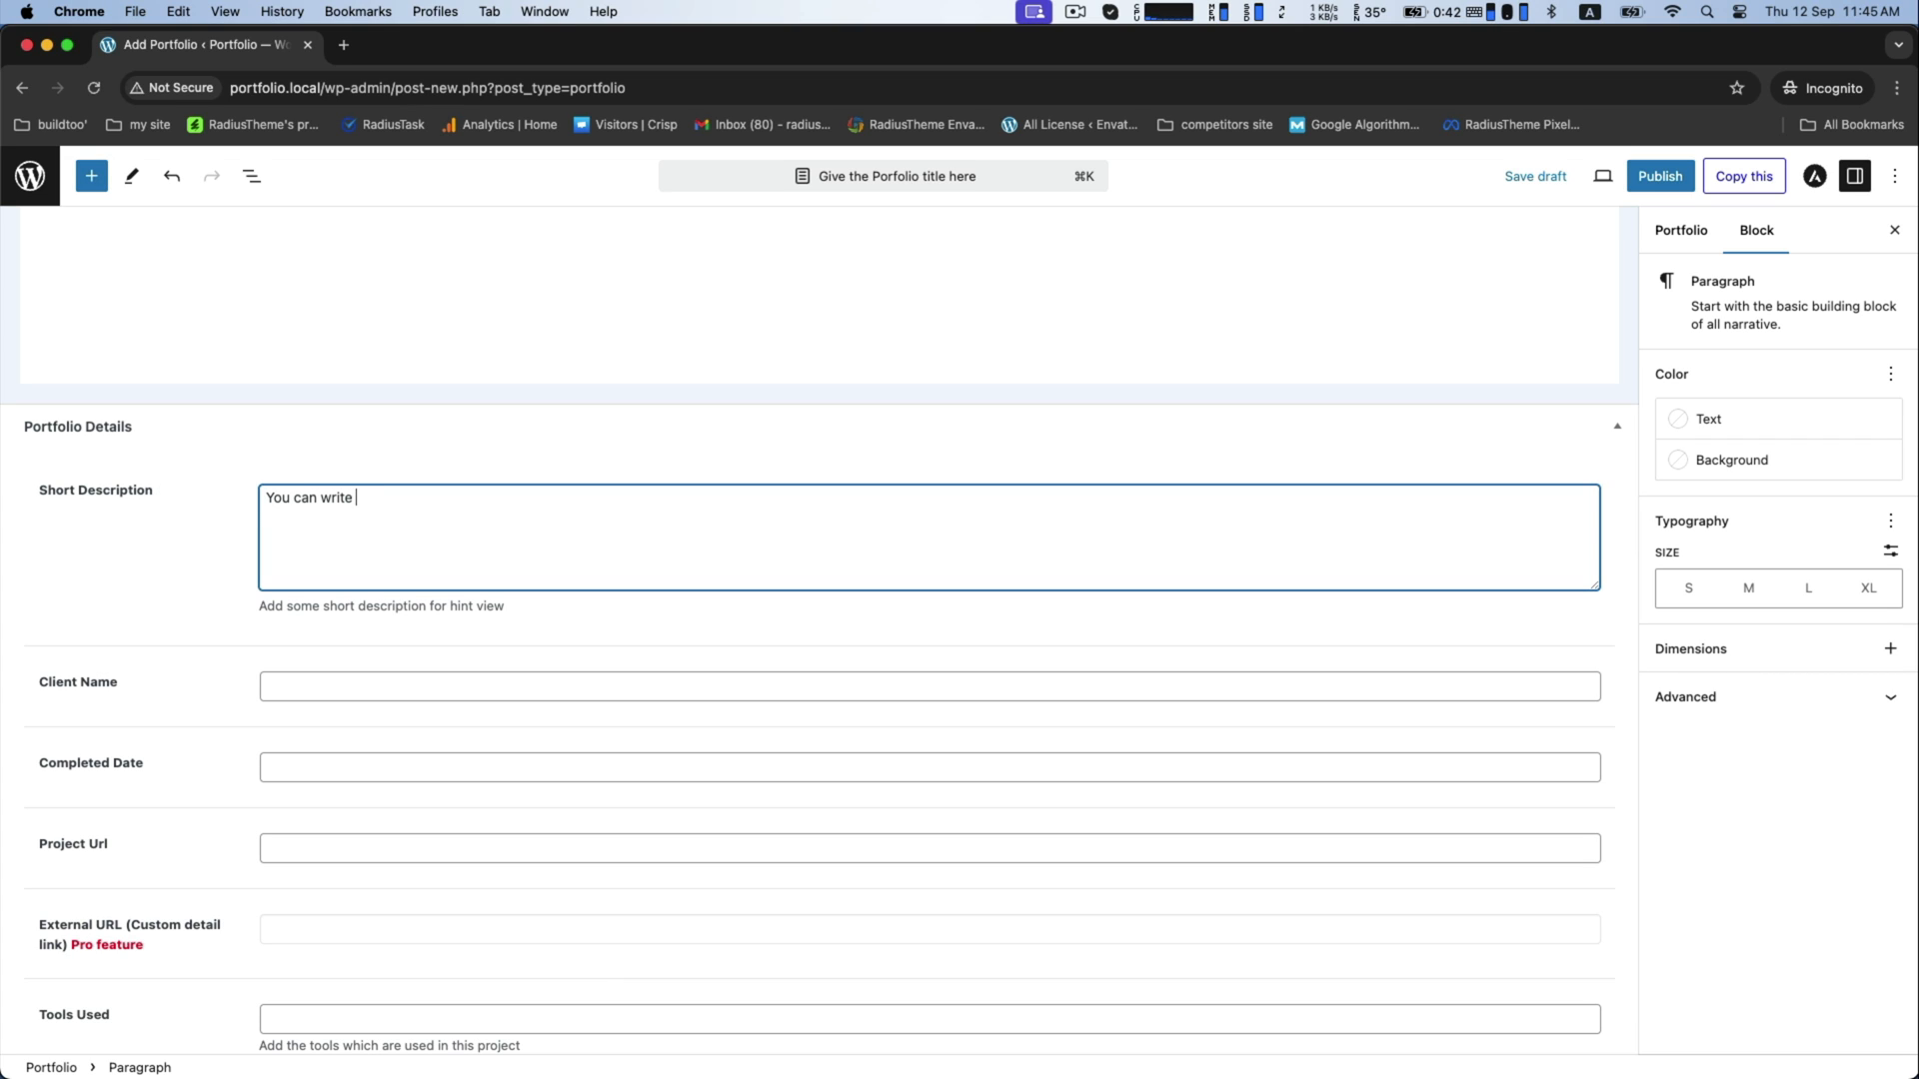
type("short description about")
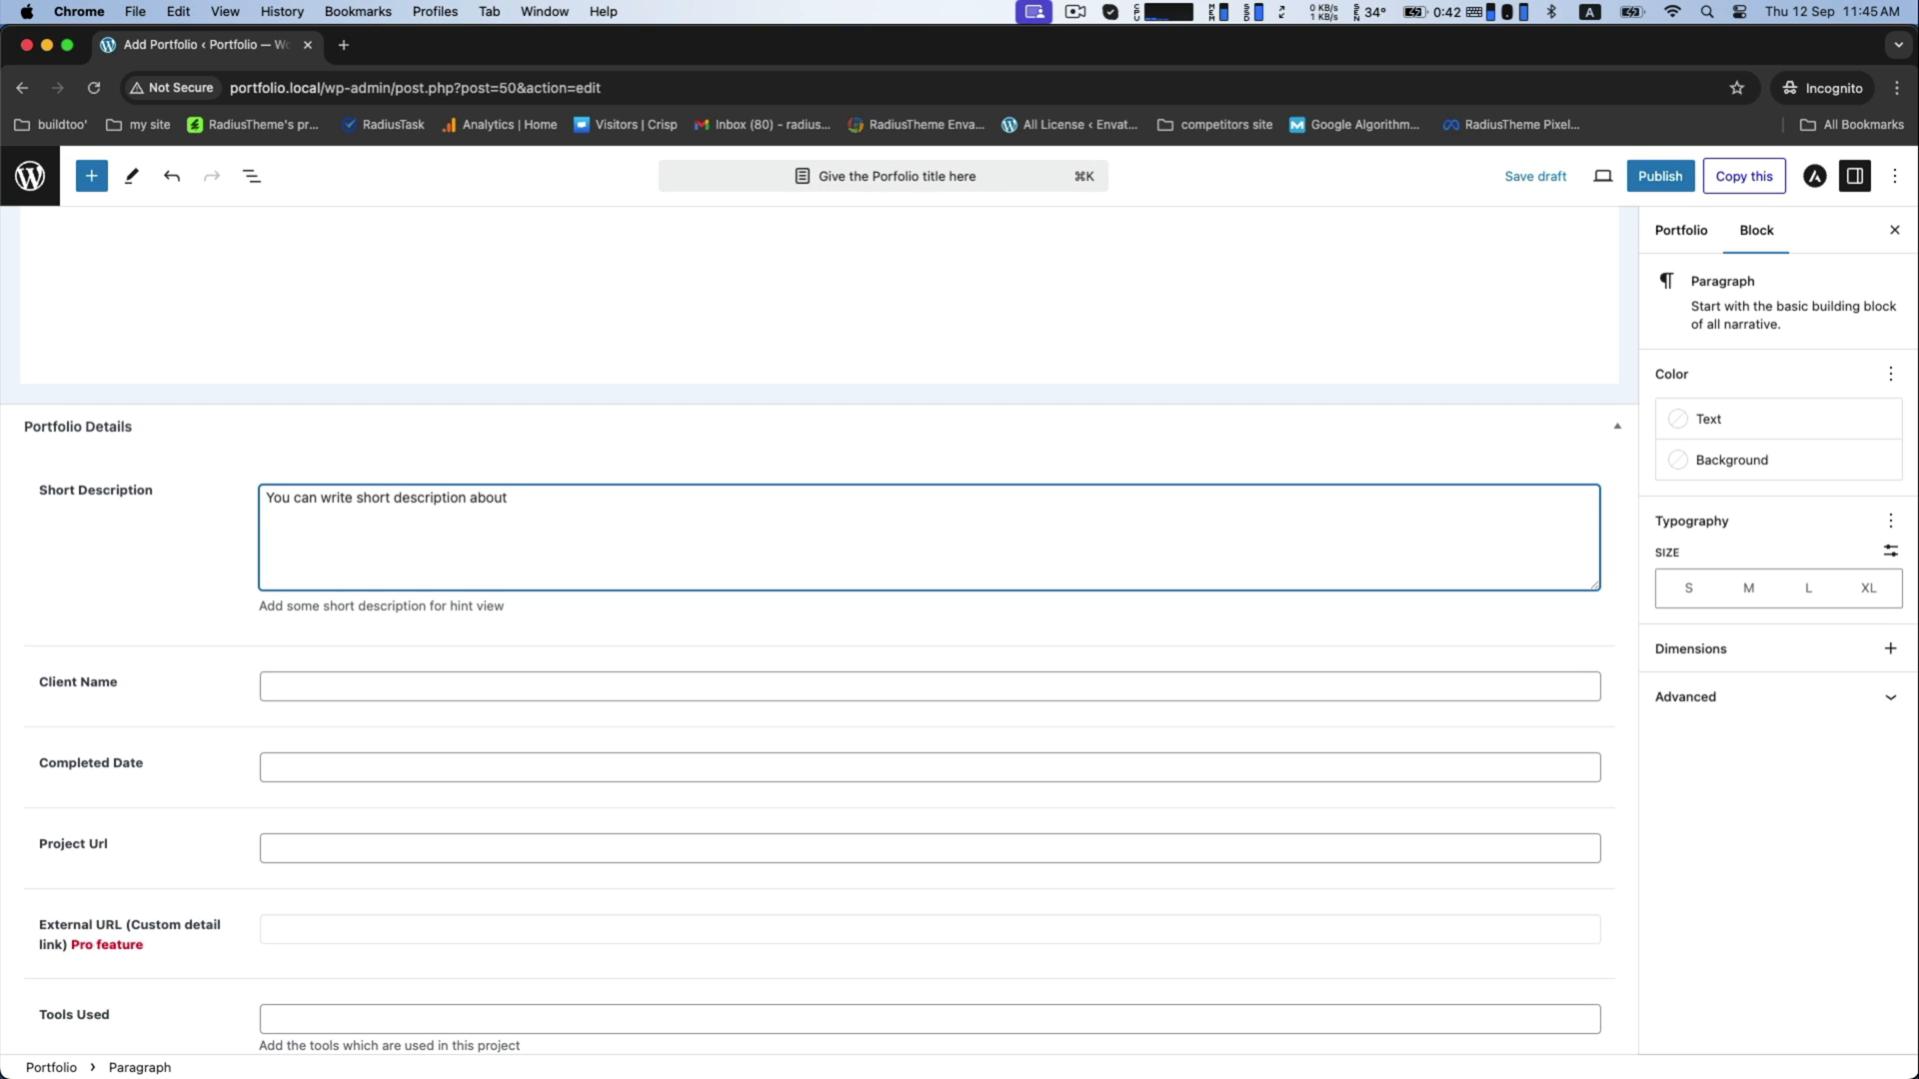
type("porf")
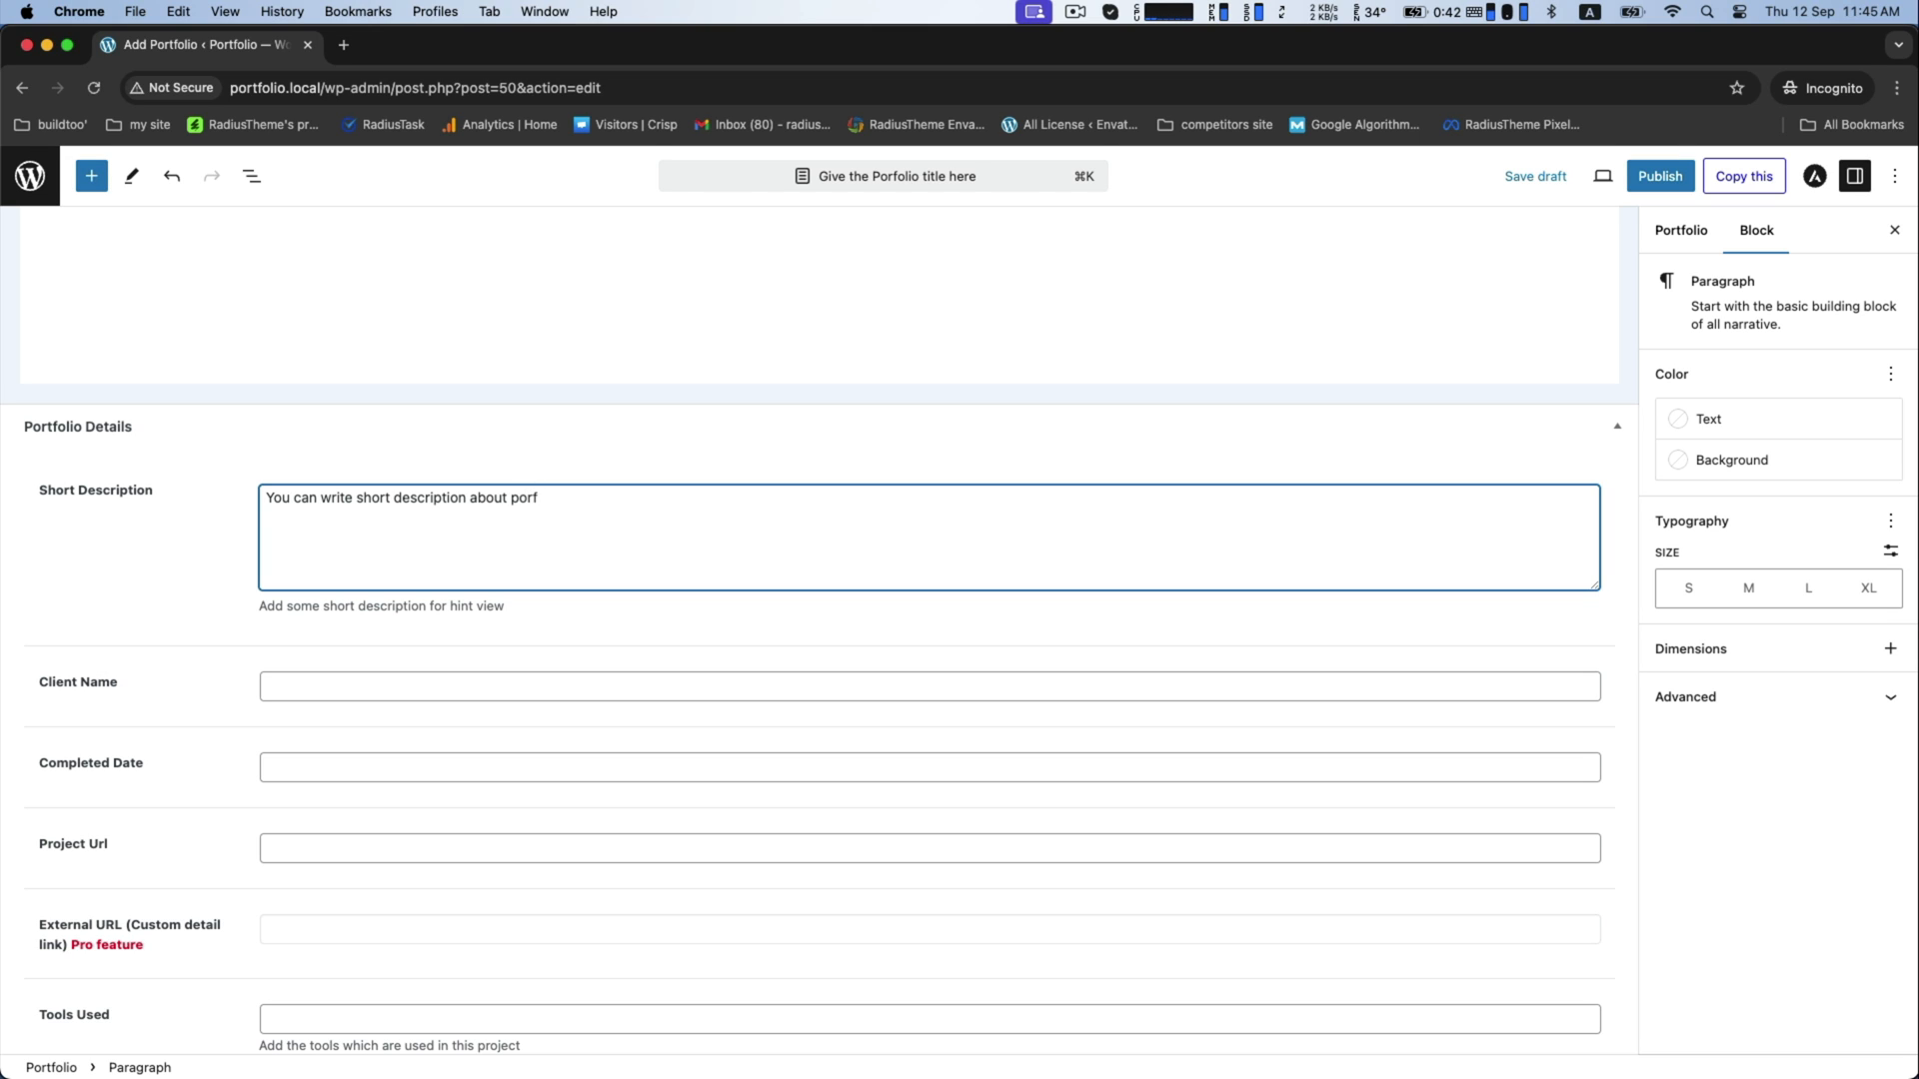
type("tfo")
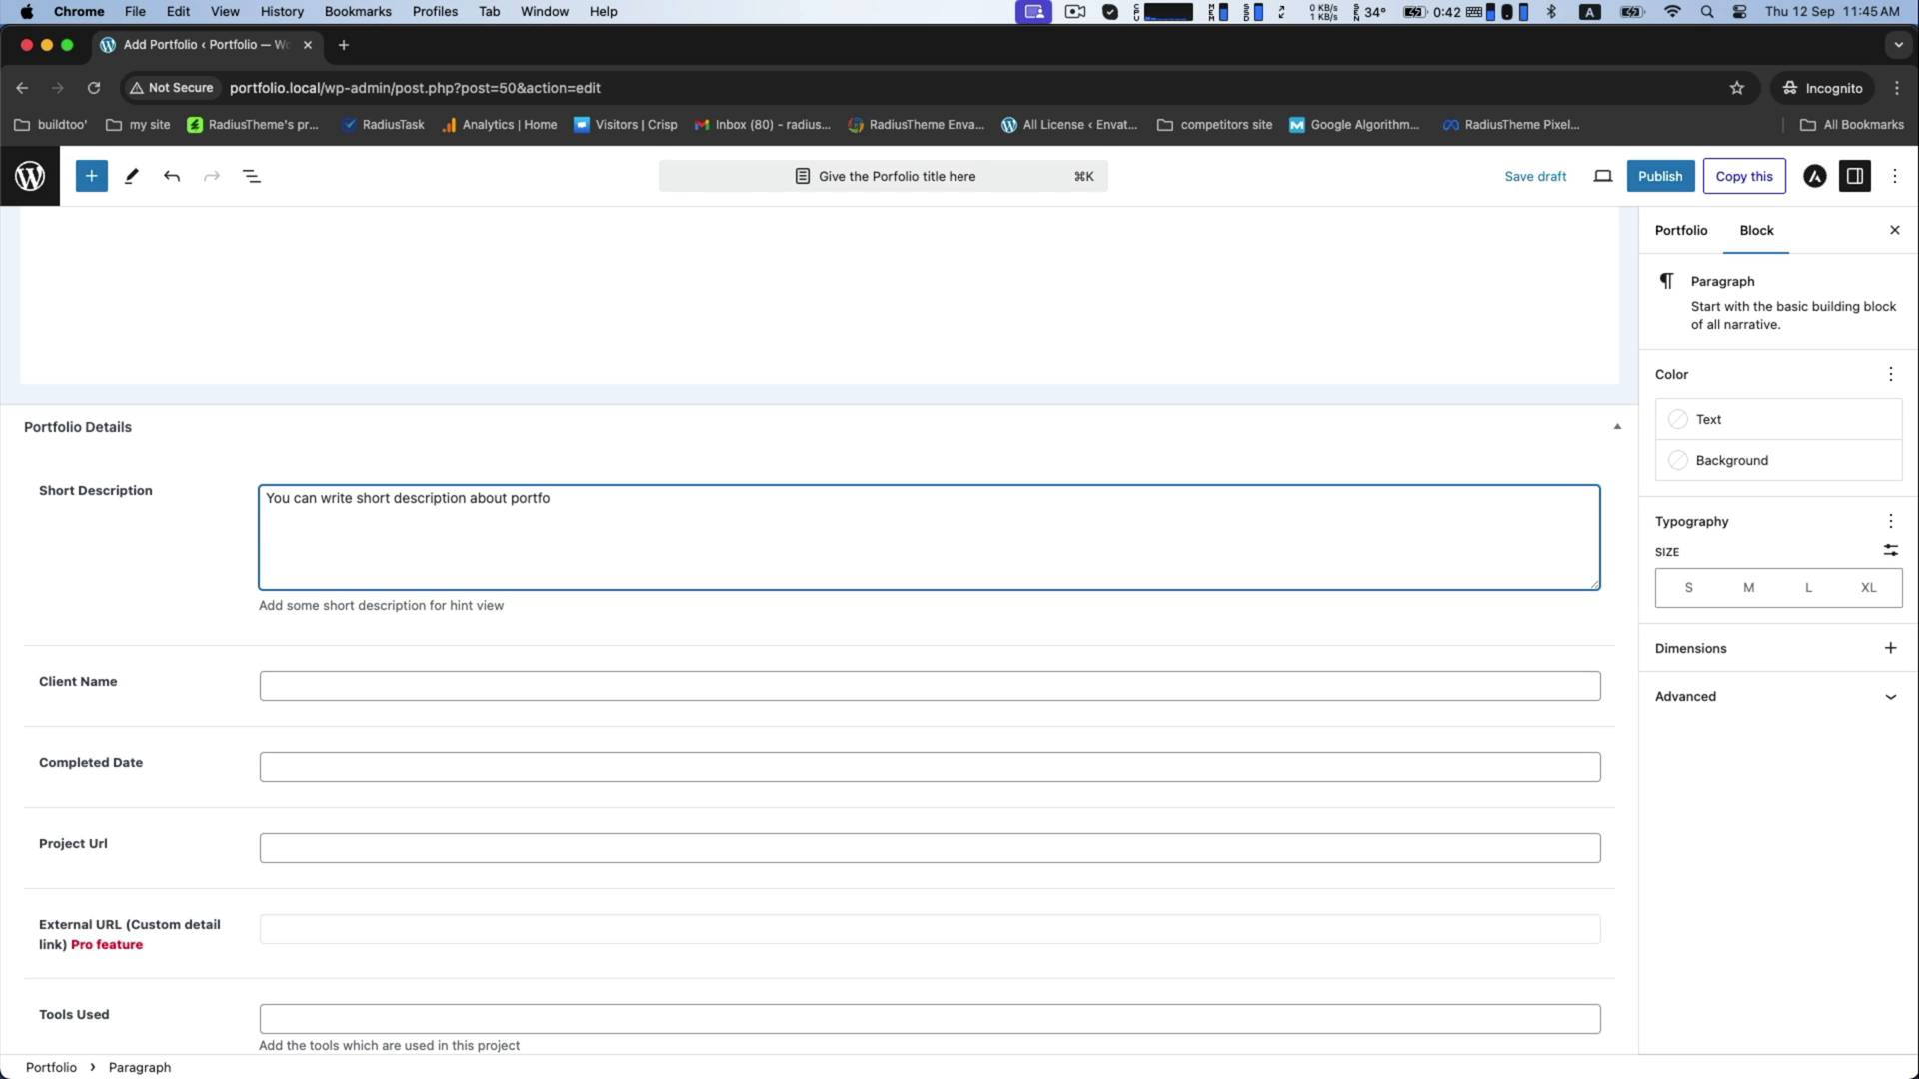
type("lio item in one or two lines.")
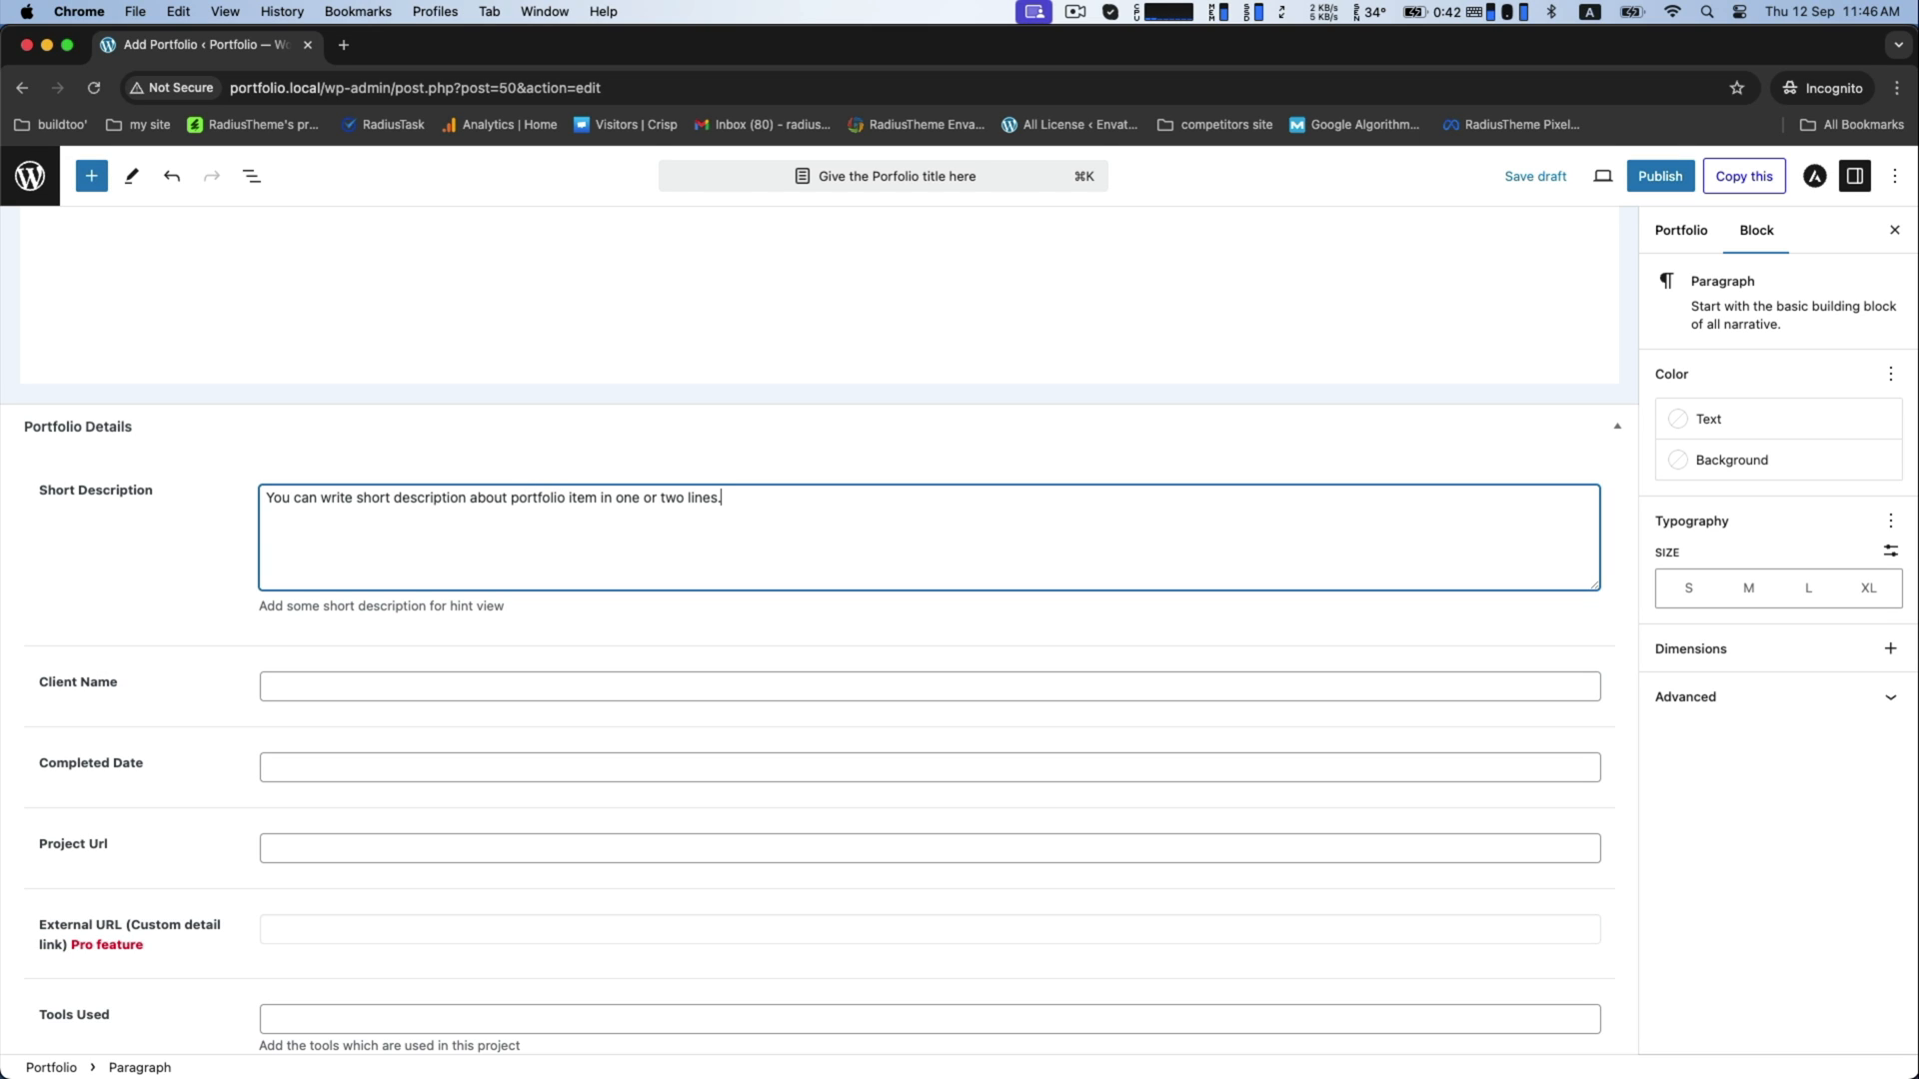
left_click(927, 690)
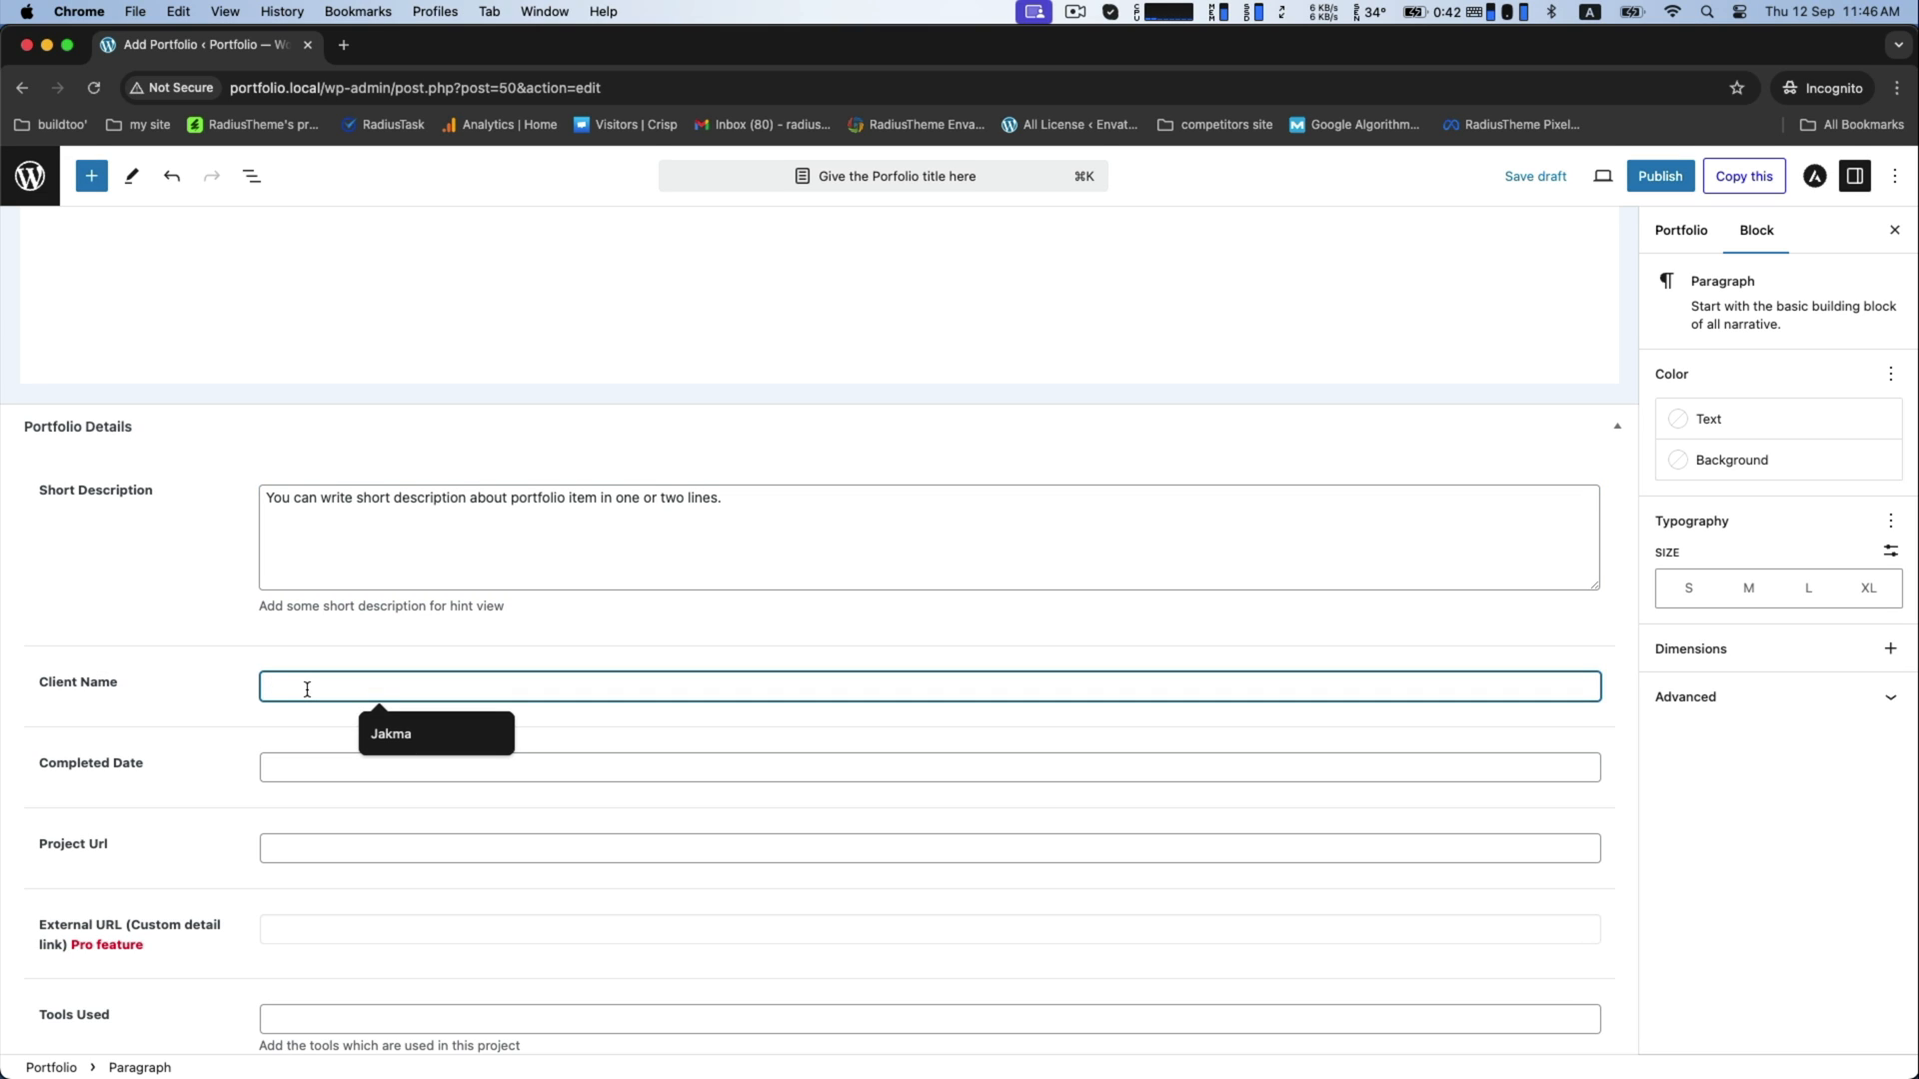
type("Jone China")
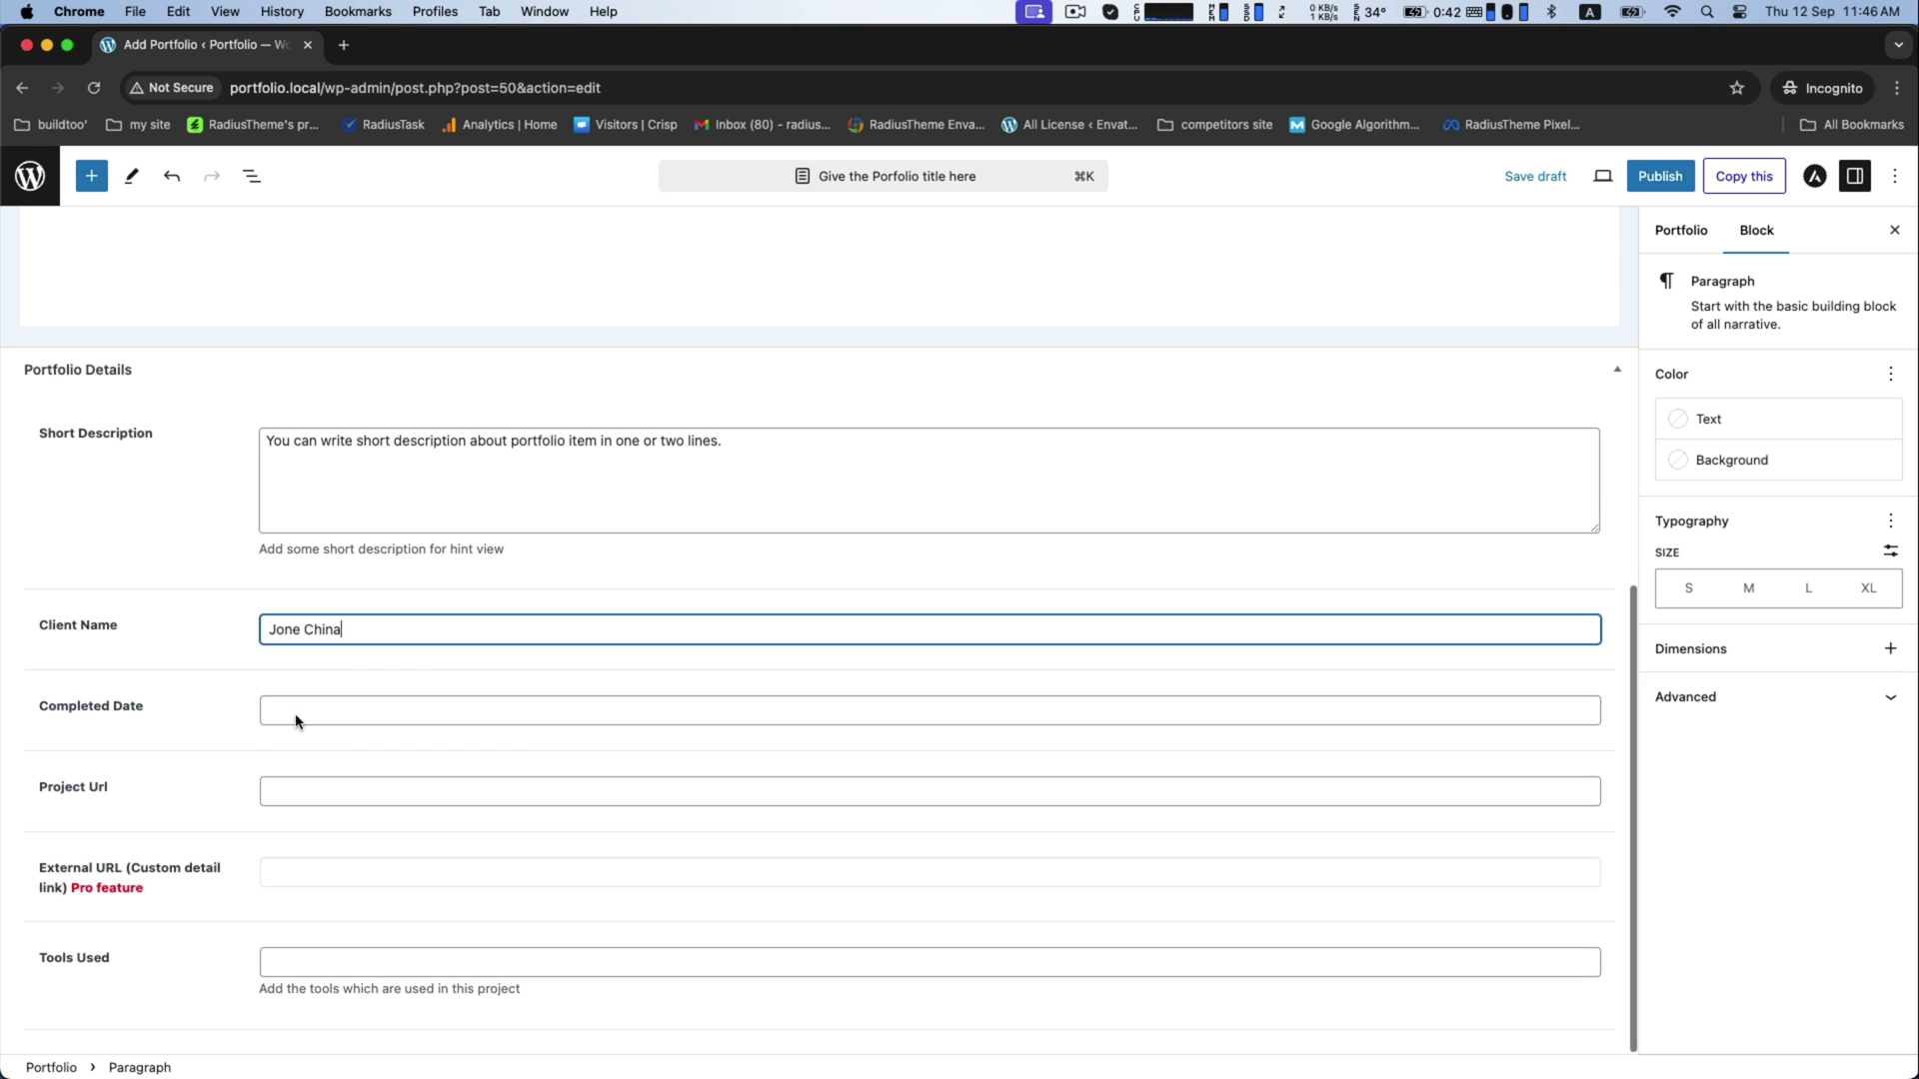
left_click(927, 728)
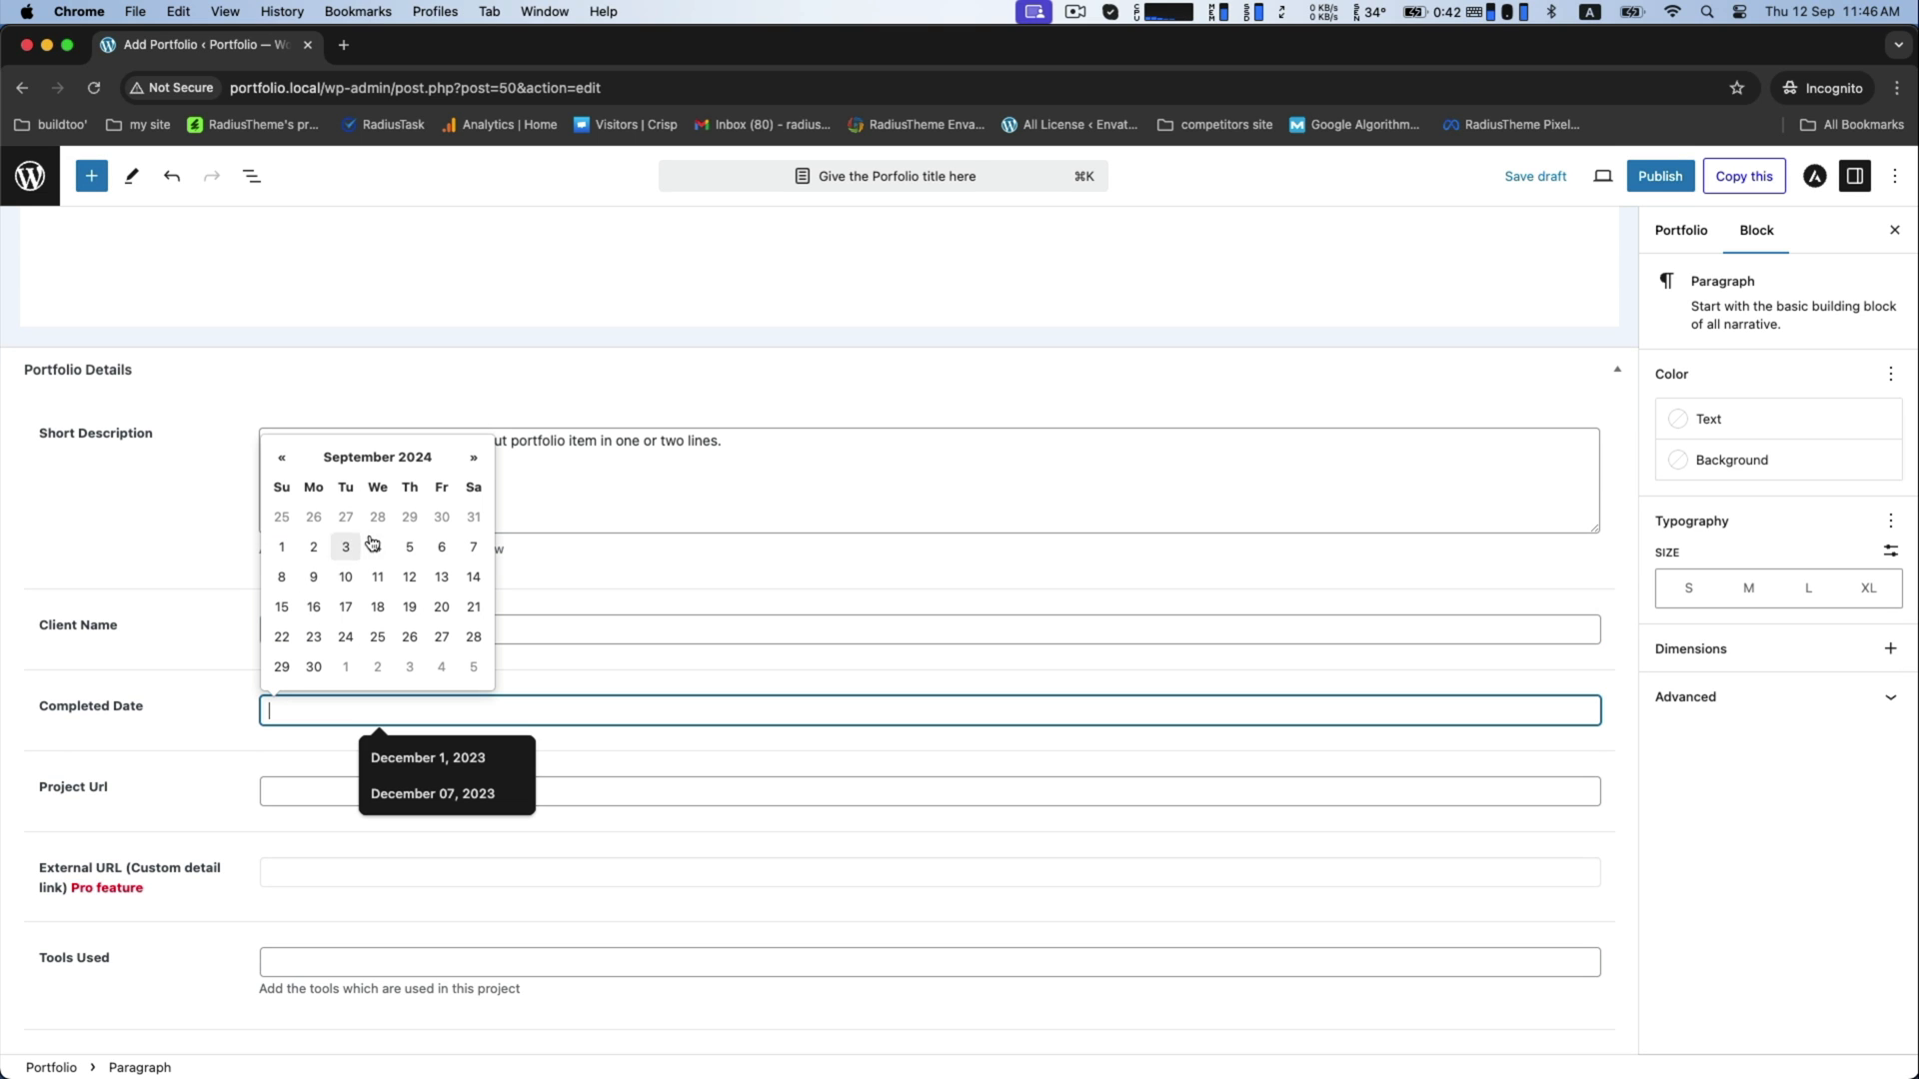
left_click(280, 455)
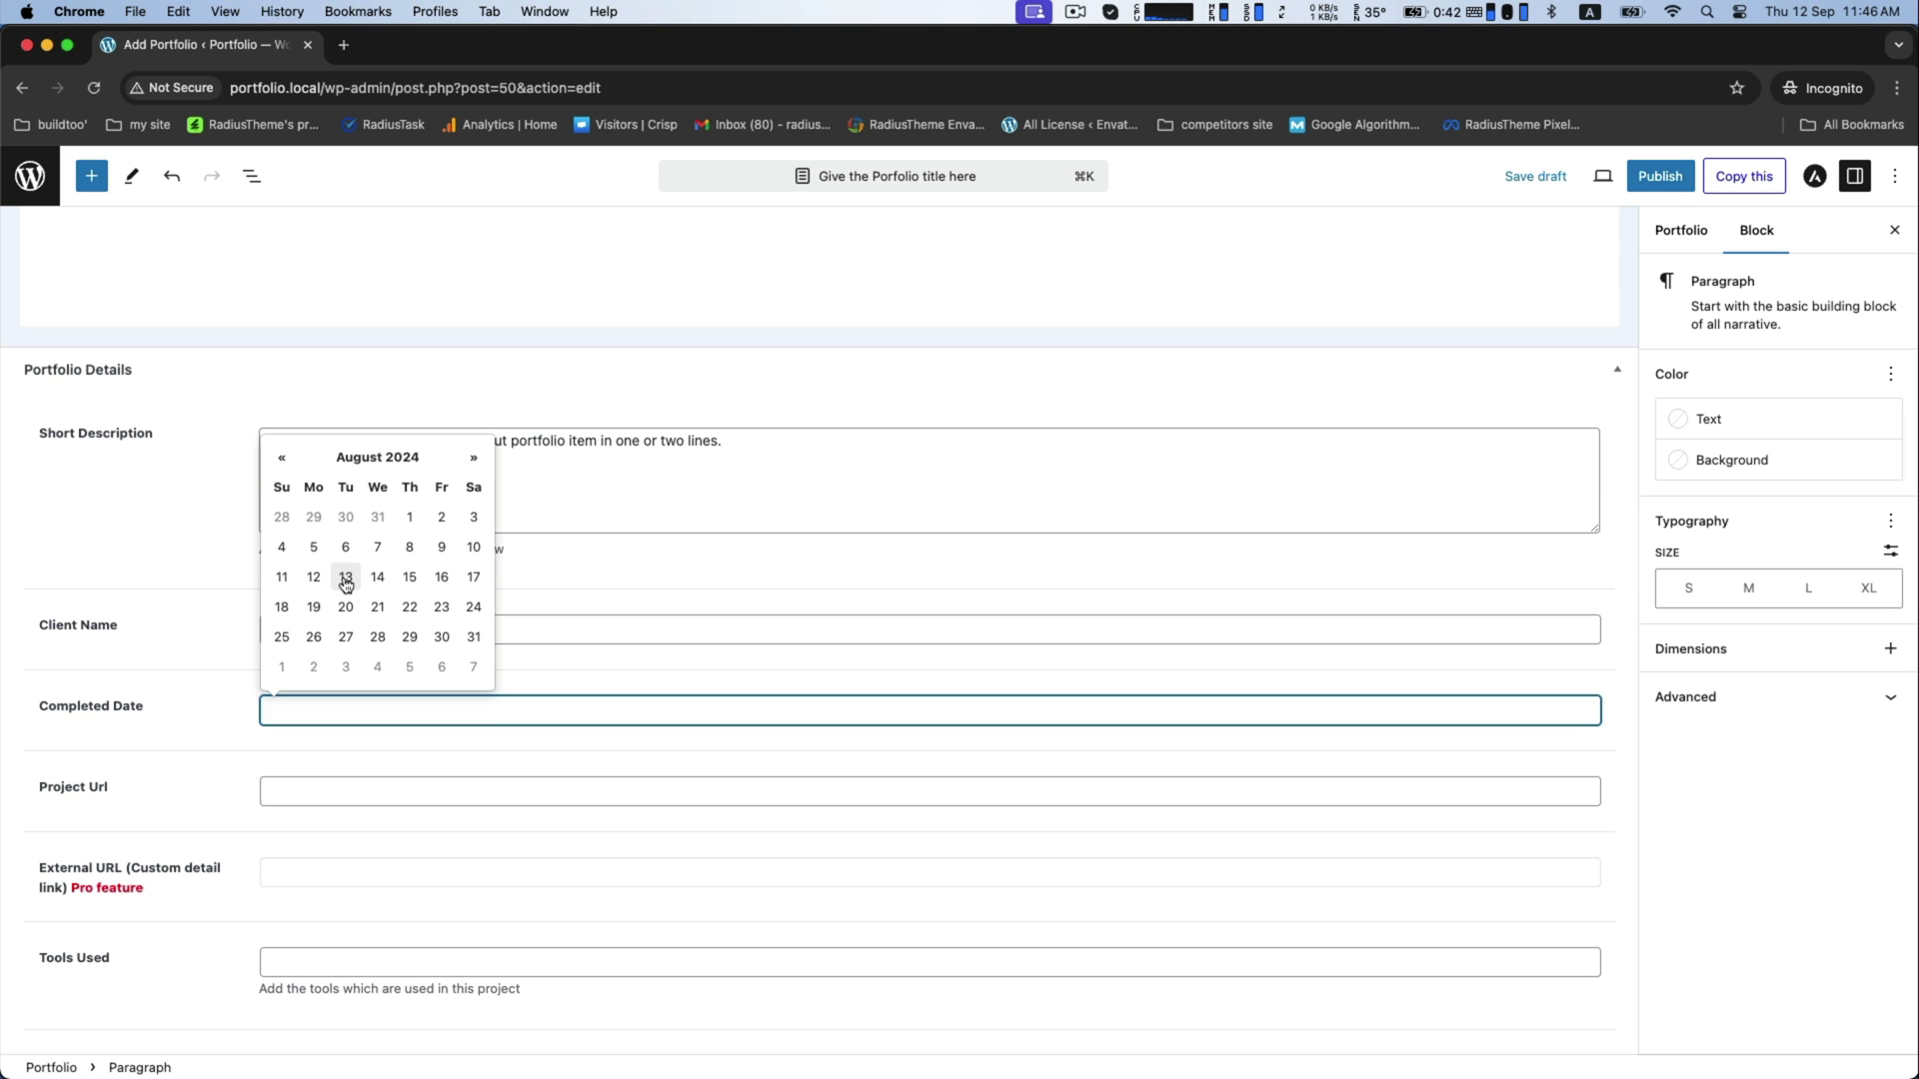
left_click(344, 576)
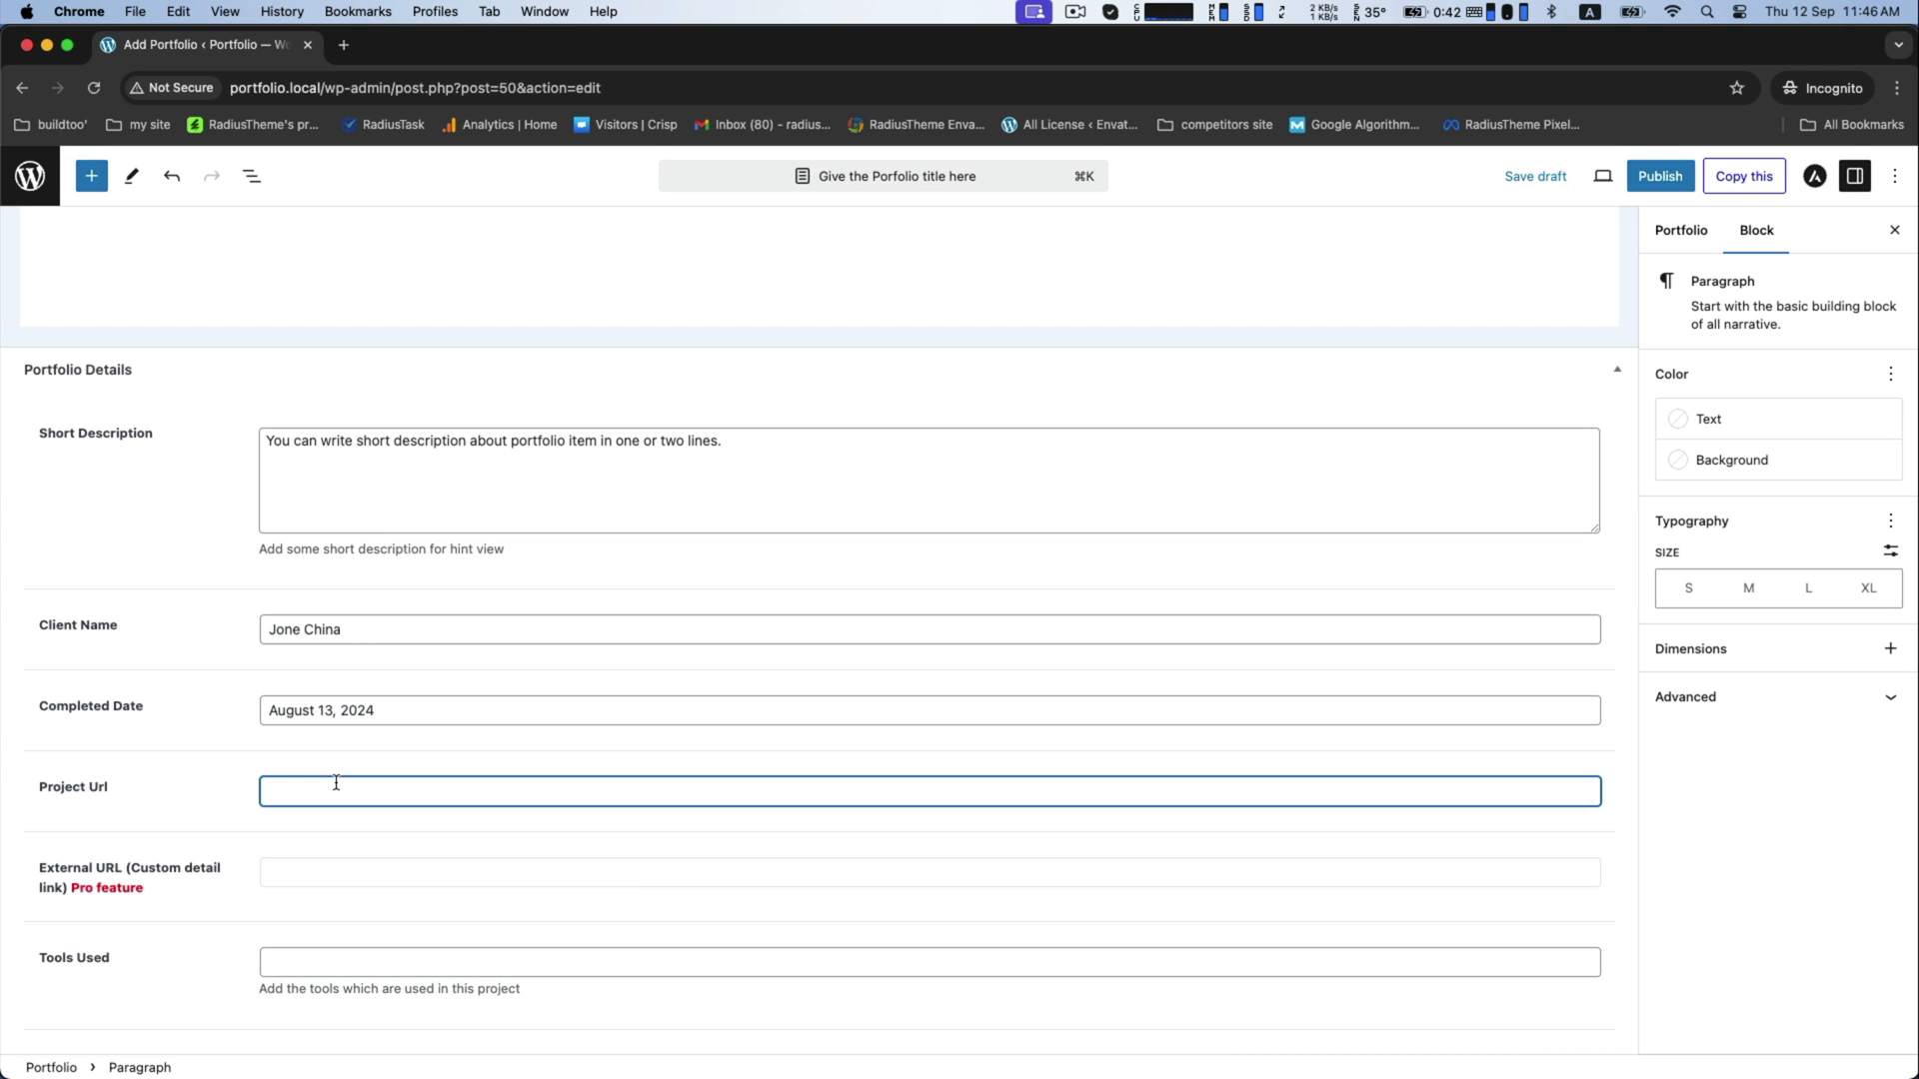
type("https:")
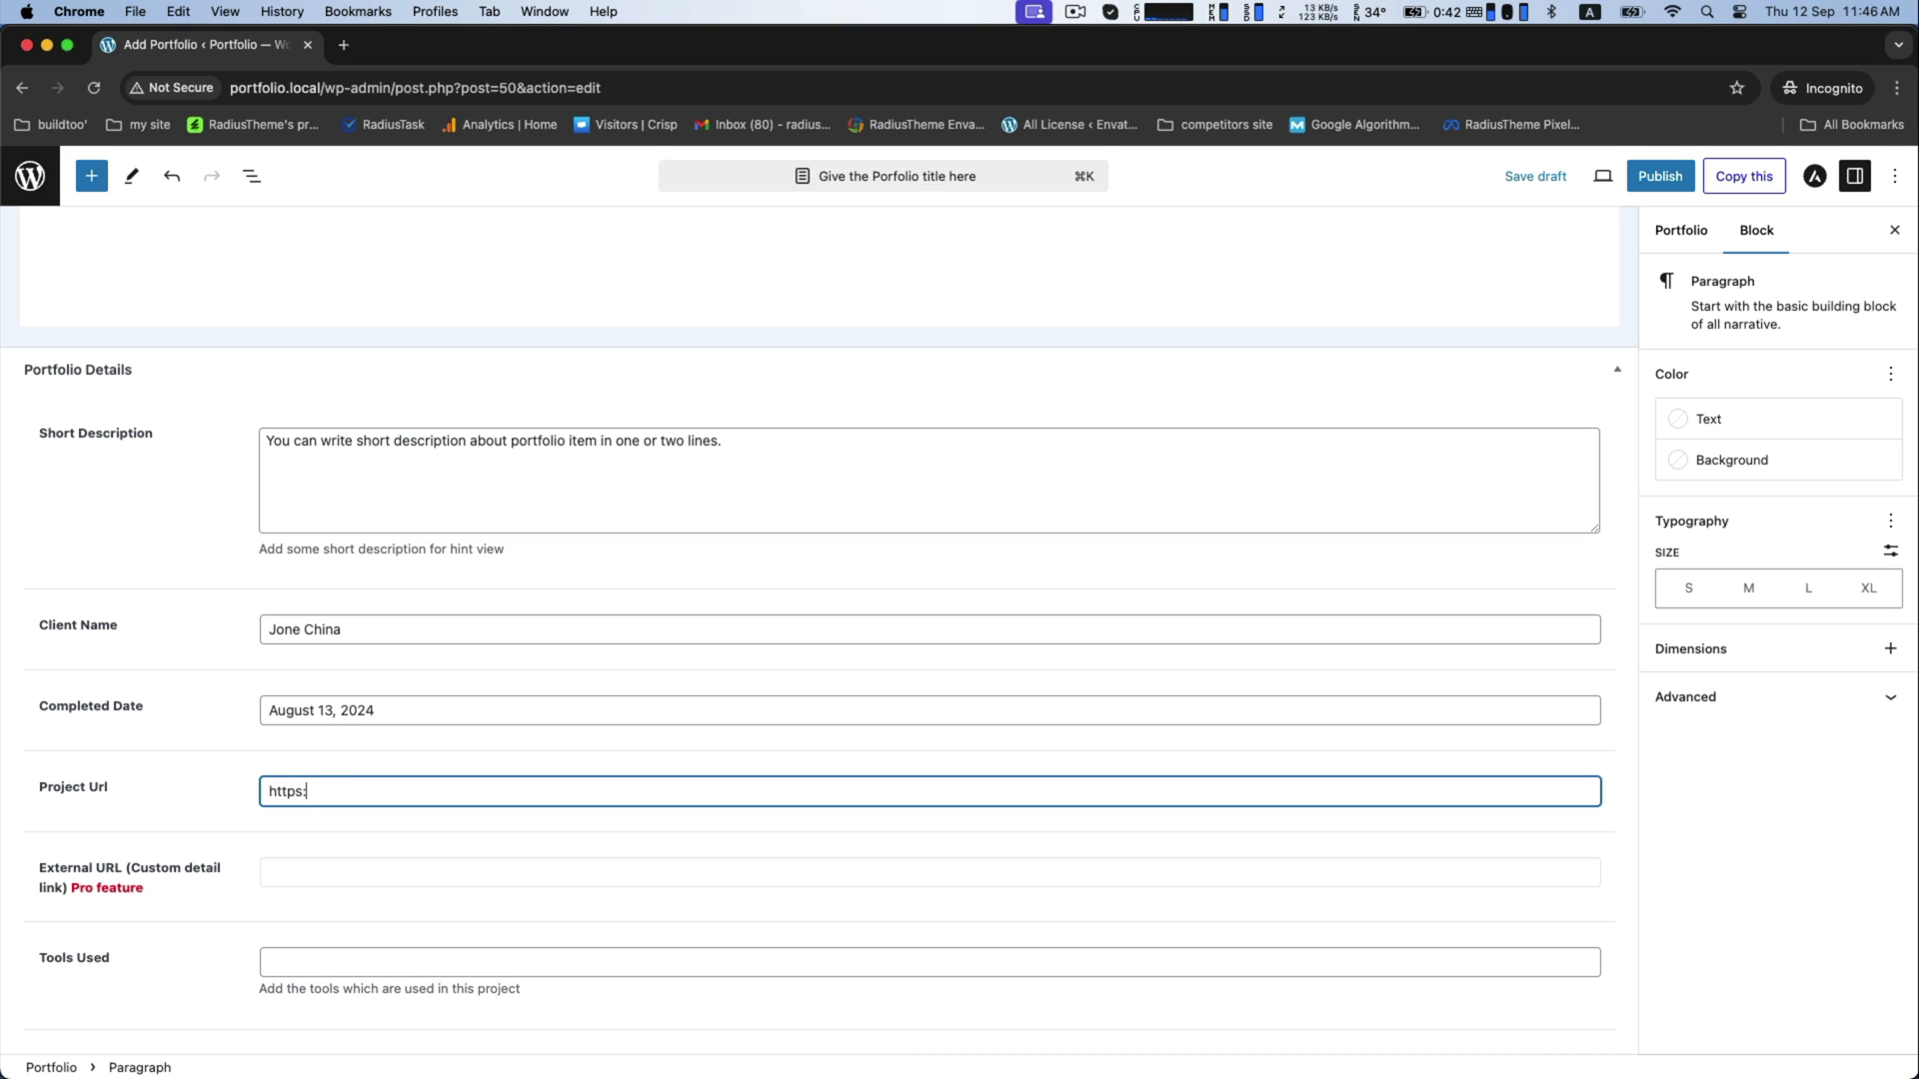
type("//")
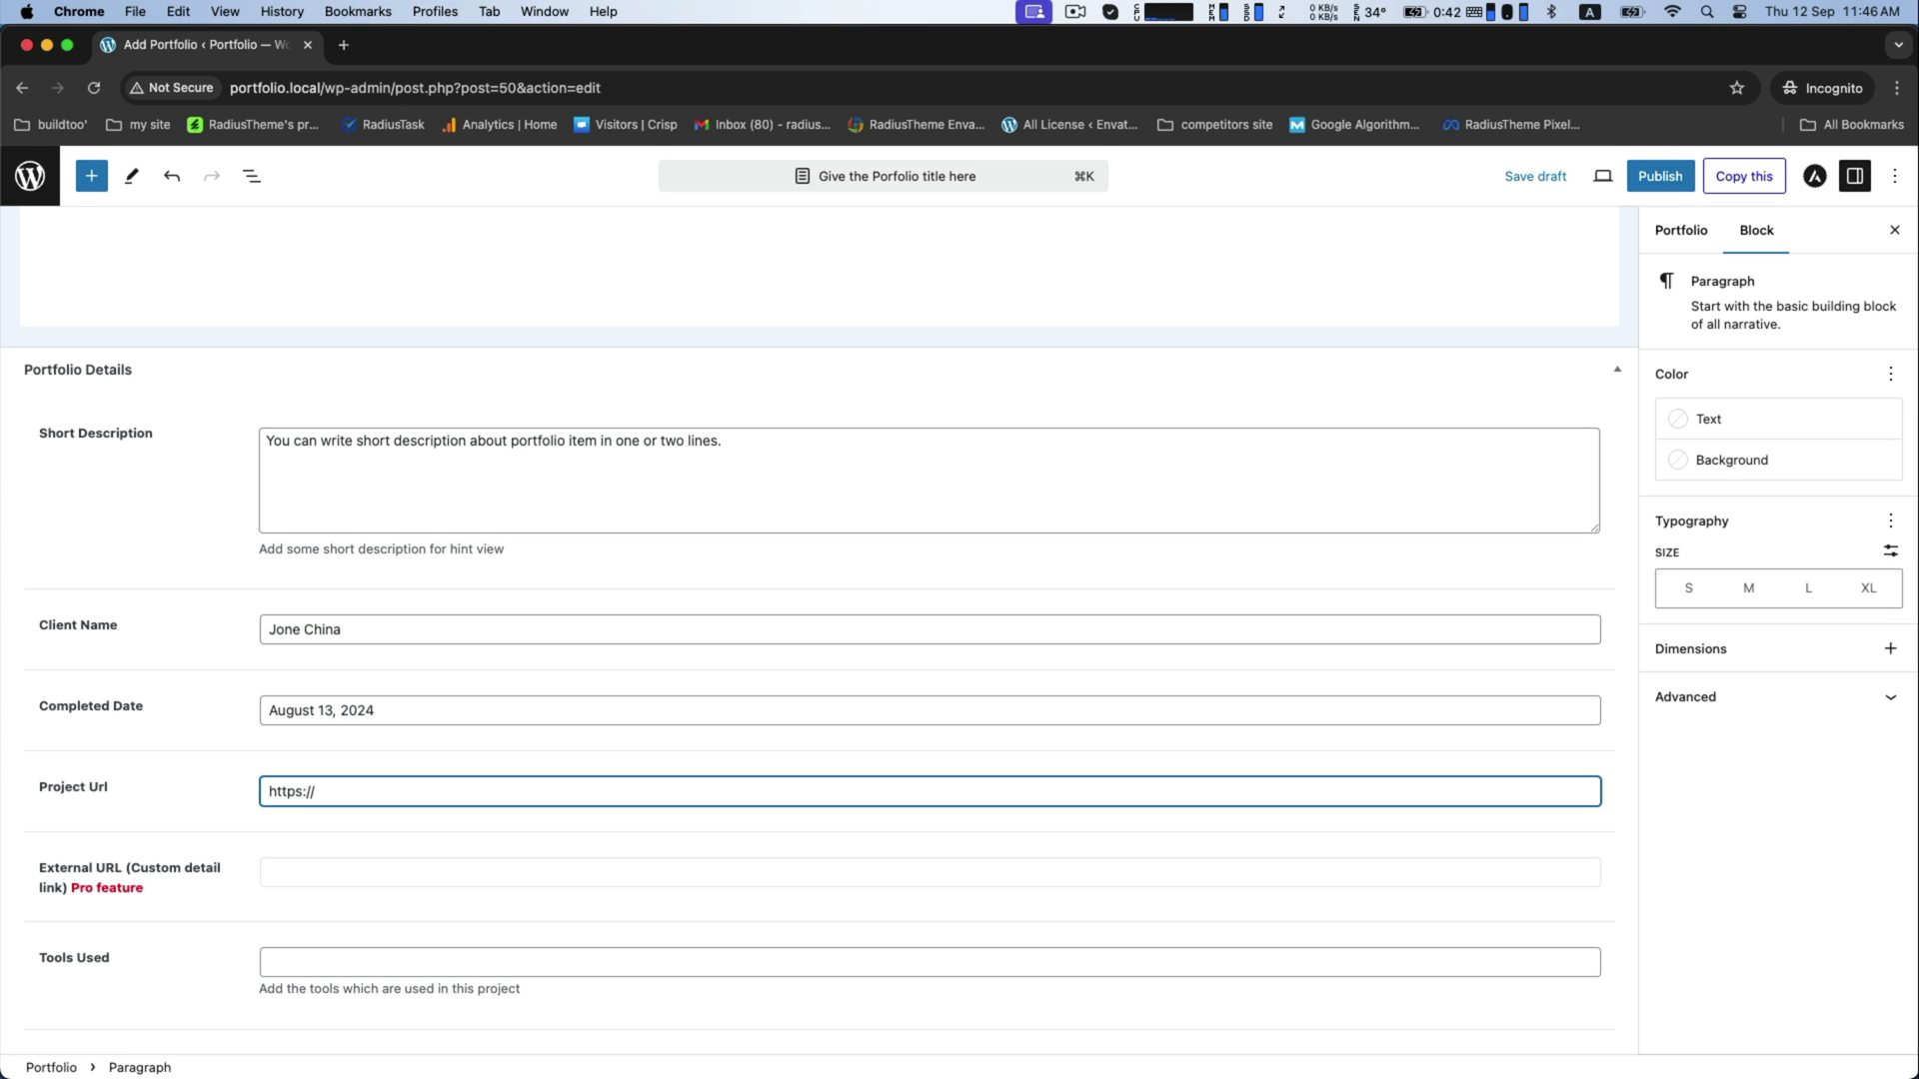
type("portfolio.com")
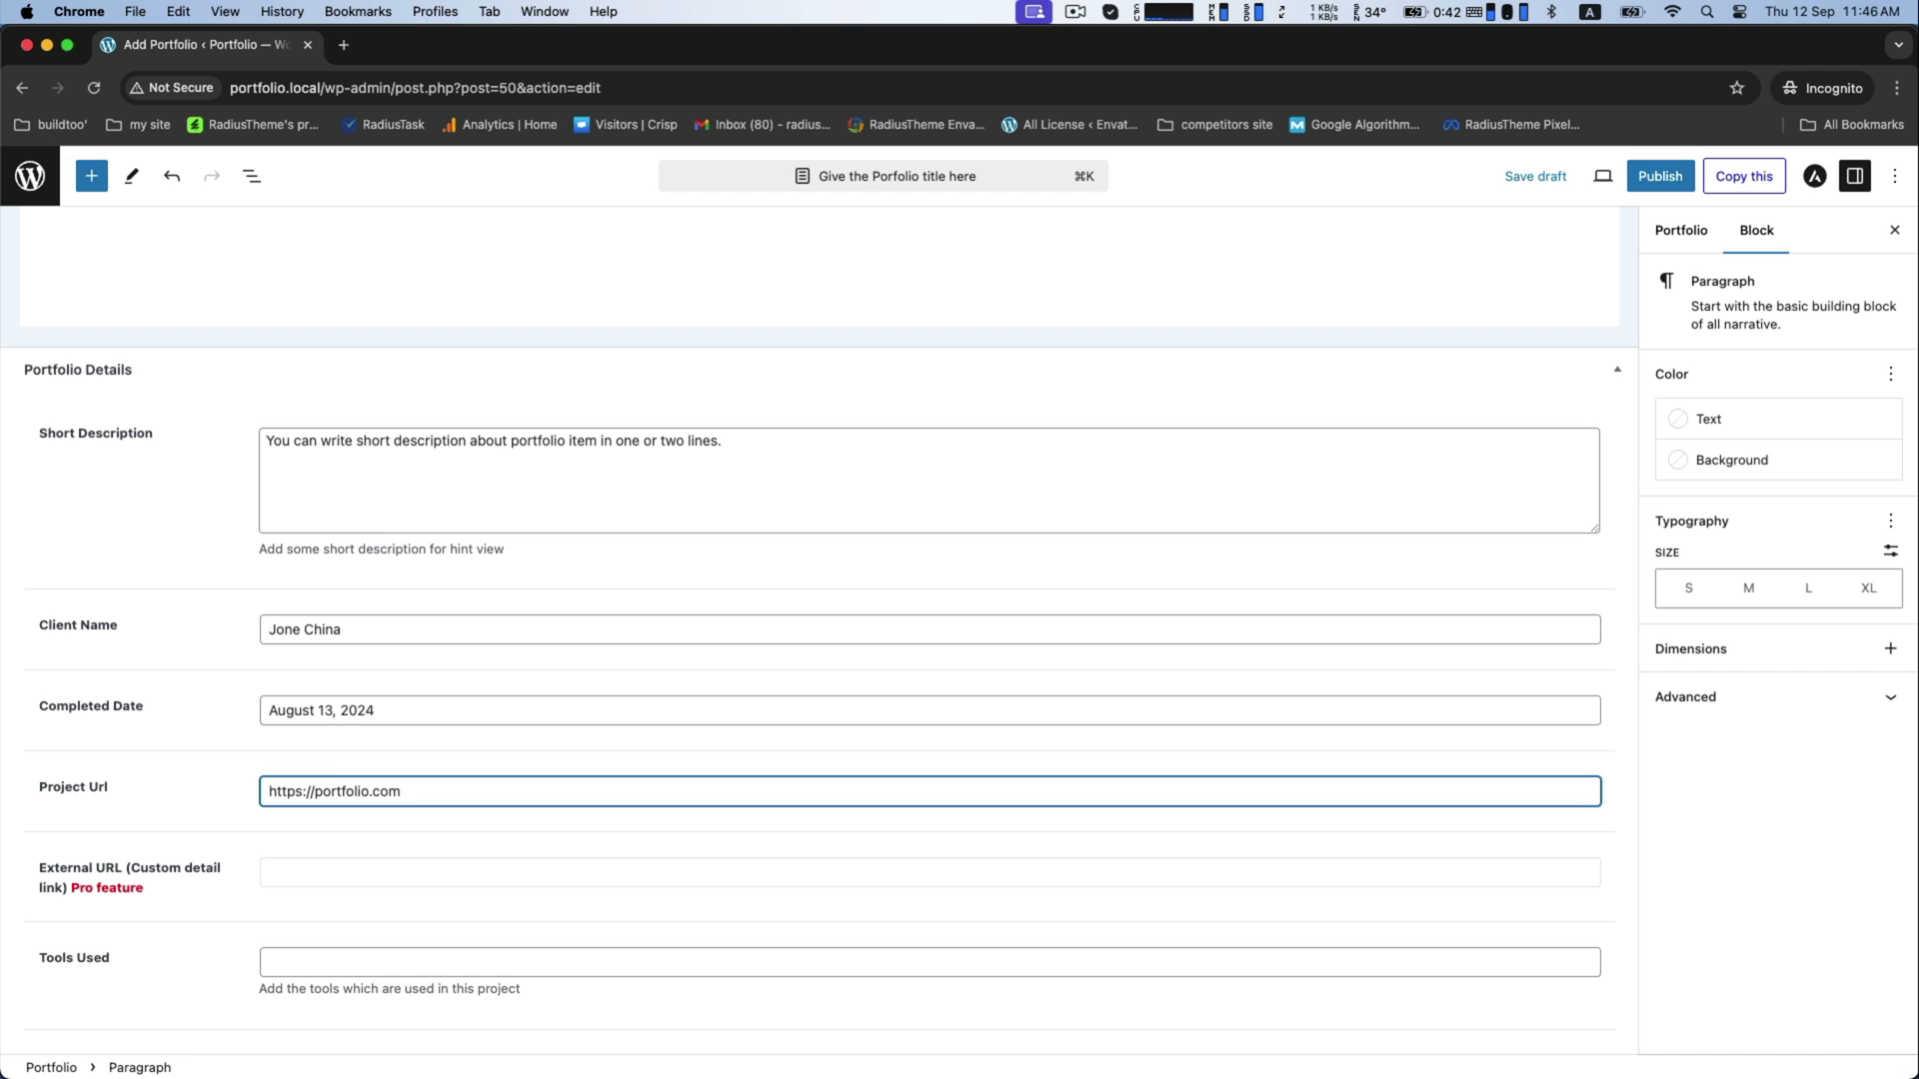
type("crm,")
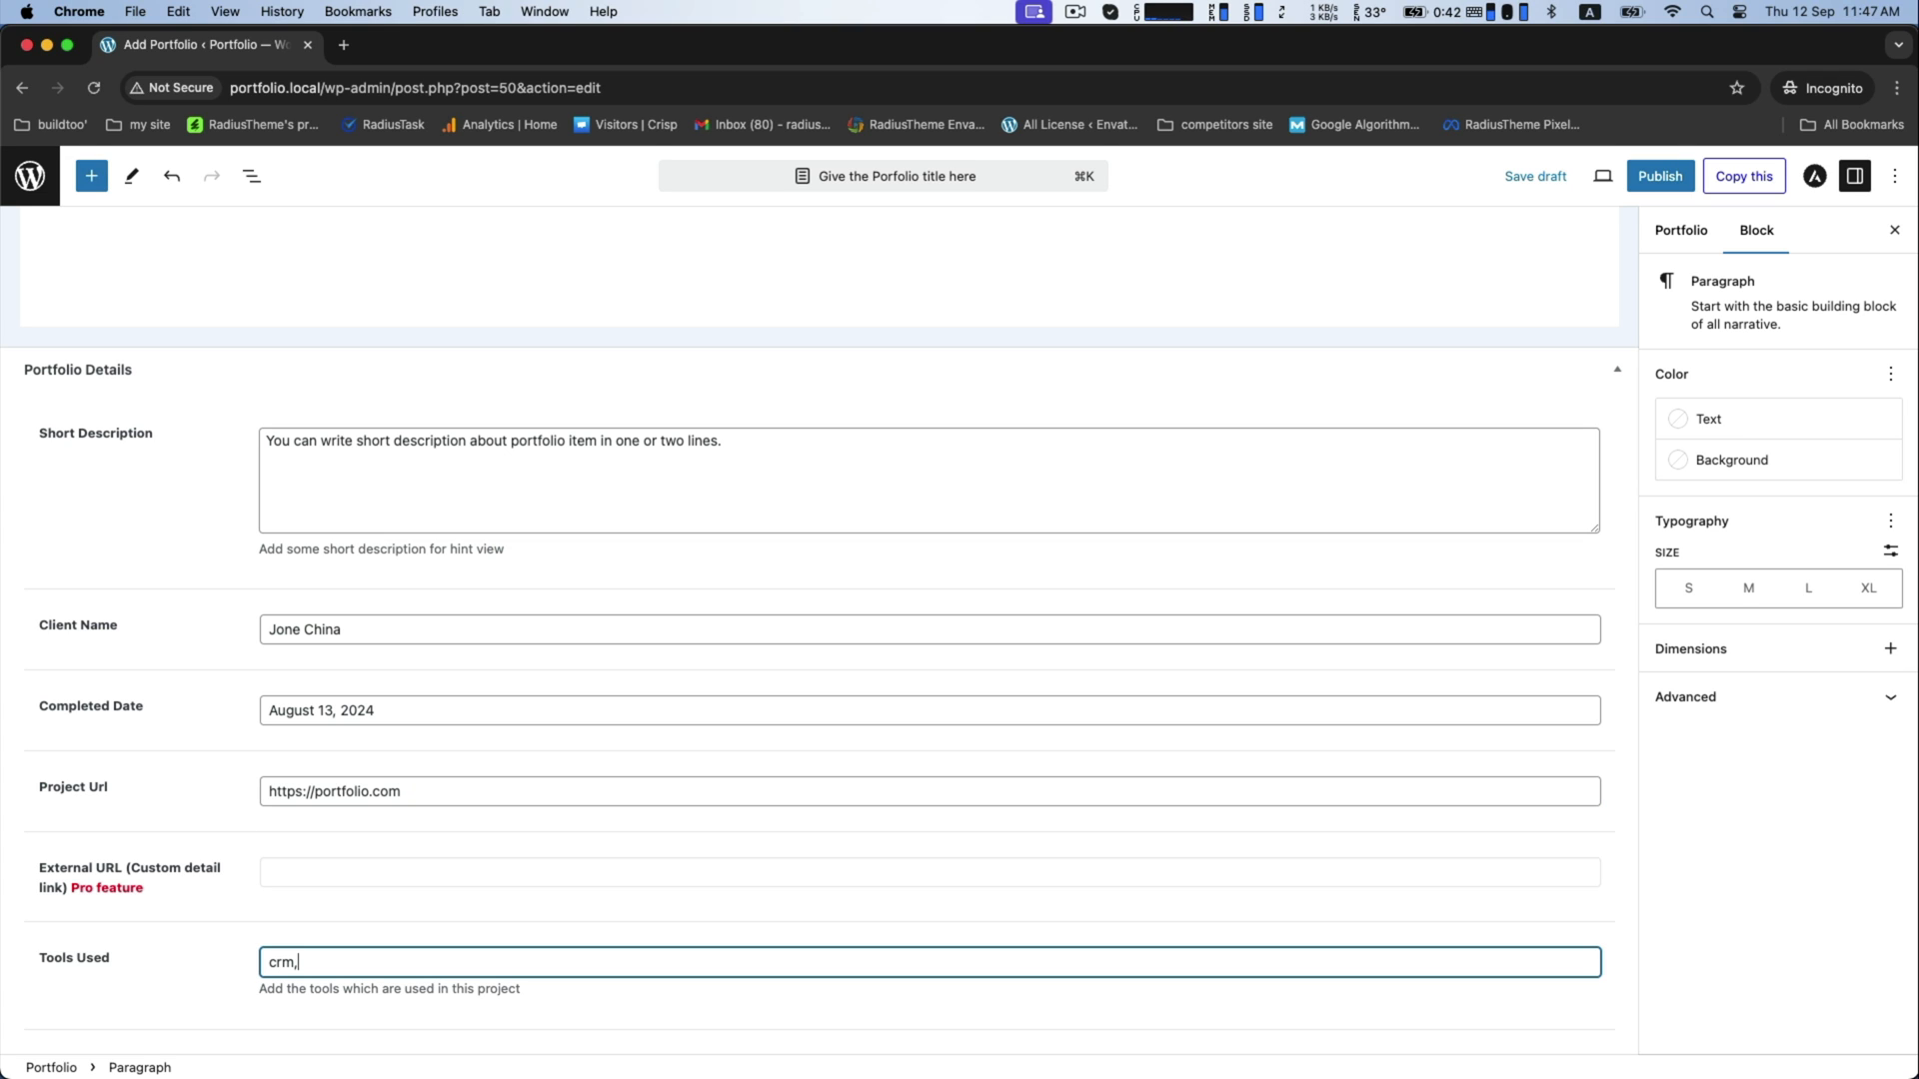
type("software")
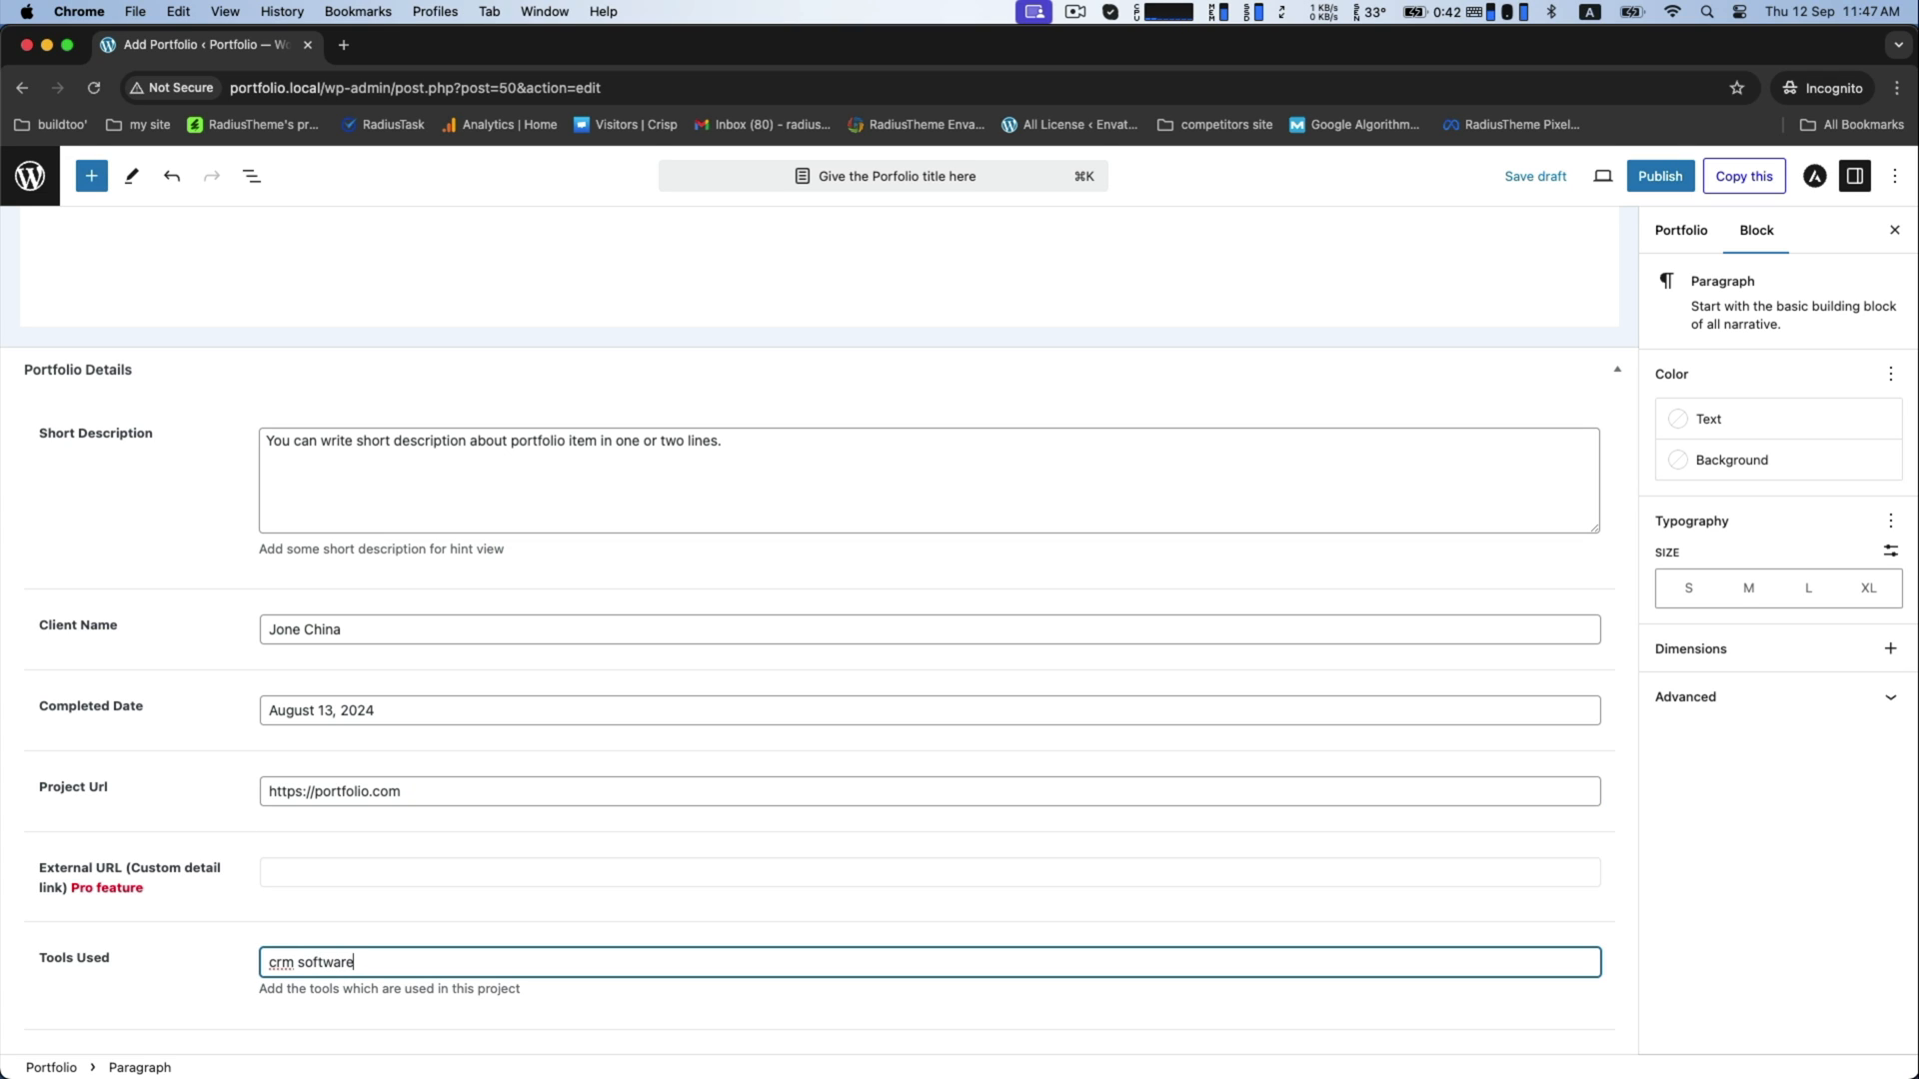
type(", etc")
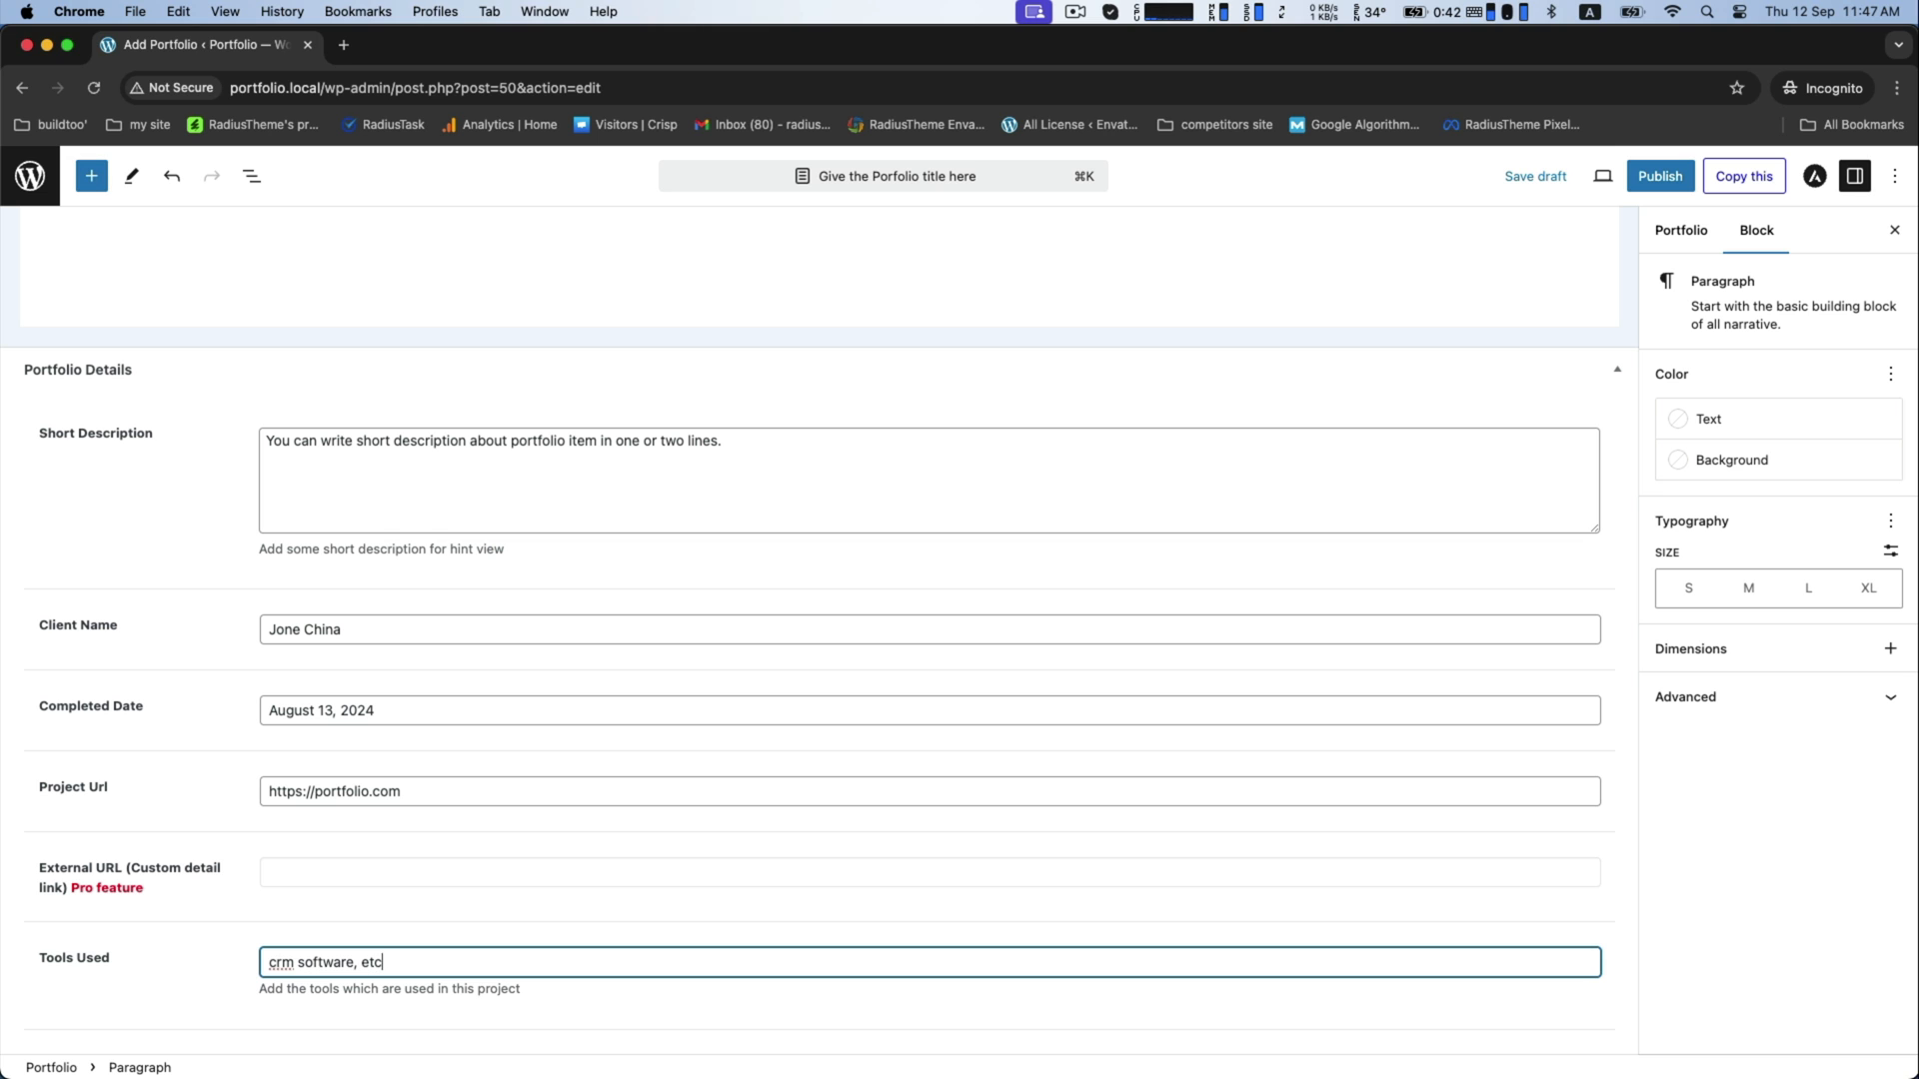
mouse_move(1431, 651)
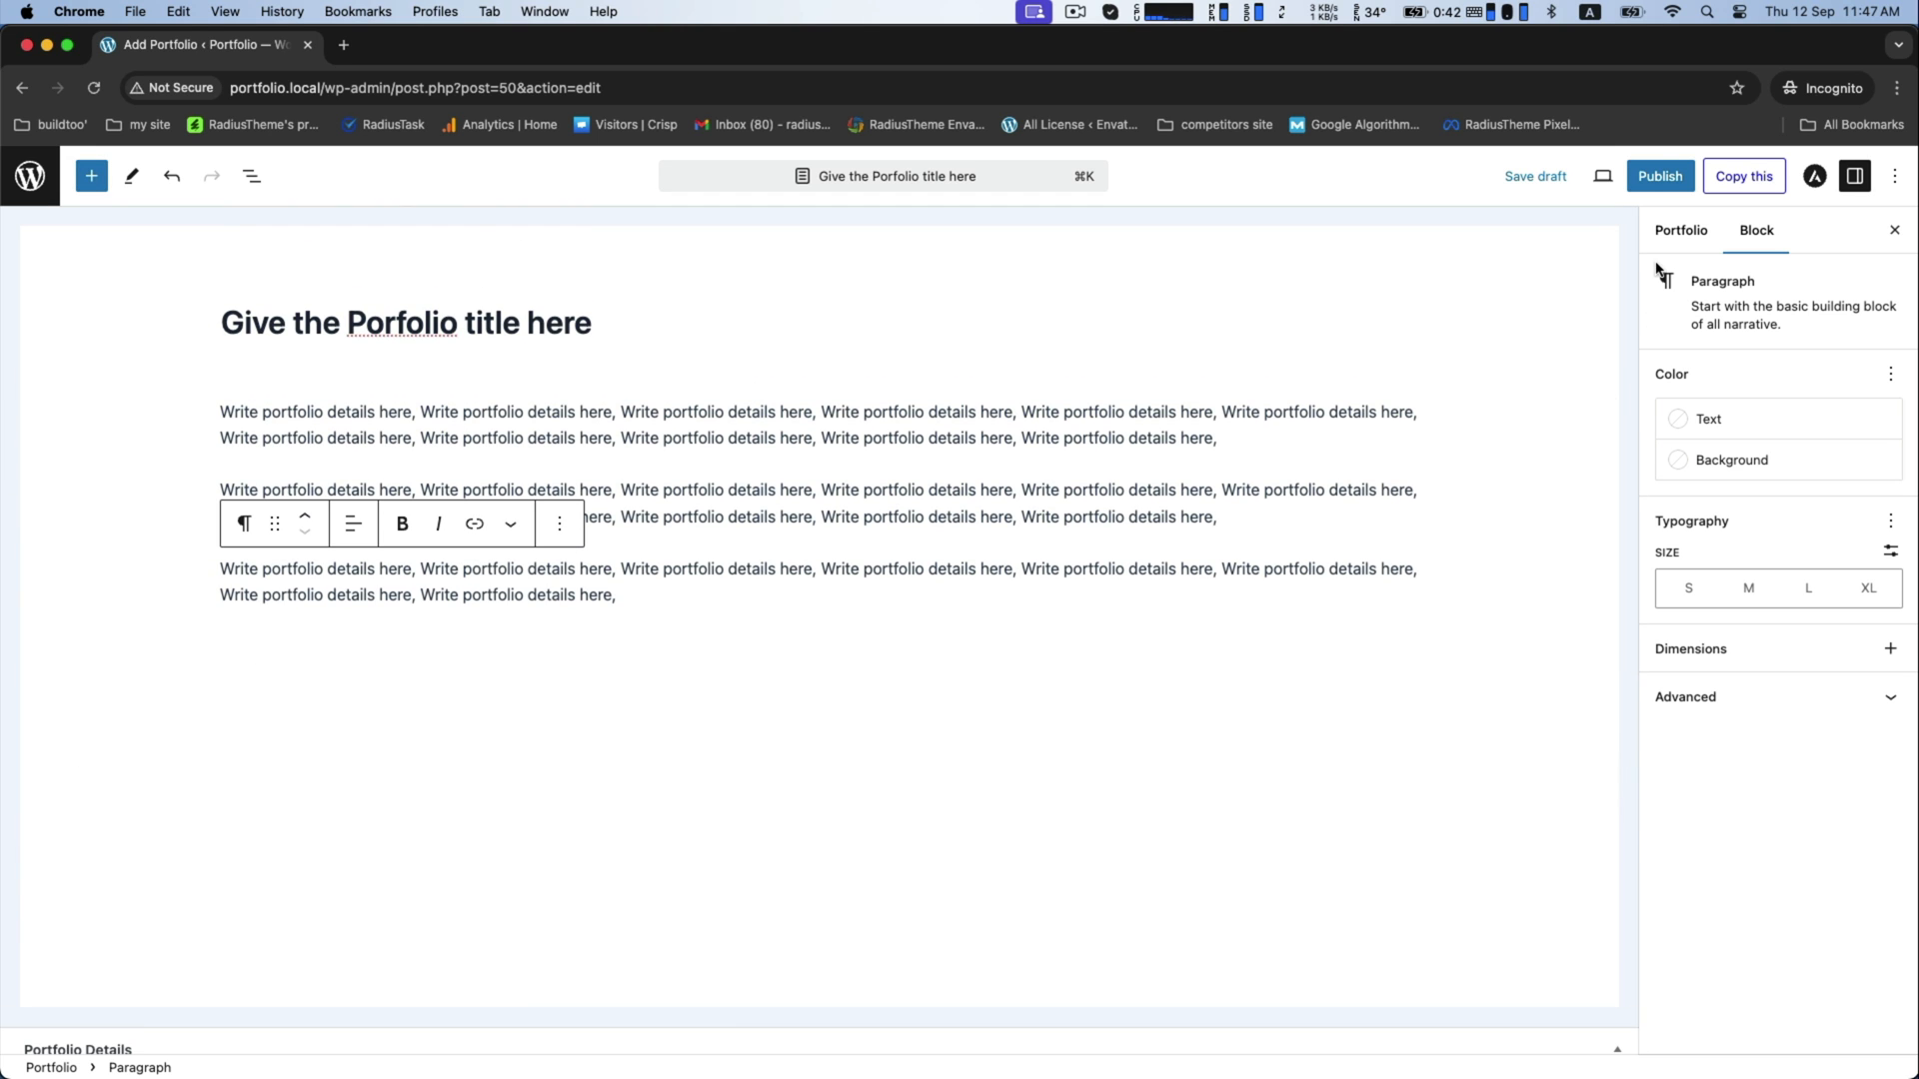
left_click(1679, 230)
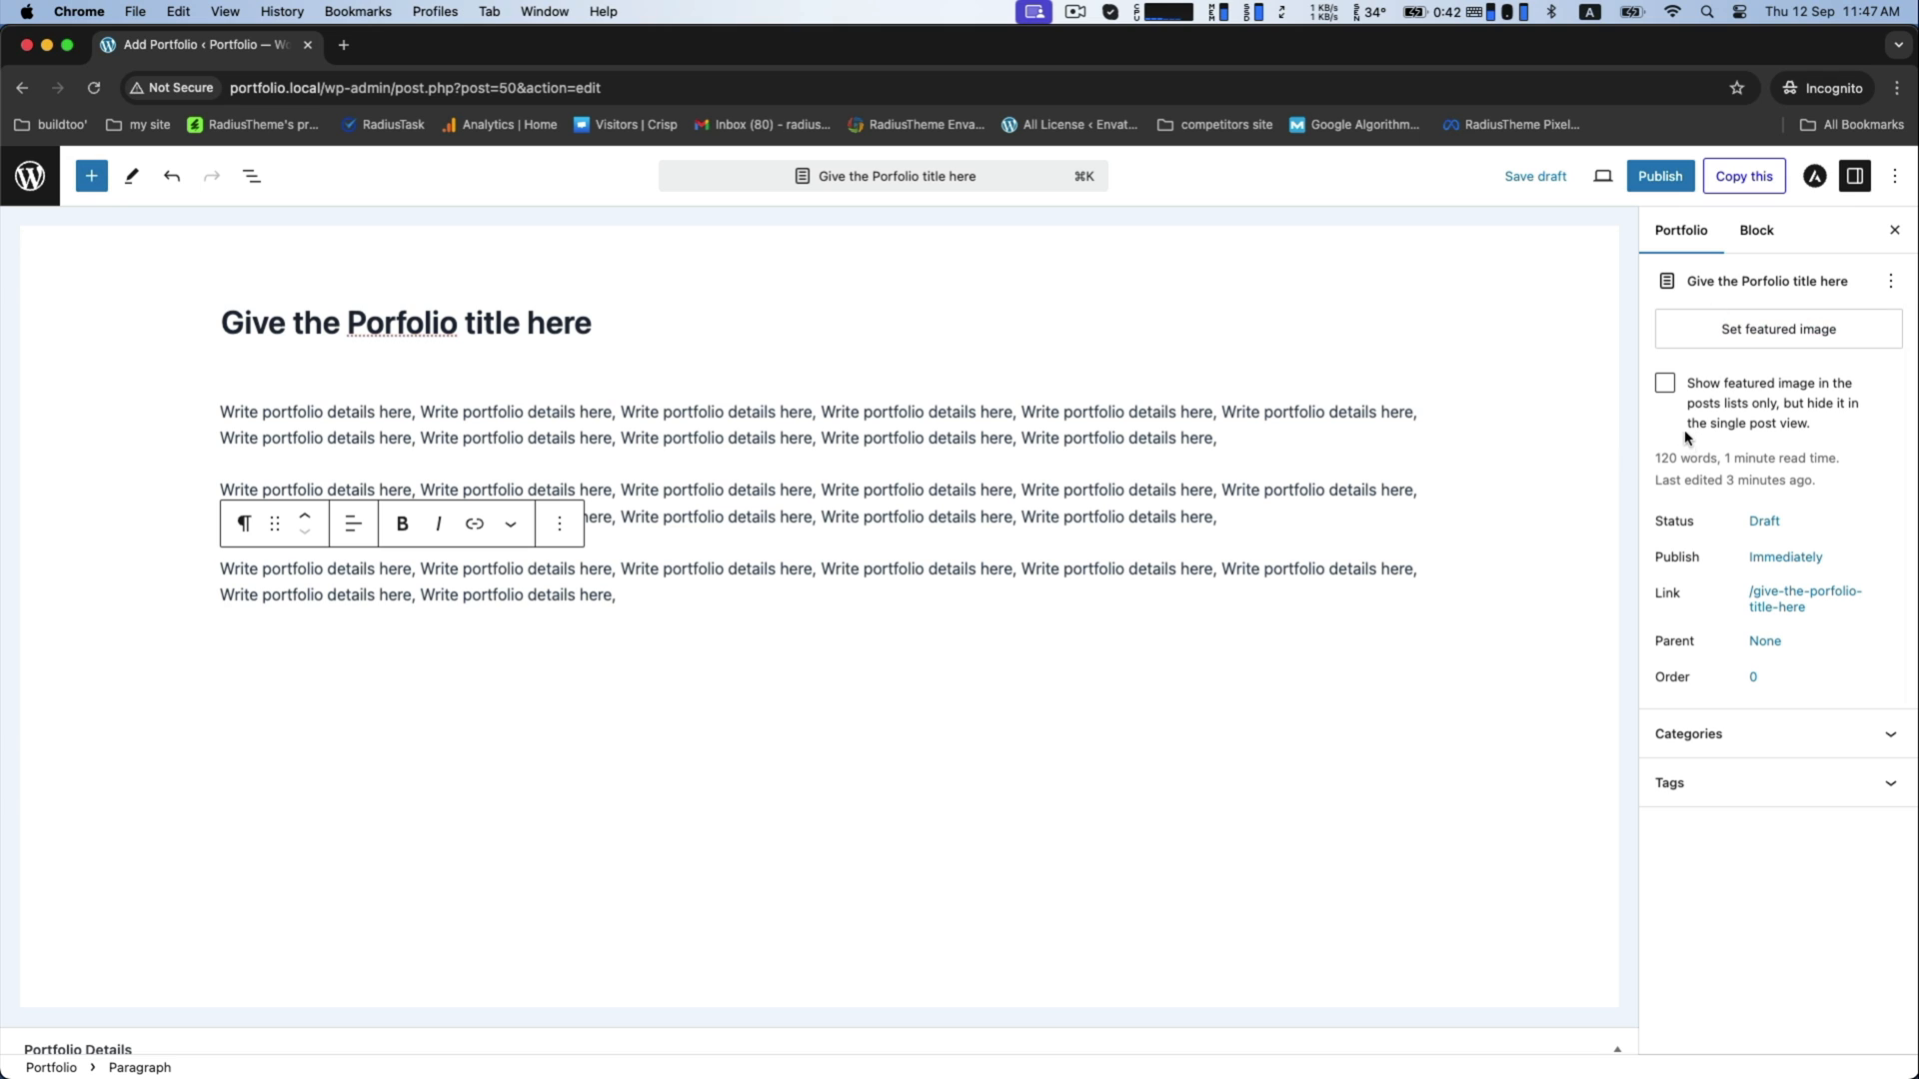
mouse_move(1729, 334)
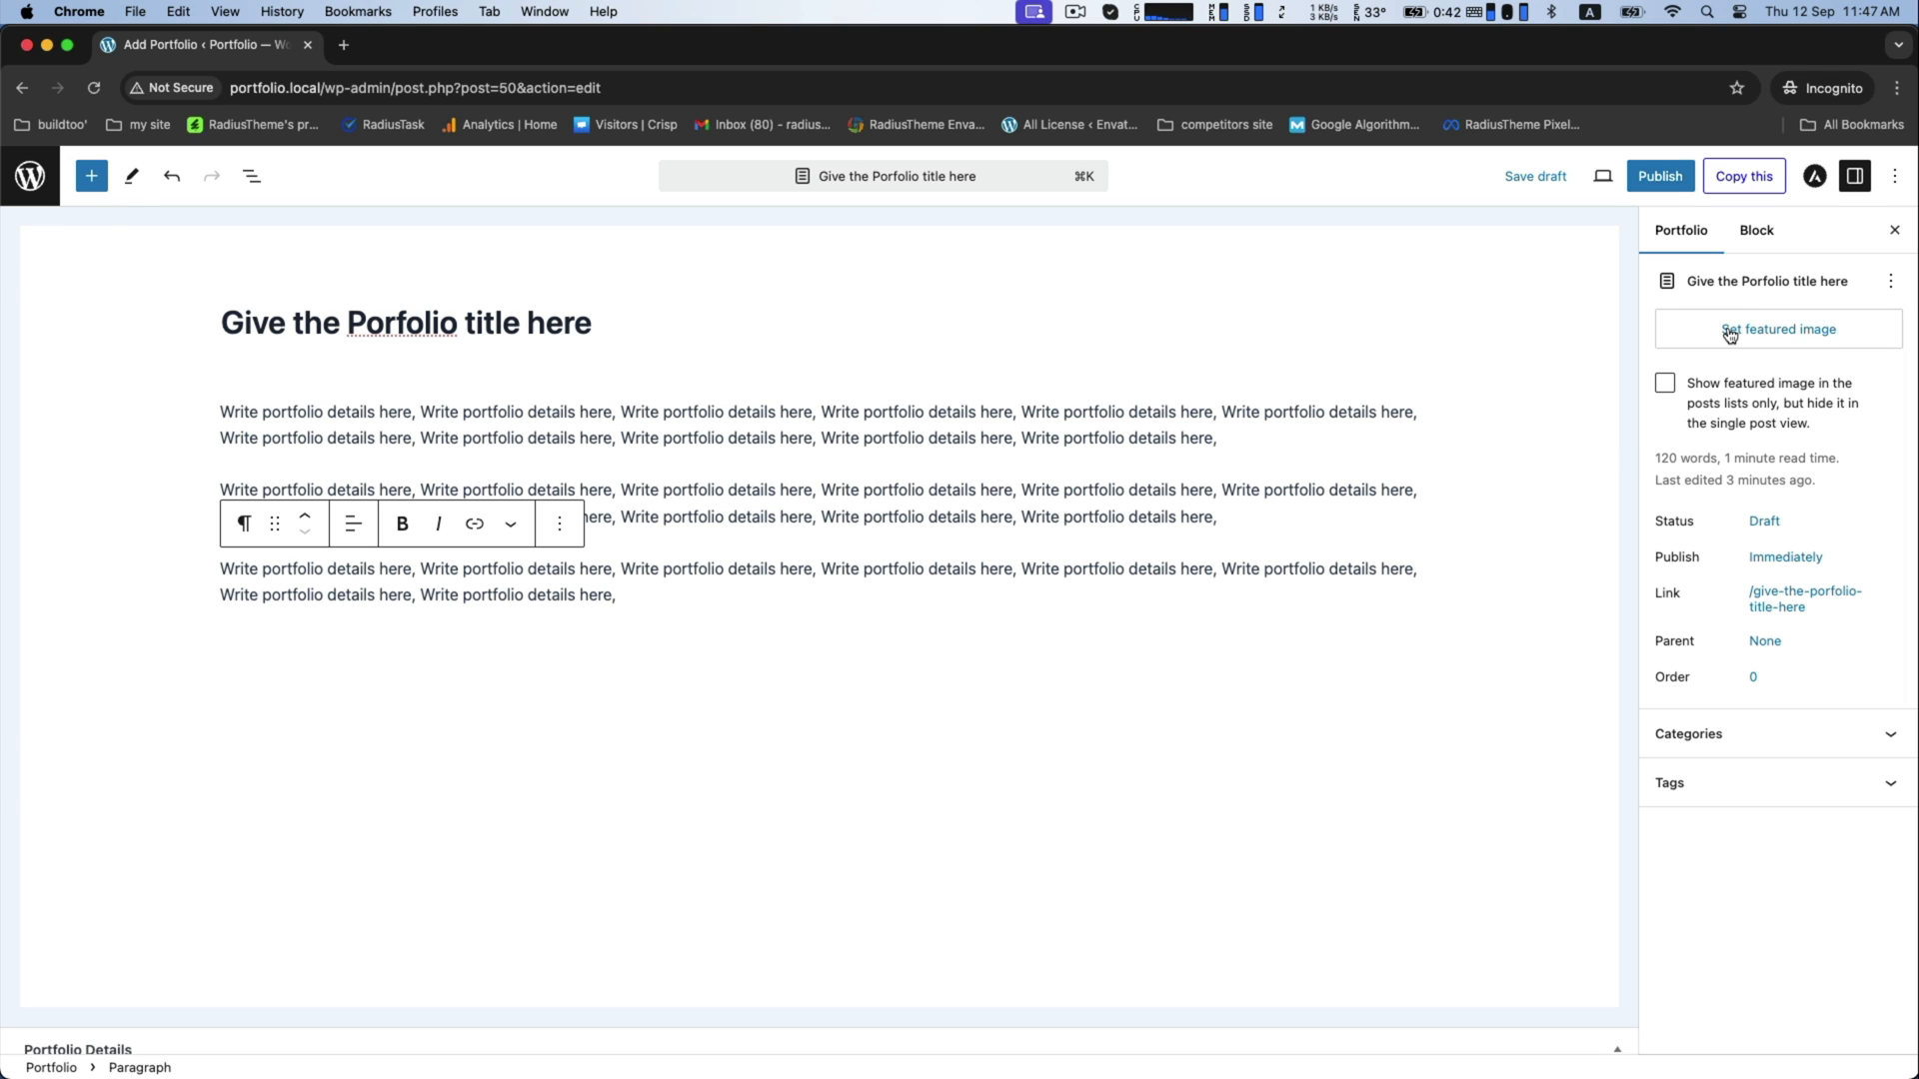
Set the first media library image as the featured image
left_click(1779, 328)
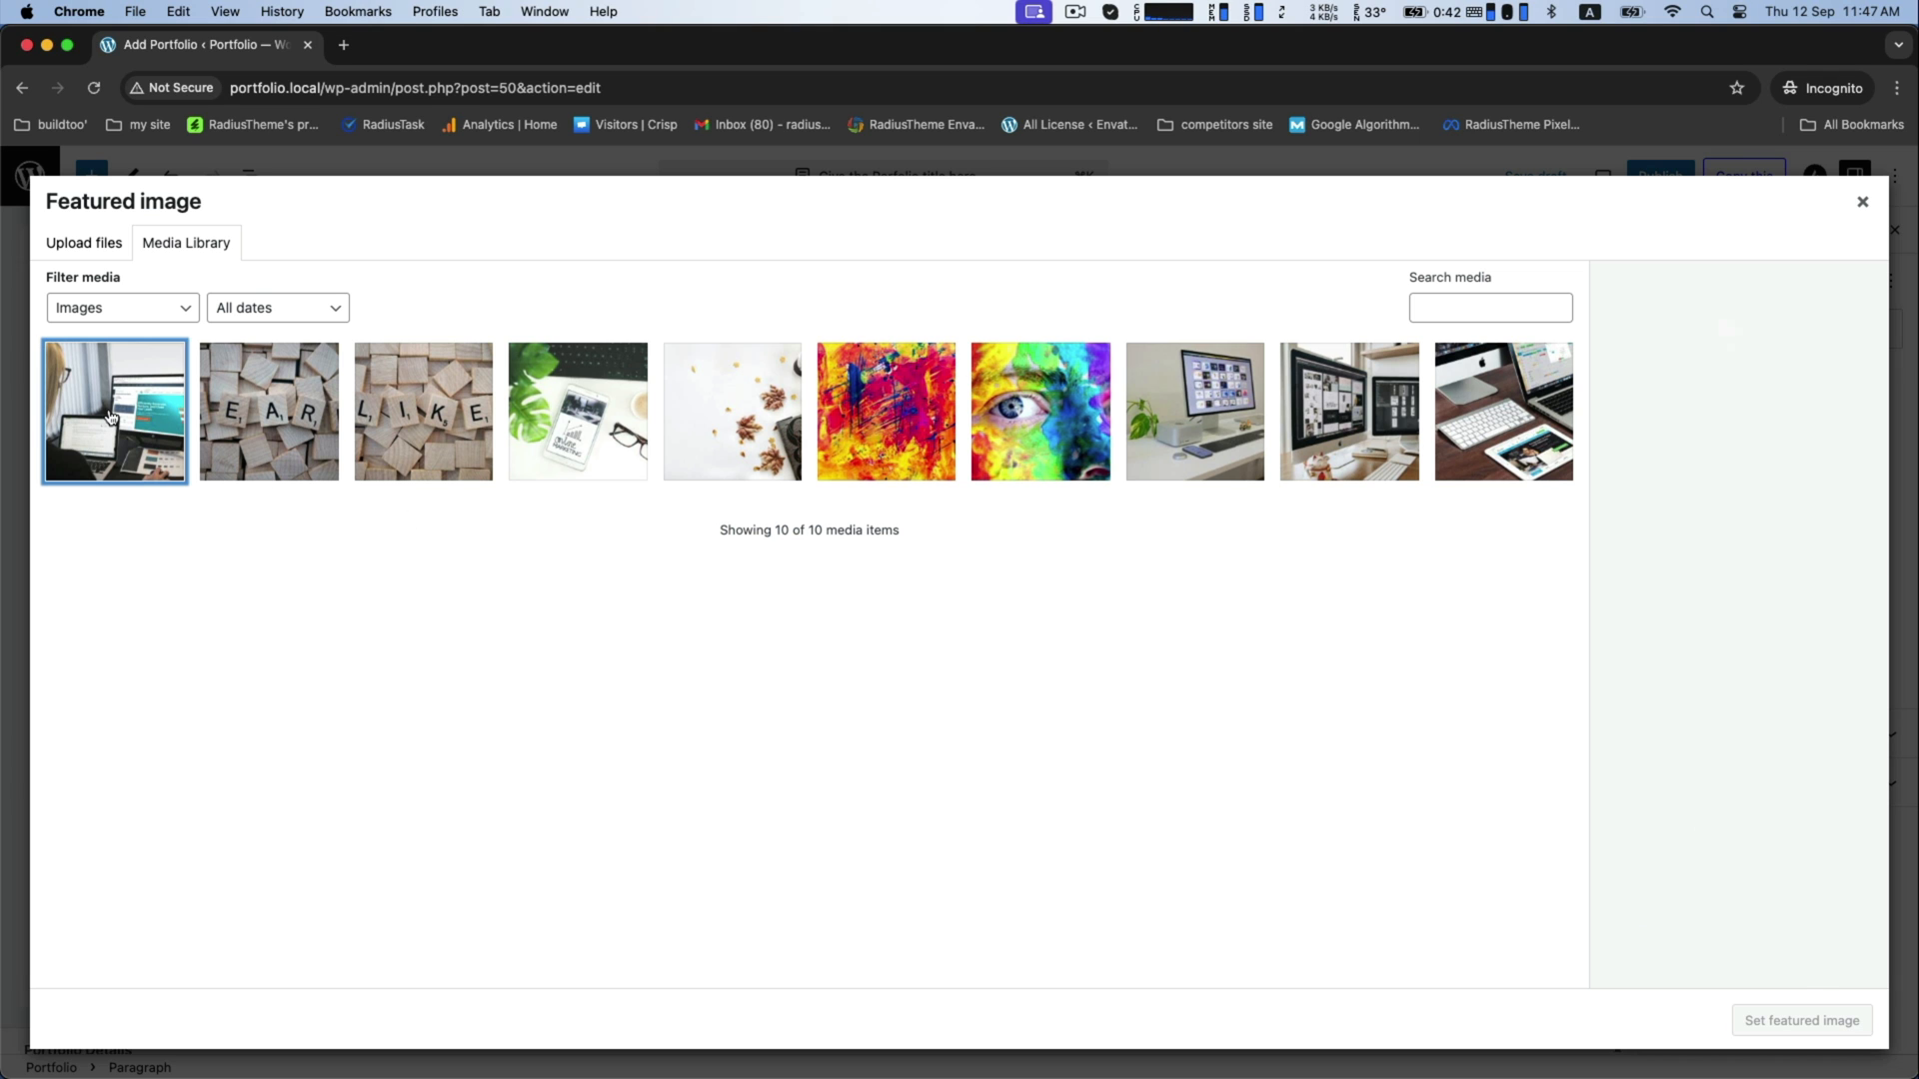
left_click(1803, 1019)
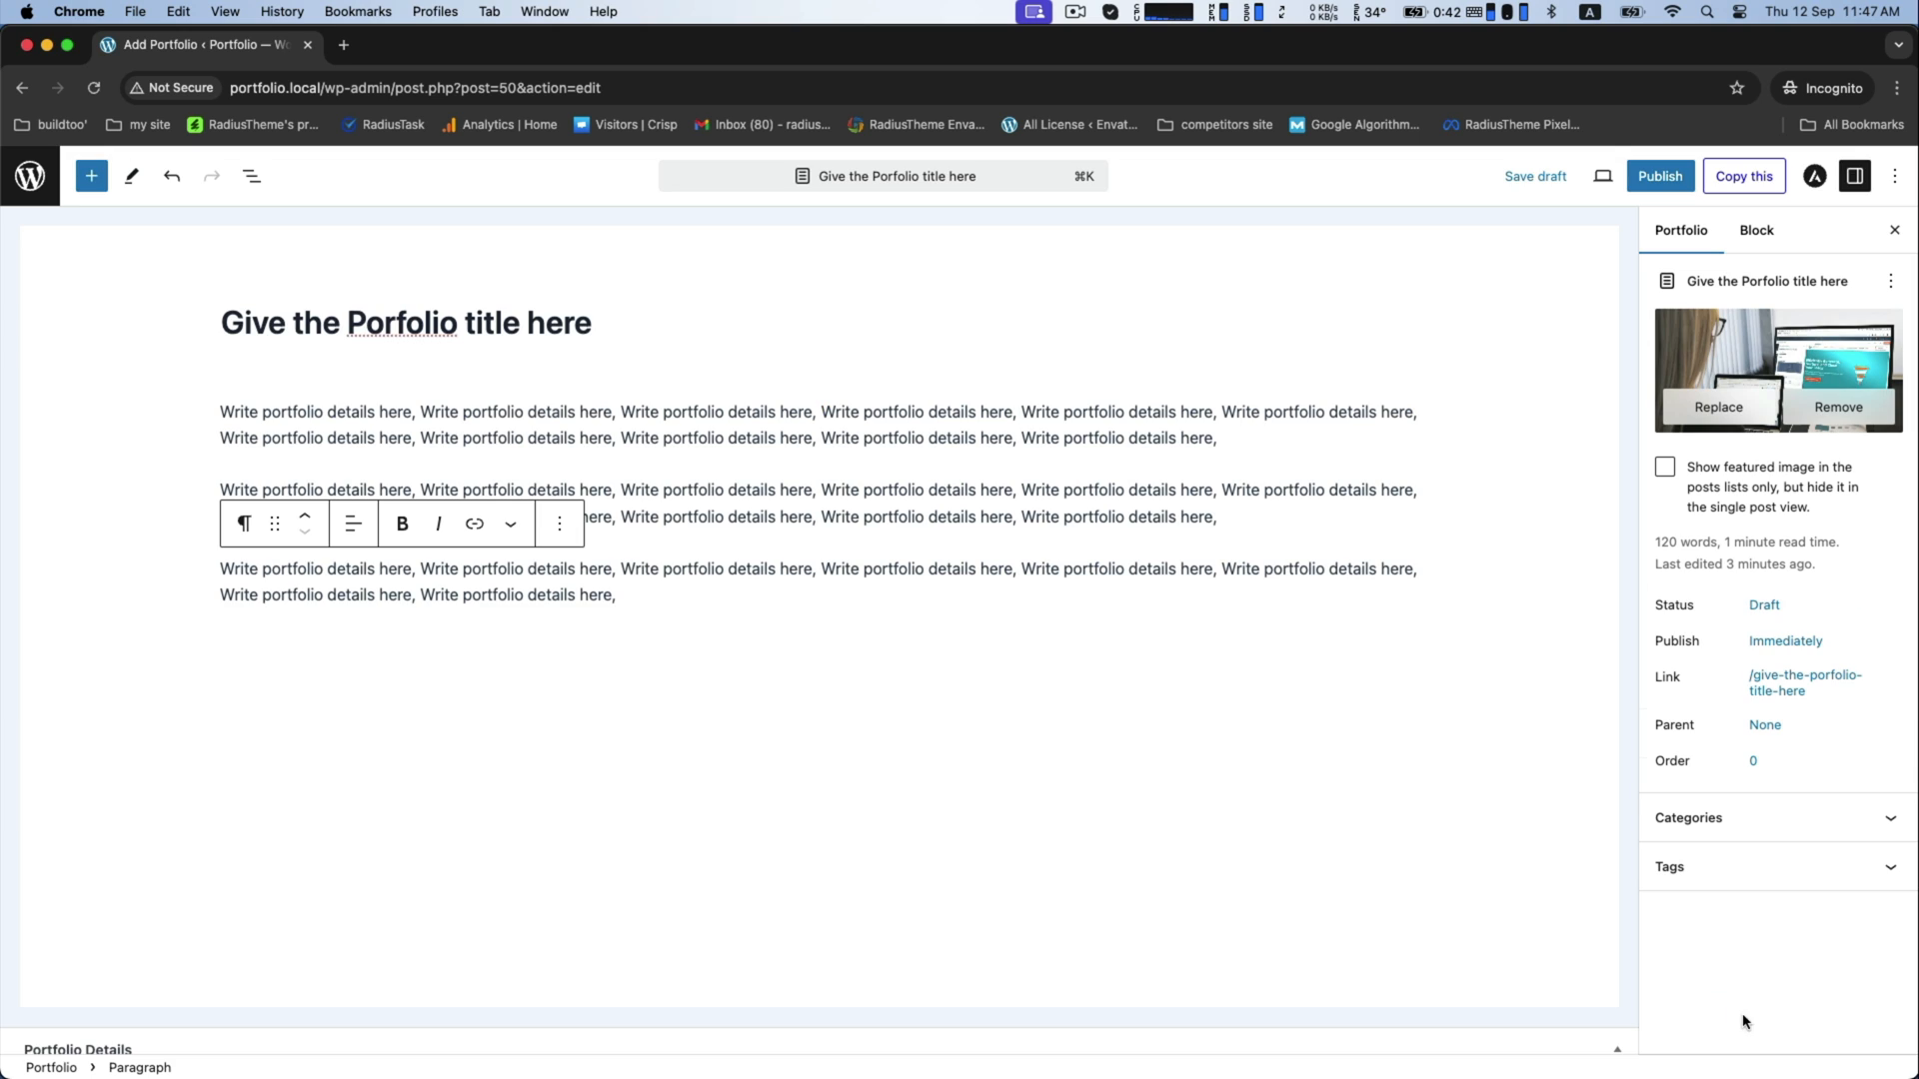
Assign the Consulting category and start publishing the item
left_click(1689, 819)
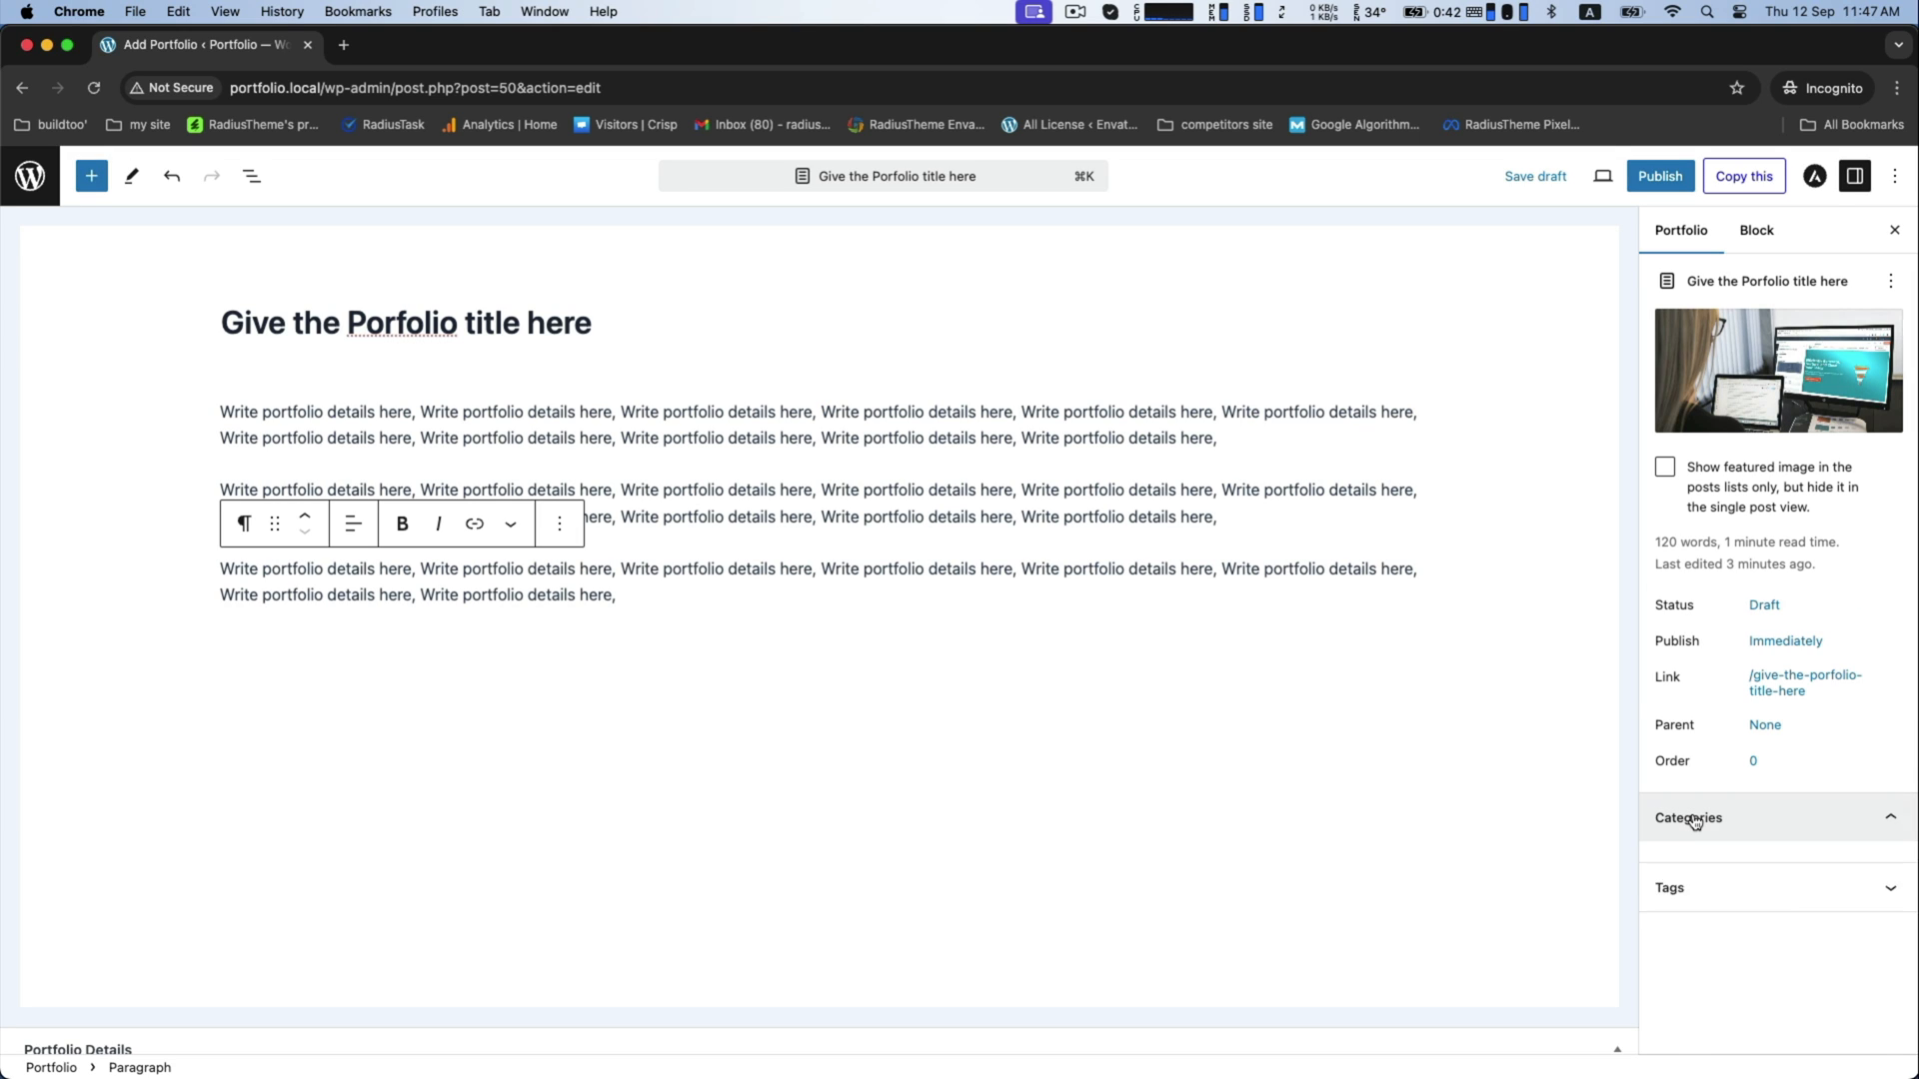
left_click(1691, 819)
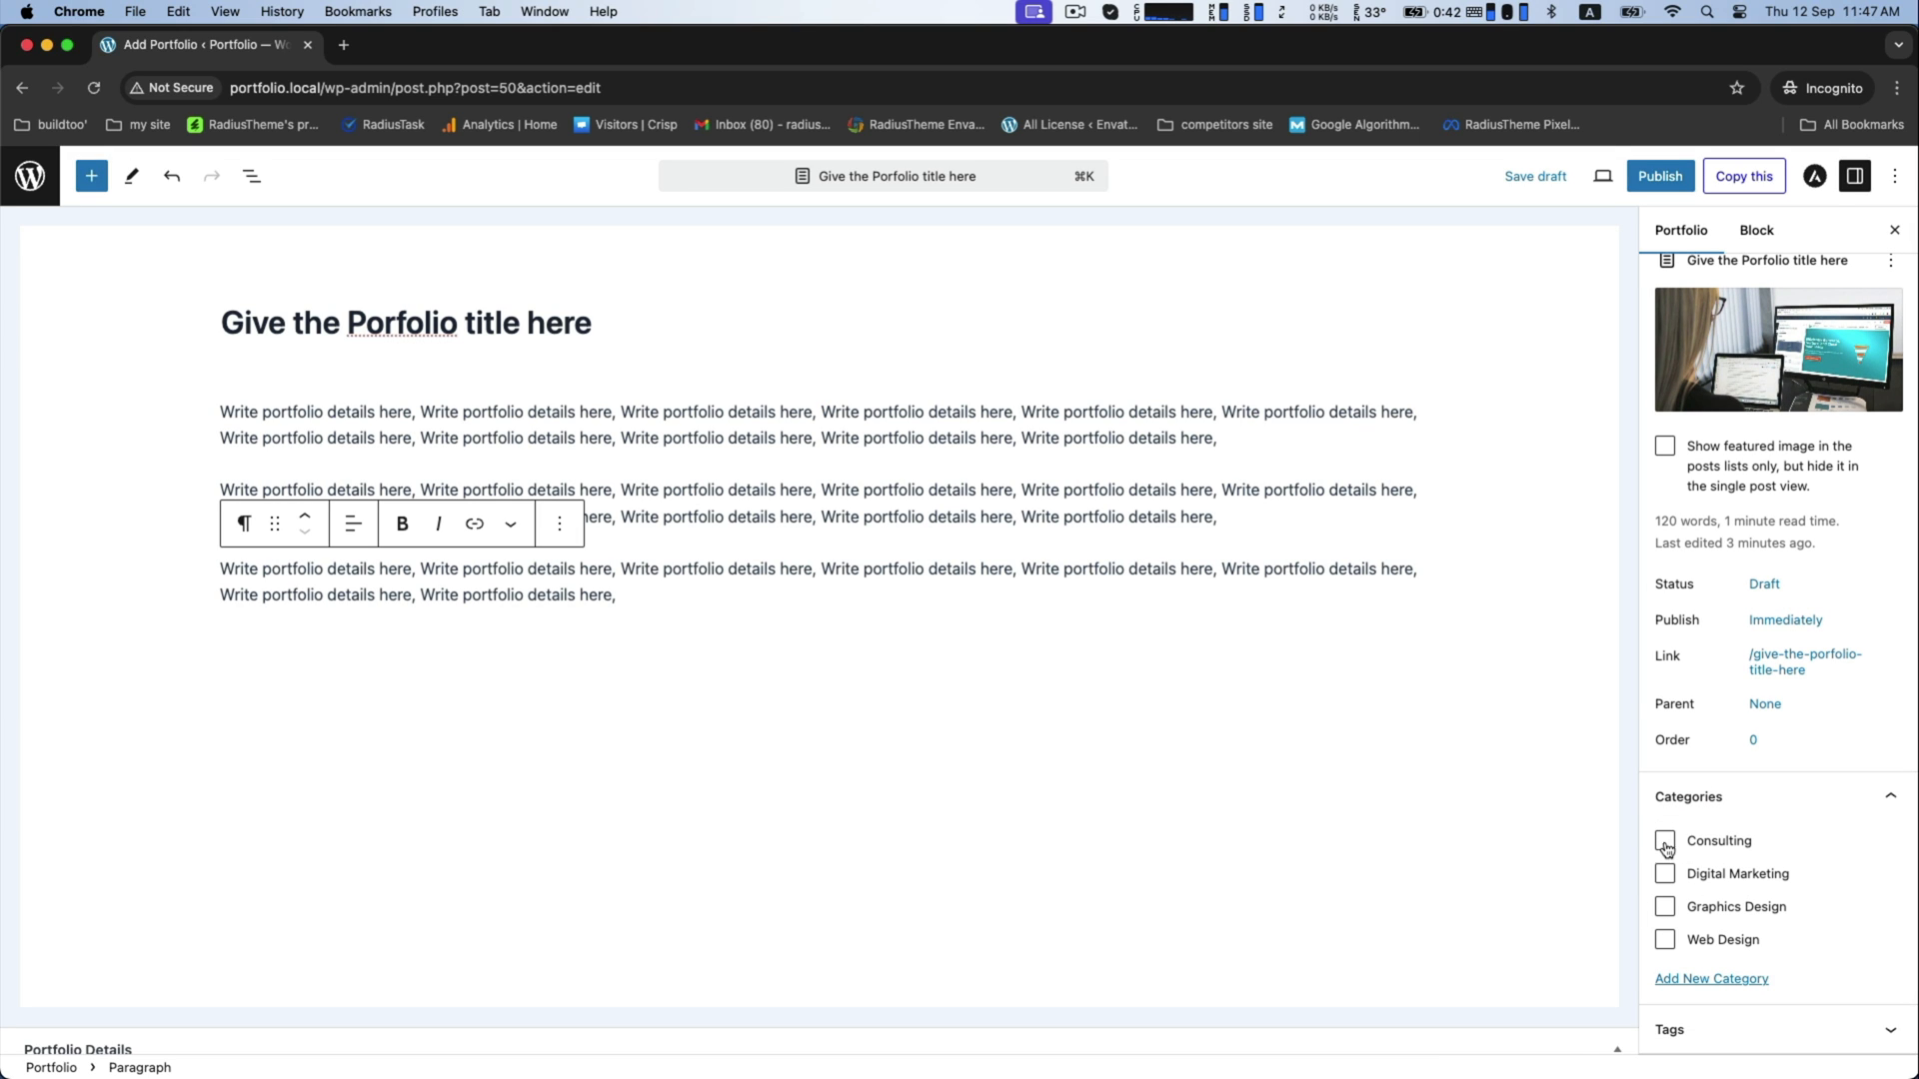
left_click(1663, 841)
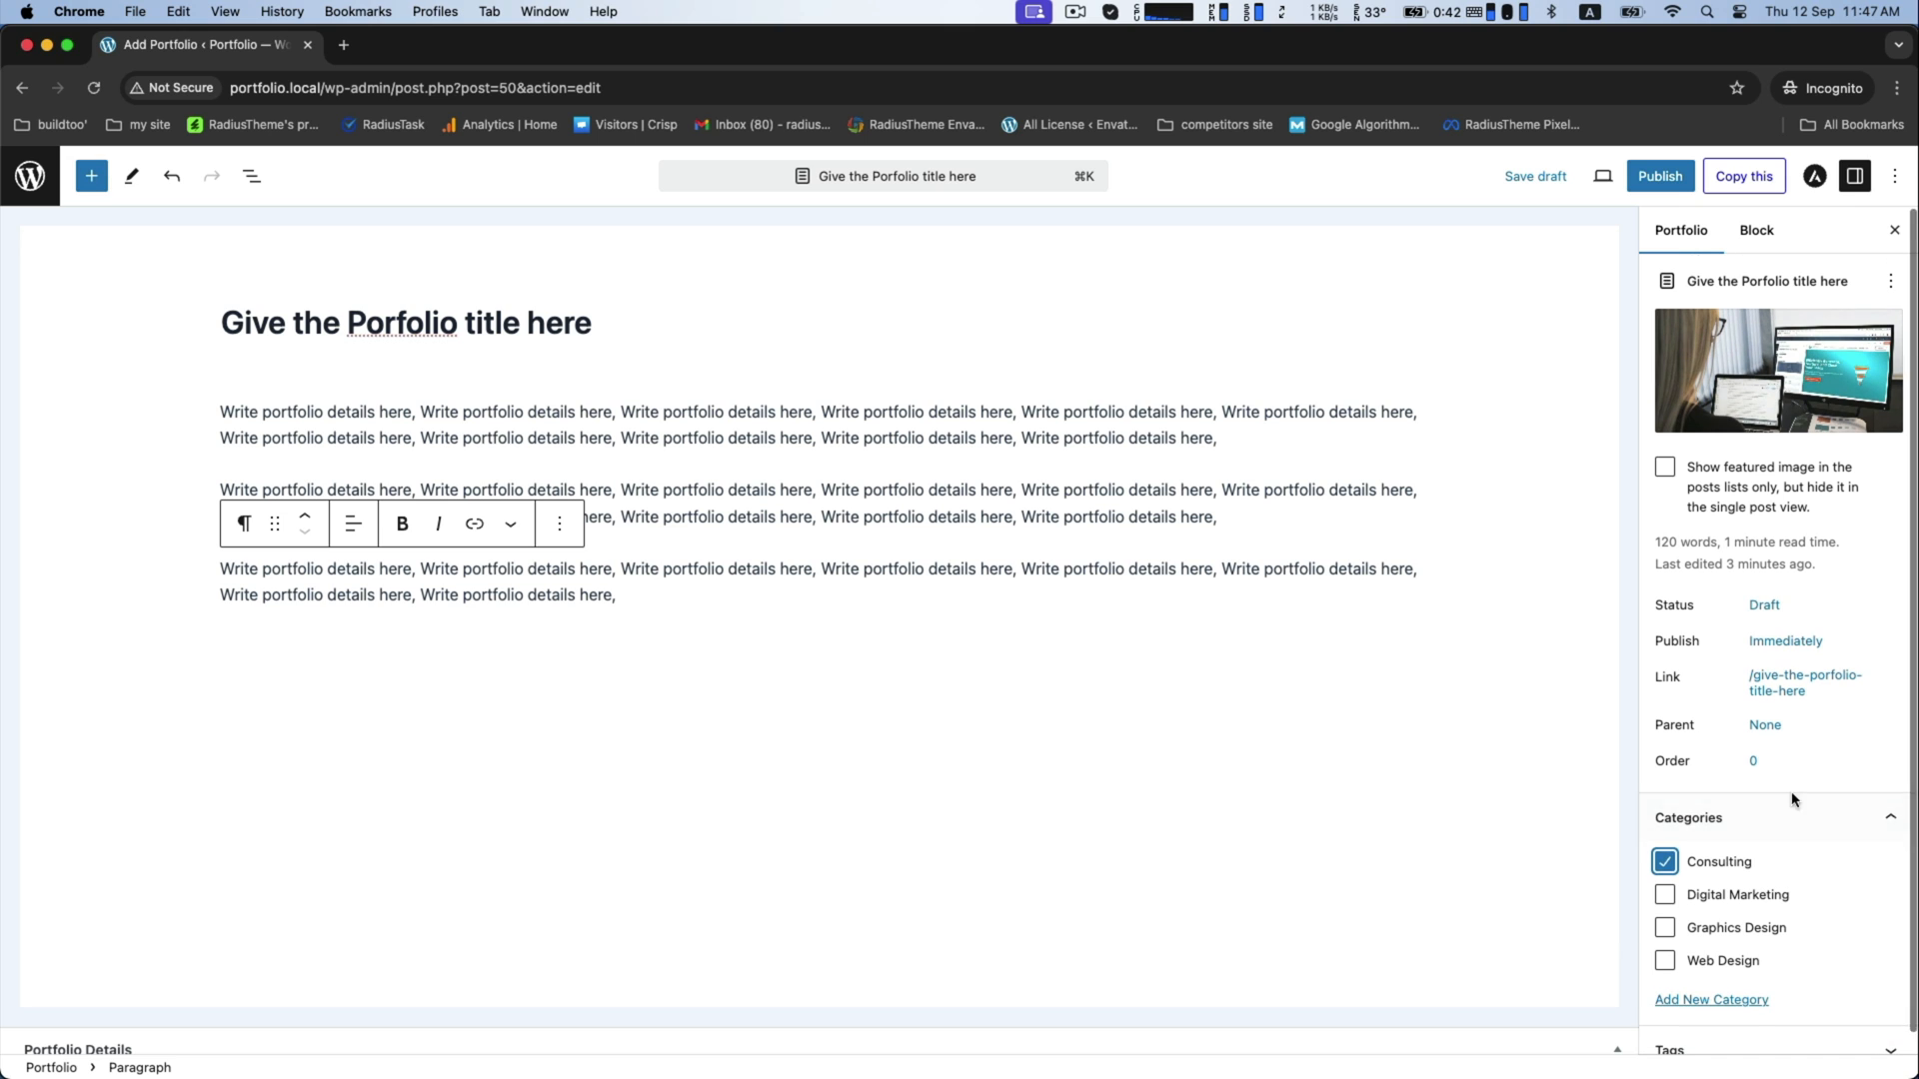
left_click(1659, 176)
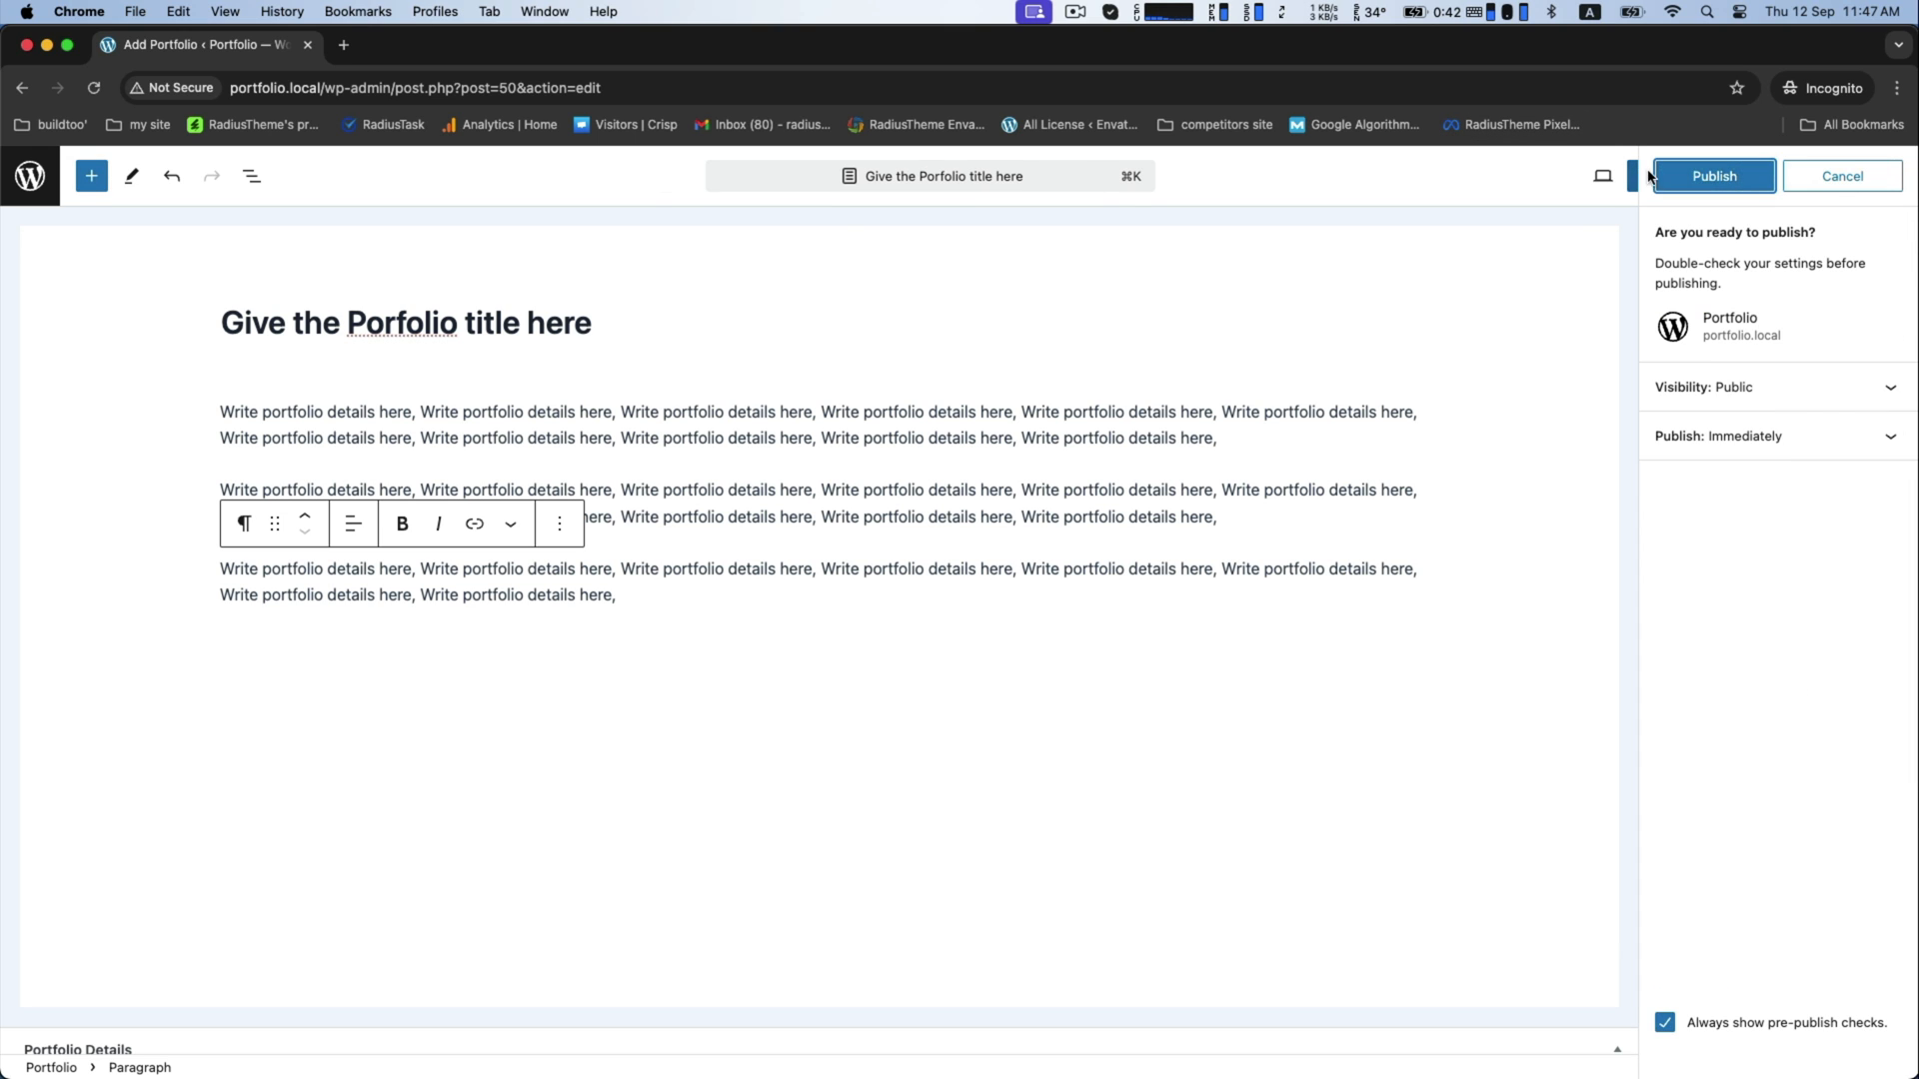
Publish the portfolio item and review its live page with image, details and date
left_click(1712, 176)
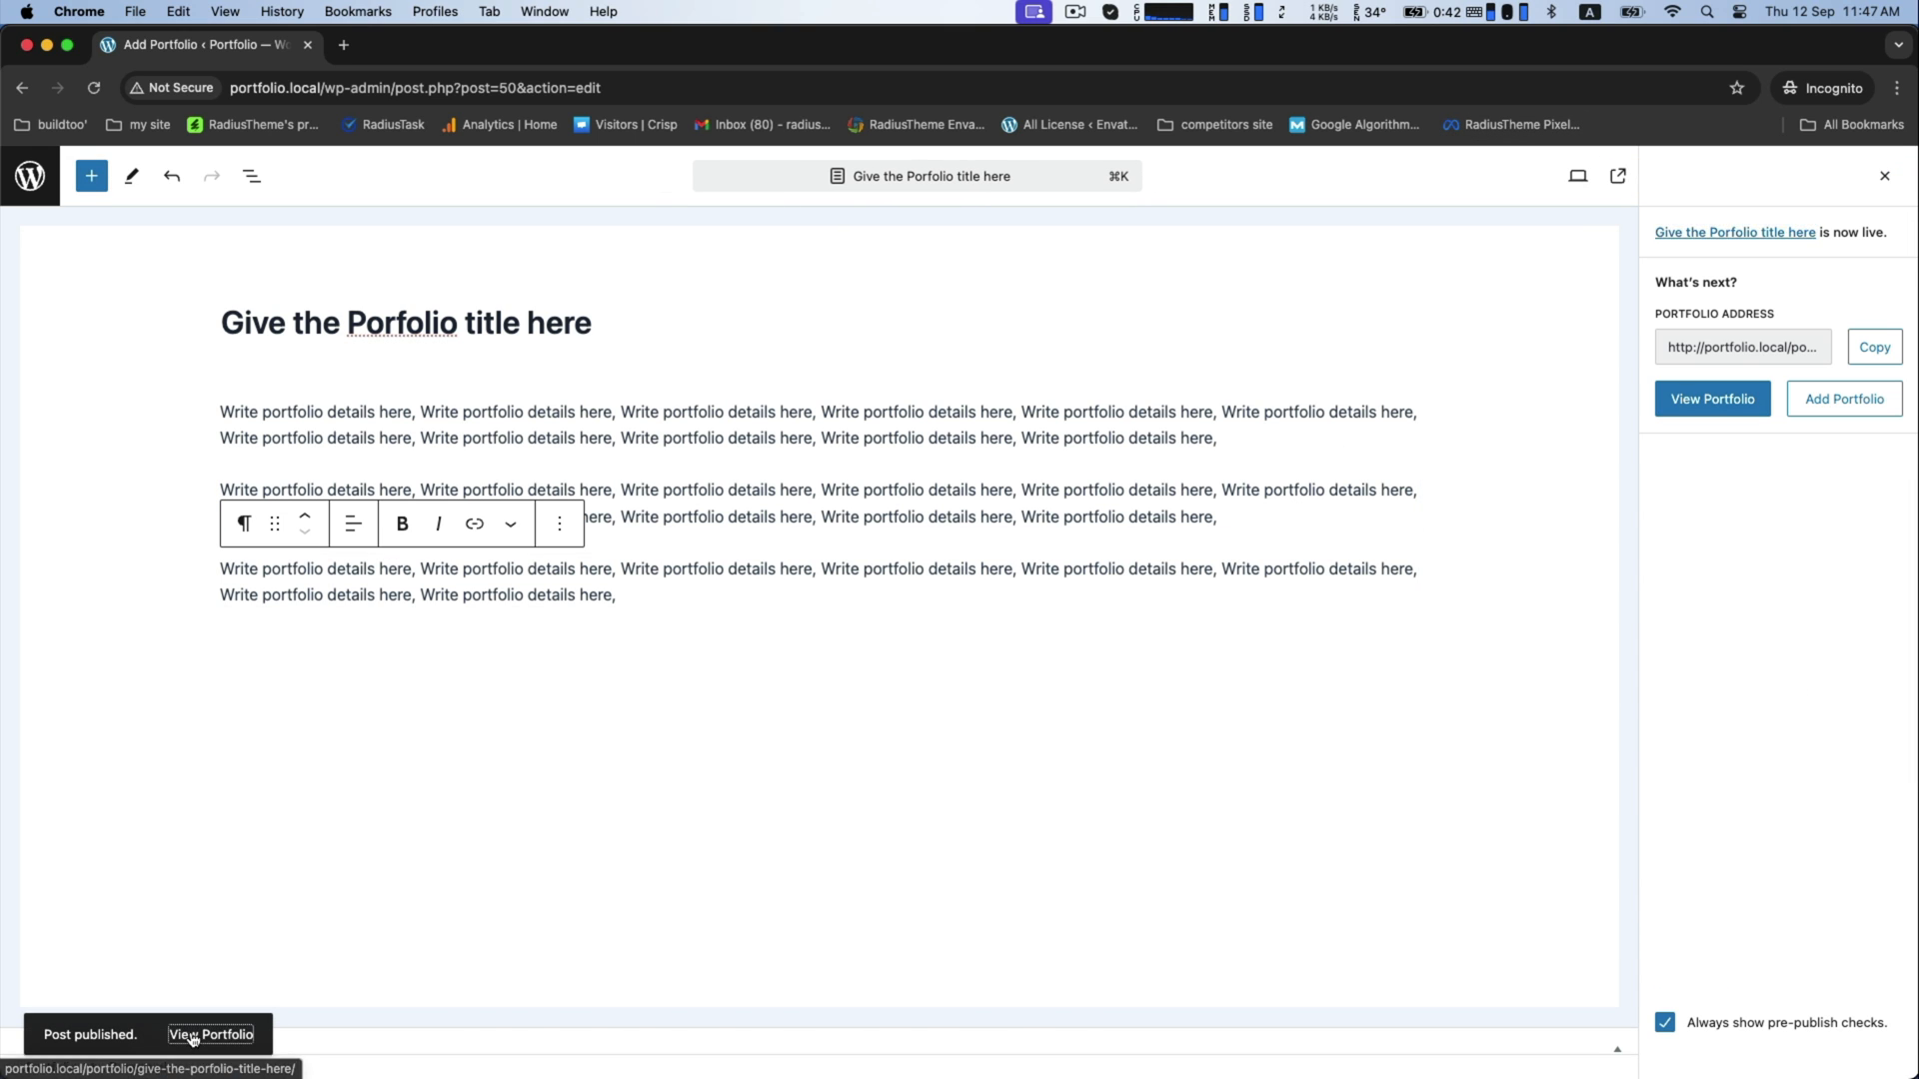
left_click(216, 1035)
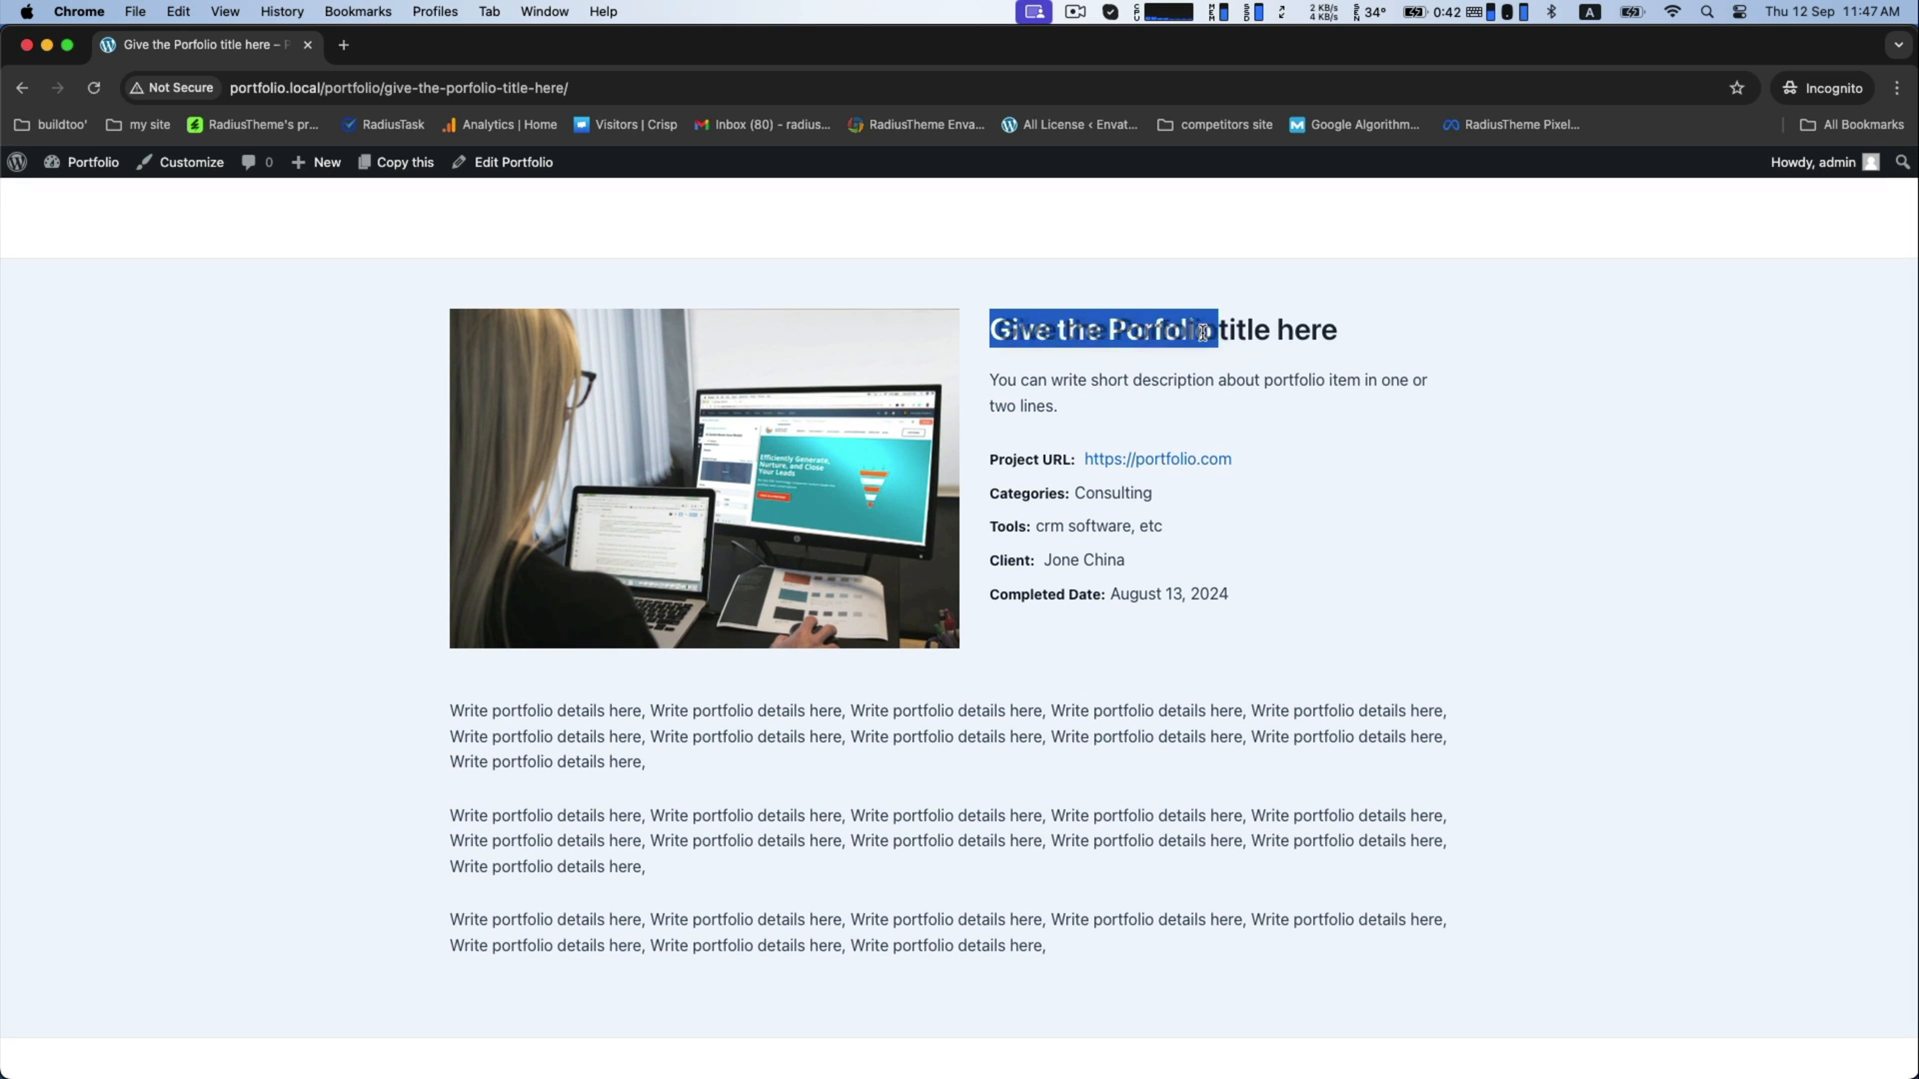
left_click(991, 593)
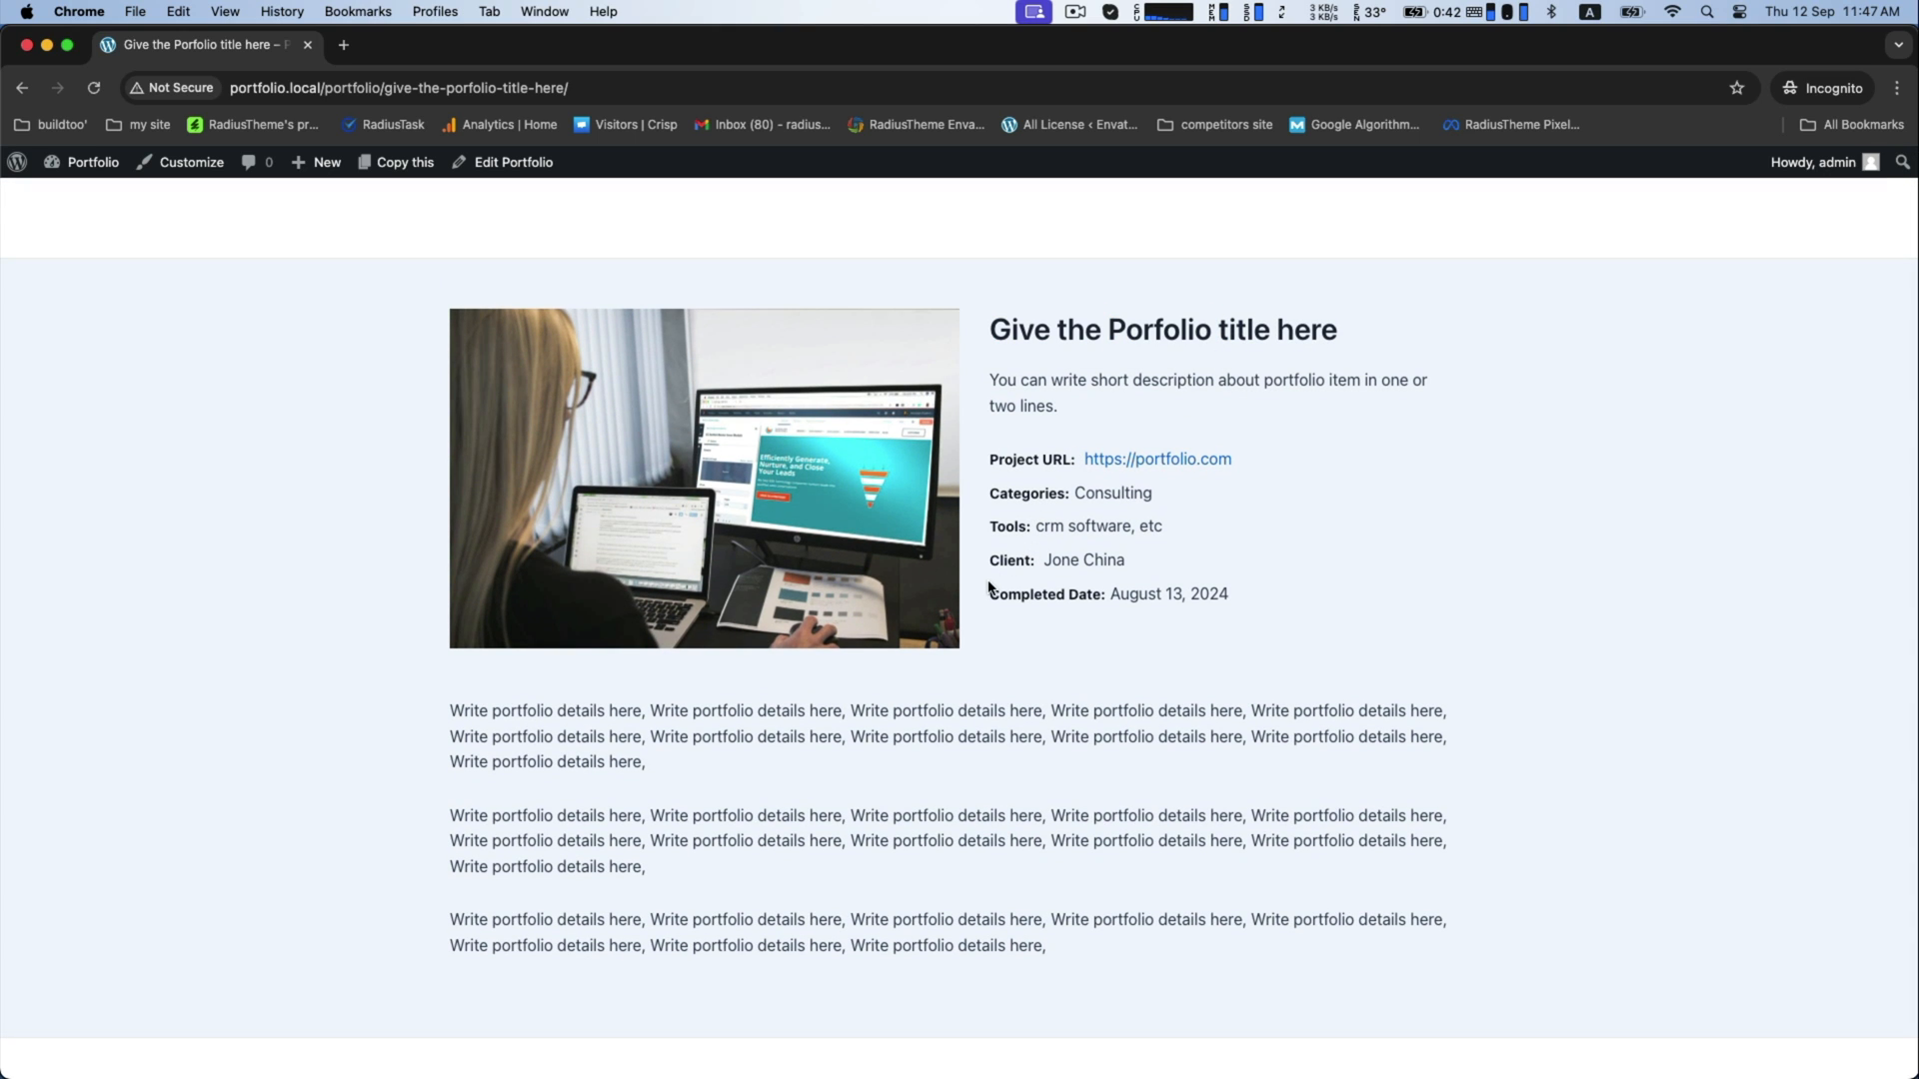
mouse_move(1040, 528)
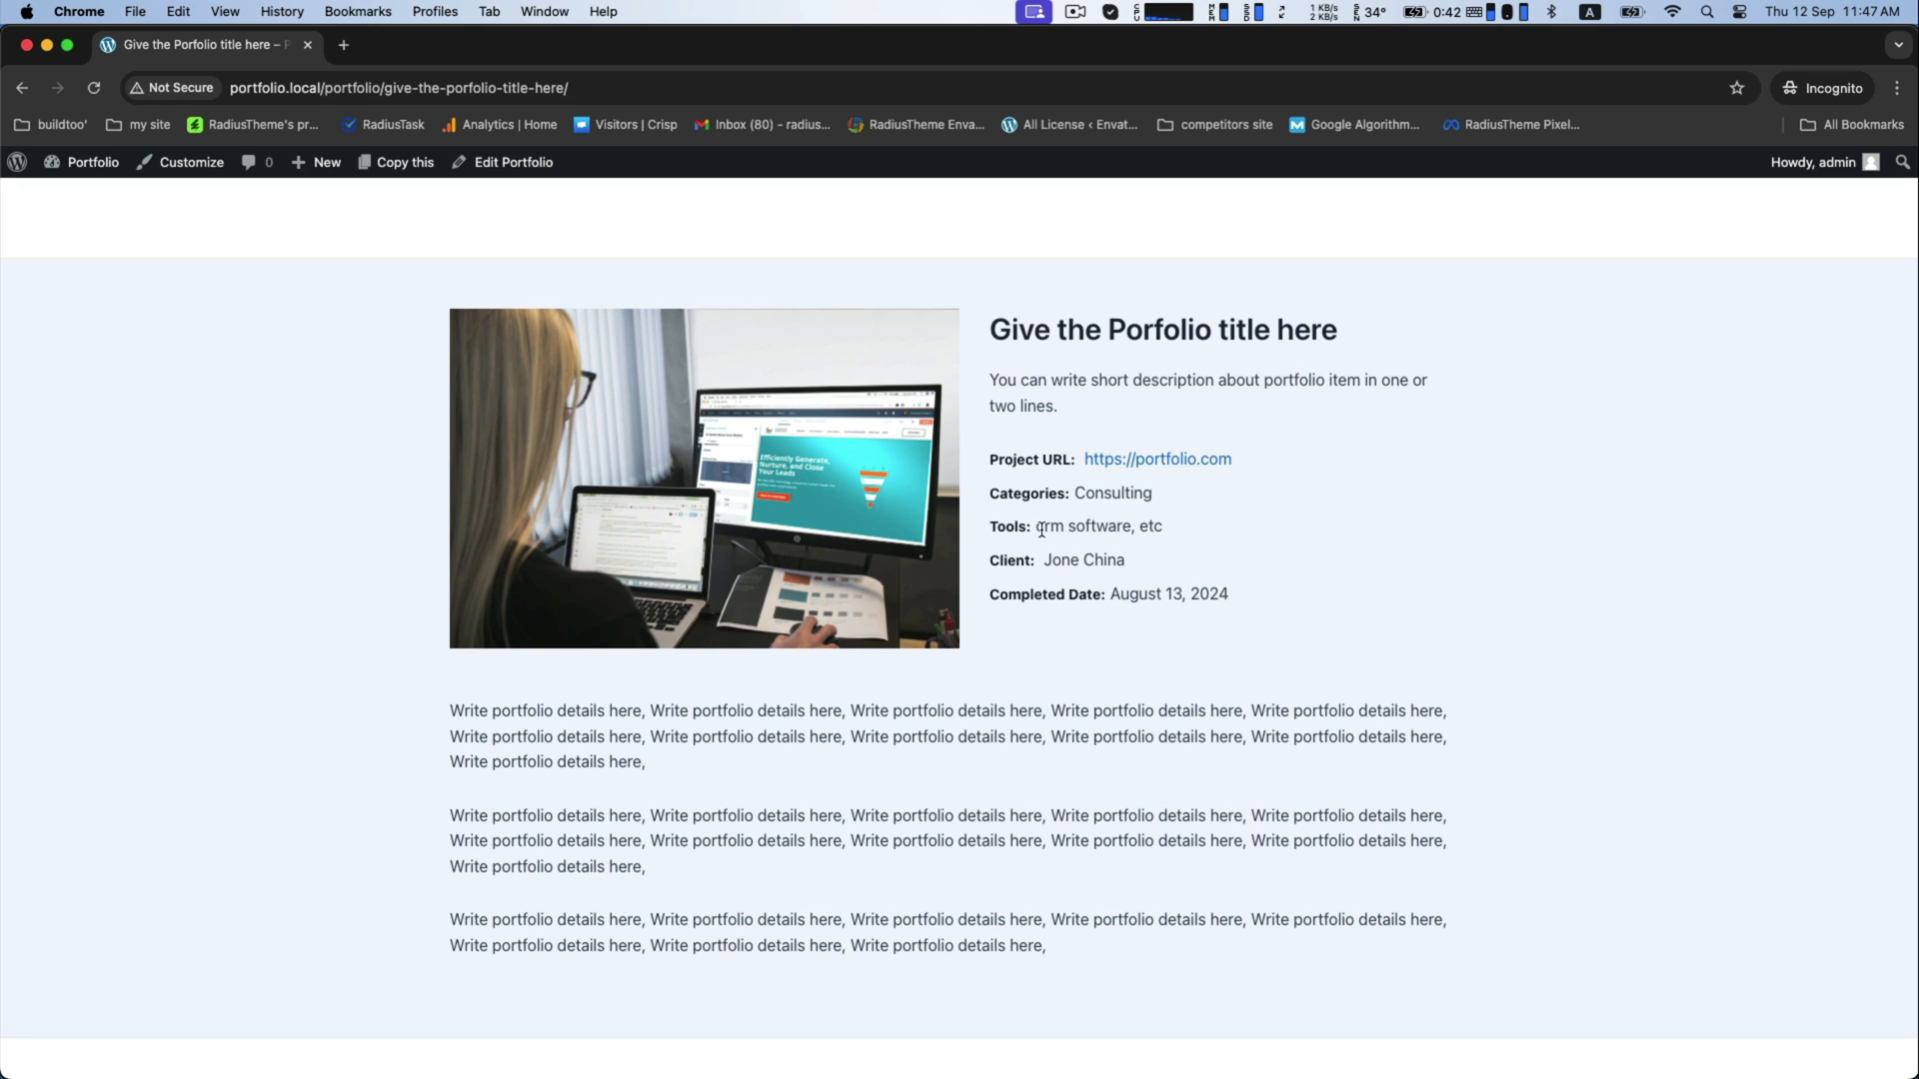
scroll("down", 3)
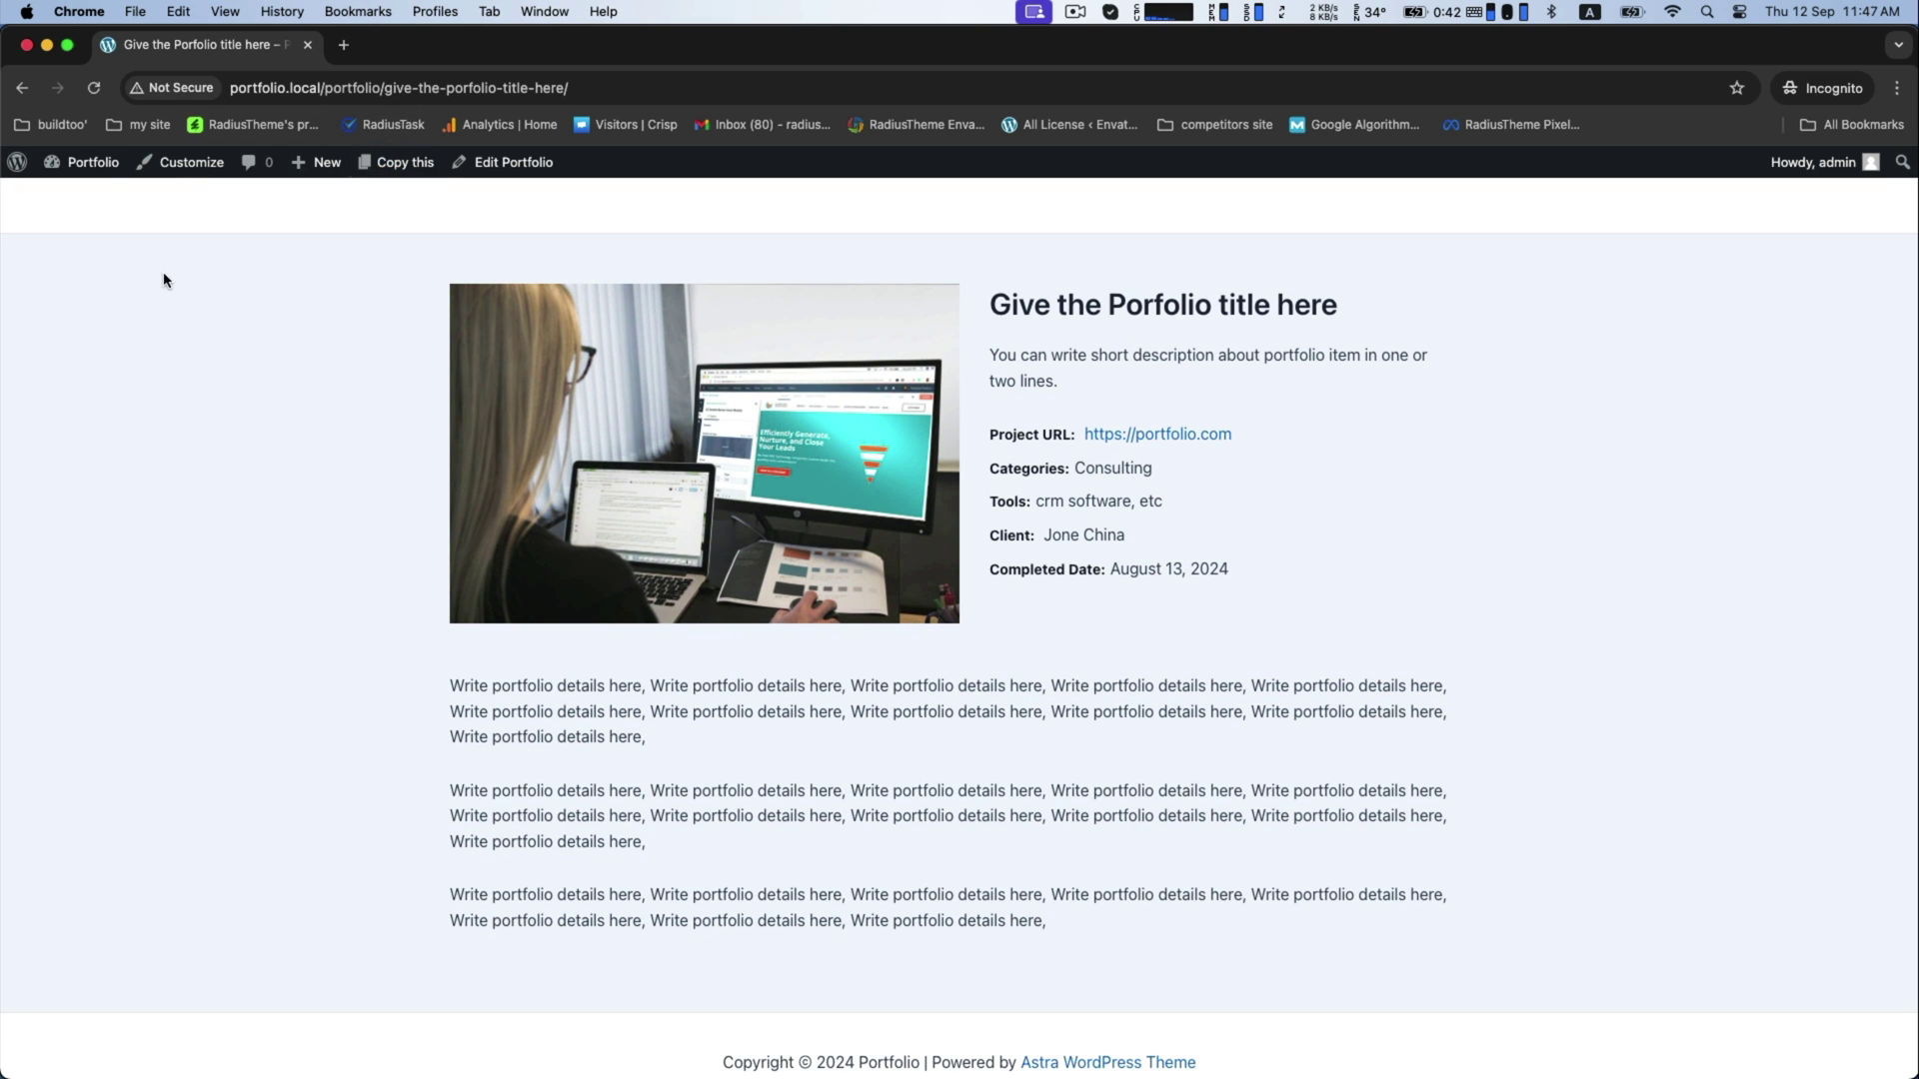
left_click(92, 161)
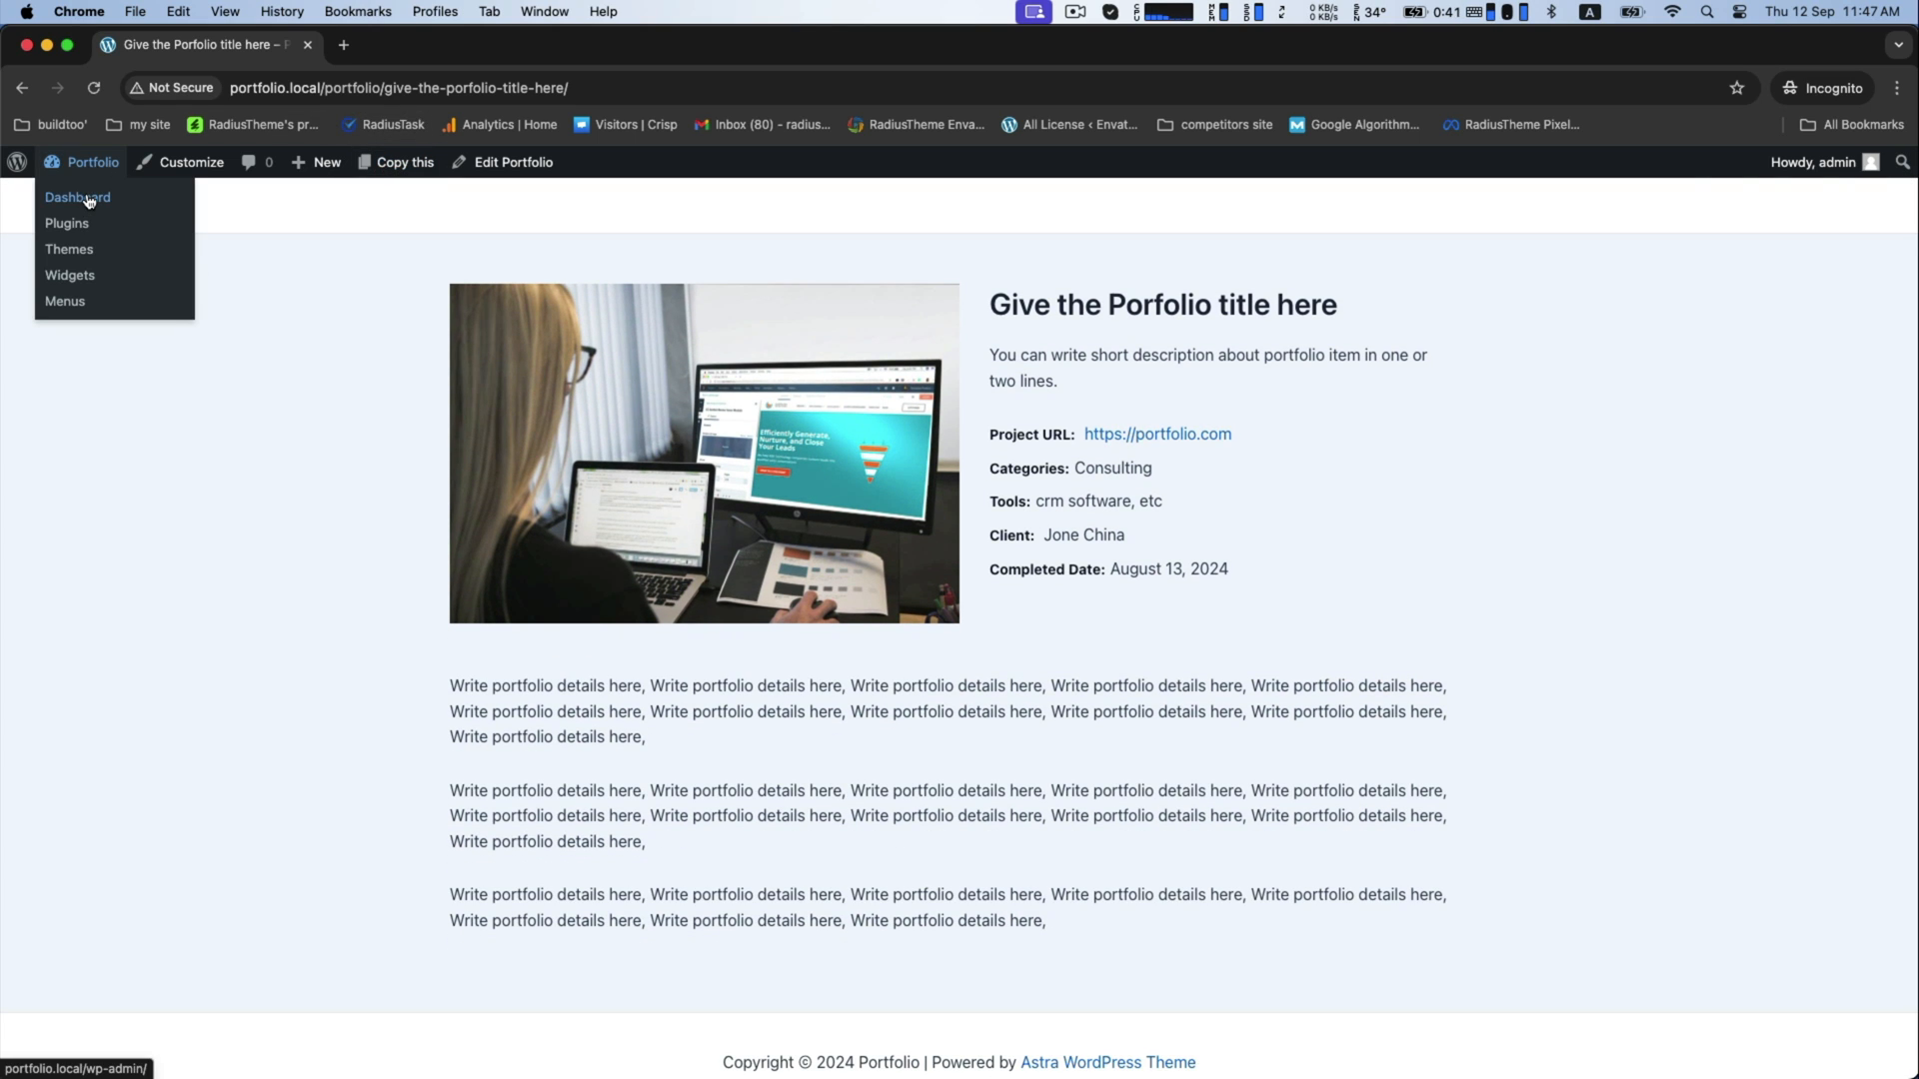
Create a new portfolio shortcode from Portfolio > ShortCodes titled 'rtportfolio'
left_click(75, 196)
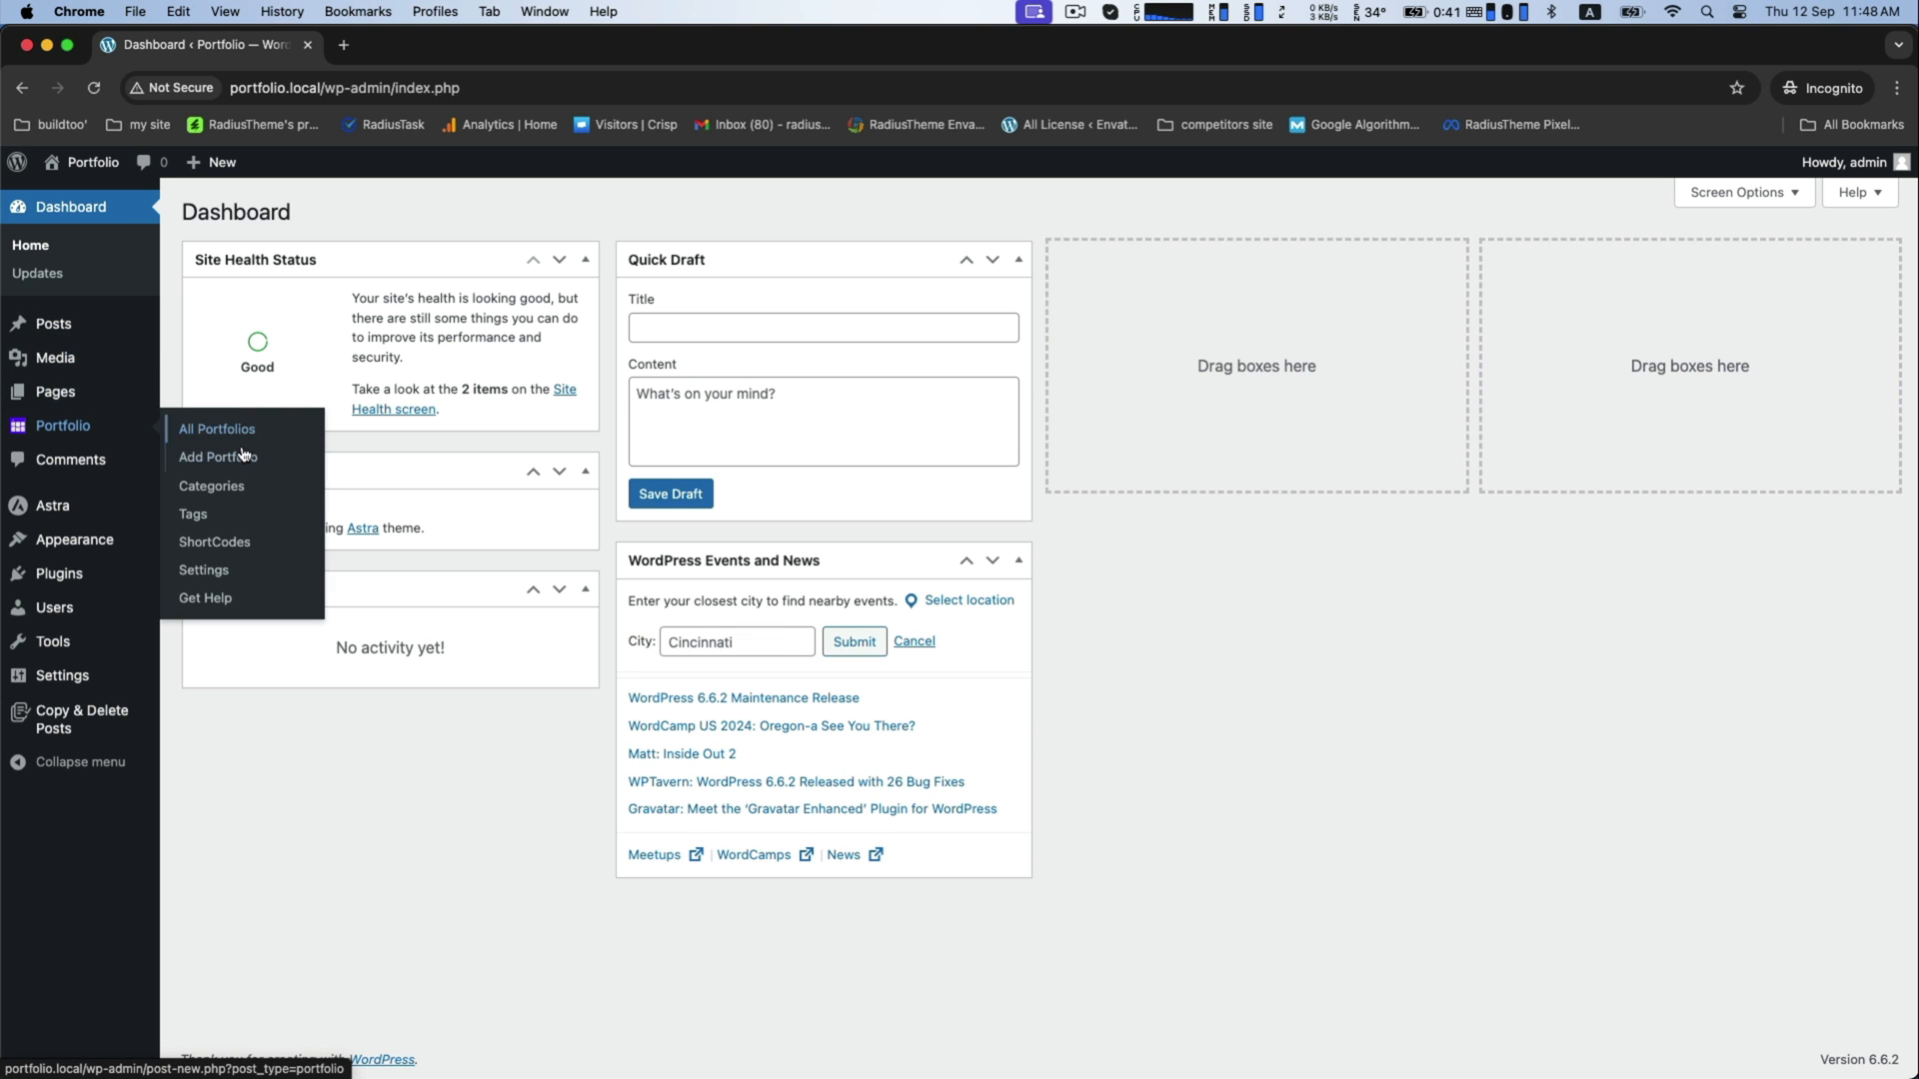
mouse_move(200, 544)
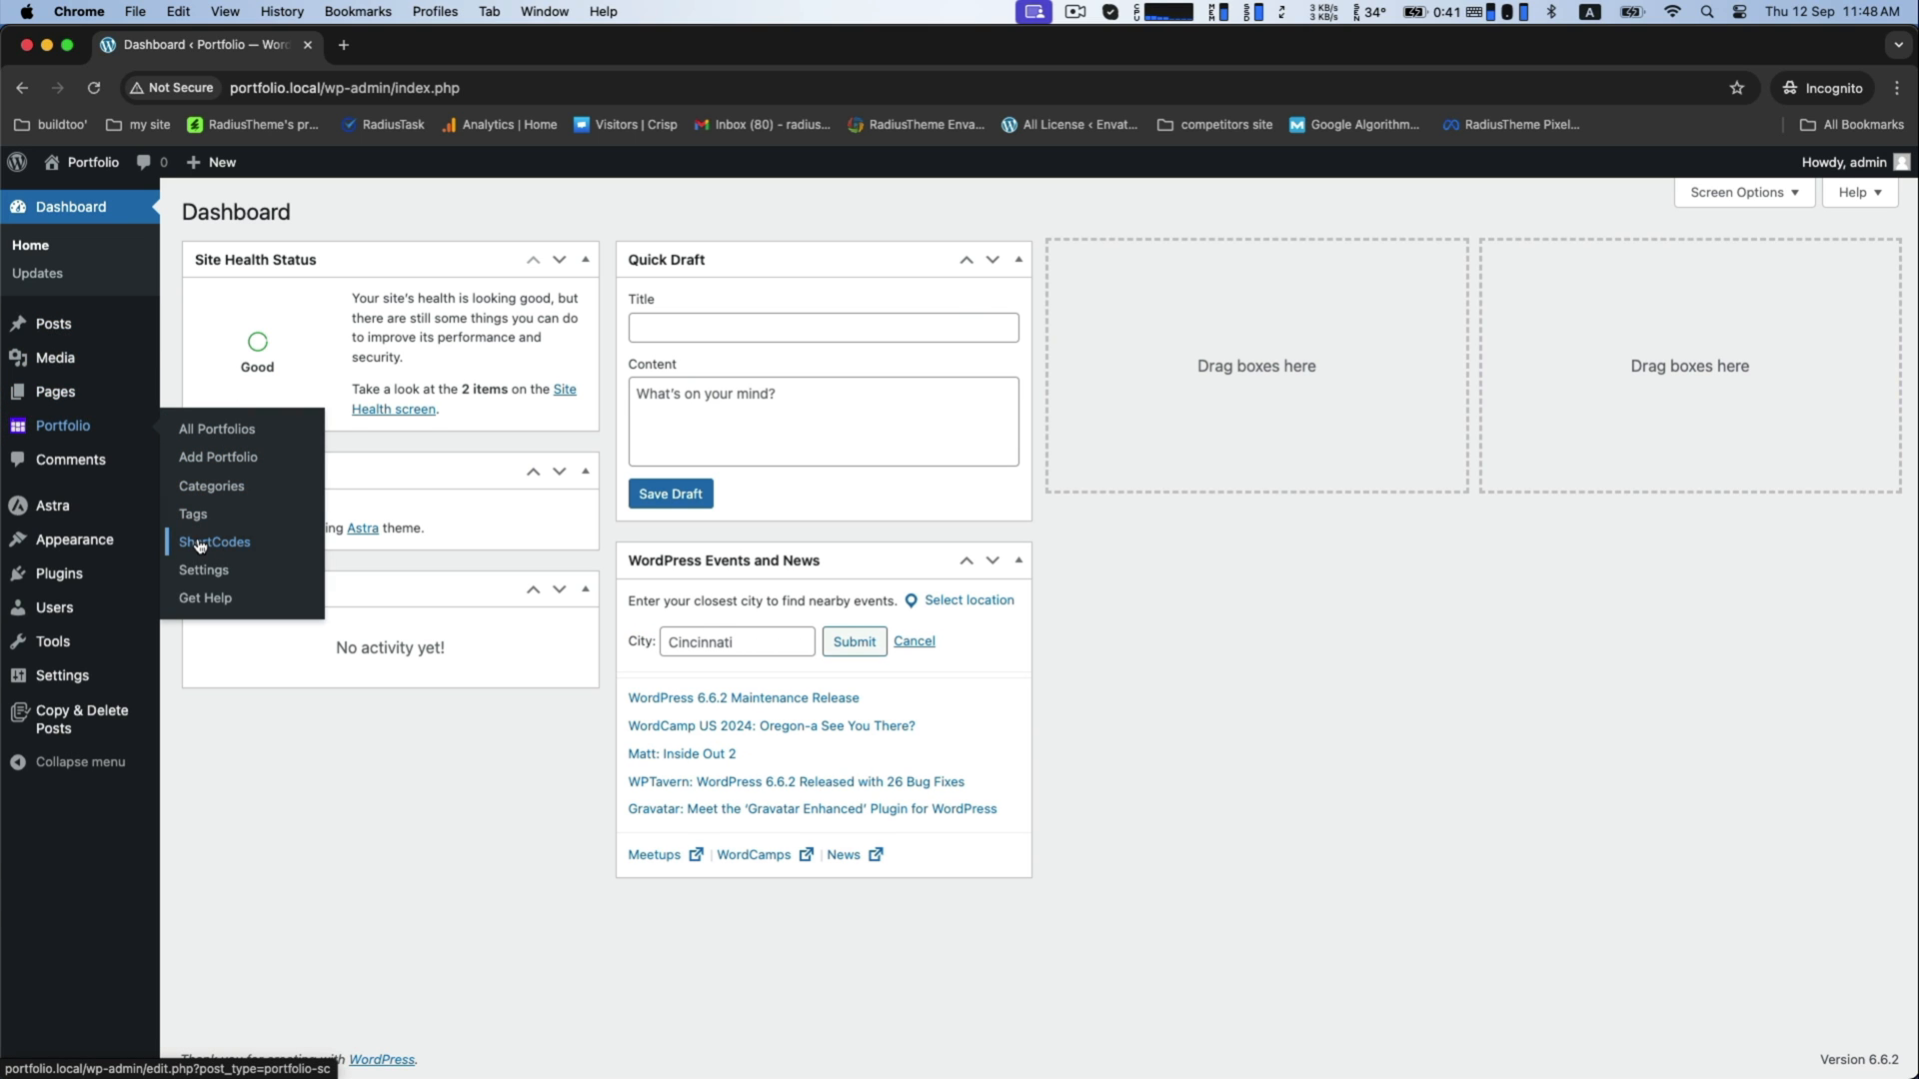
left_click(212, 543)
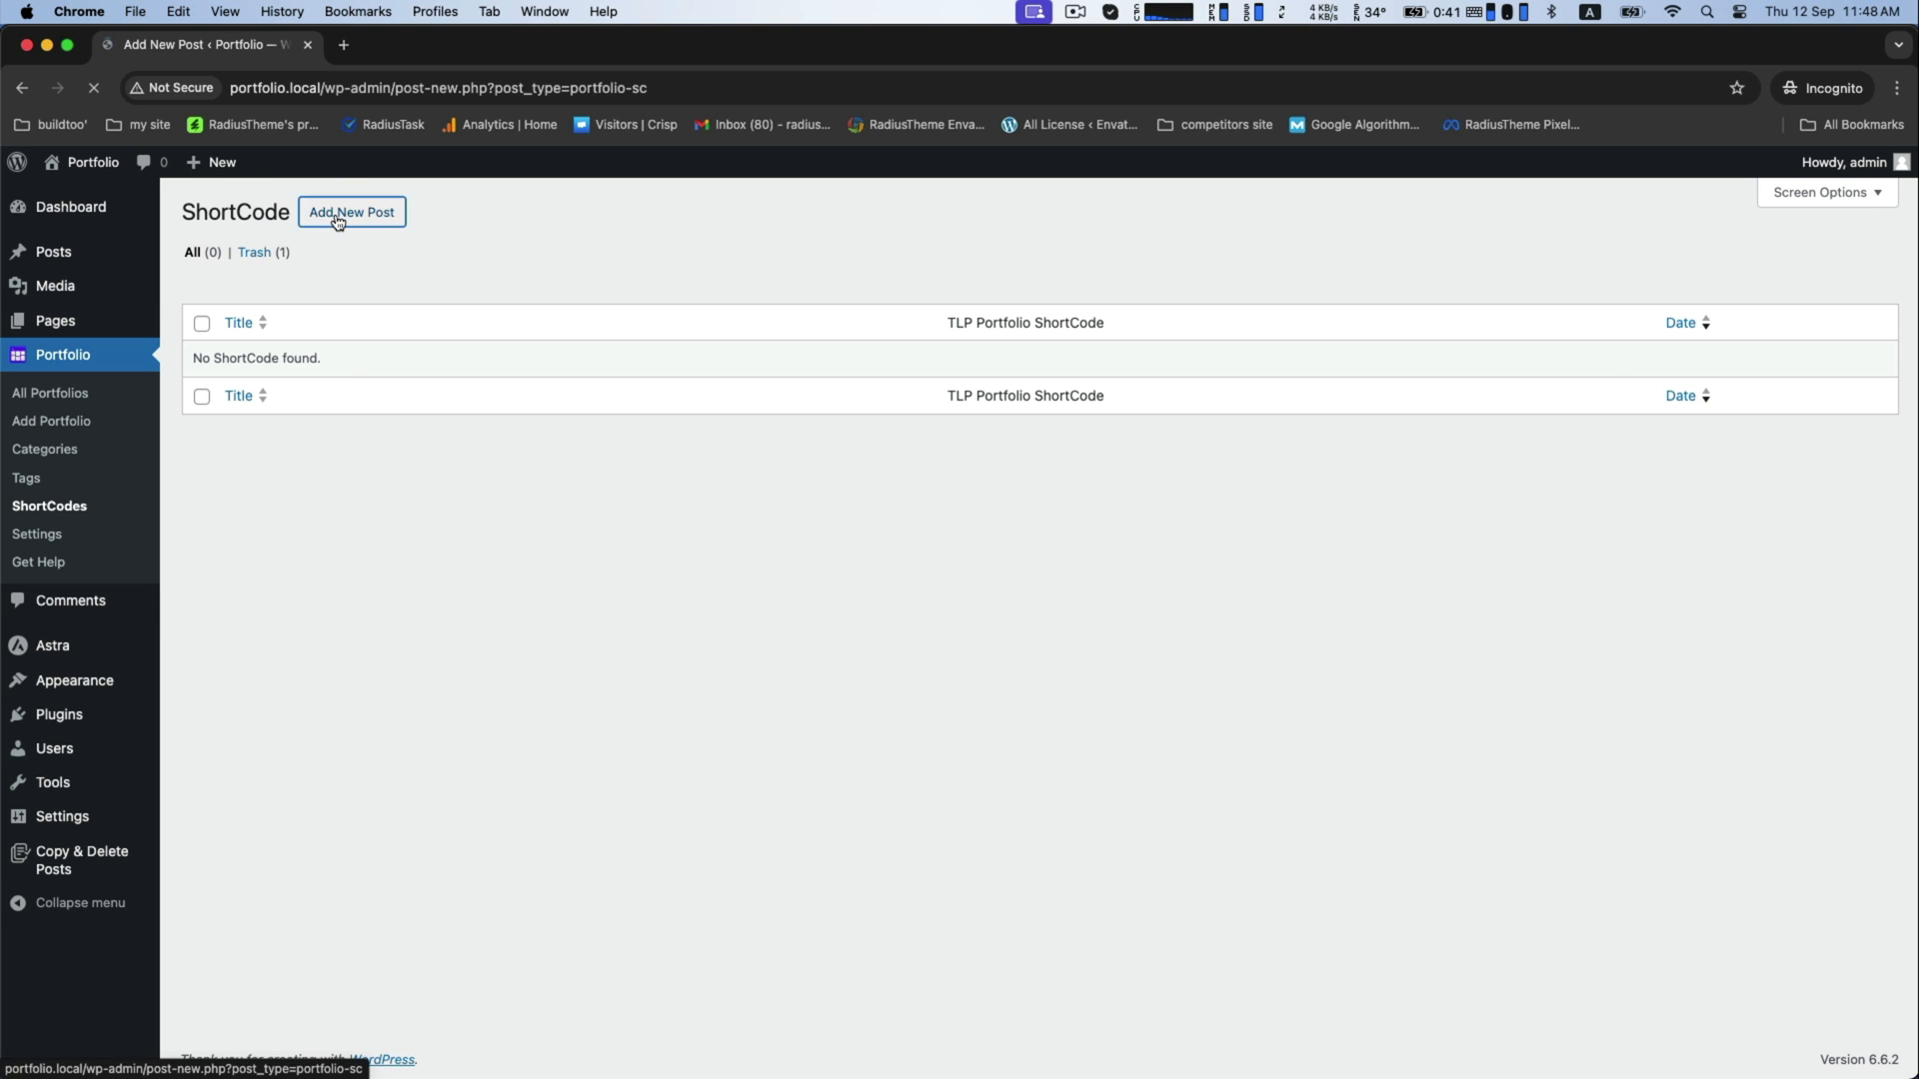
left_click(351, 212)
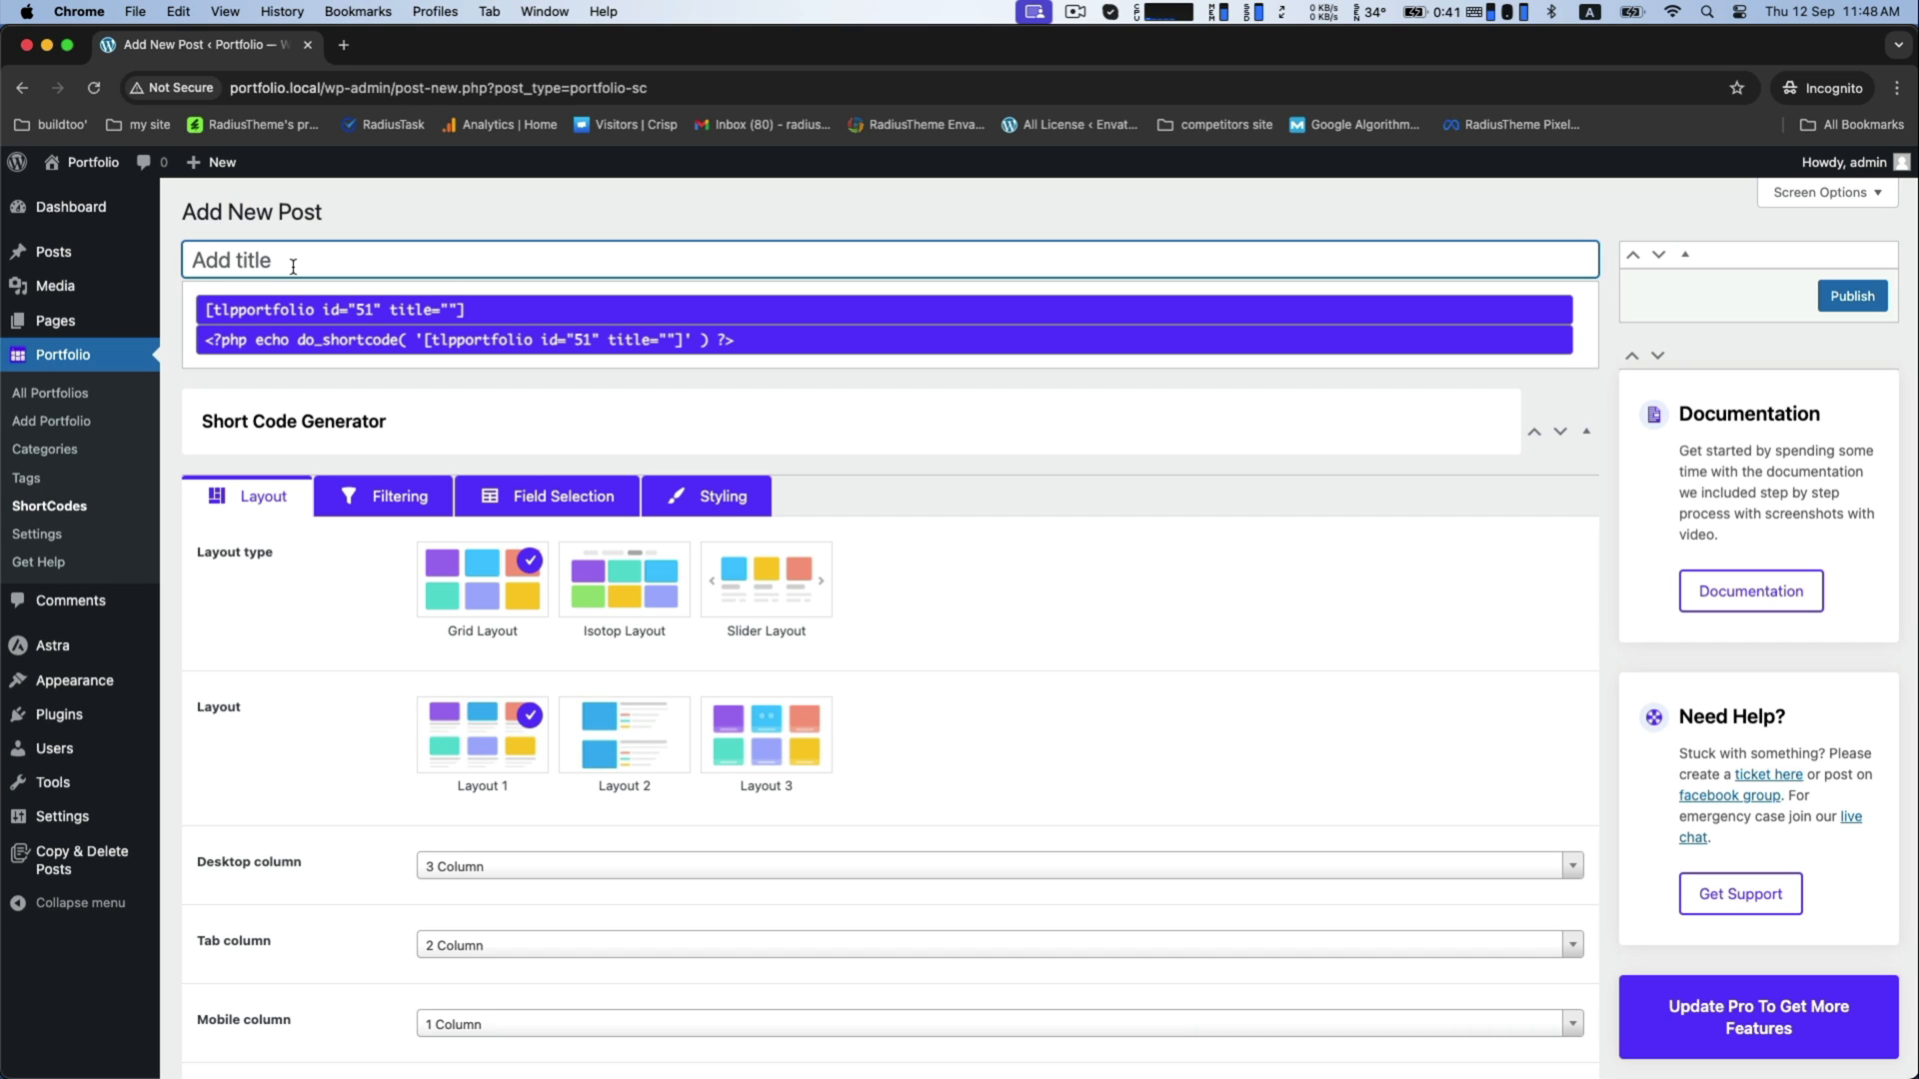
type("rtp")
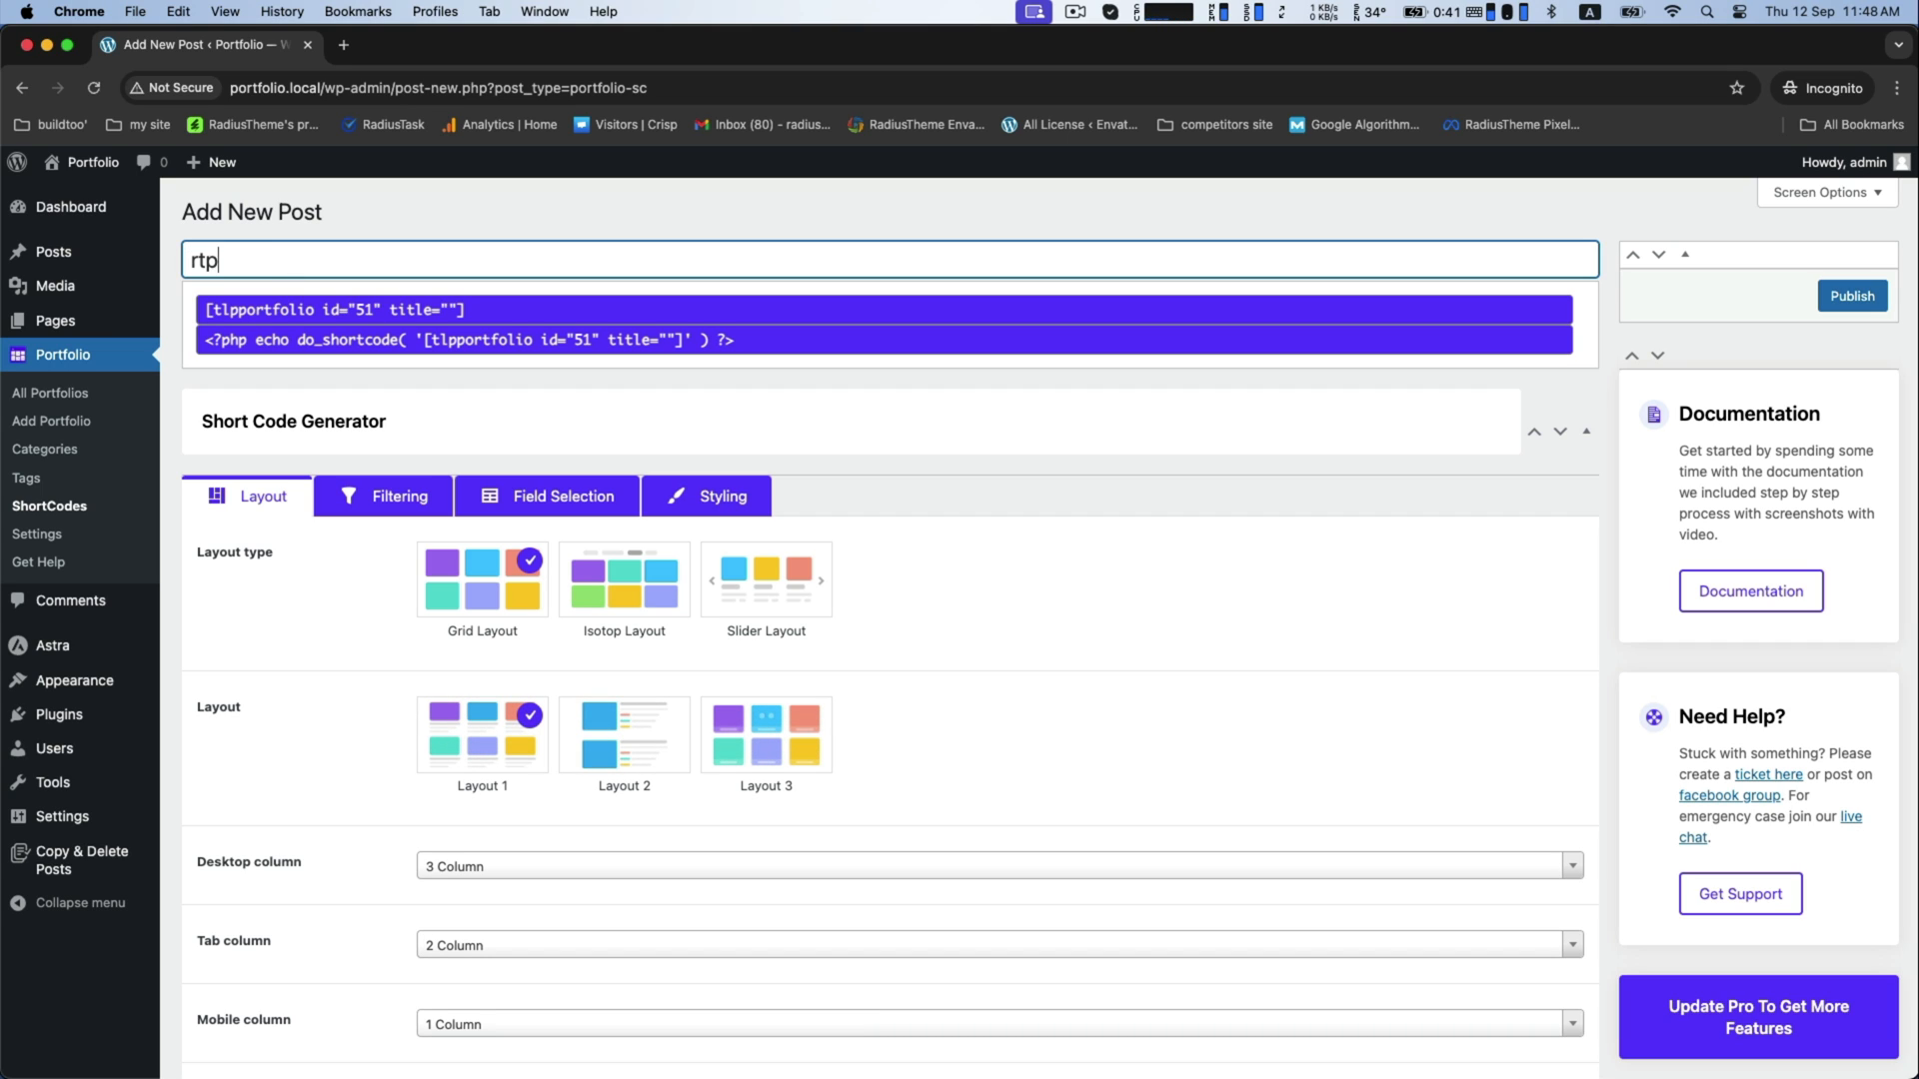
type("ortfolio")
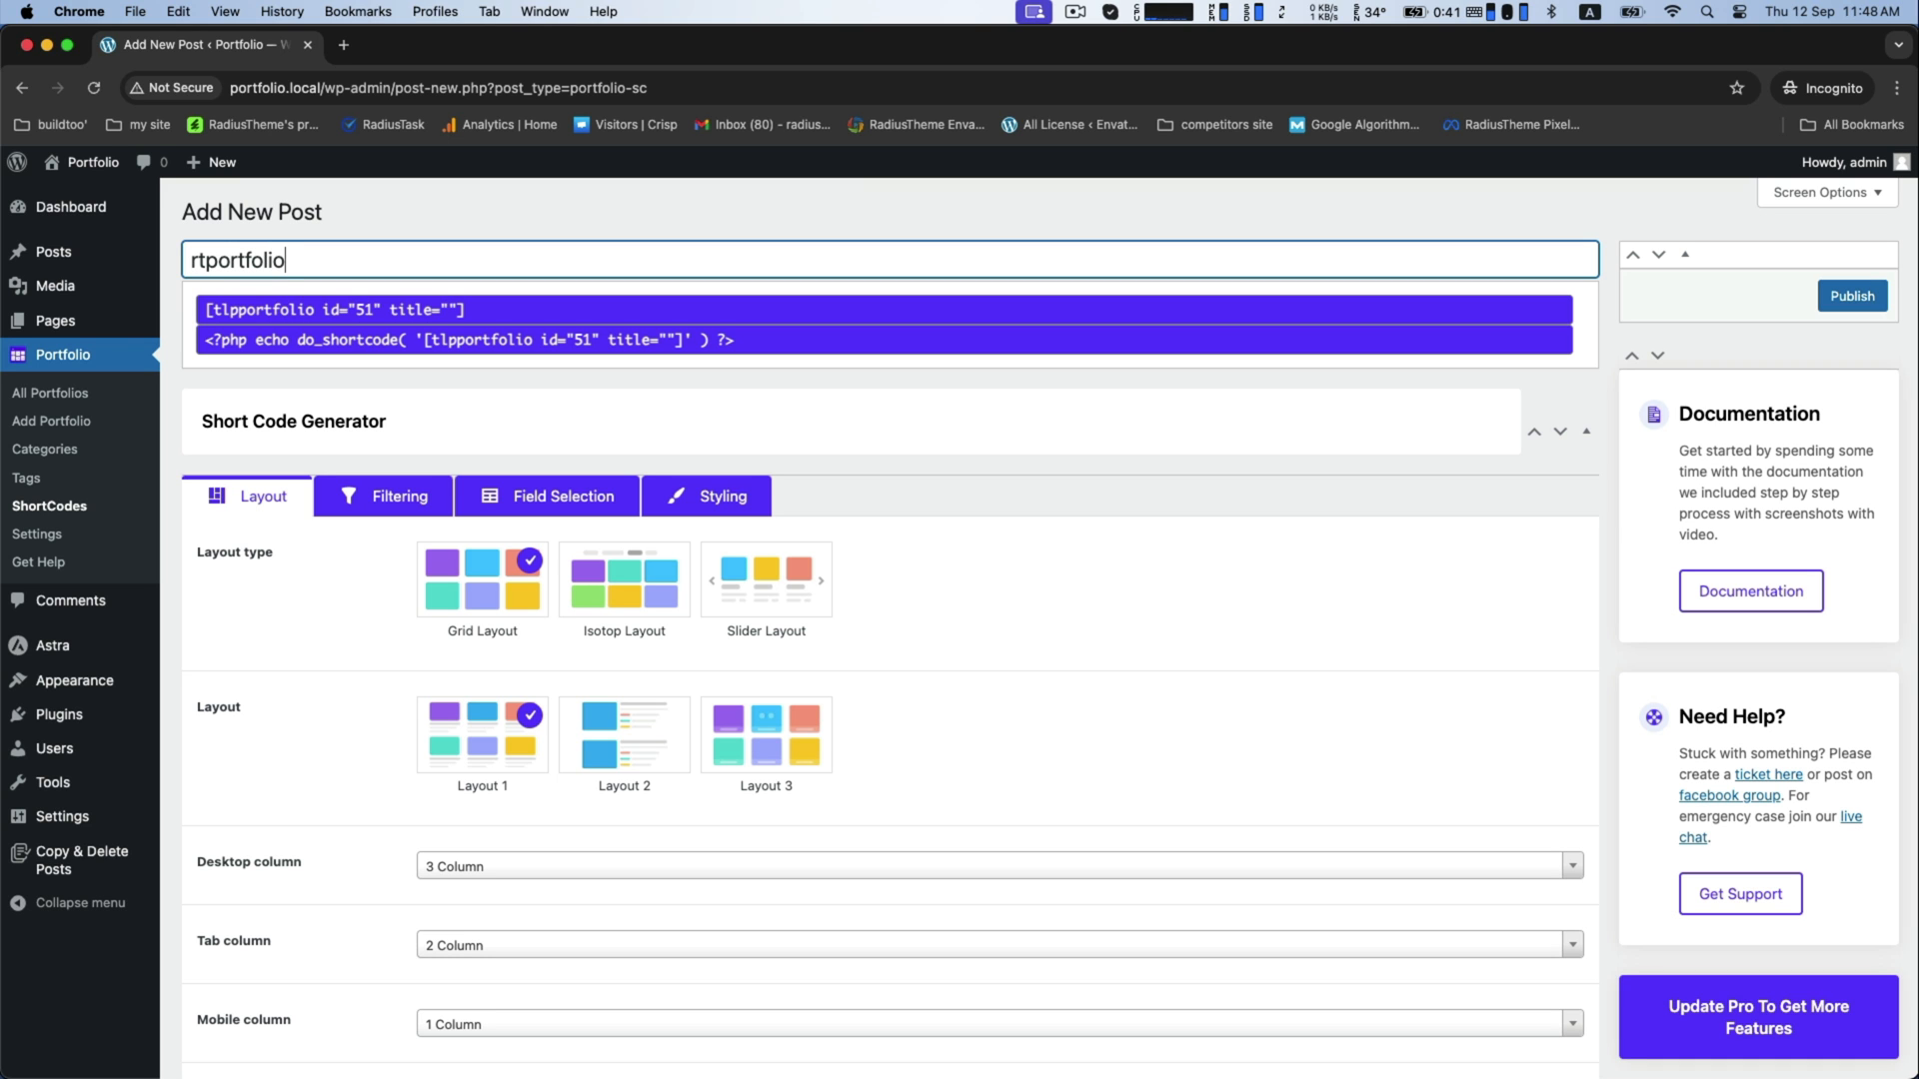
scroll("down", 3)
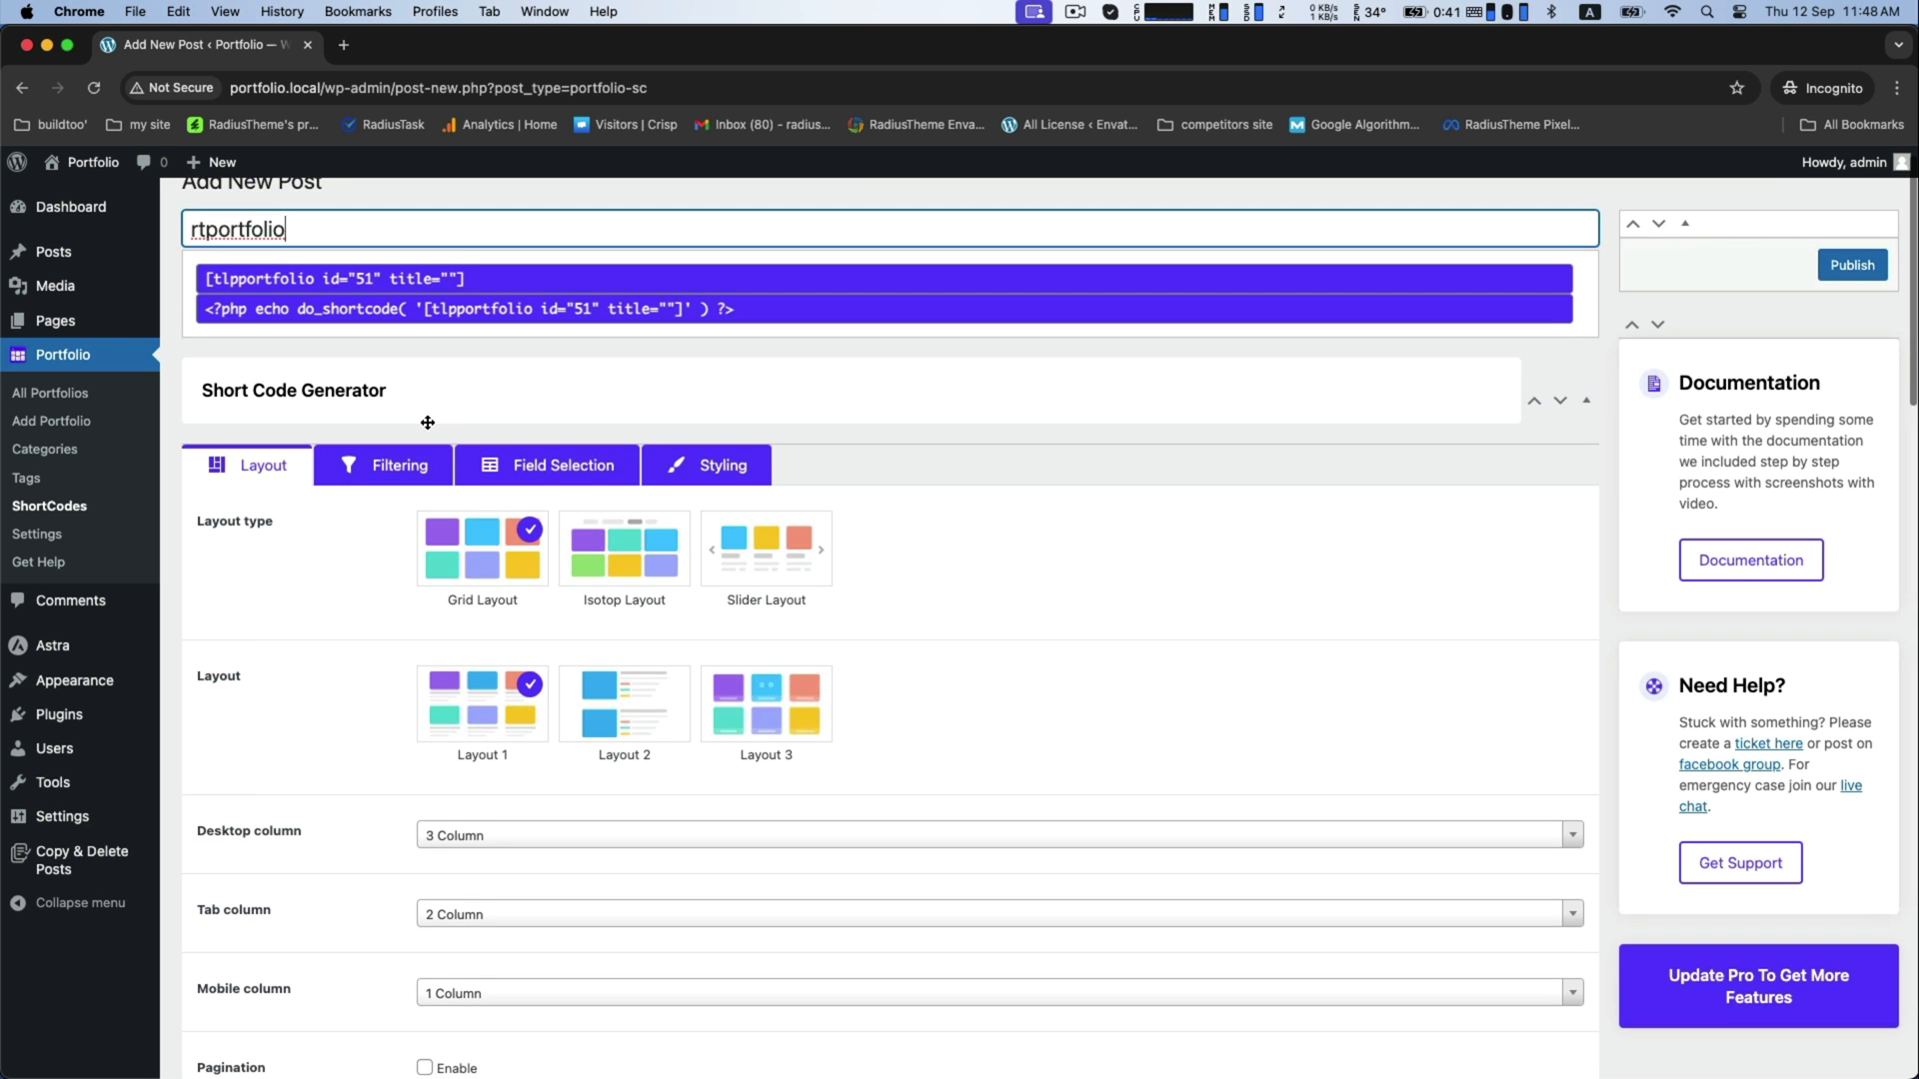
Review the 3-column grid layout settings and preview, then publish the shortcode
scroll("down", 3)
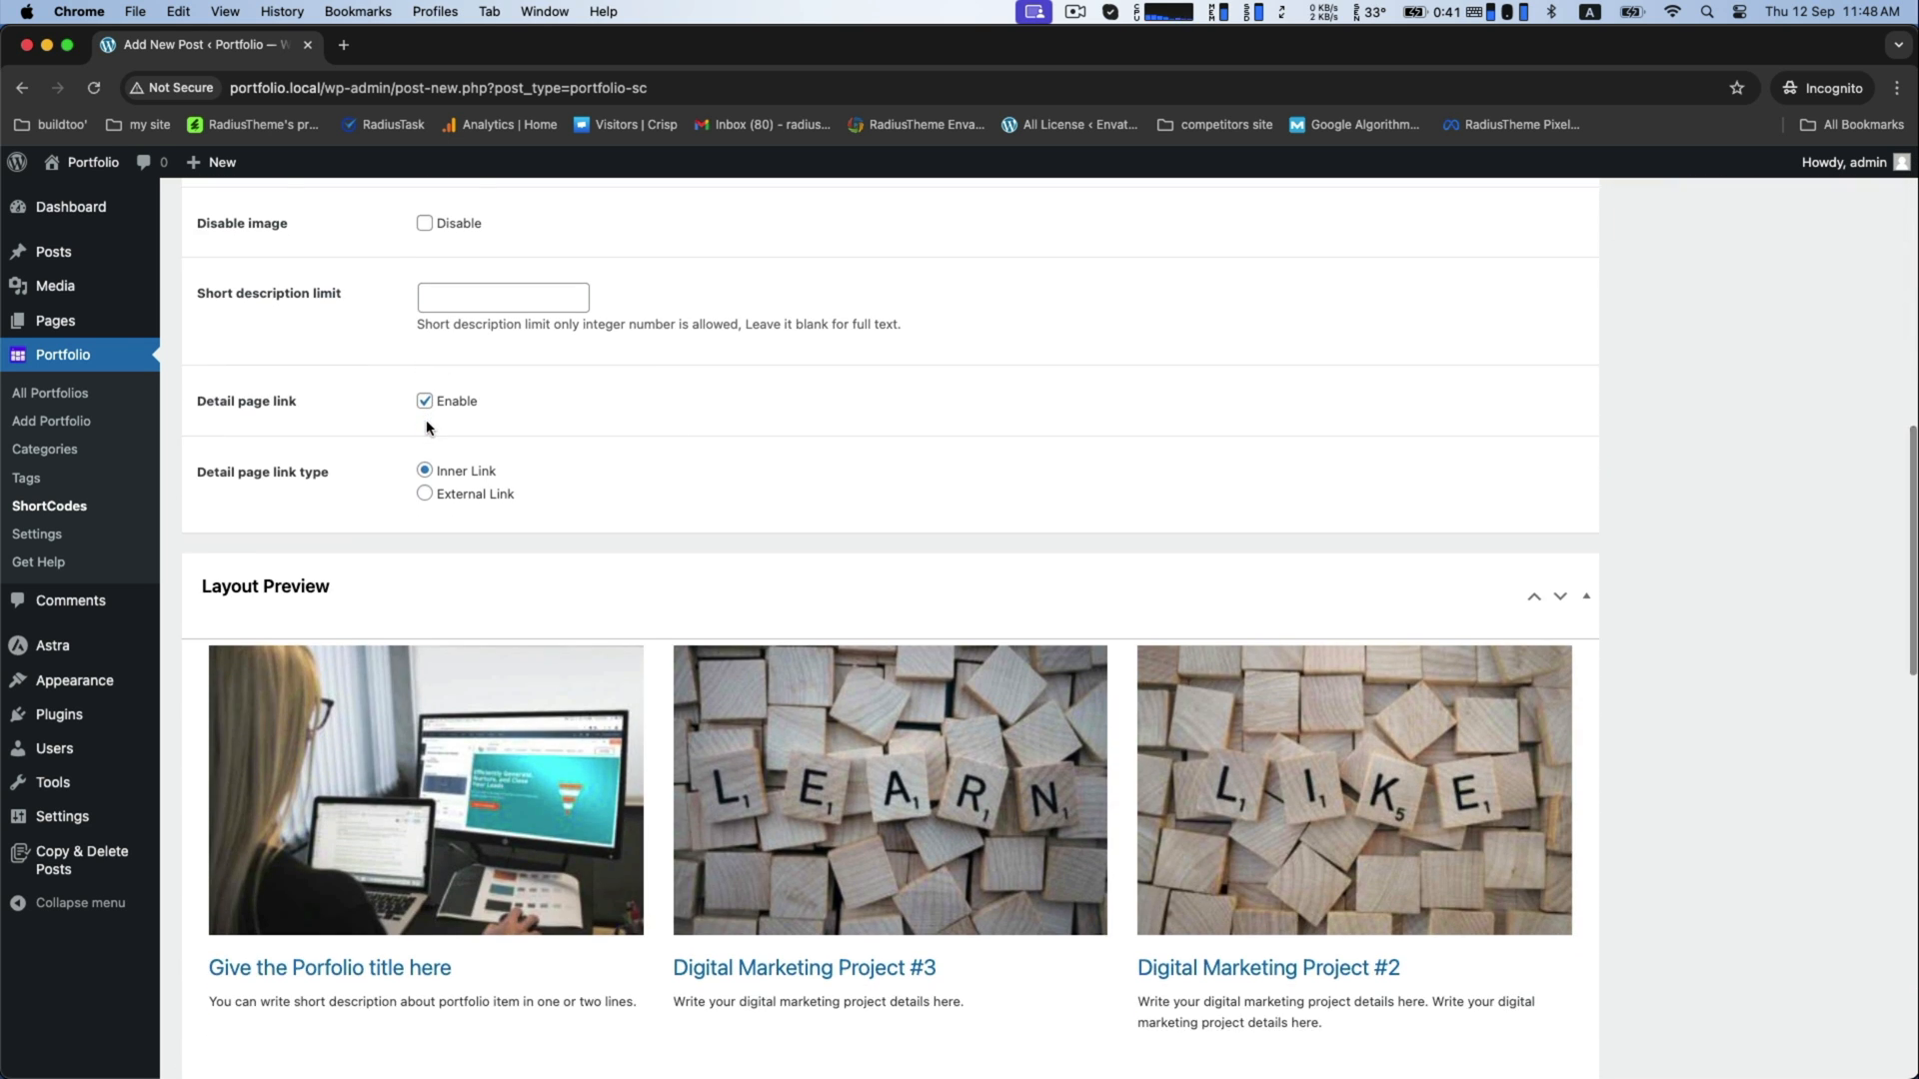
scroll("down", 3)
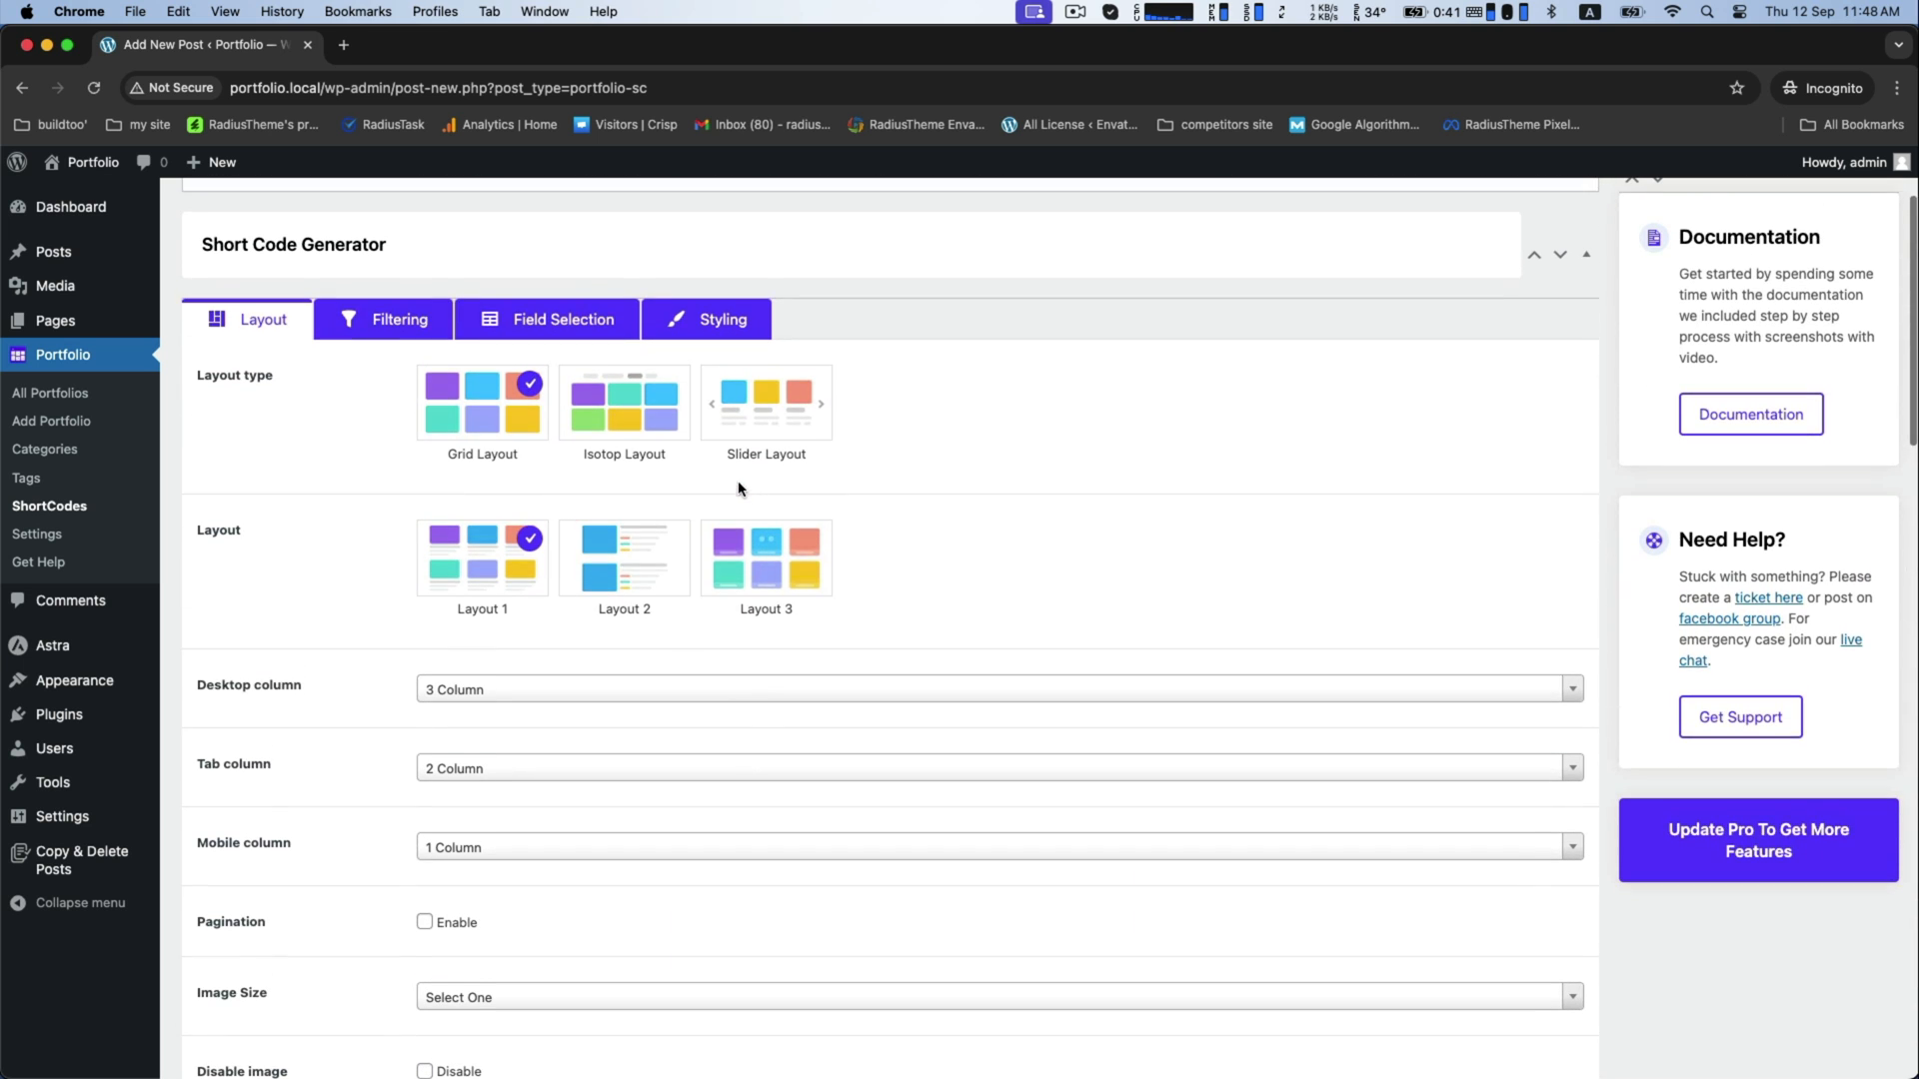
scroll("down", 3)
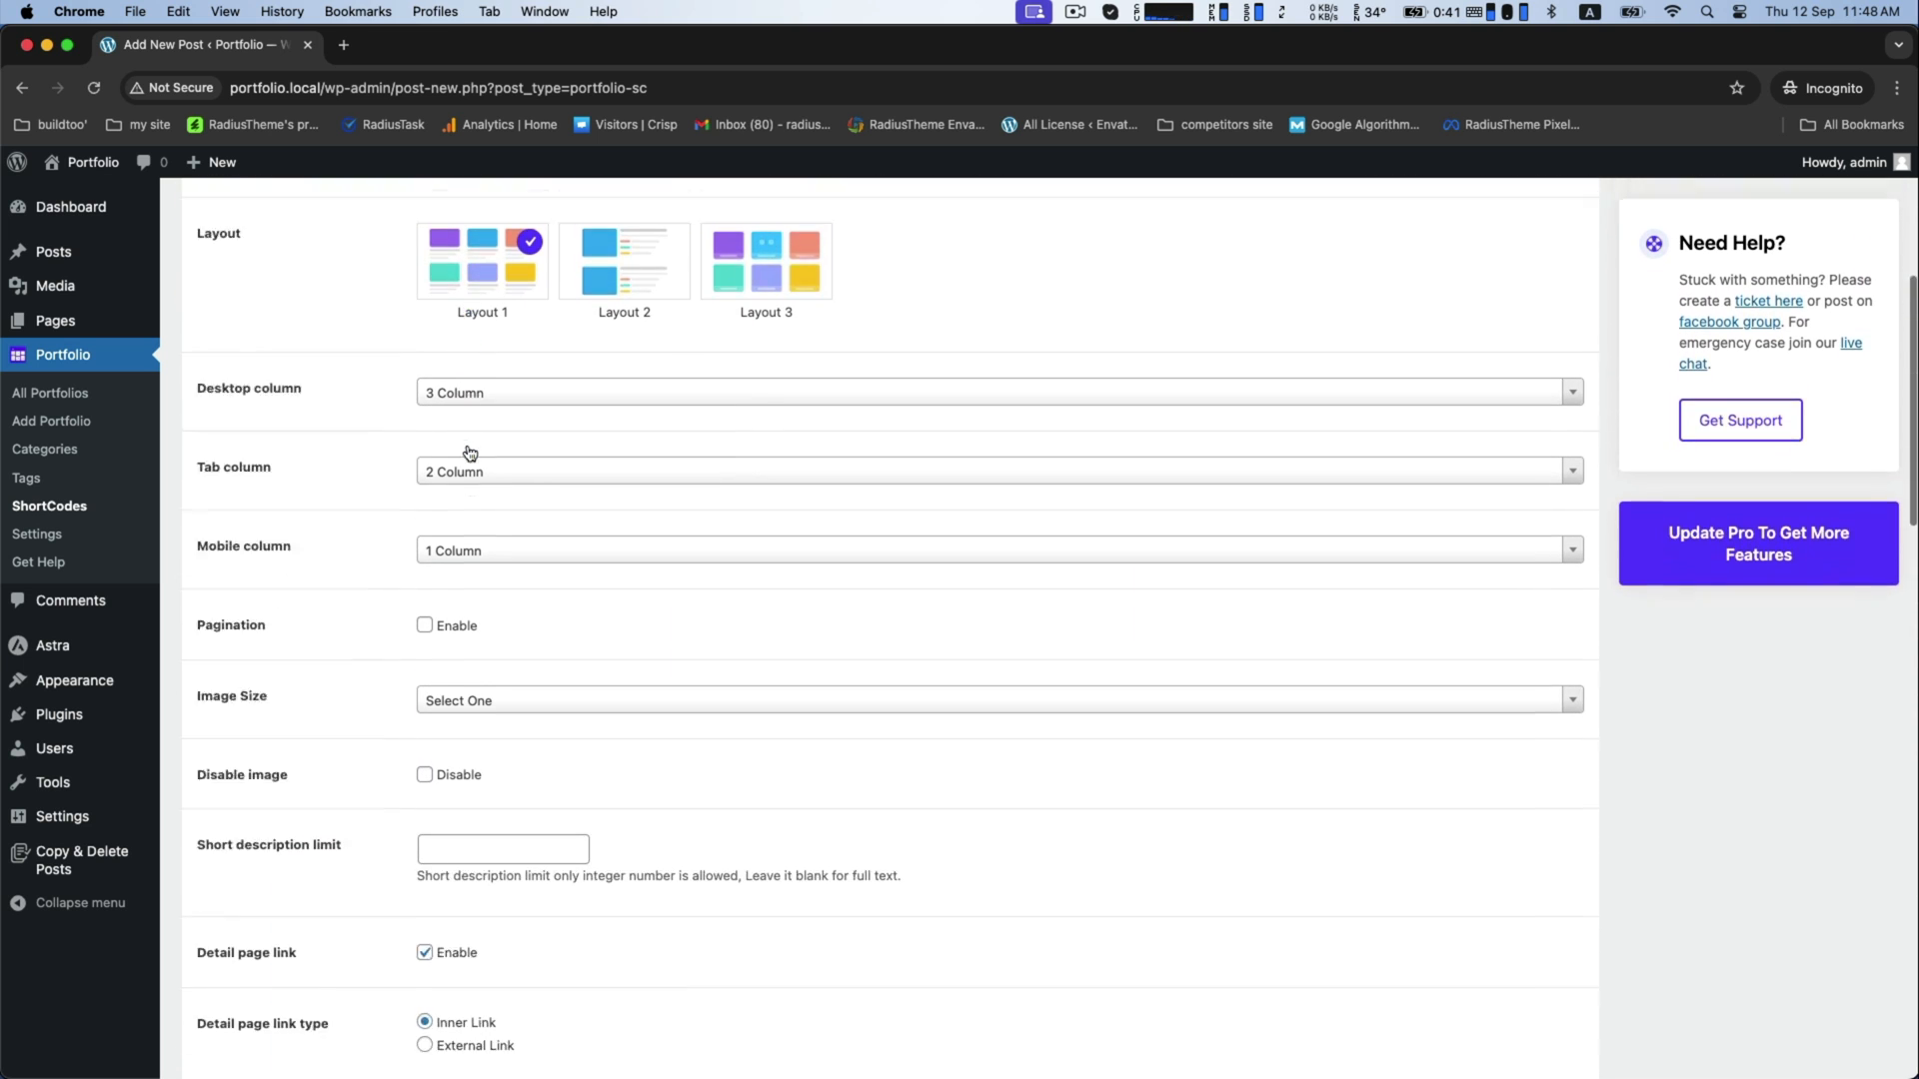
scroll("down", 3)
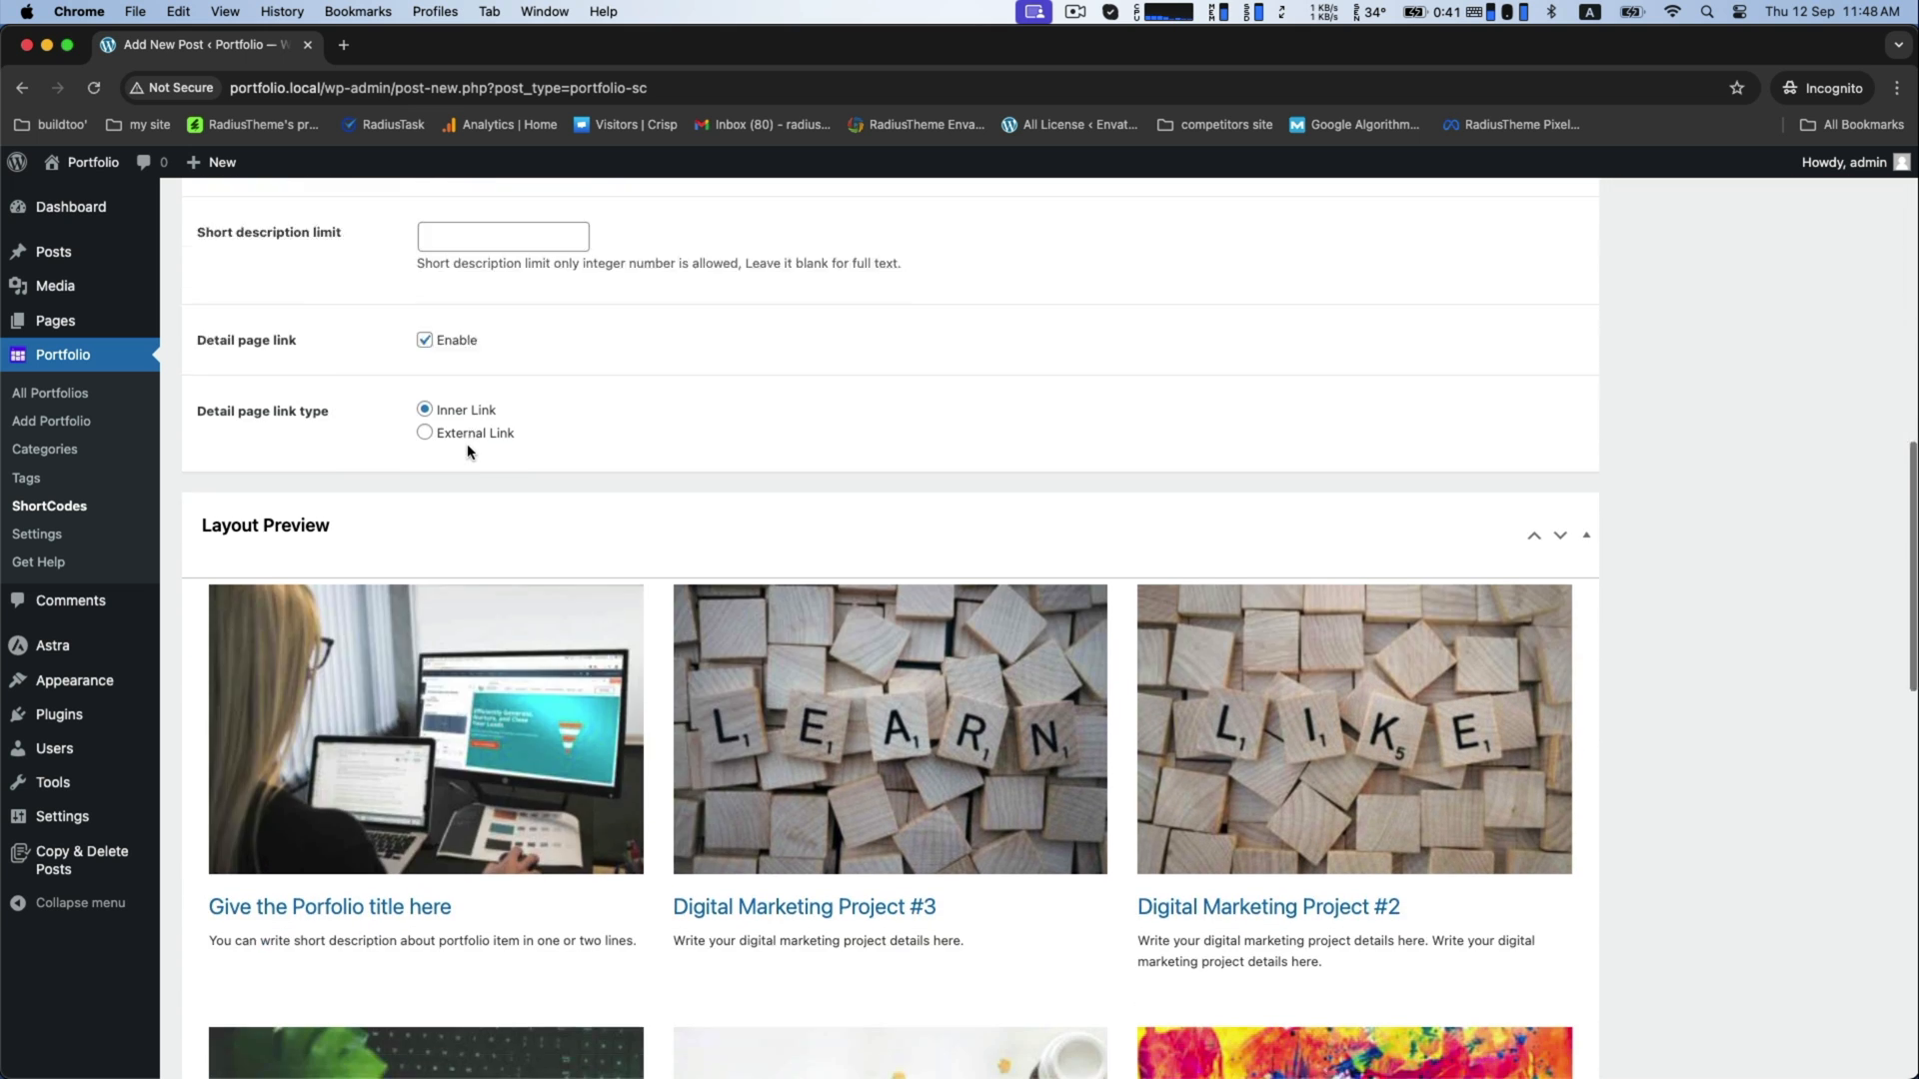
scroll("down", 3)
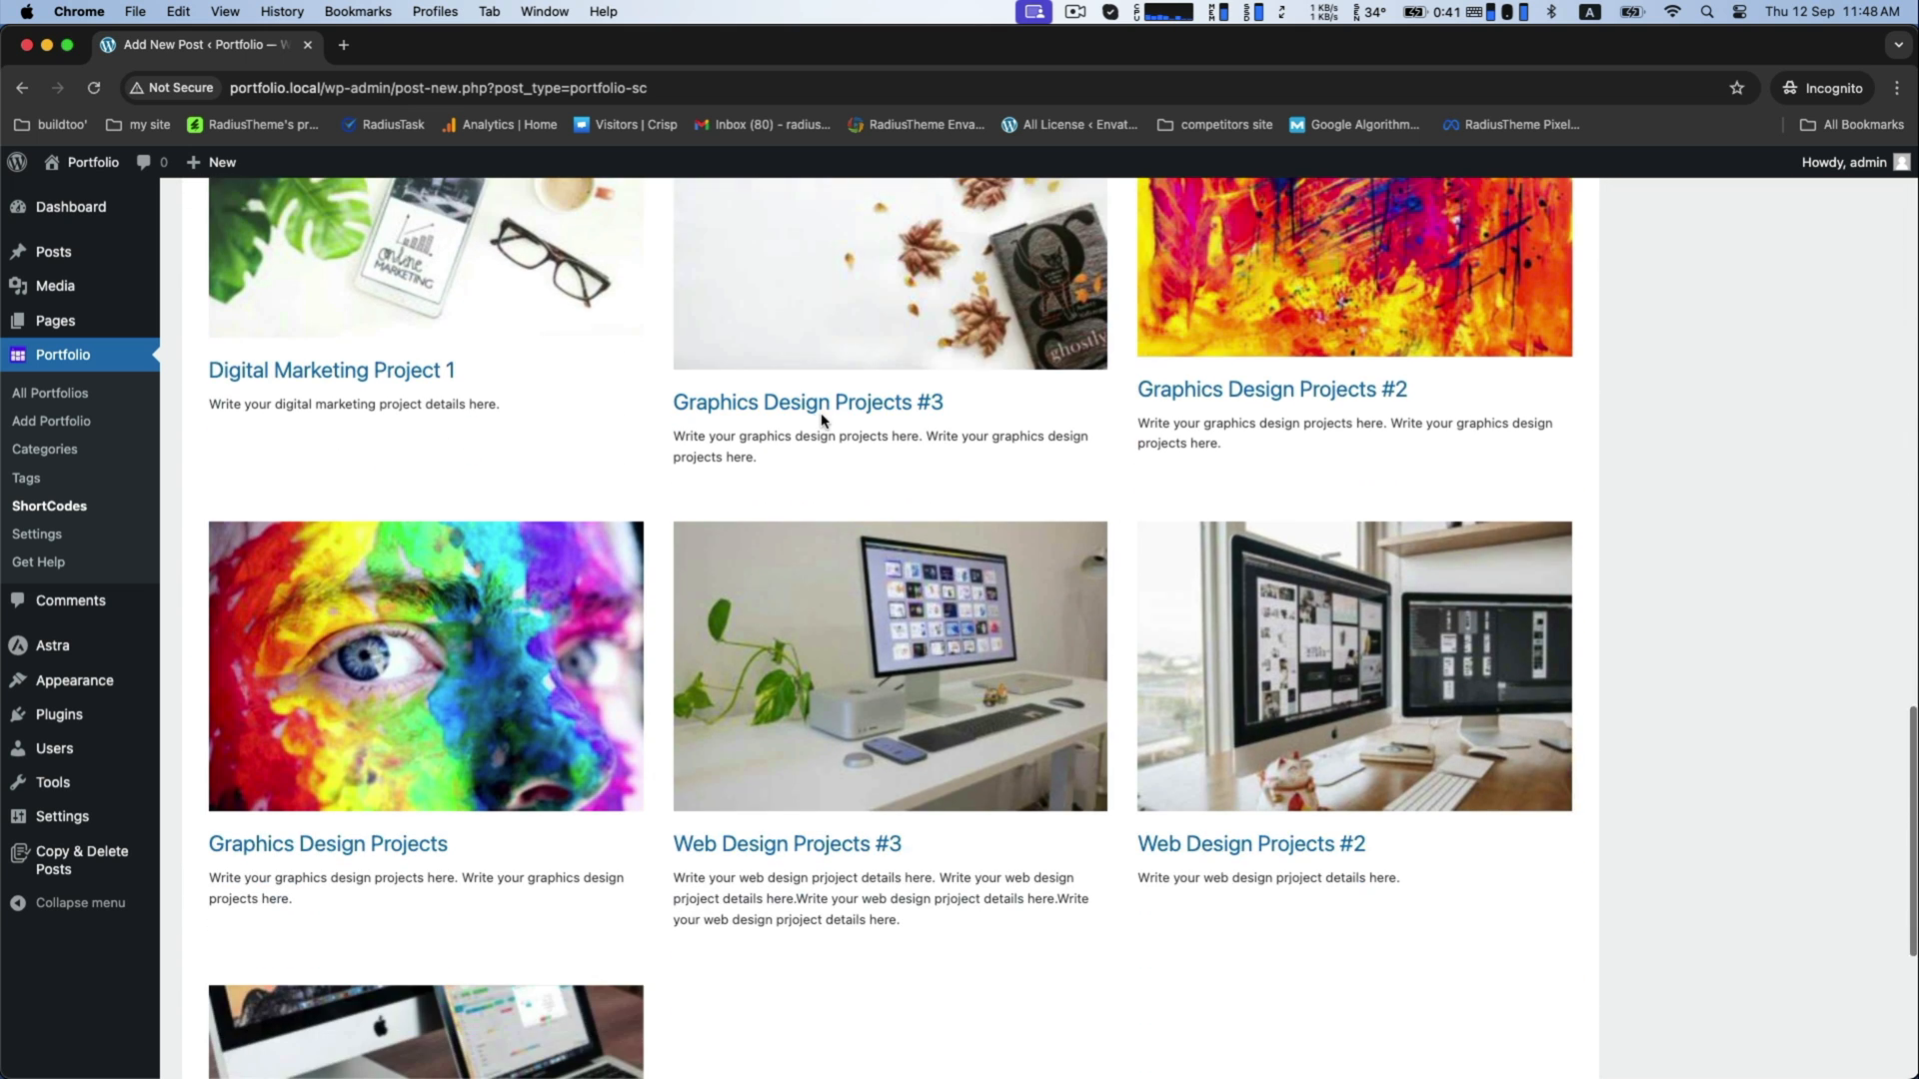
scroll("down", 3)
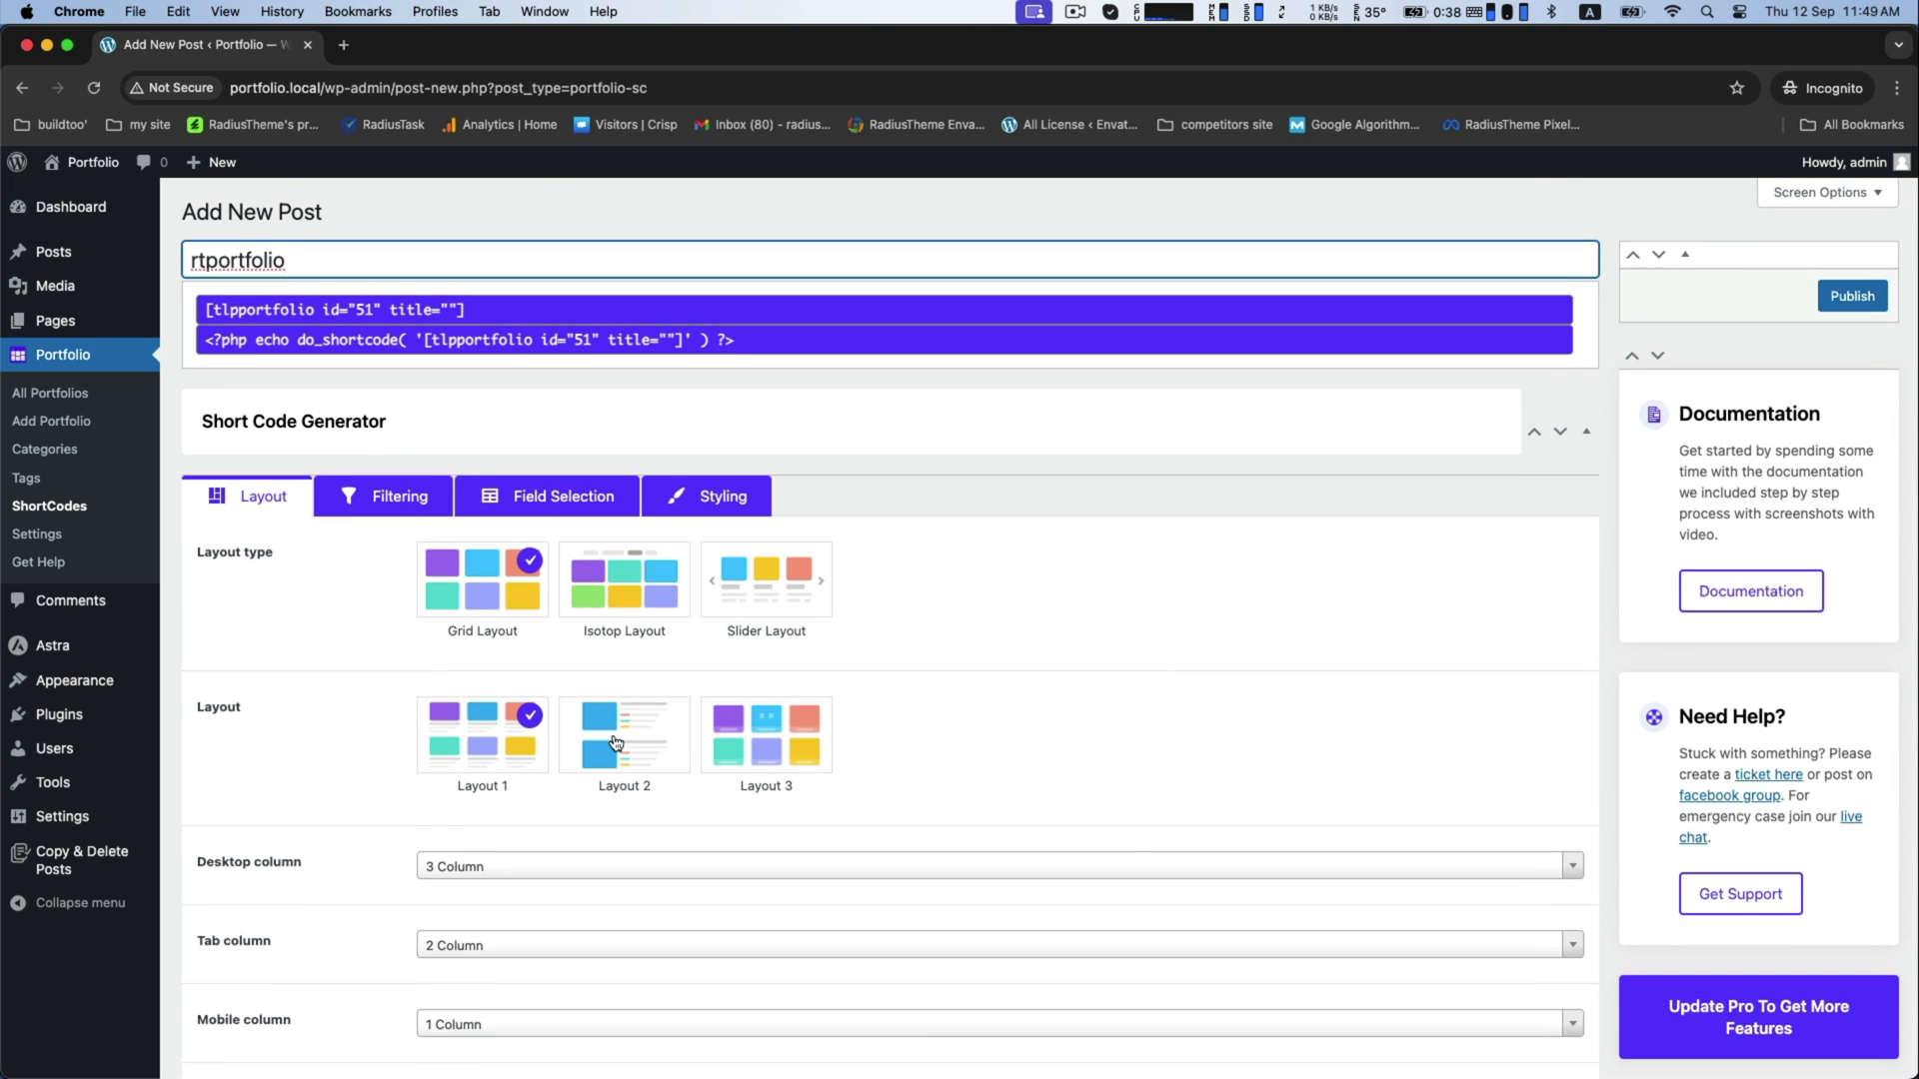
scroll("down", 3)
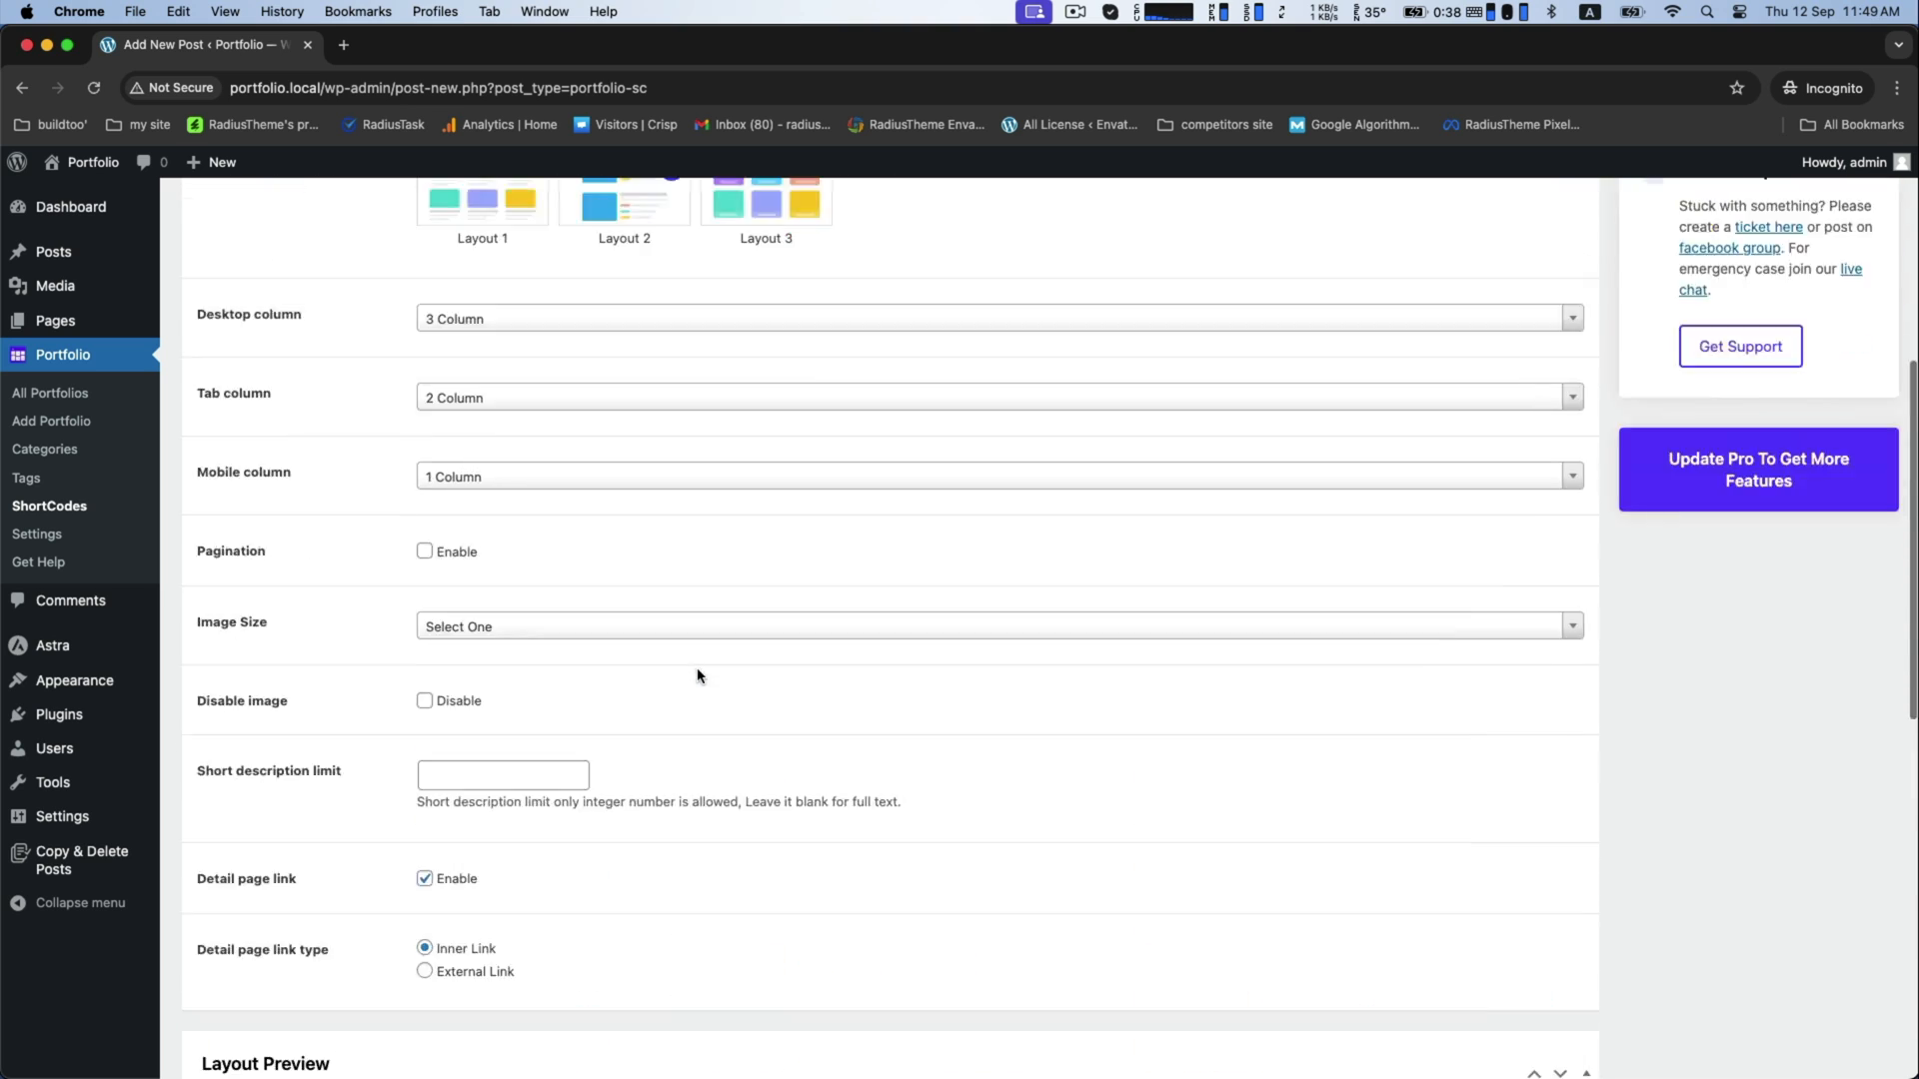
scroll("down", 3)
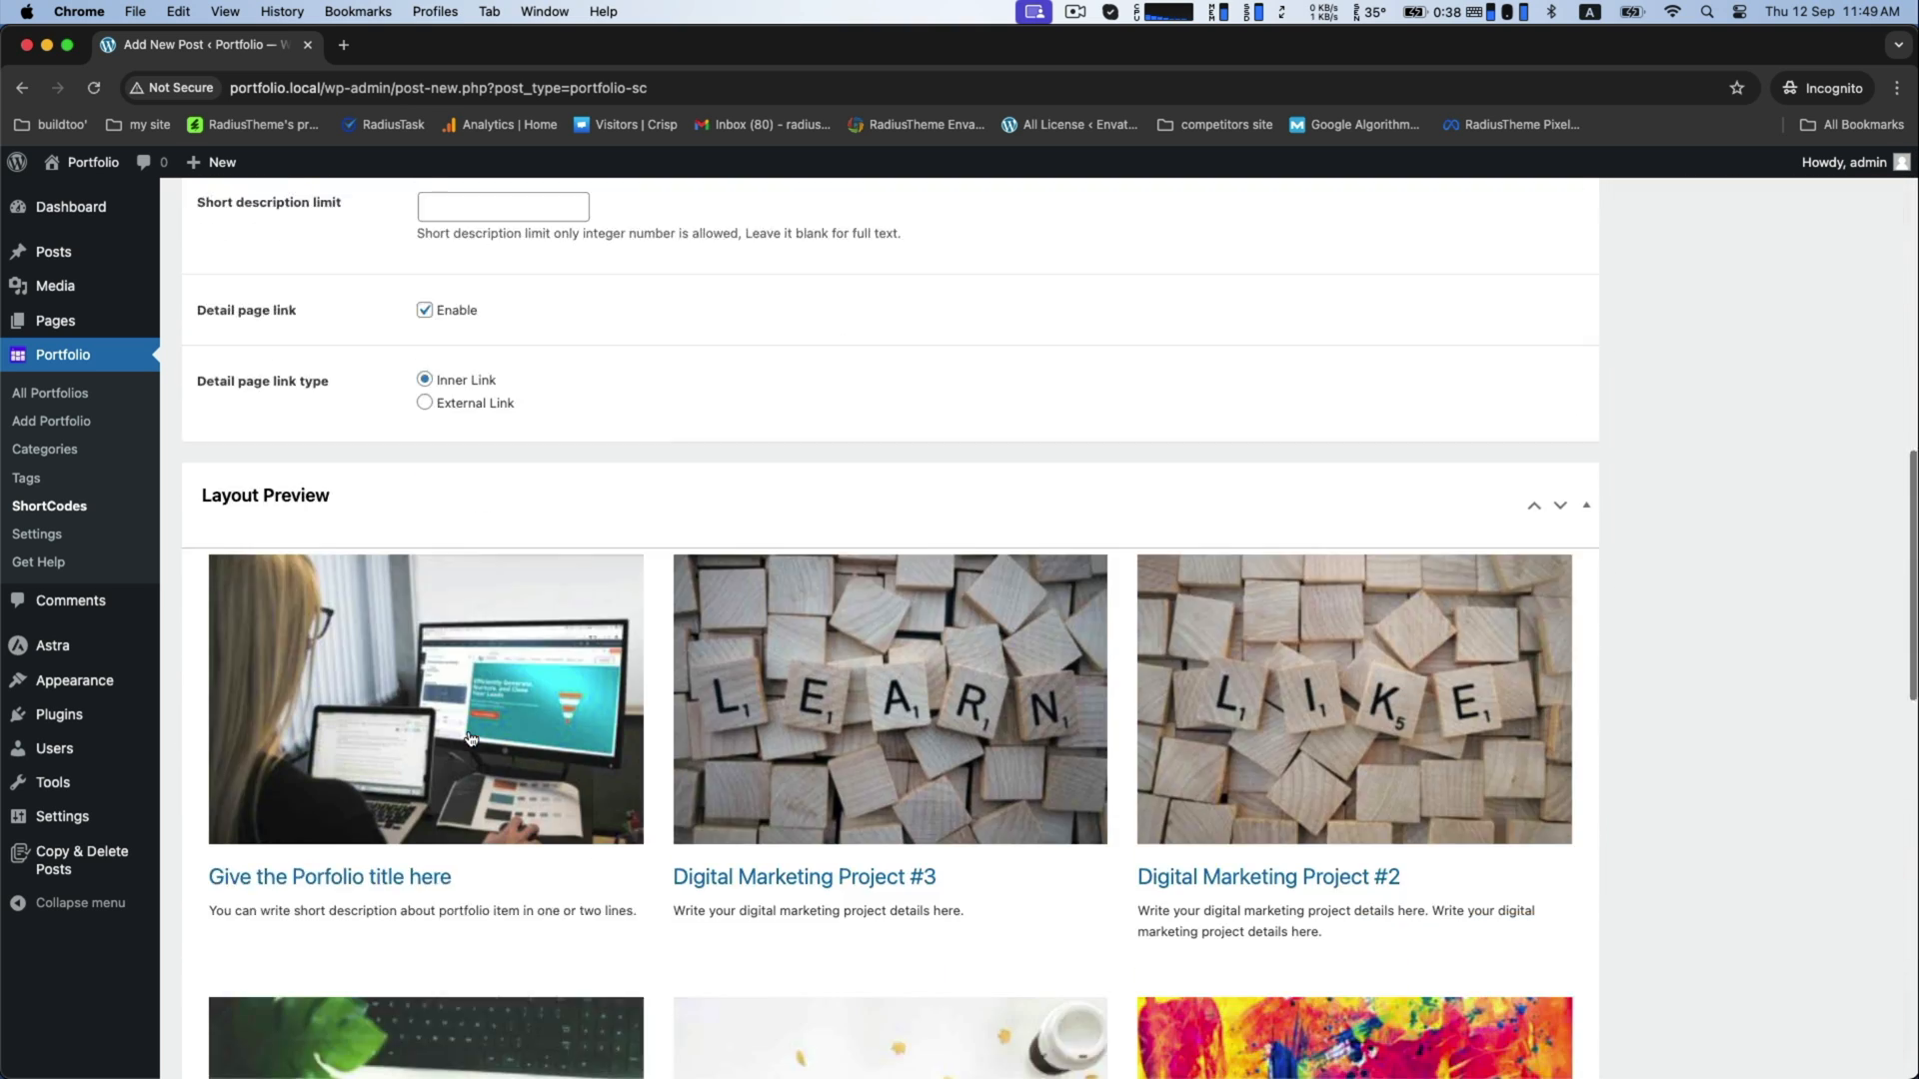
scroll("up", 3)
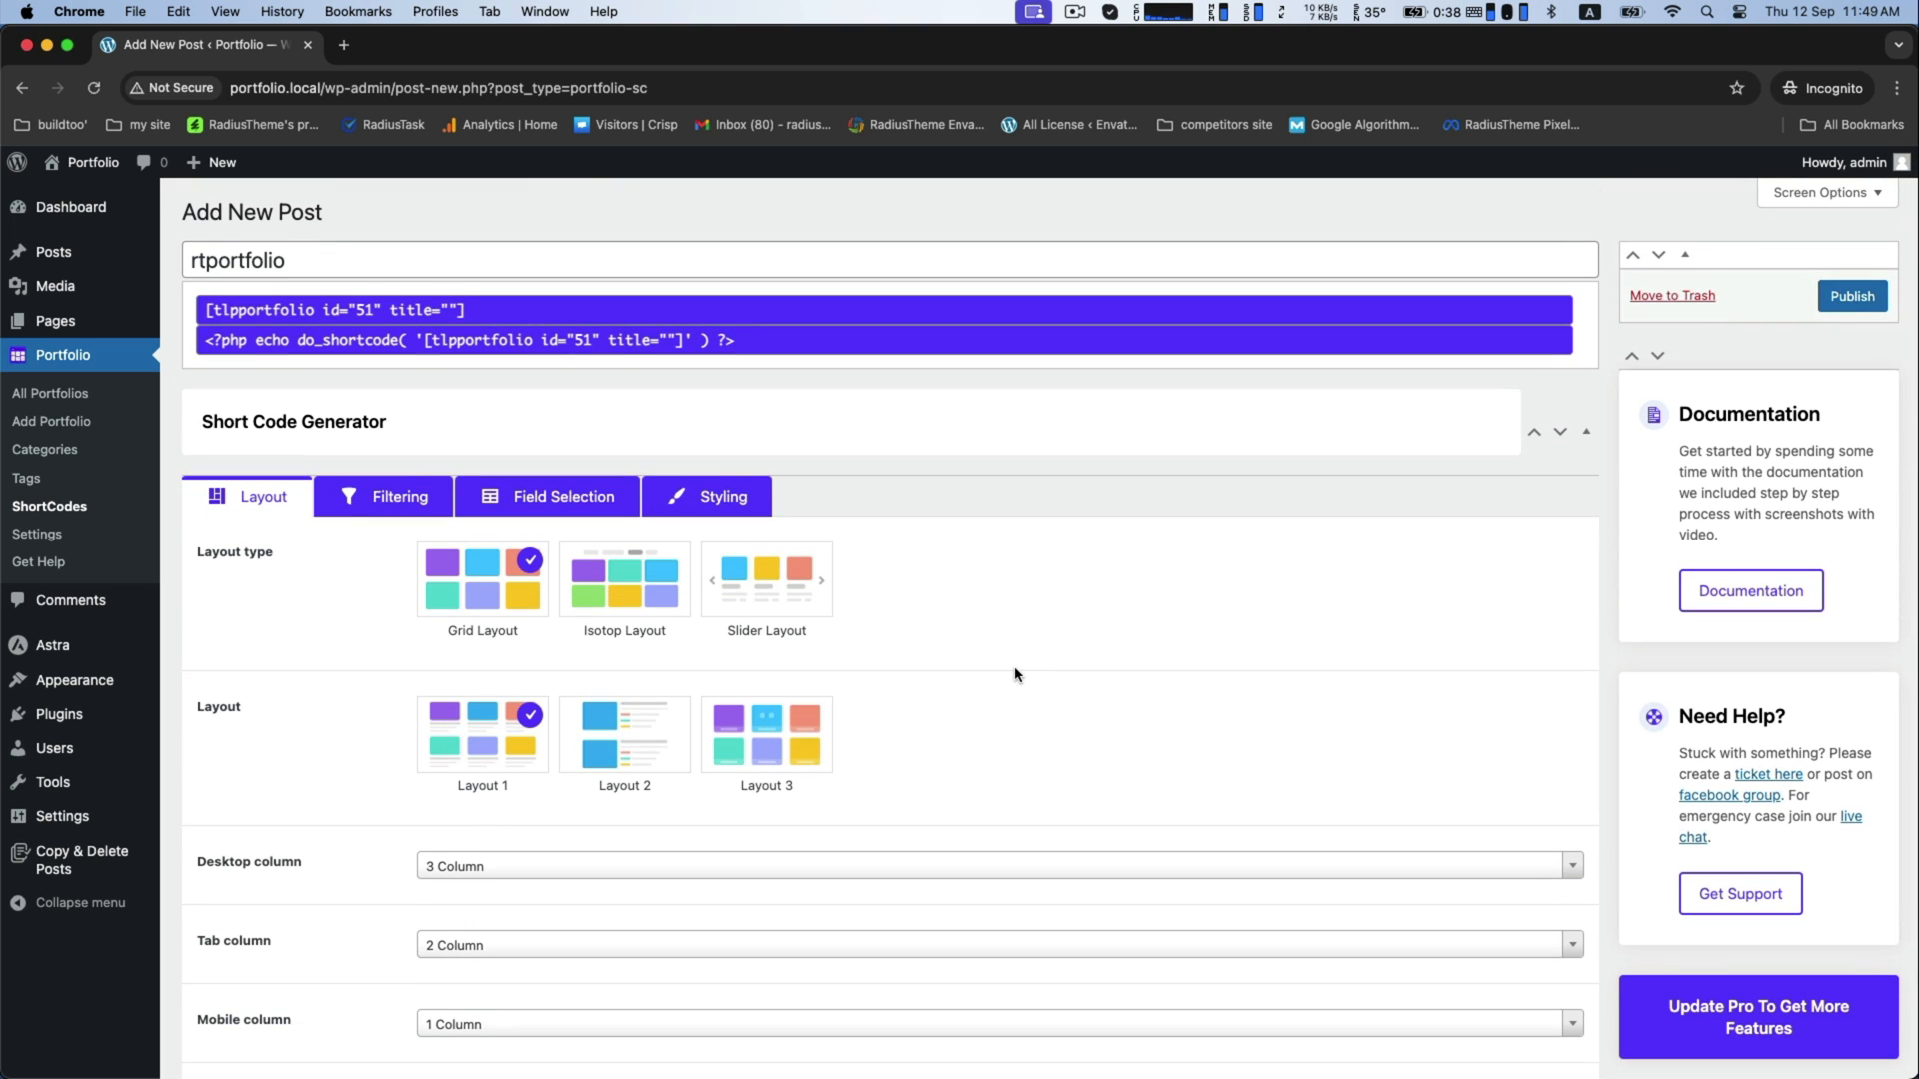
left_click(1851, 296)
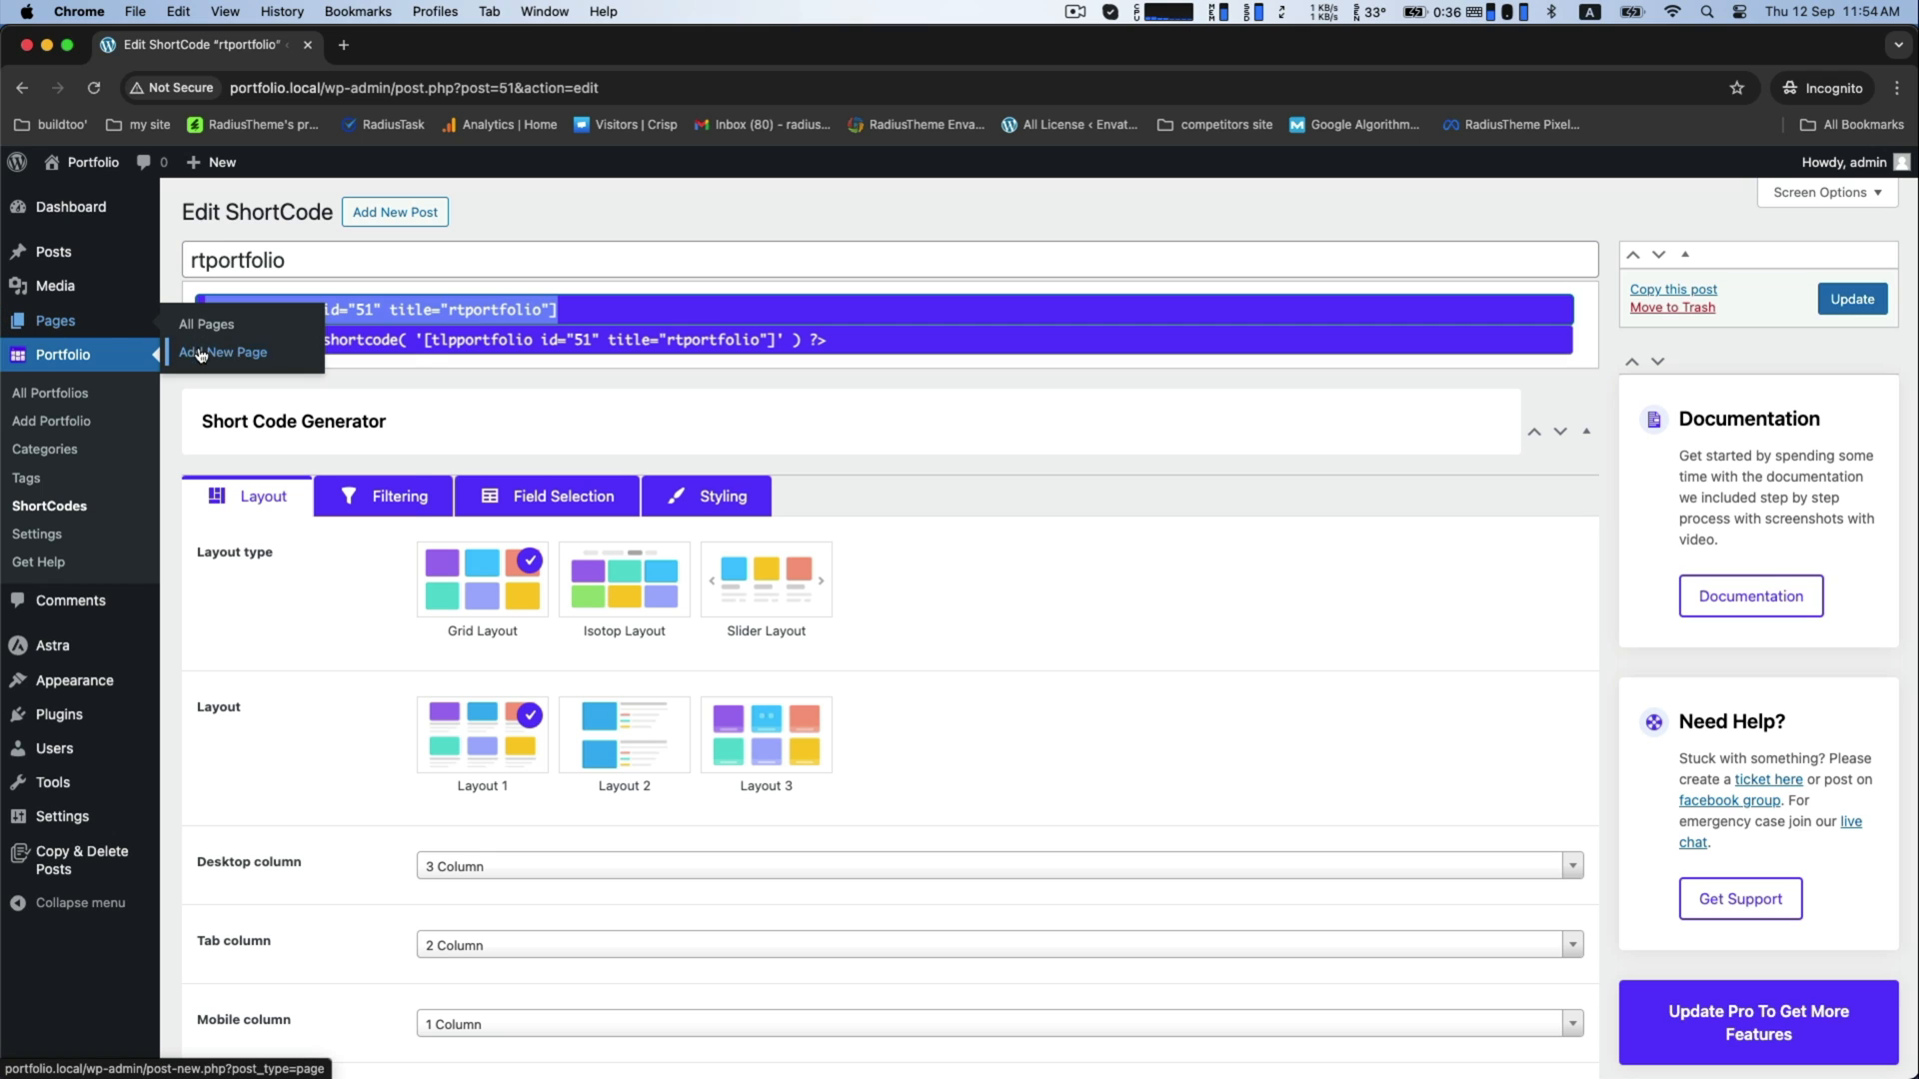
Start a new page titled 'Portfolio'
left_click(223, 352)
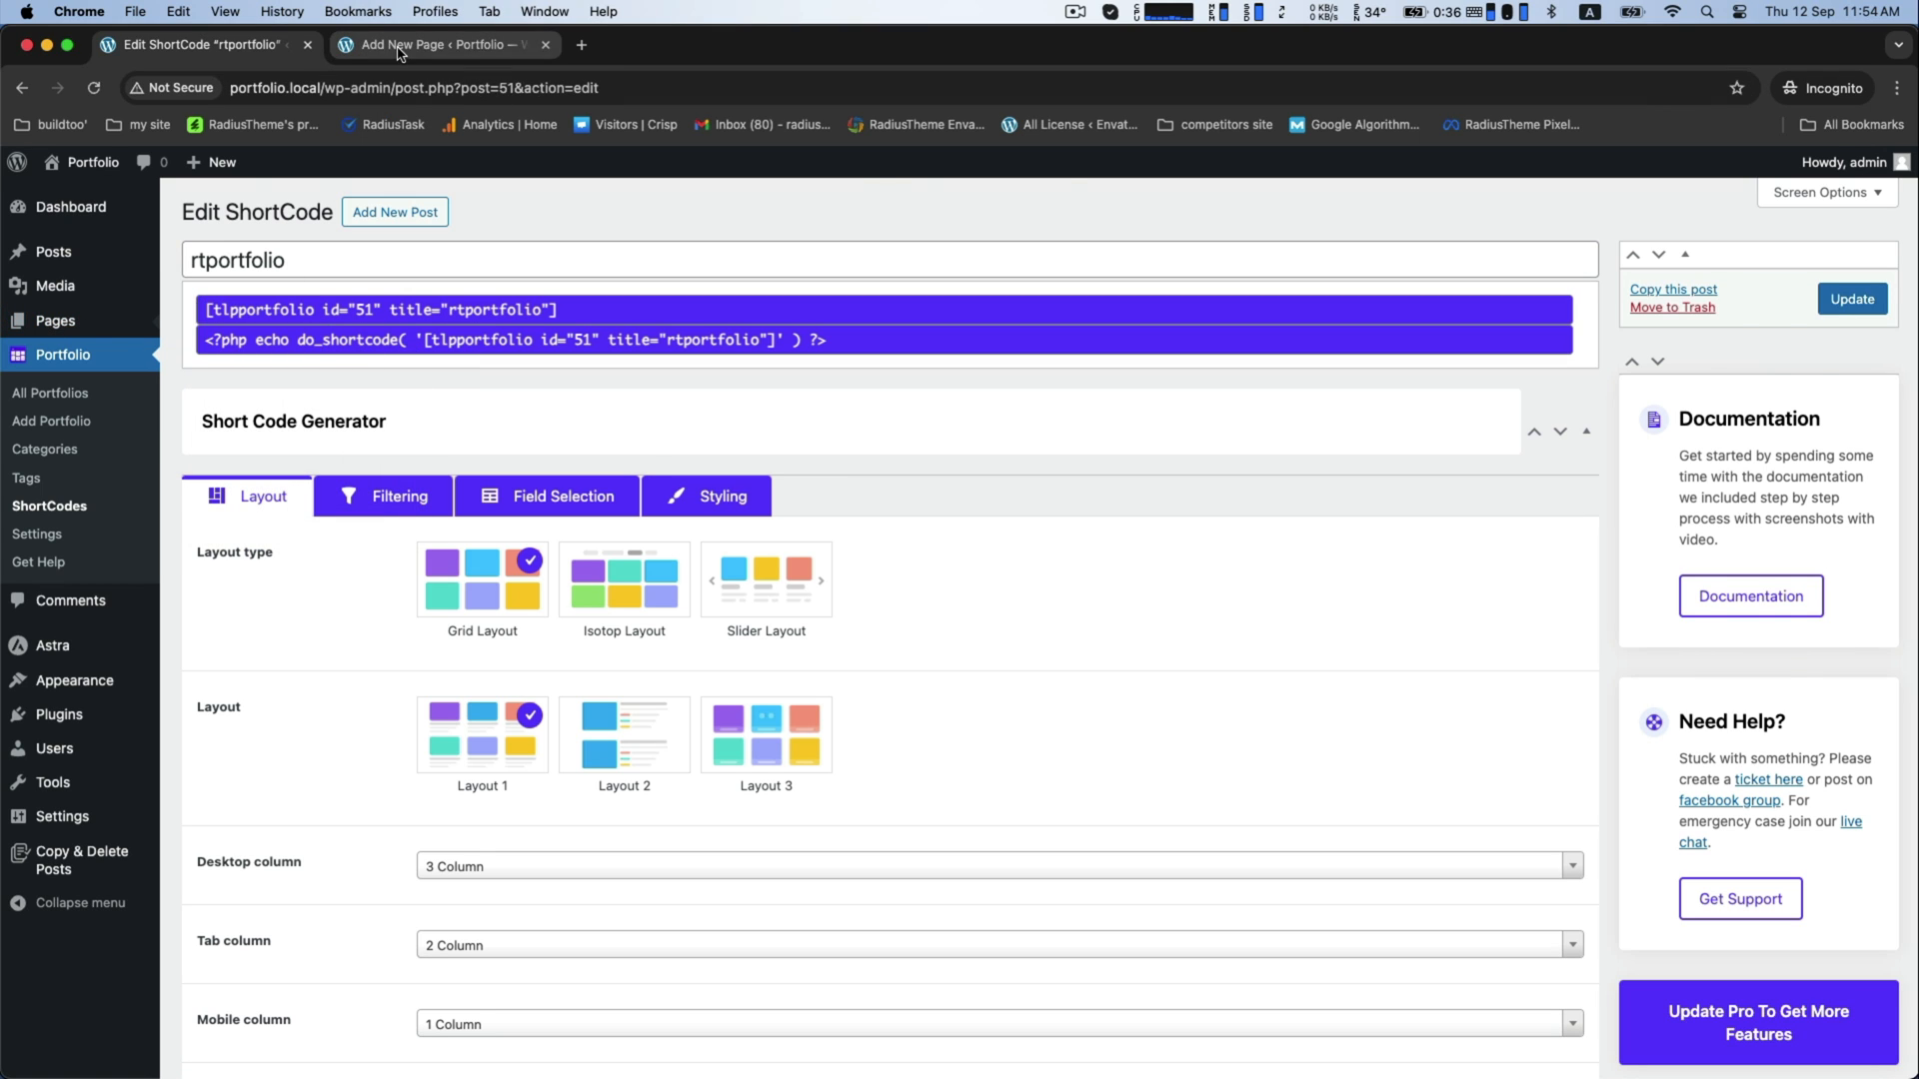
left_click(435, 44)
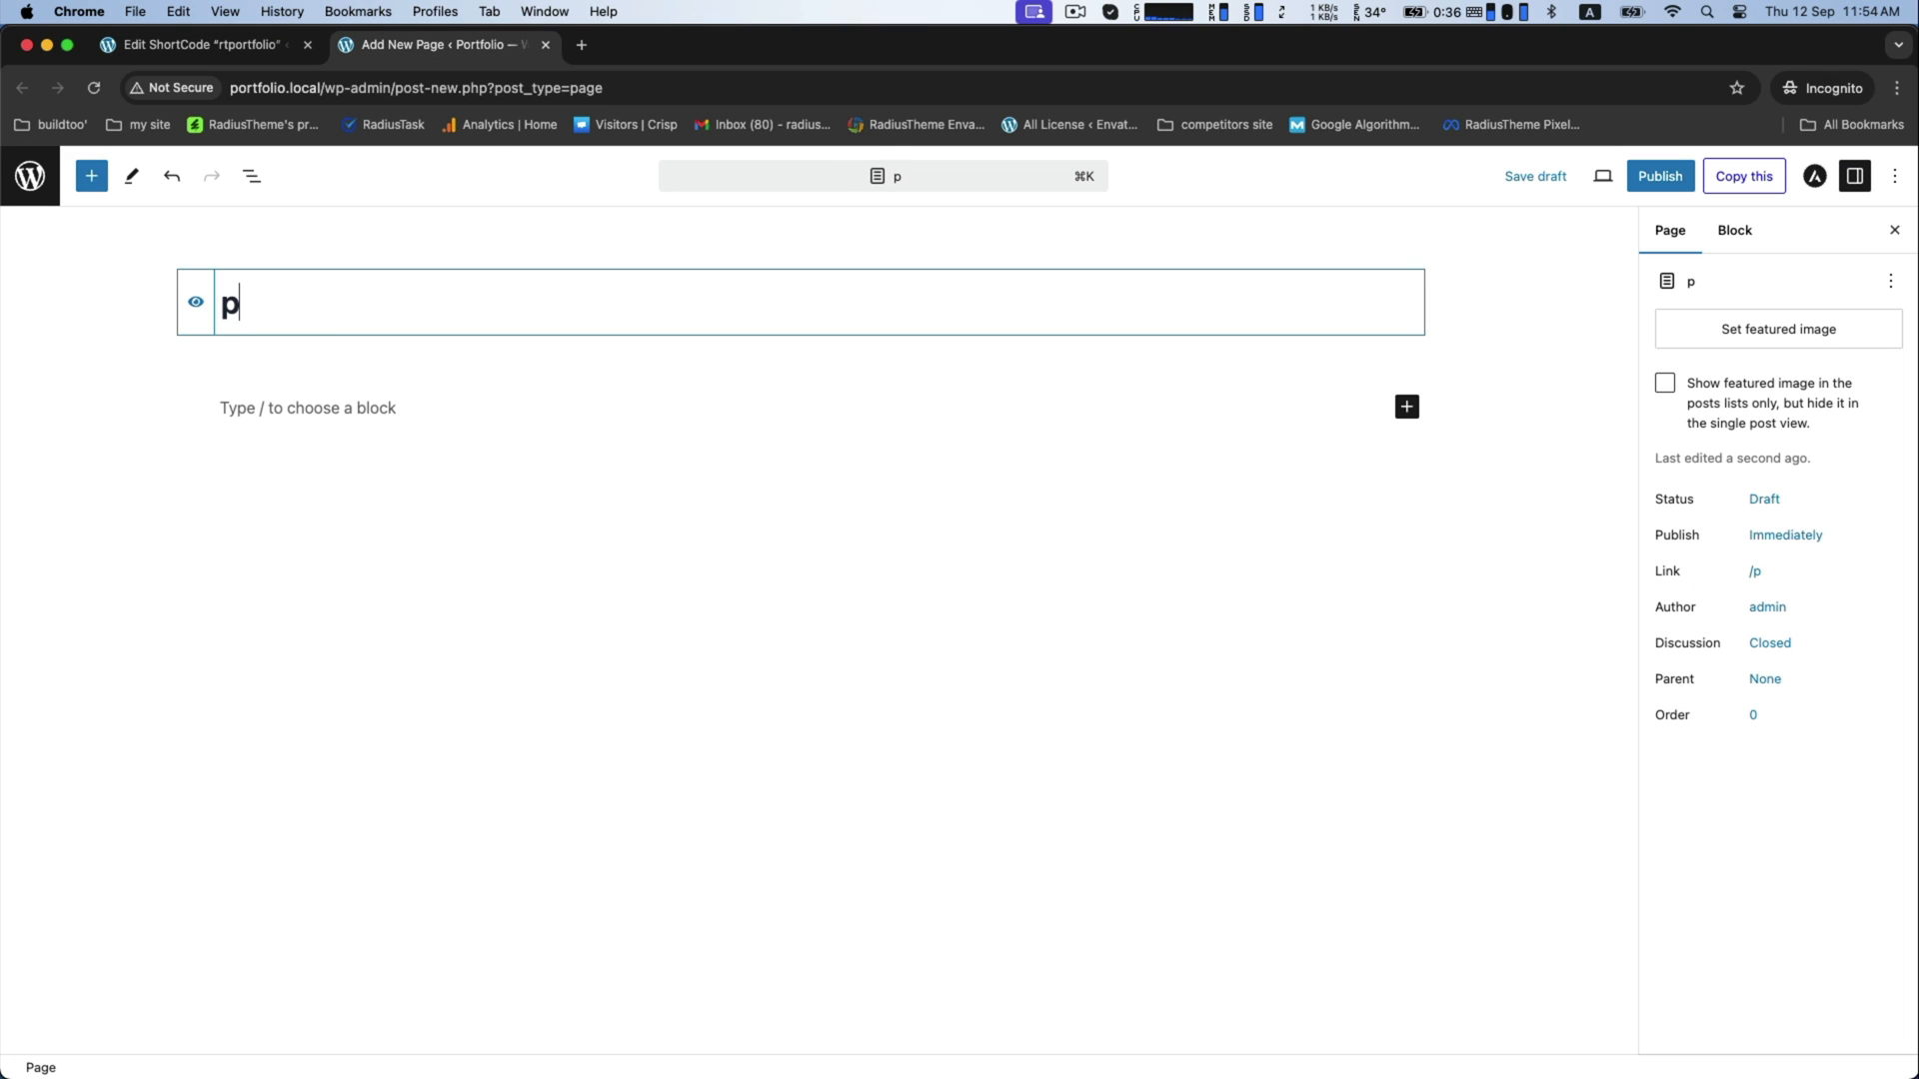
type("ortfolio")
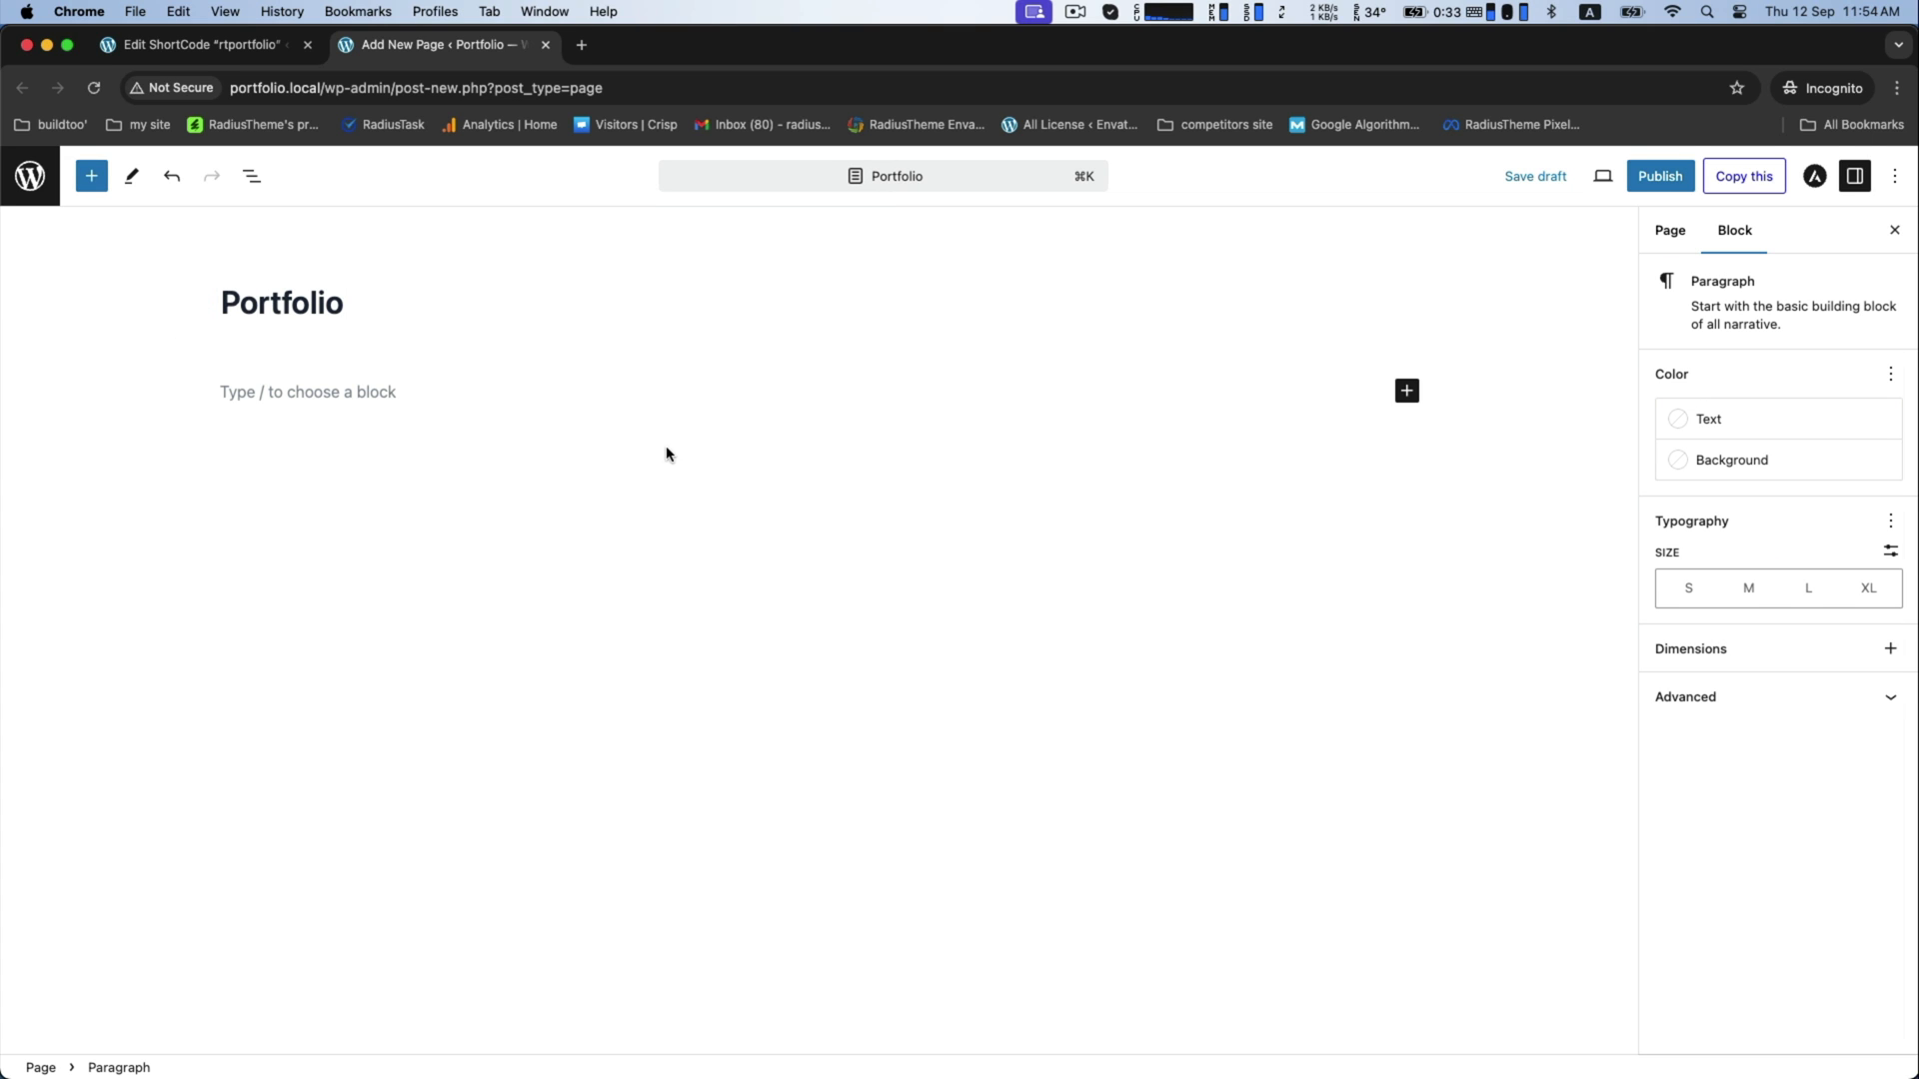
Add a Shortcode block with [tlpportfolio id="51" title="rtportfolio"], publish and view the page
left_click(1407, 392)
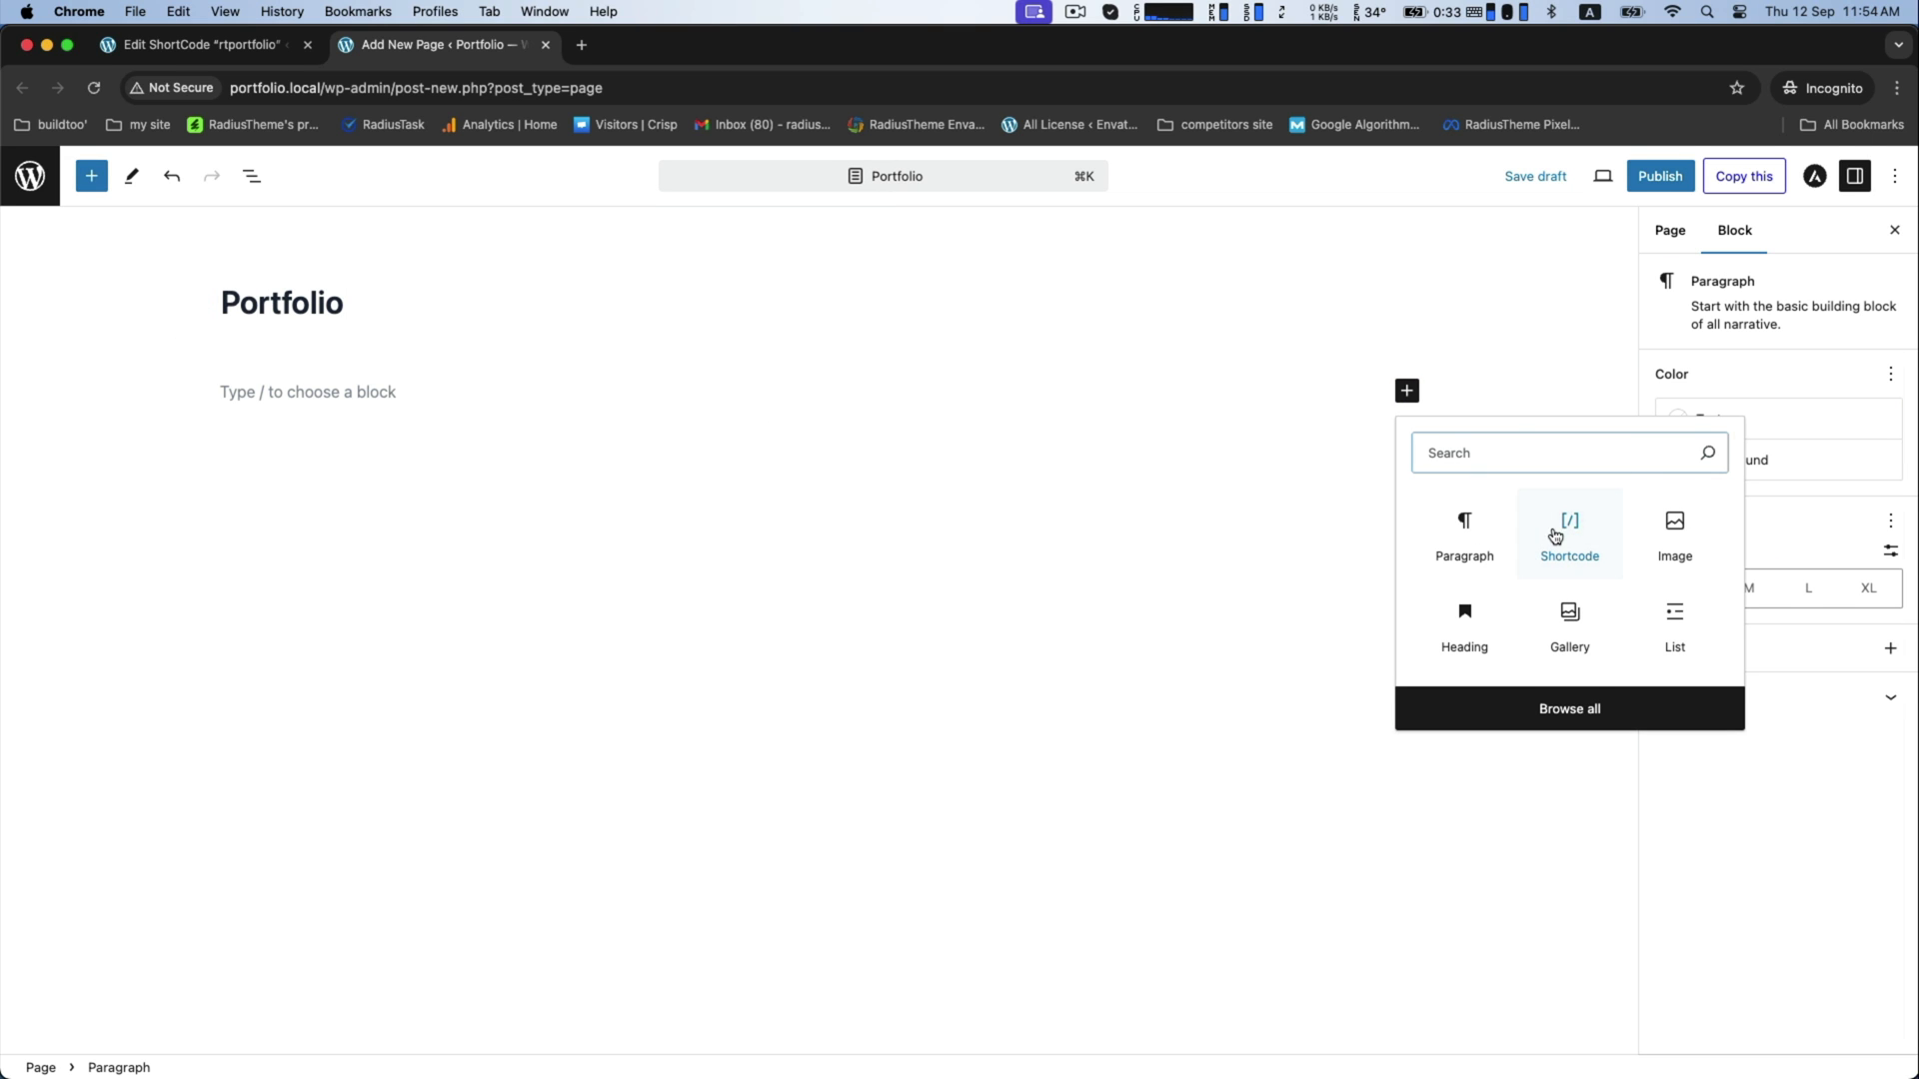
left_click(1569, 534)
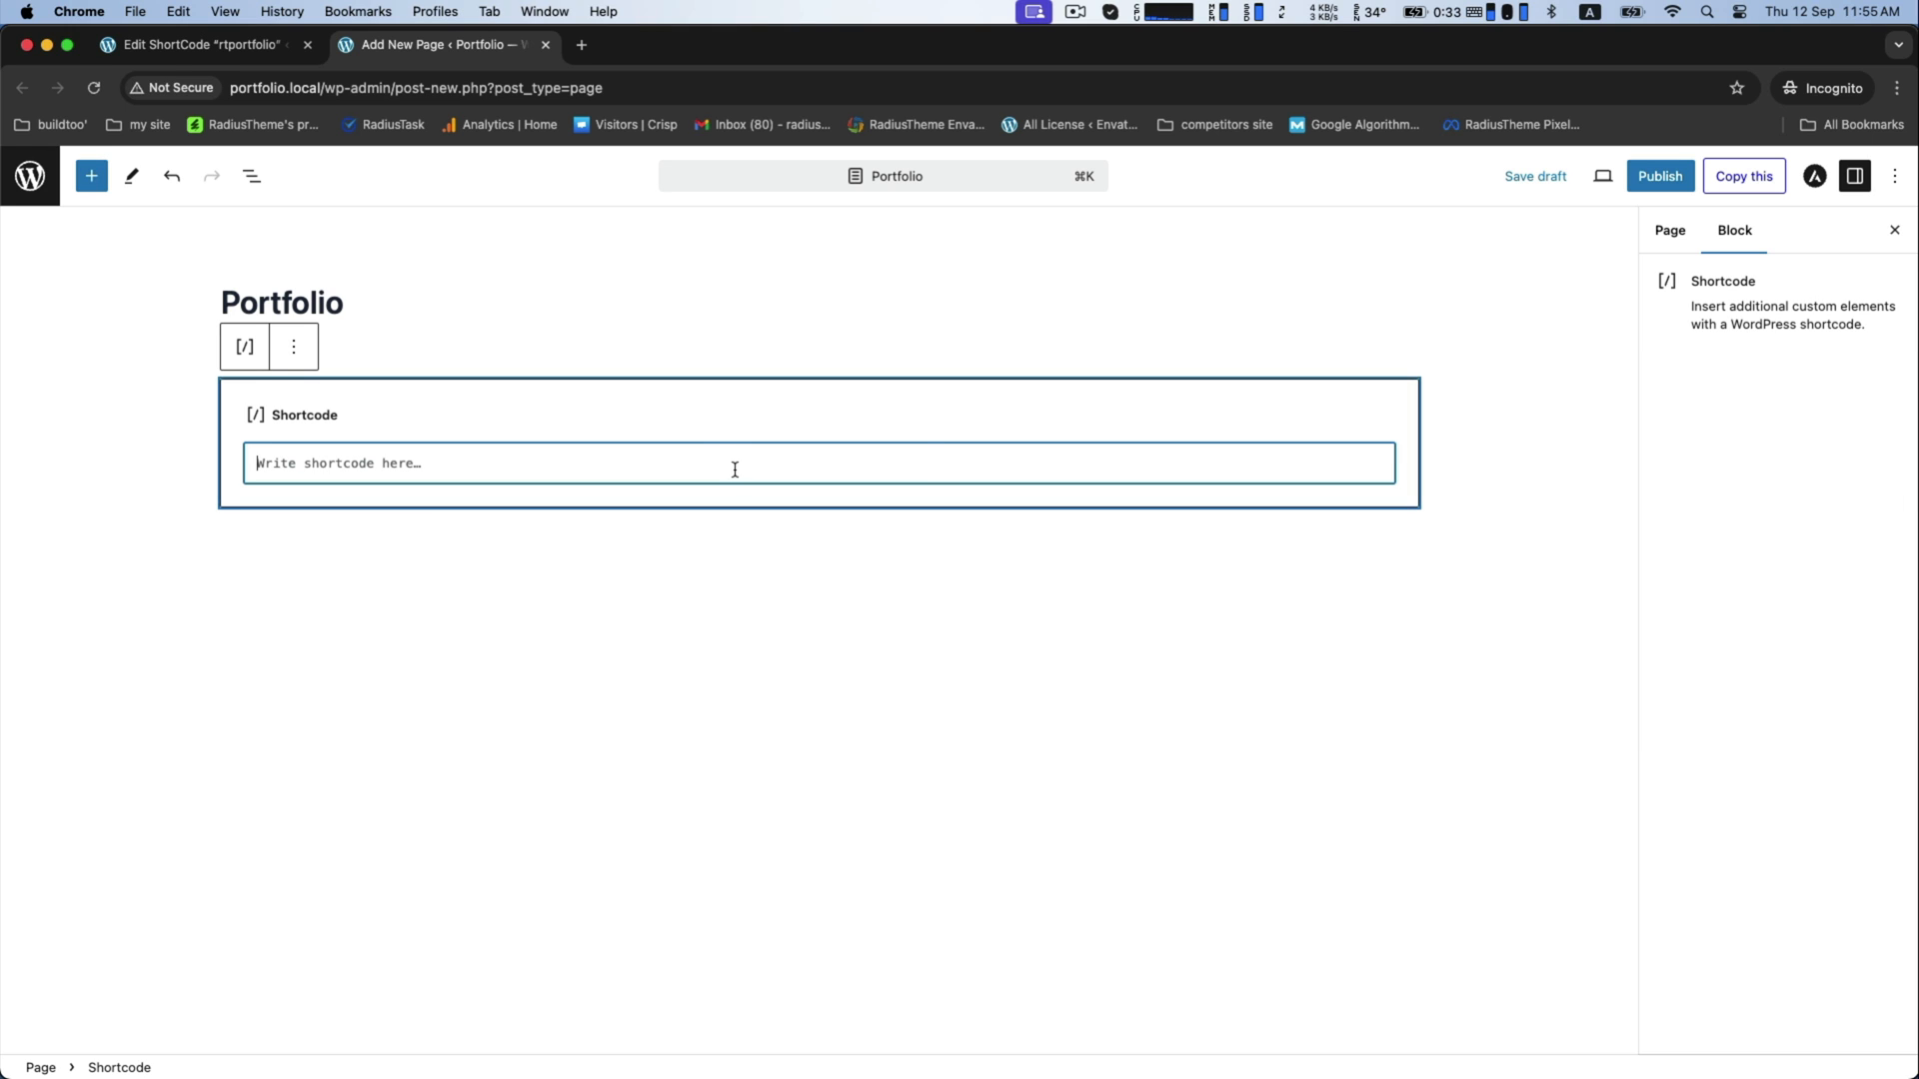
type("[tlpportfolio id=\"51\" title=\"rtportfolio\"]")
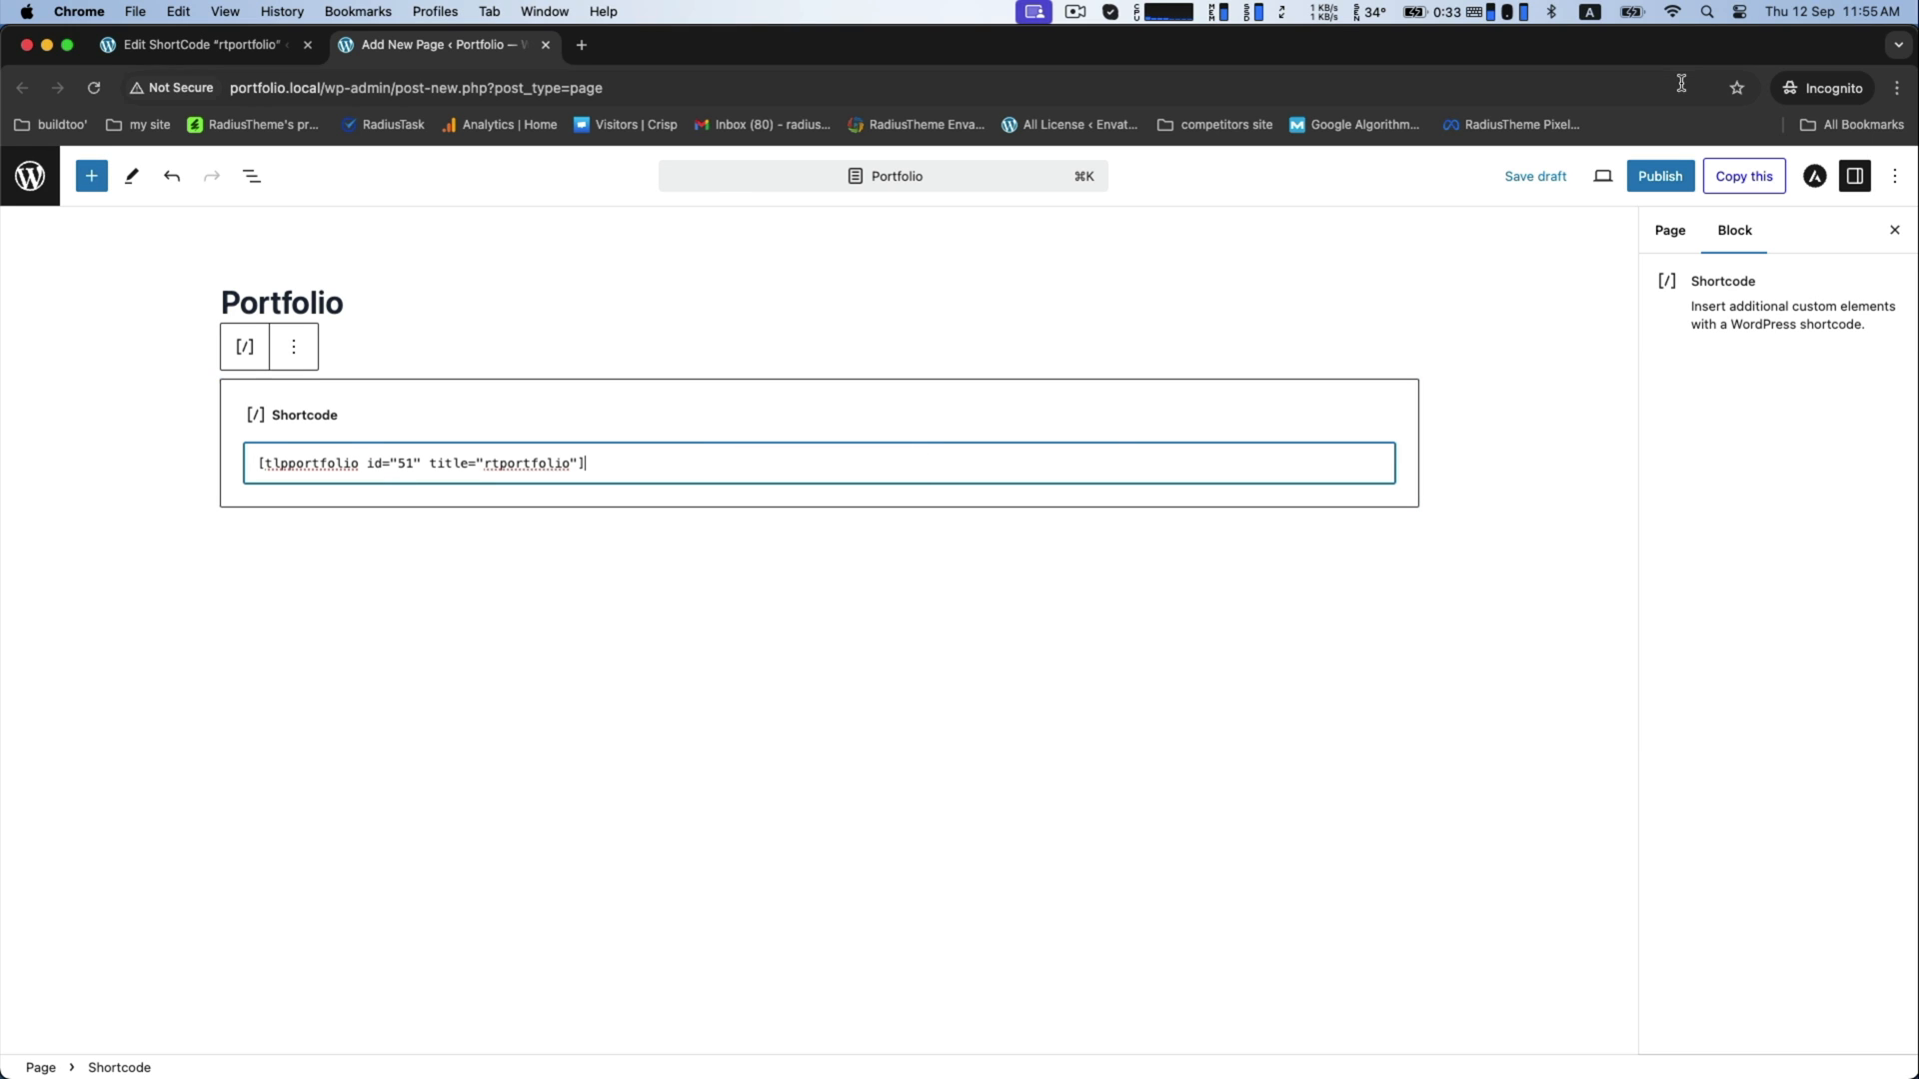
left_click(1659, 176)
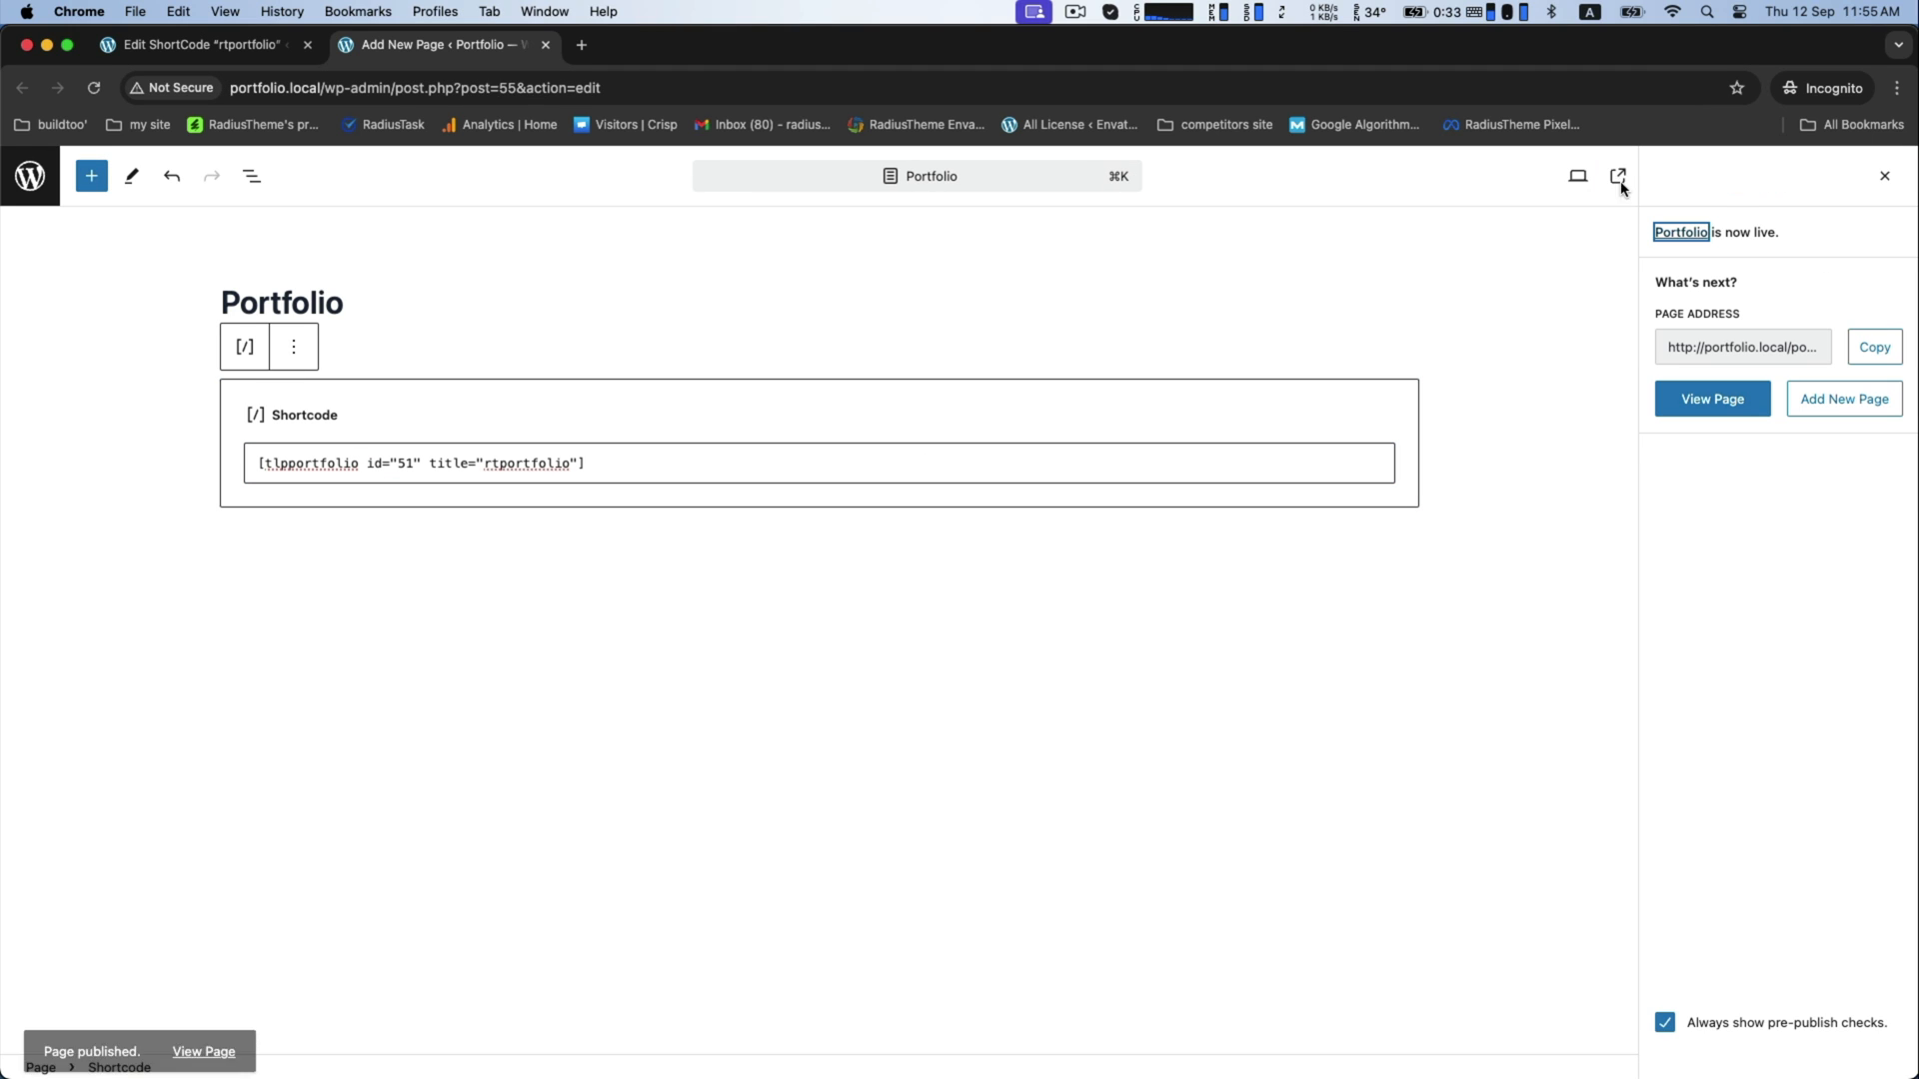
left_click(1711, 398)
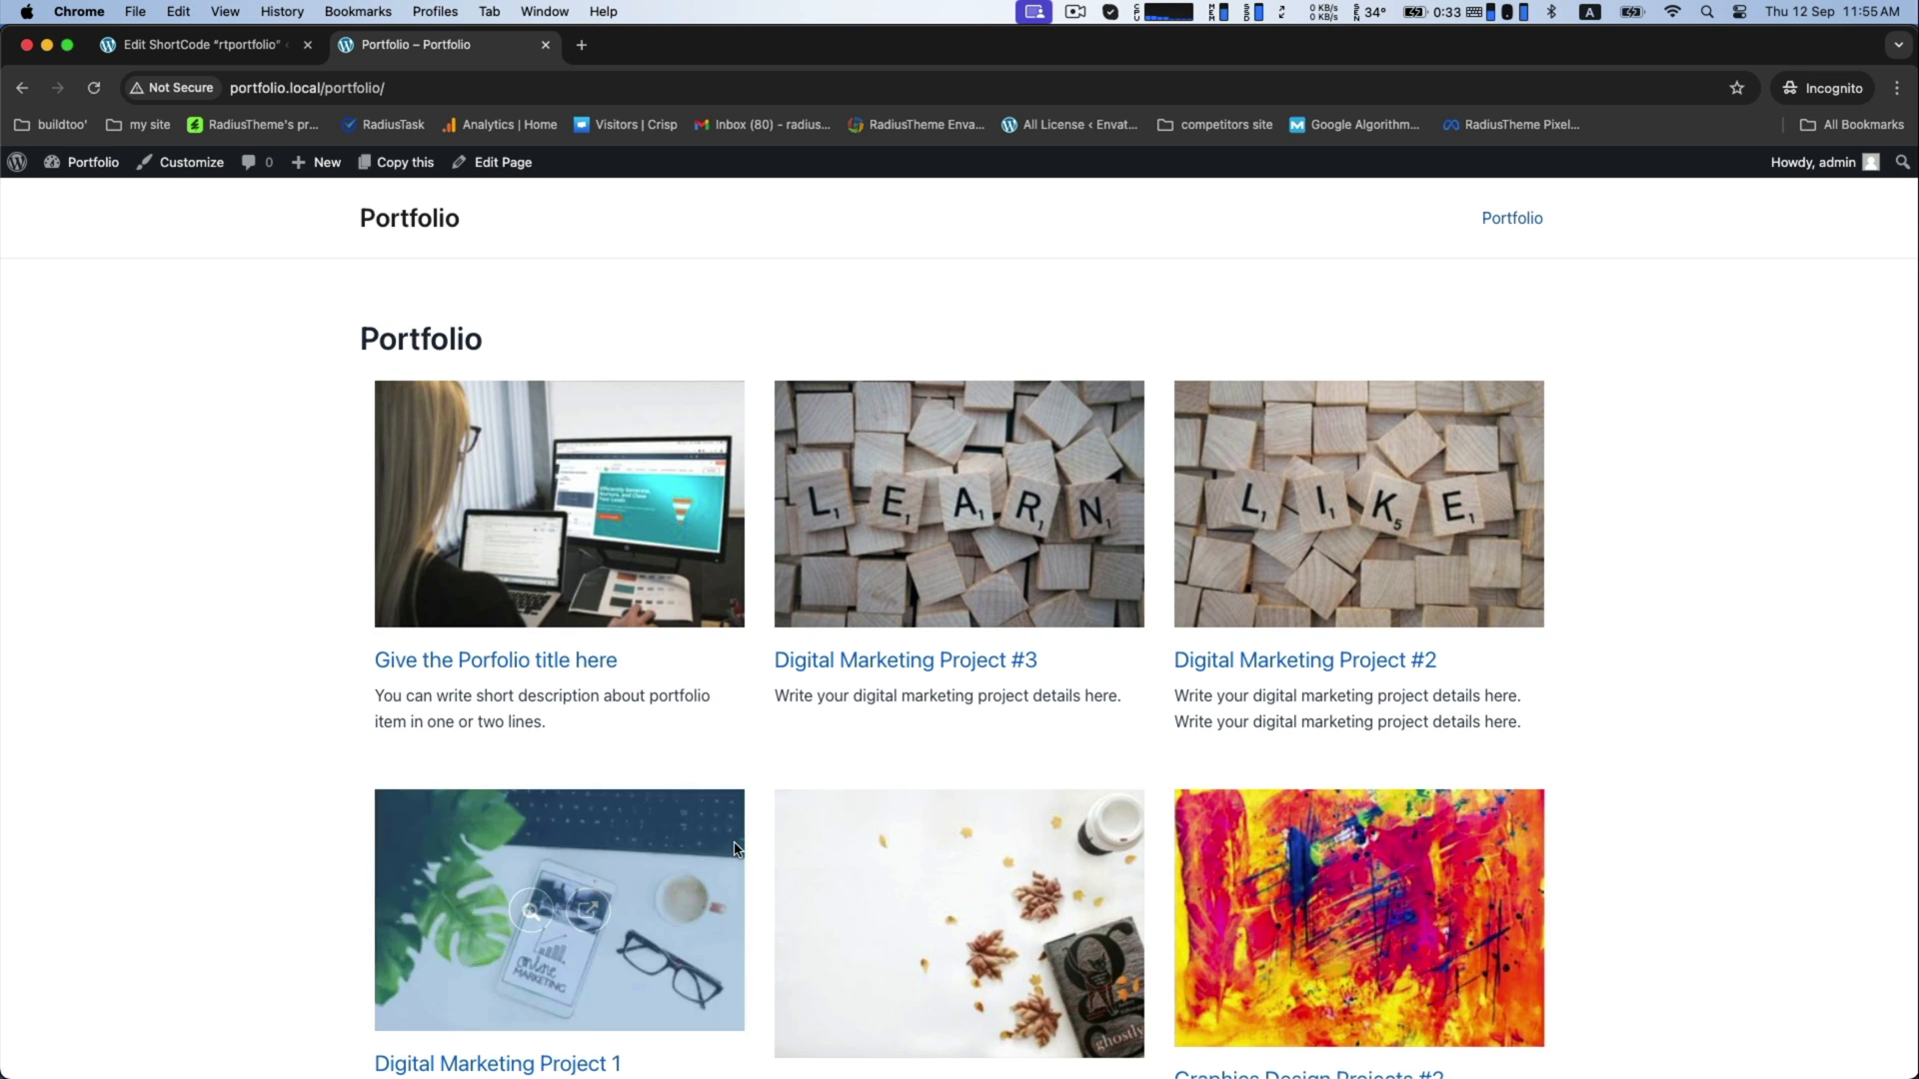
View the first portfolio item's detail page, then return to the rtportfolio shortcode editor
scroll("down", 3)
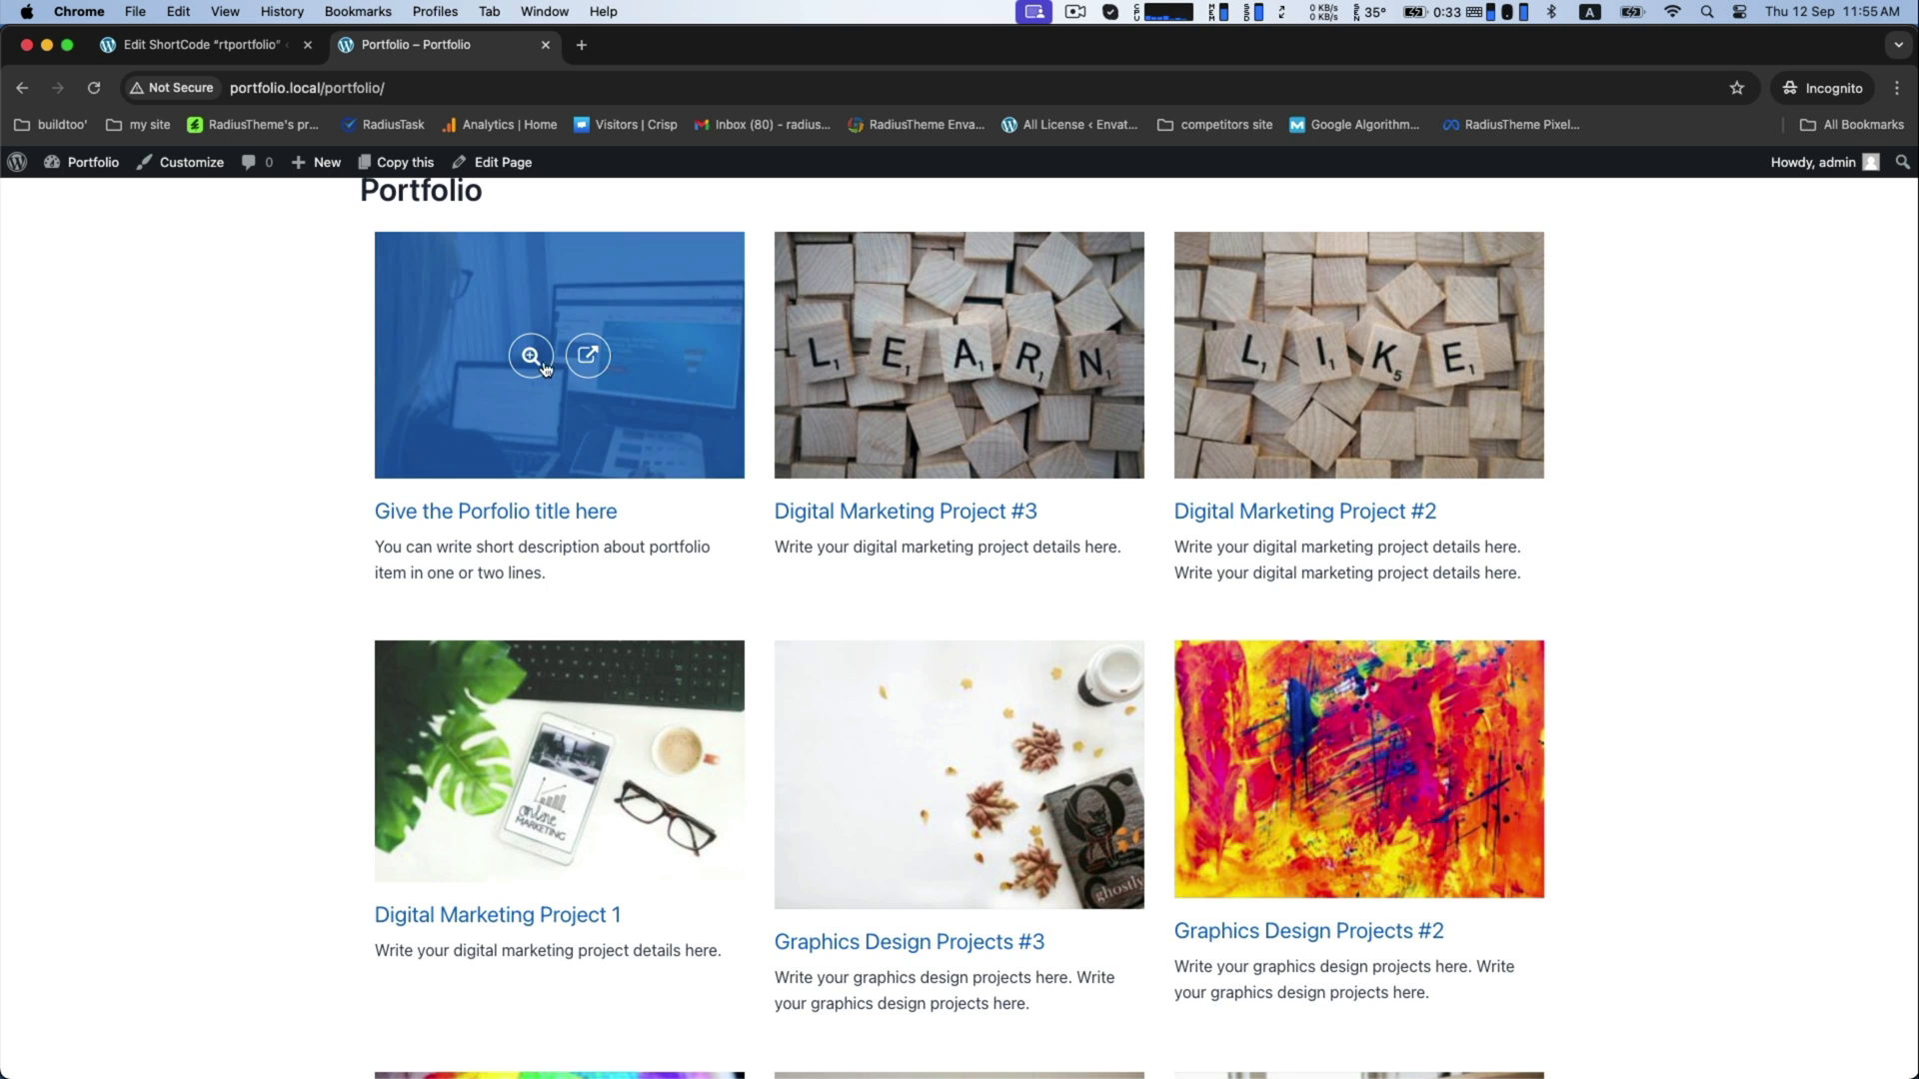
left_click(587, 355)
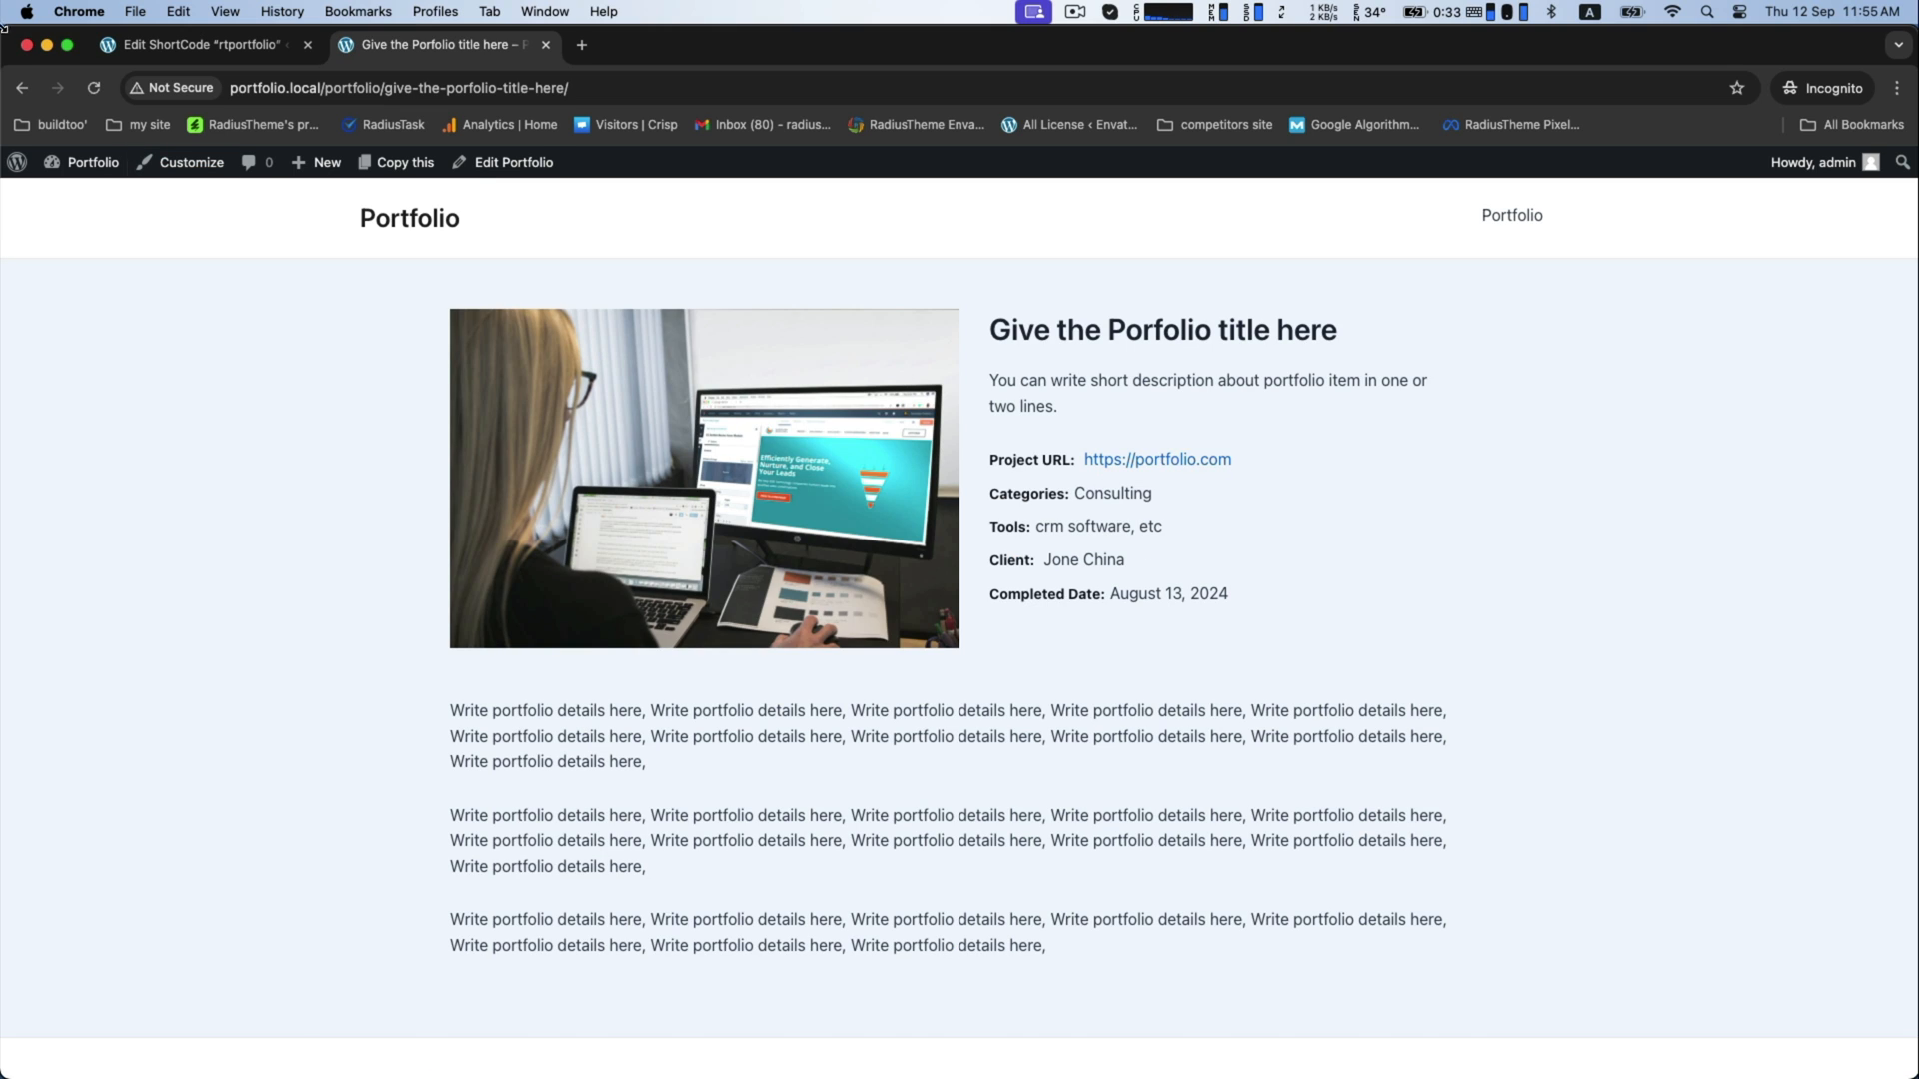
left_click(200, 44)
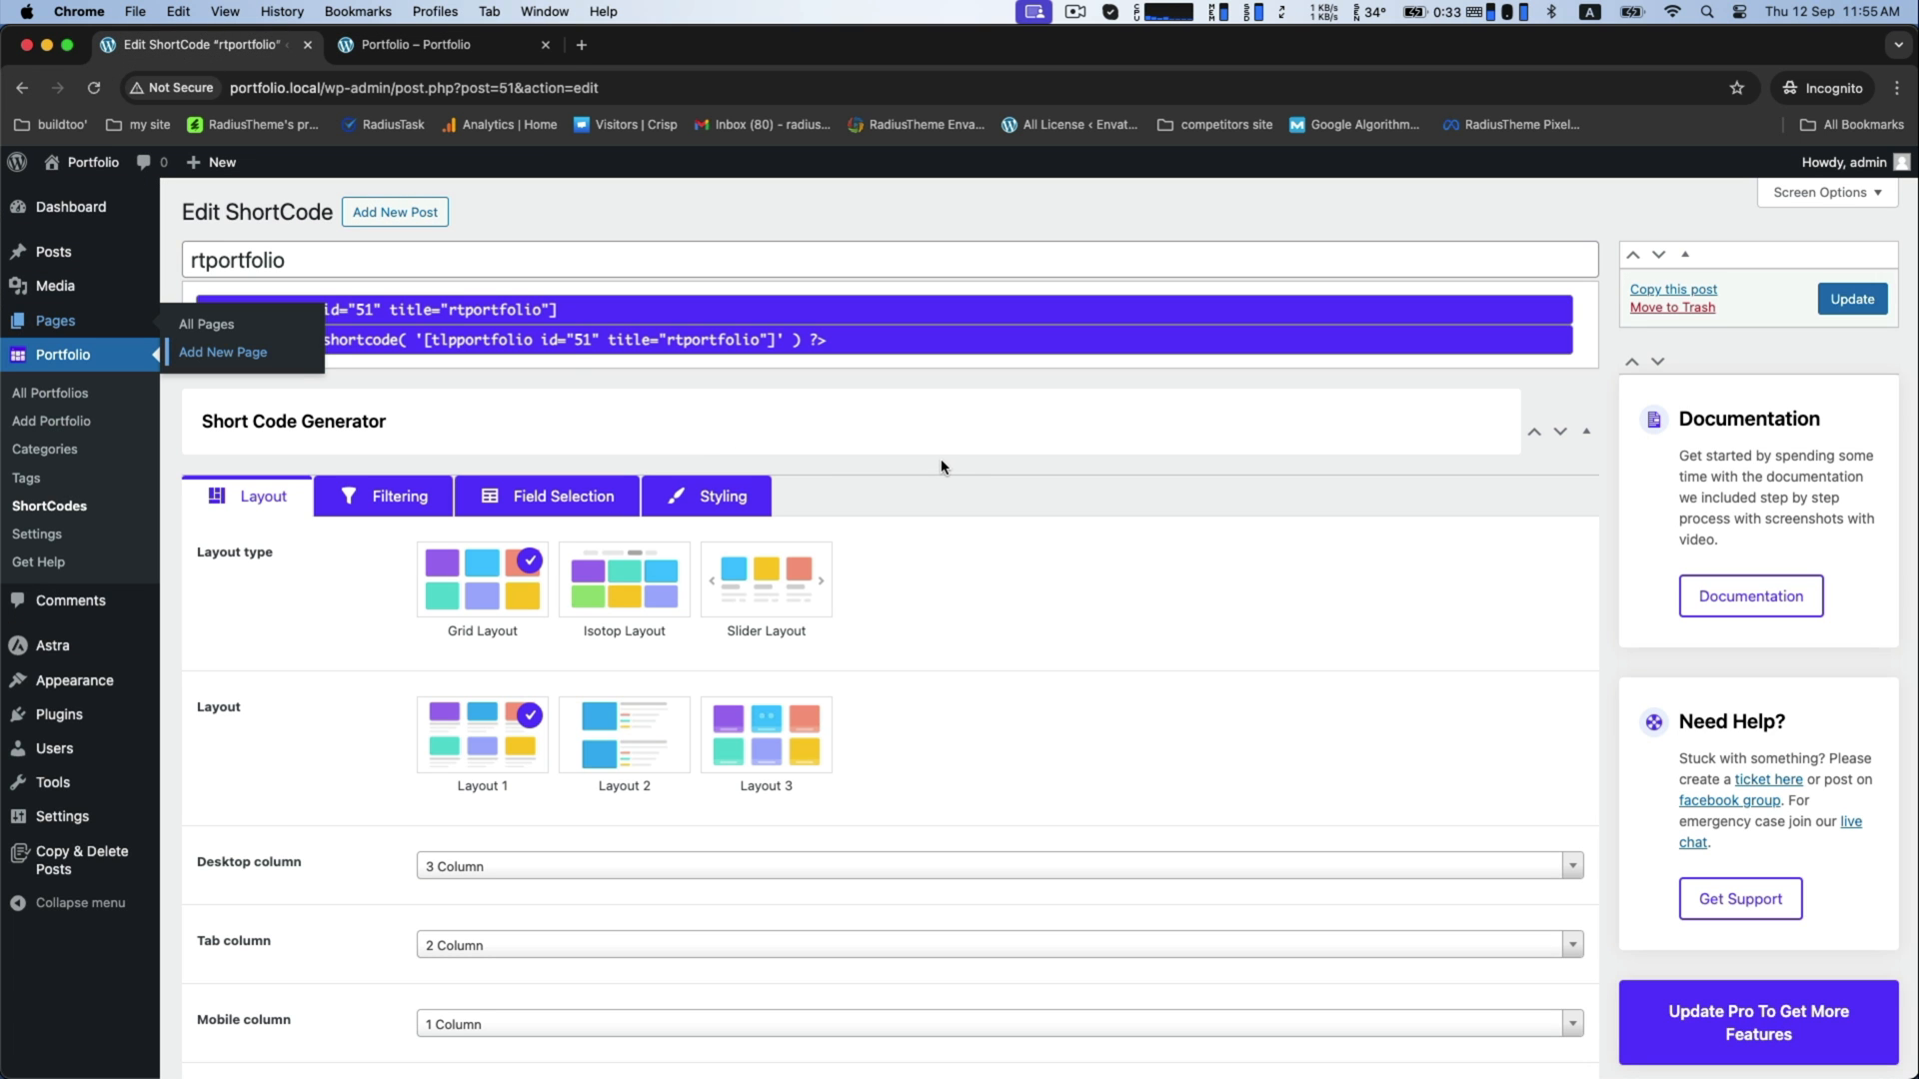
mouse_move(730, 740)
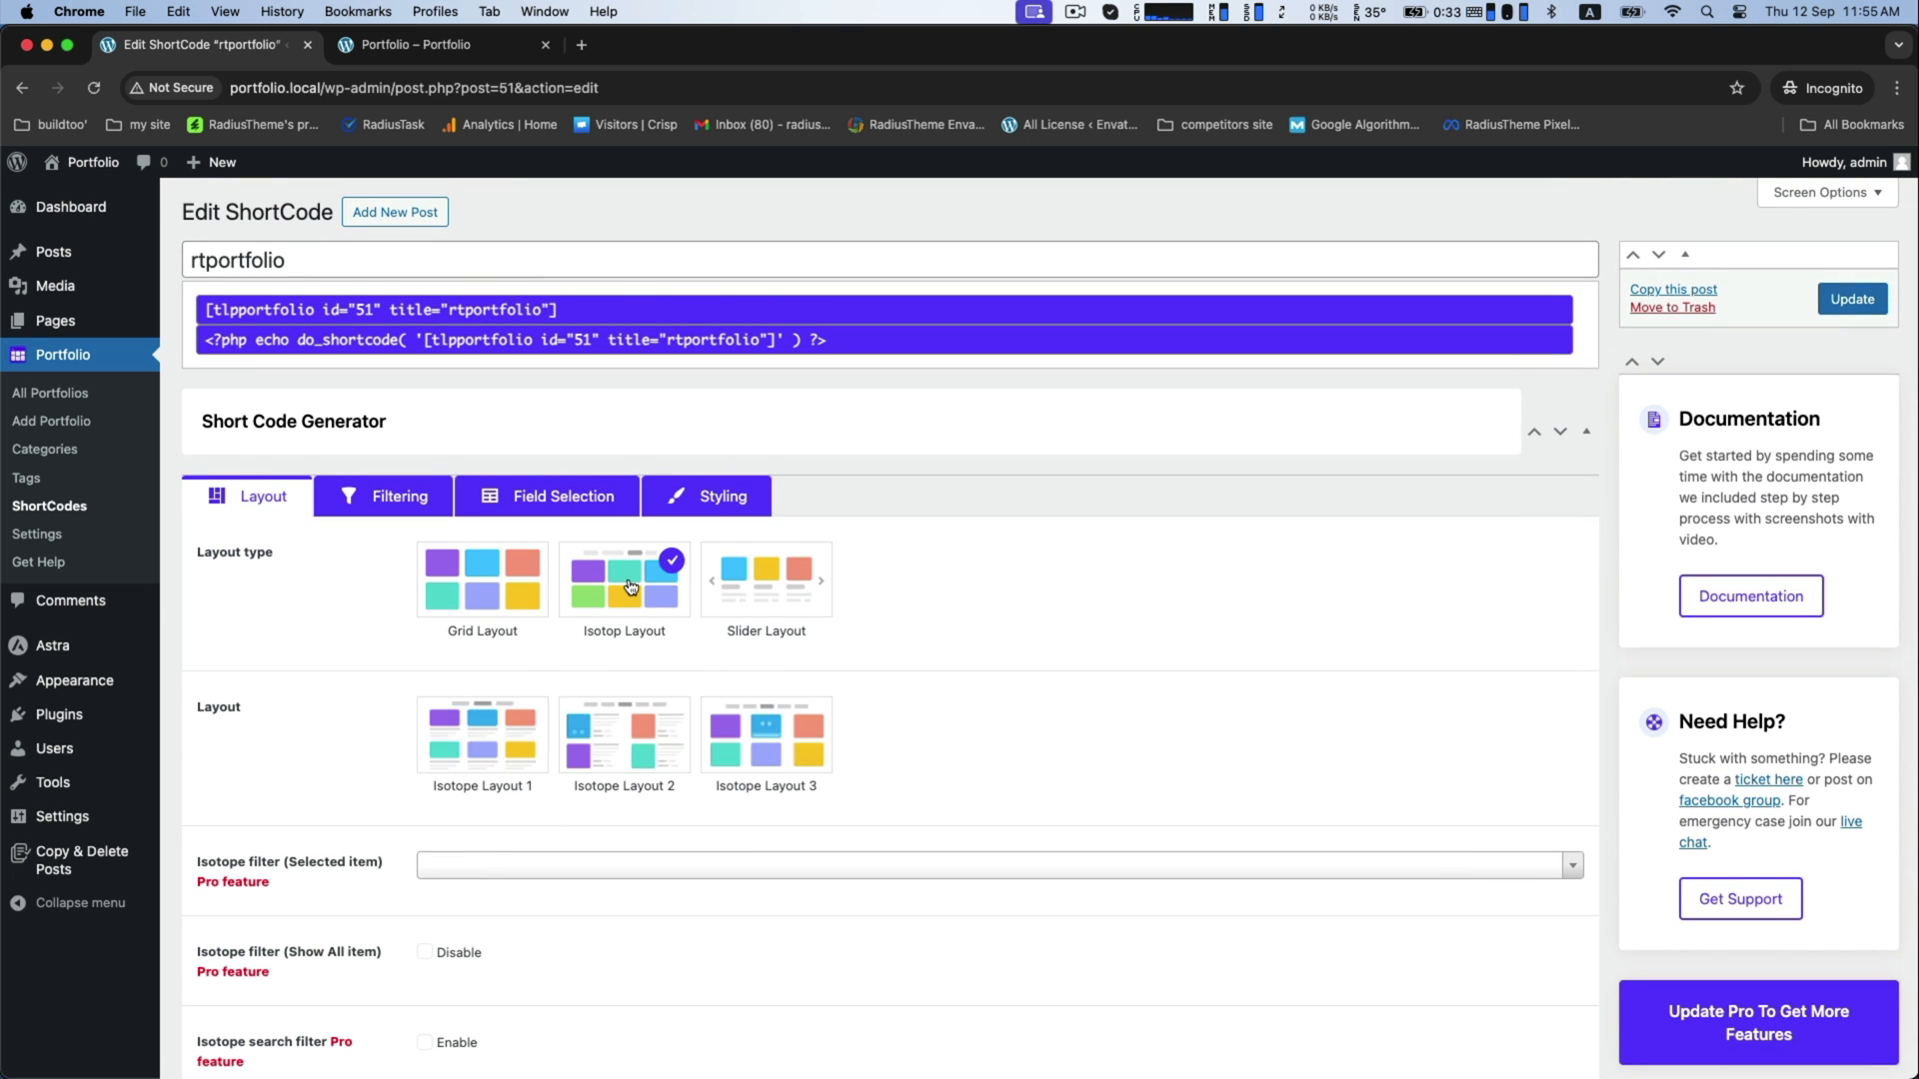
Select Isotope Layout 1 as the shortcode's Isotop layout style
left_click(481, 735)
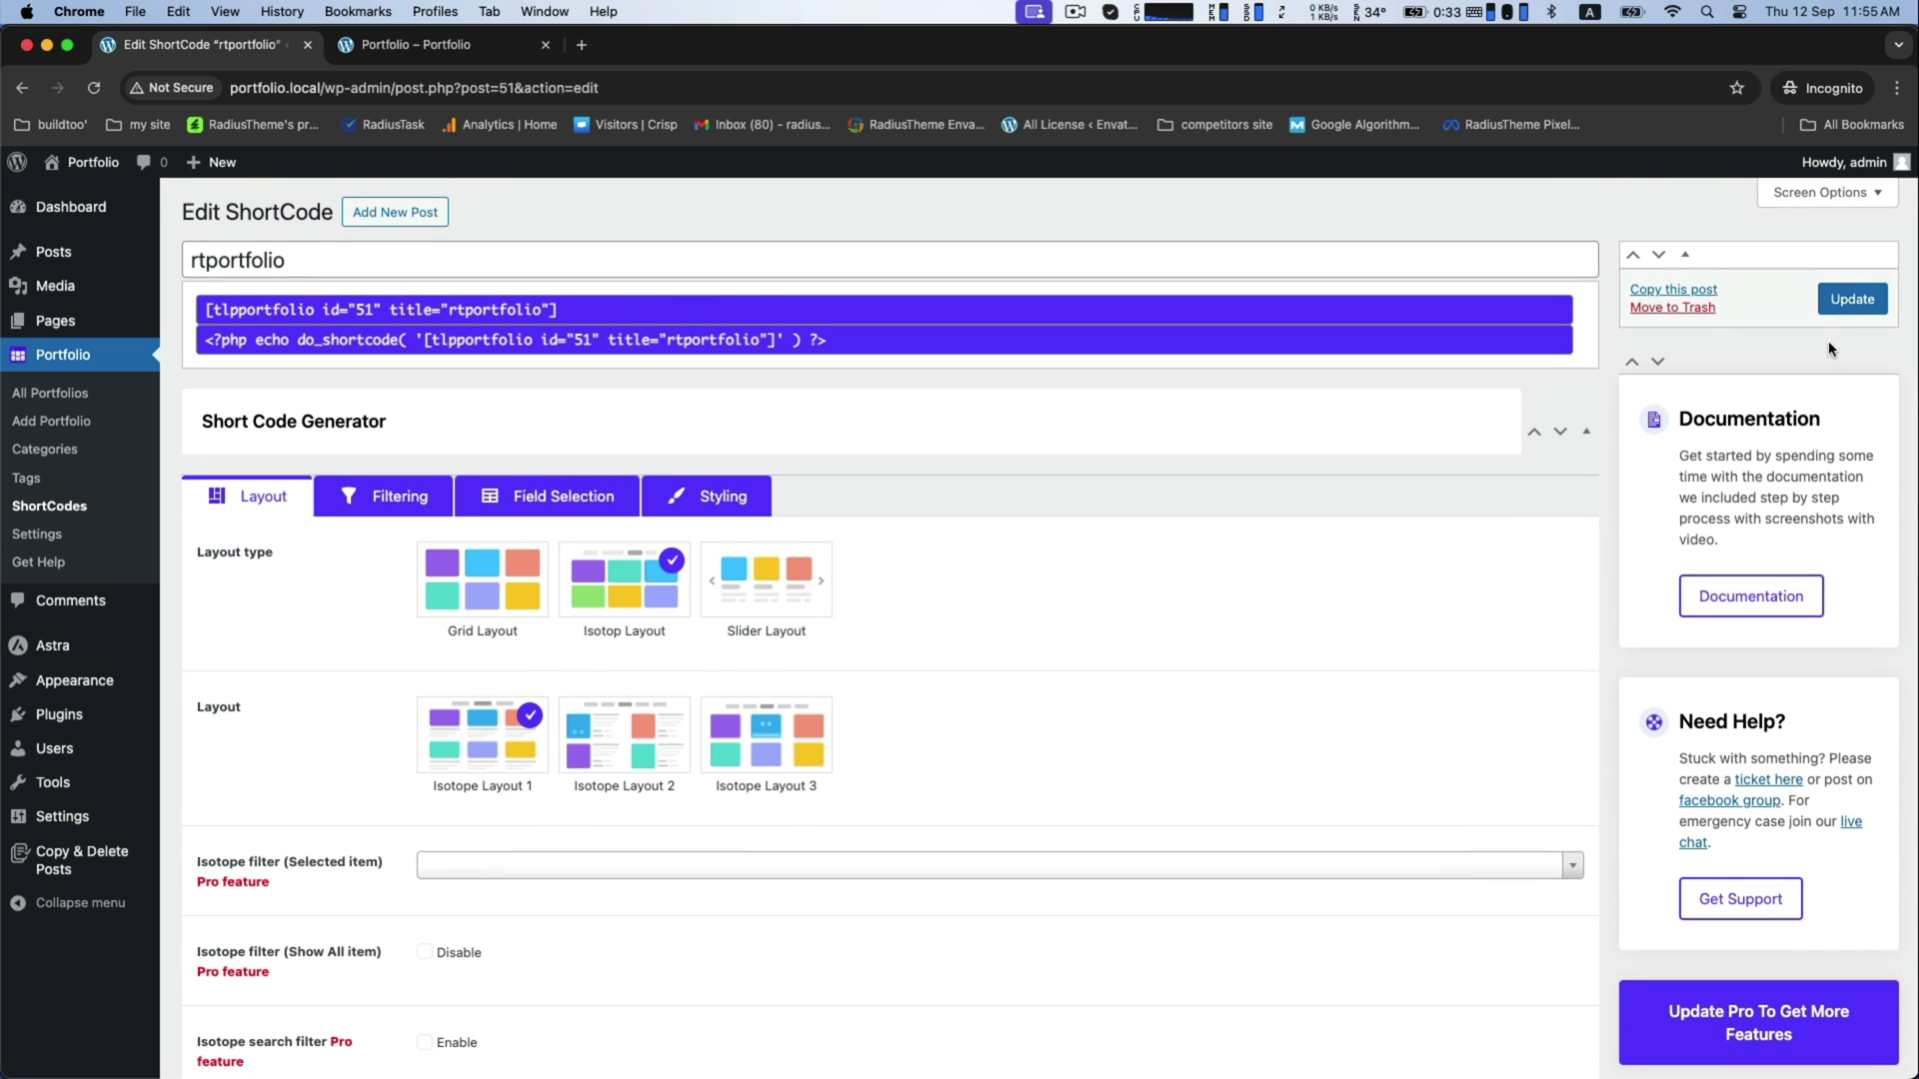
Save the isotope layout and filter the live grid by Digital Marketing, Web Design and Consulting
left_click(415, 44)
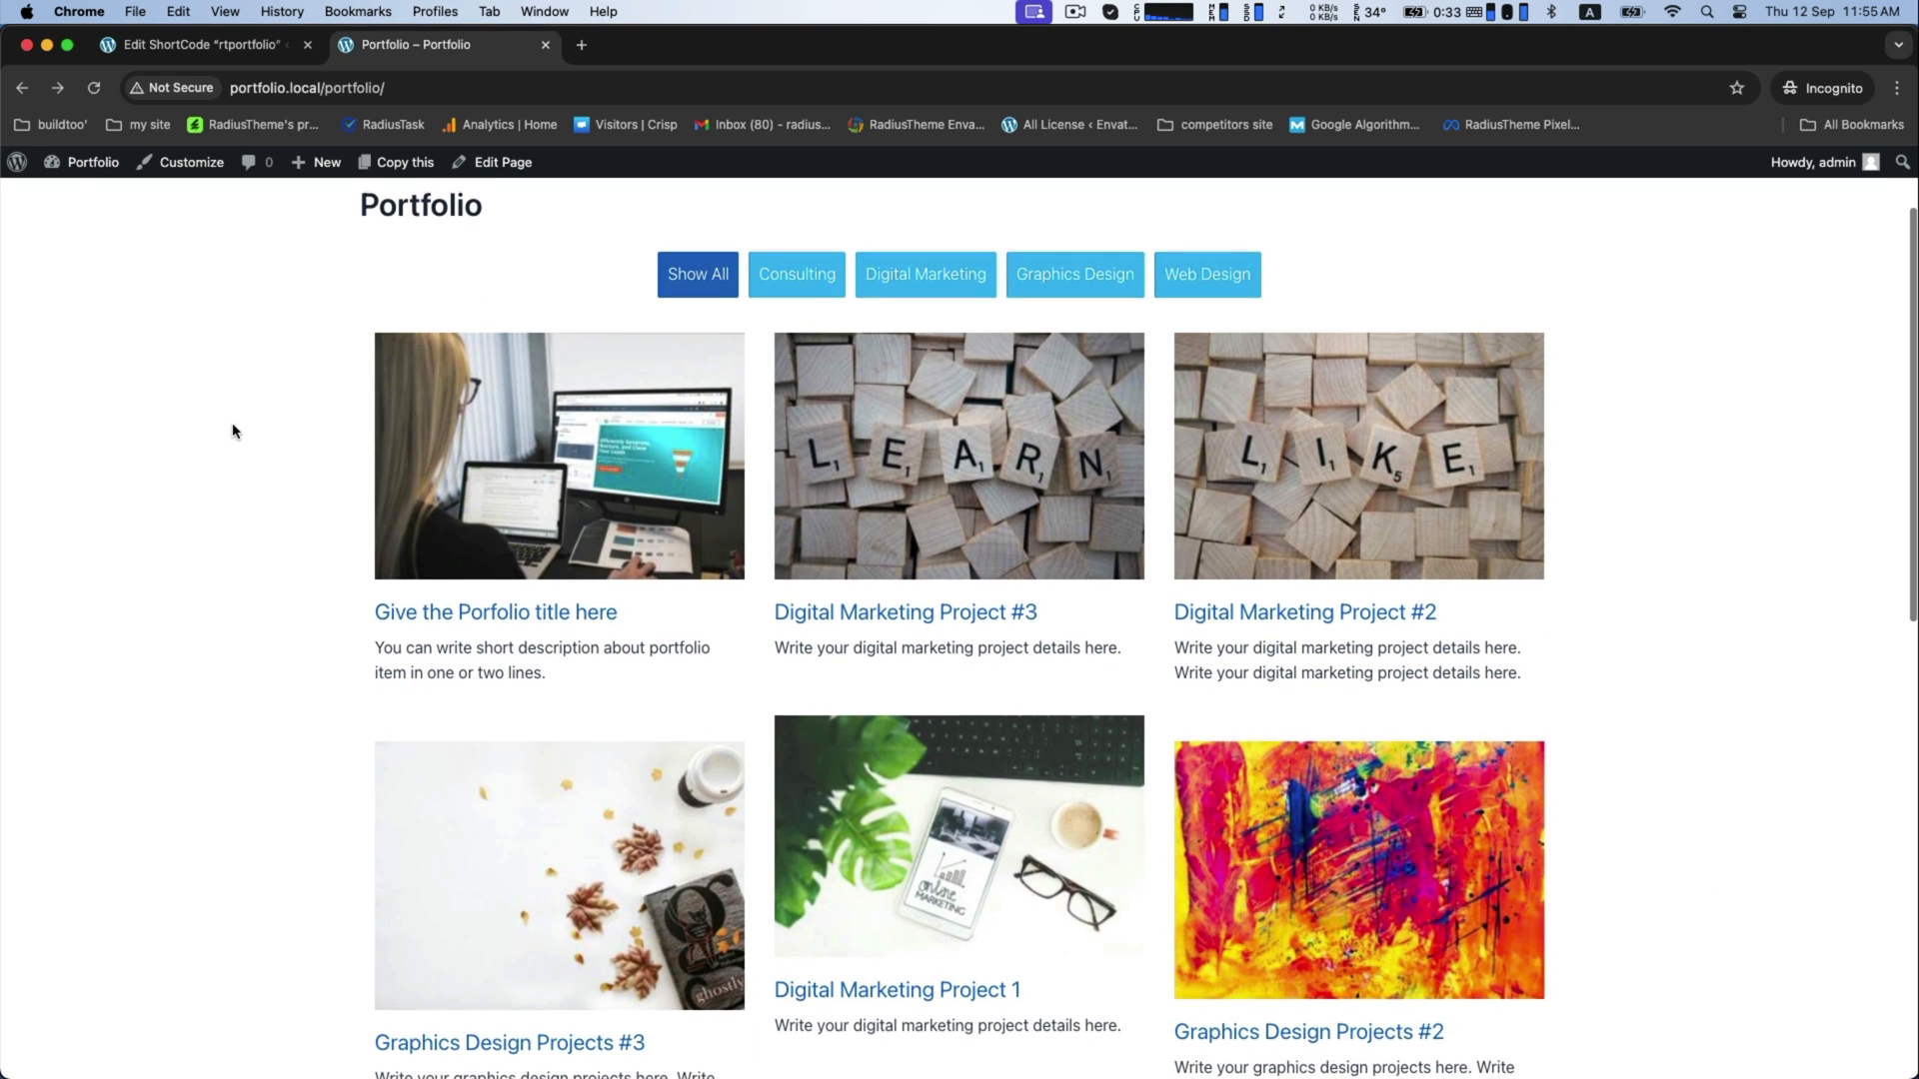
left_click(926, 273)
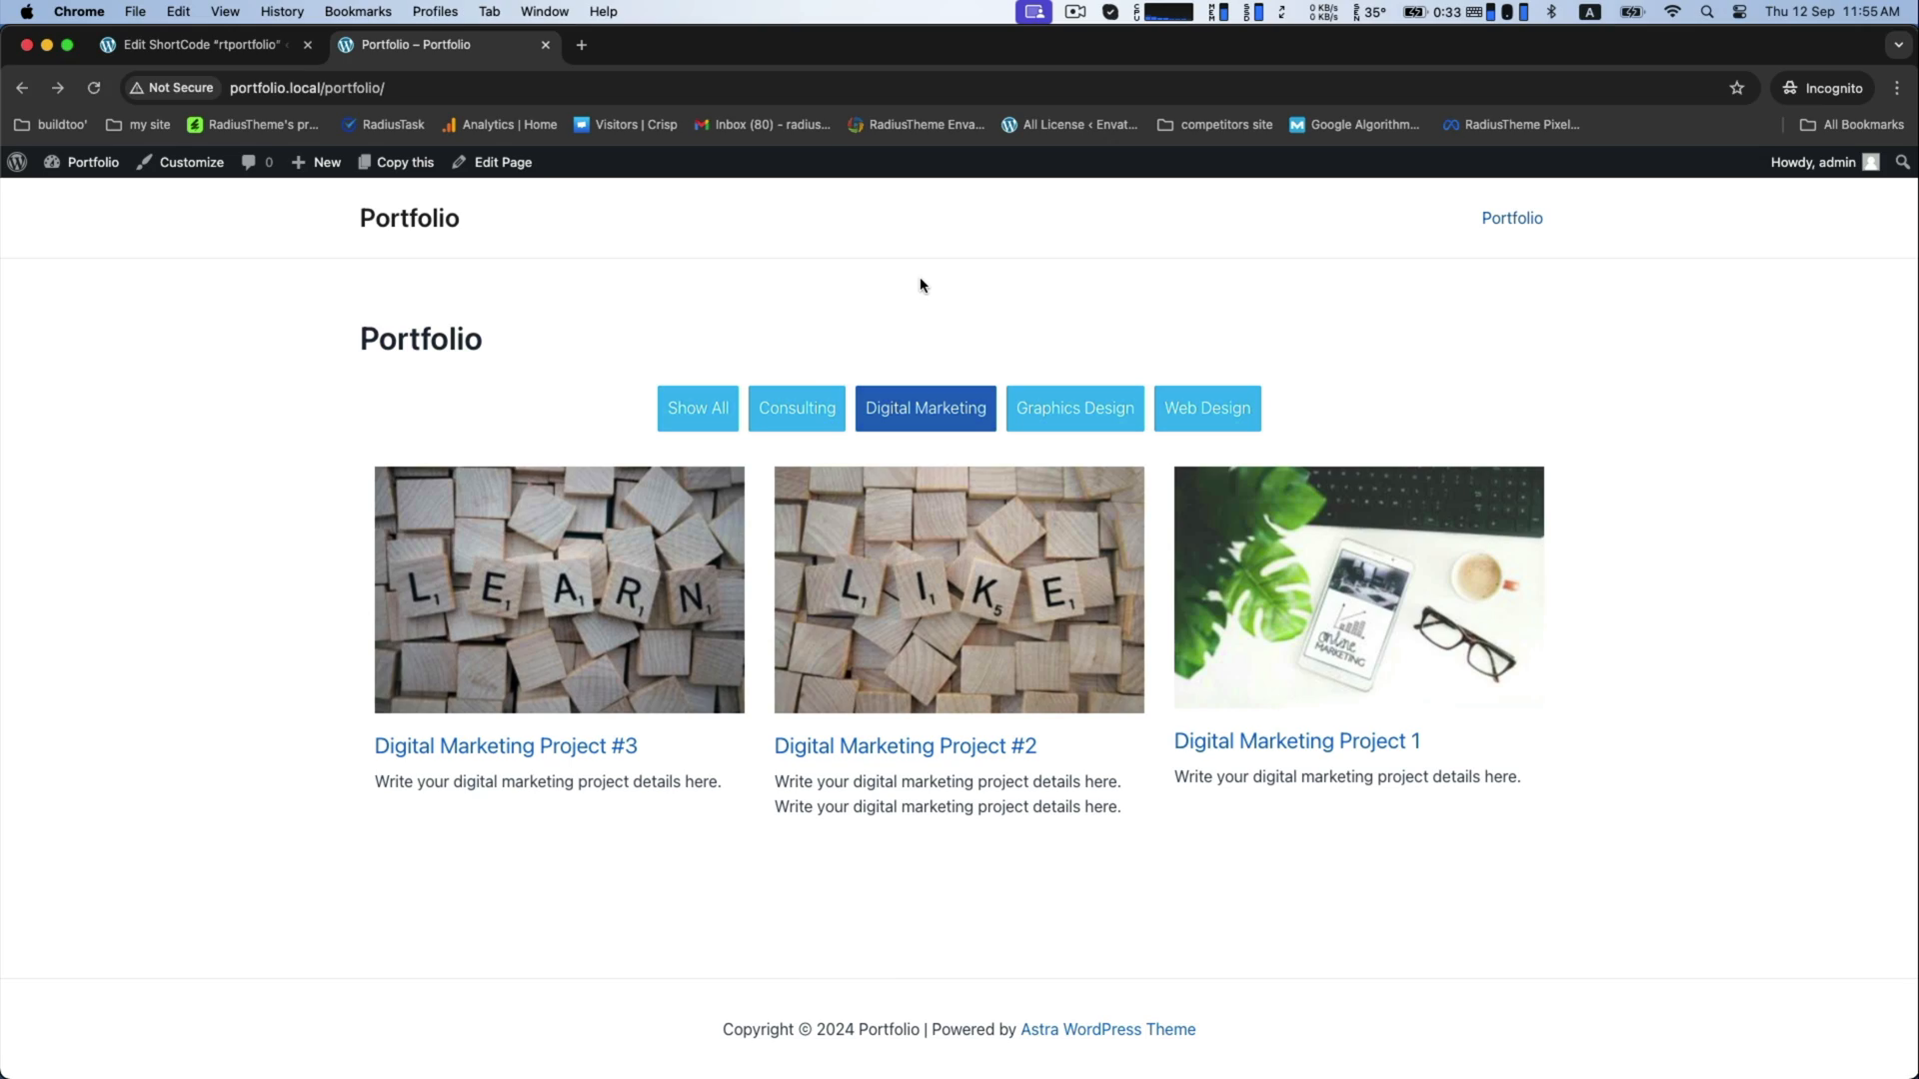
left_click(1207, 408)
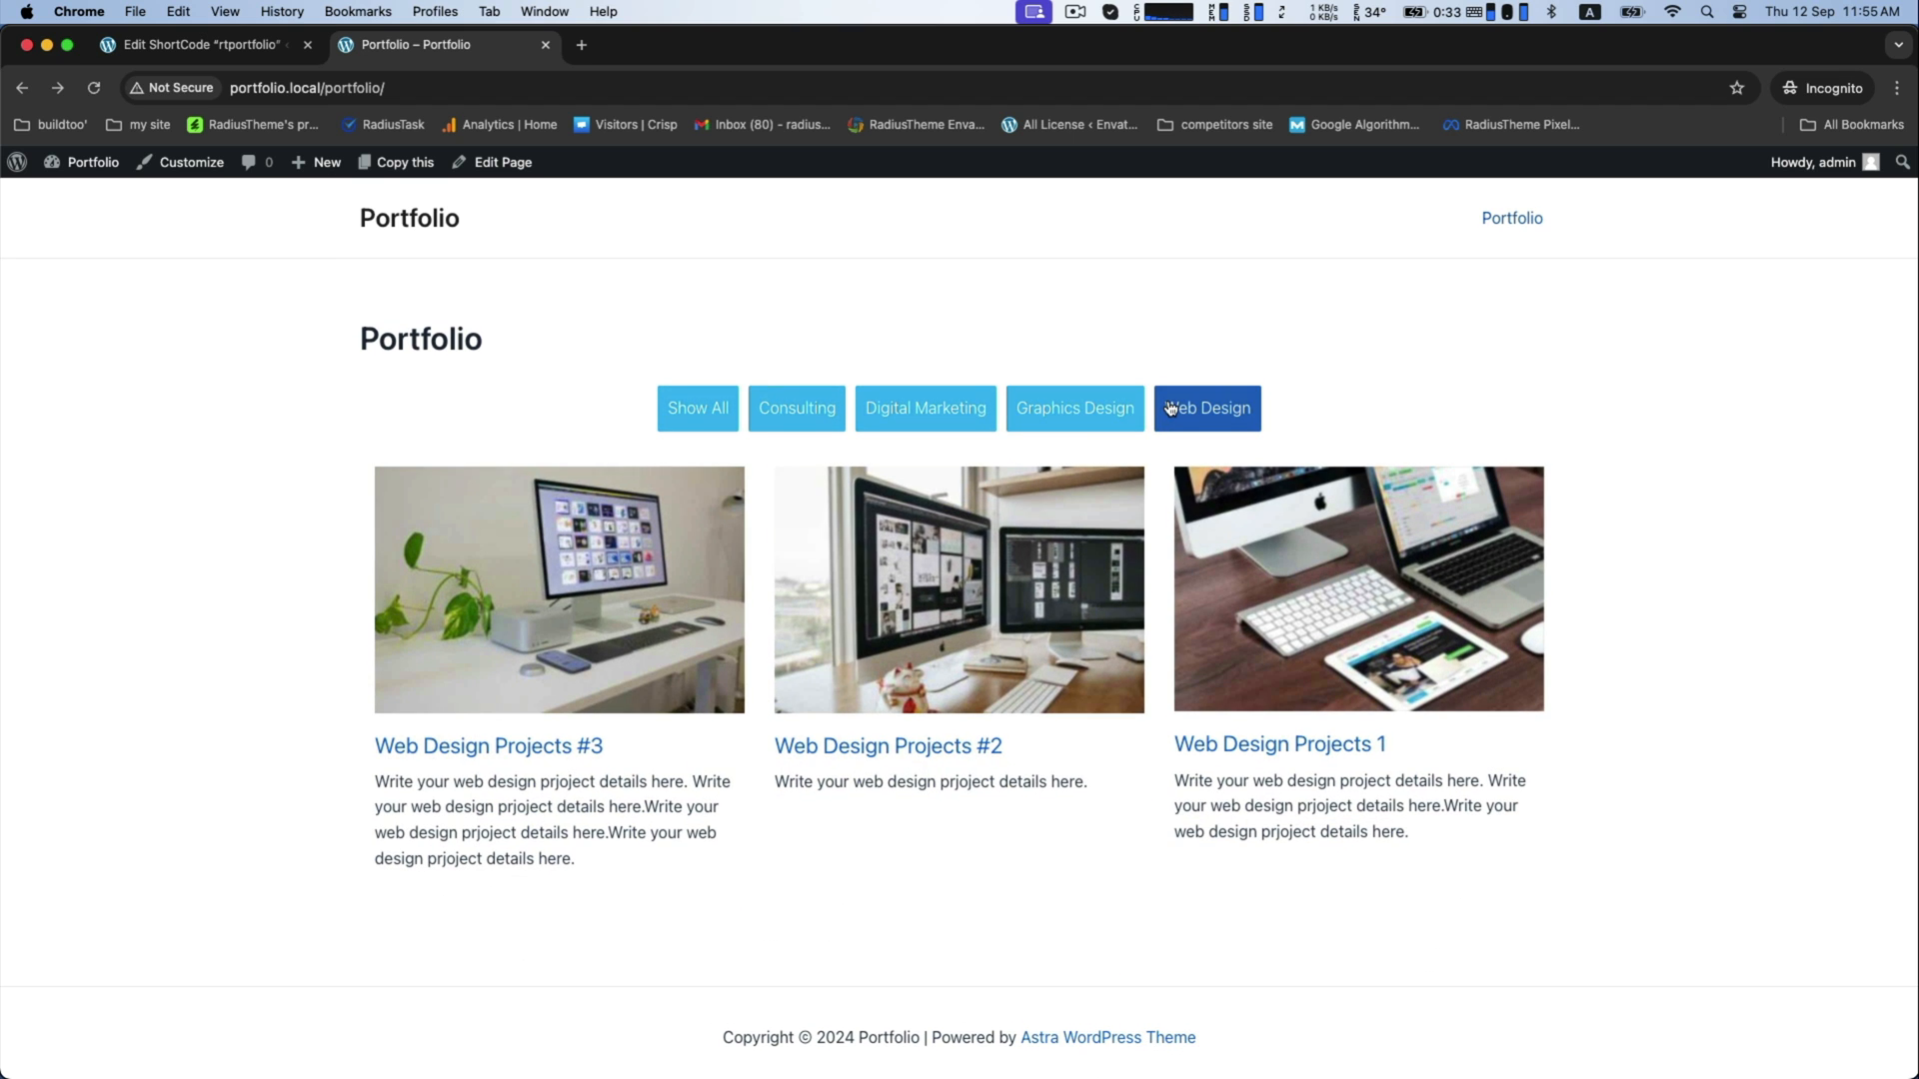
left_click(796, 407)
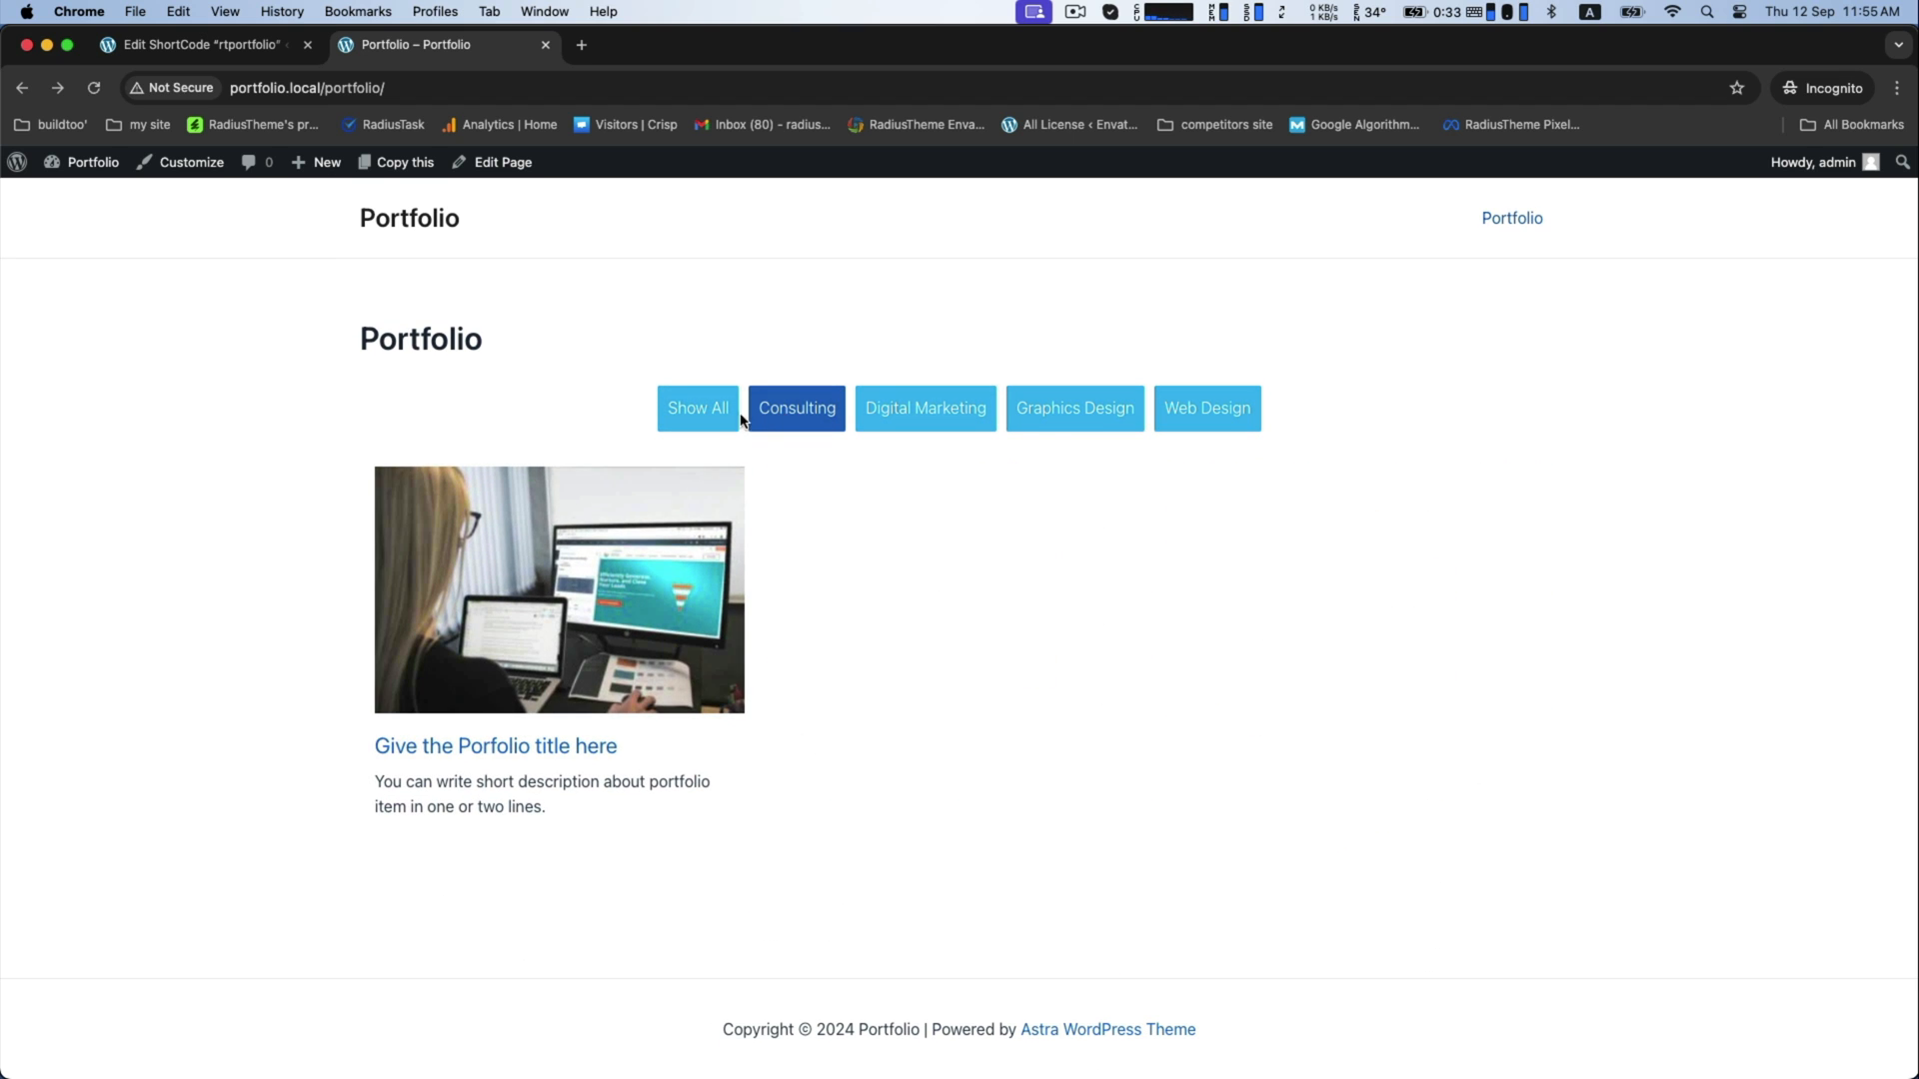
View the first portfolio item's detail page from the filtered grid
scroll("down", 3)
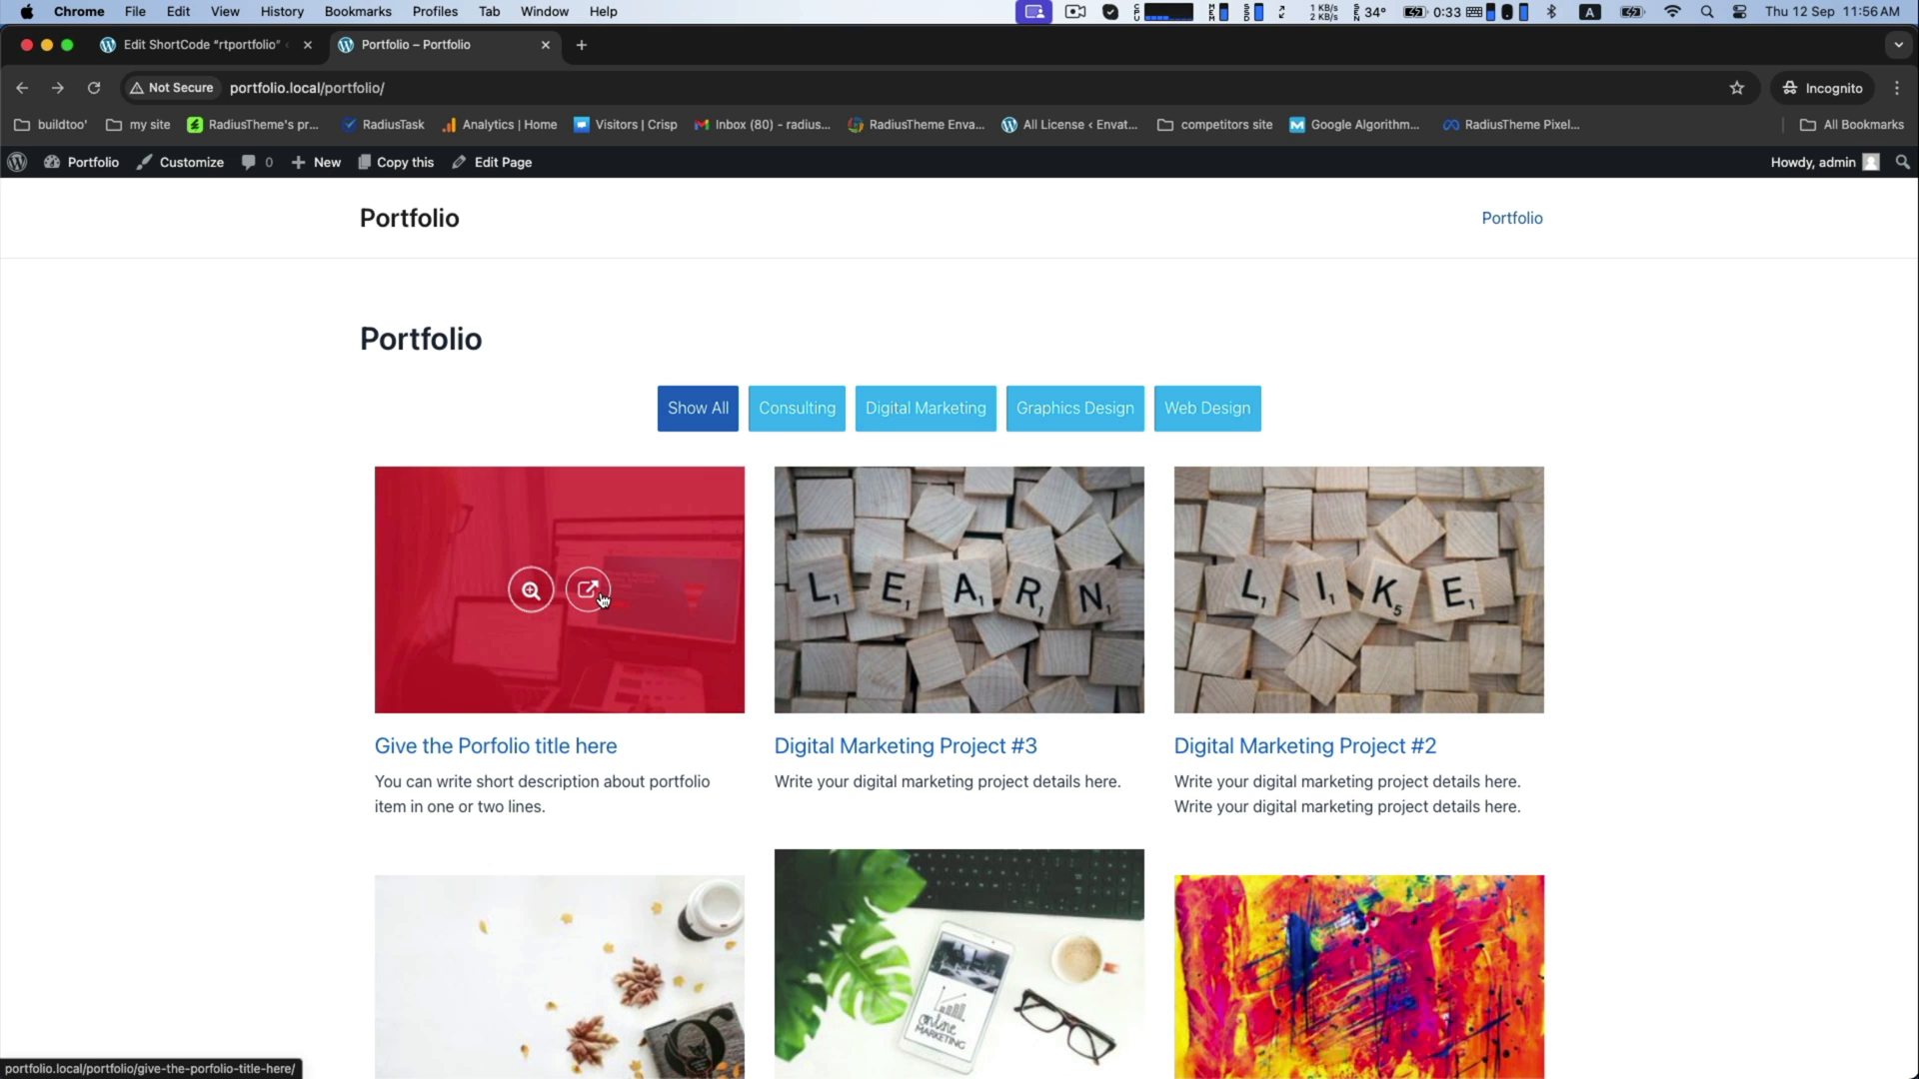
left_click(586, 590)
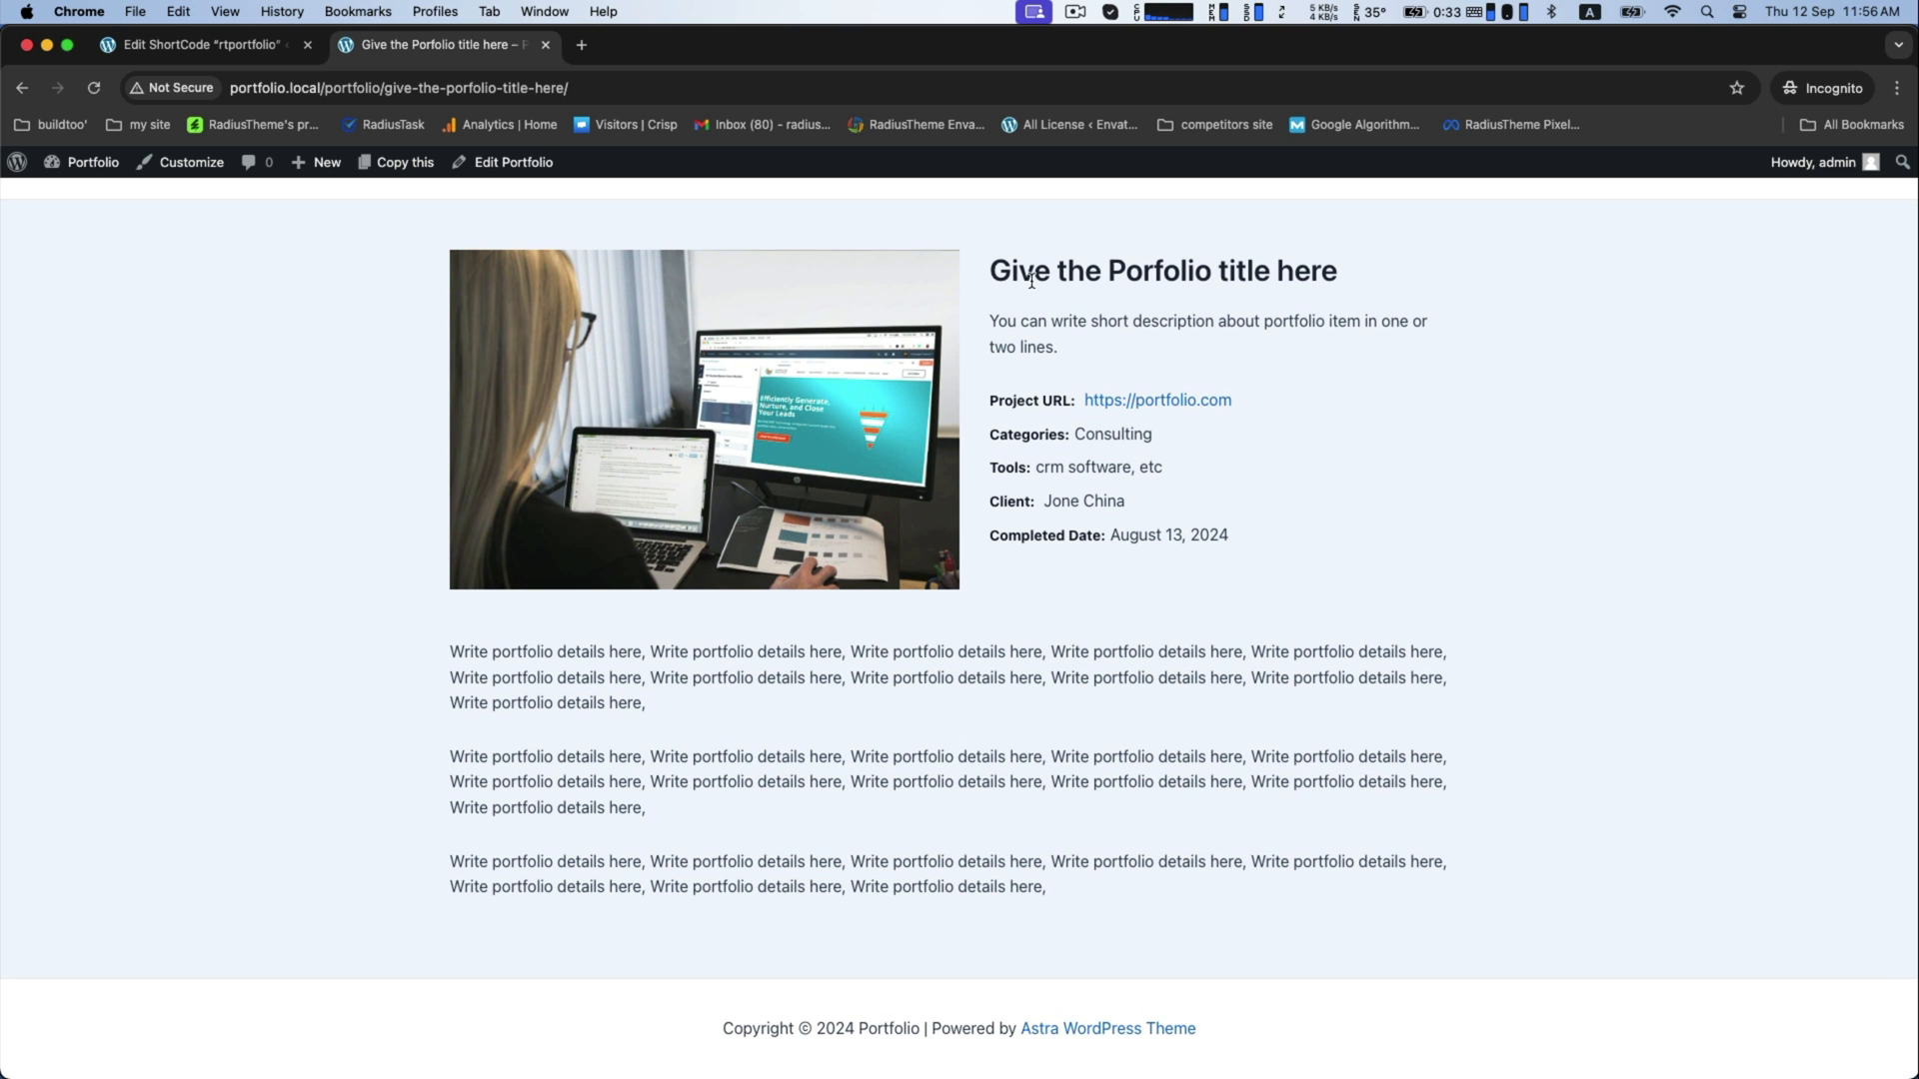
left_click_drag(1005, 320, 1075, 320)
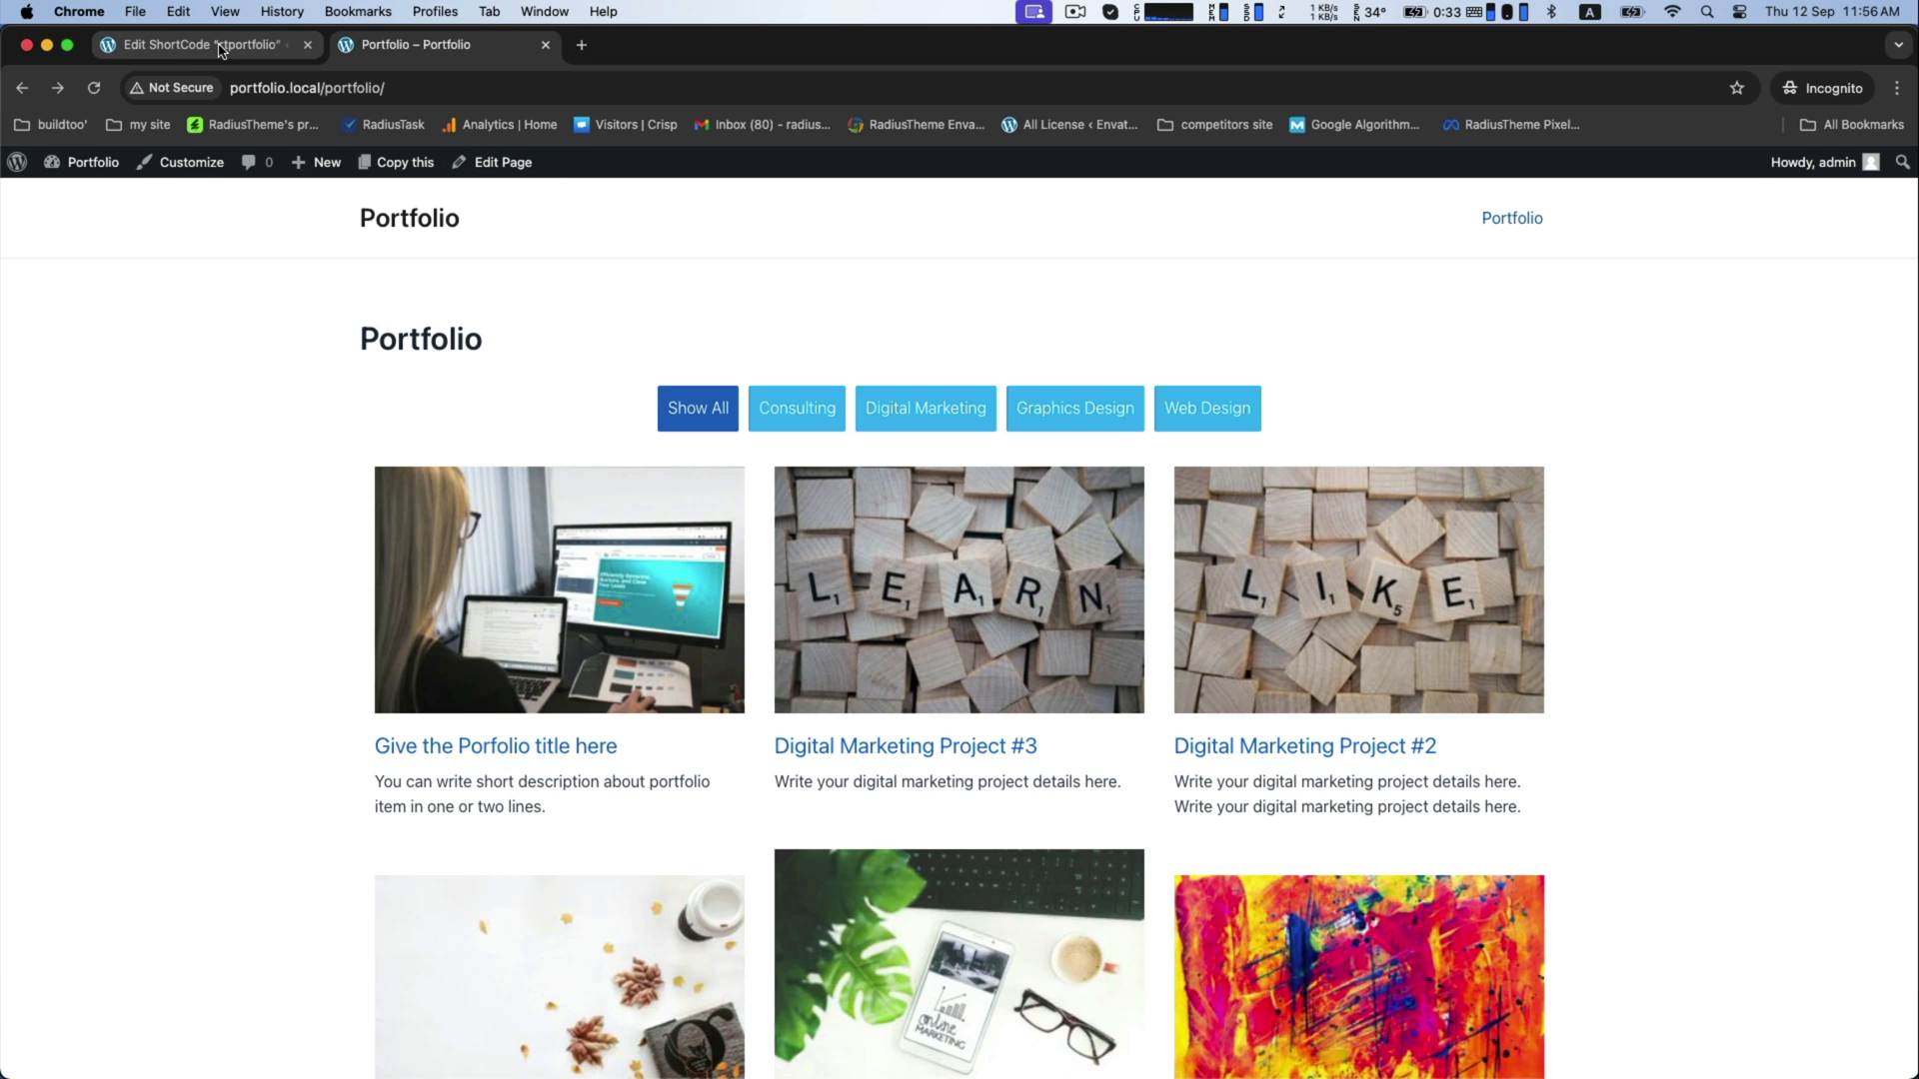
Switch the rtportfolio shortcode to the slider layout and review its options
left_click(199, 44)
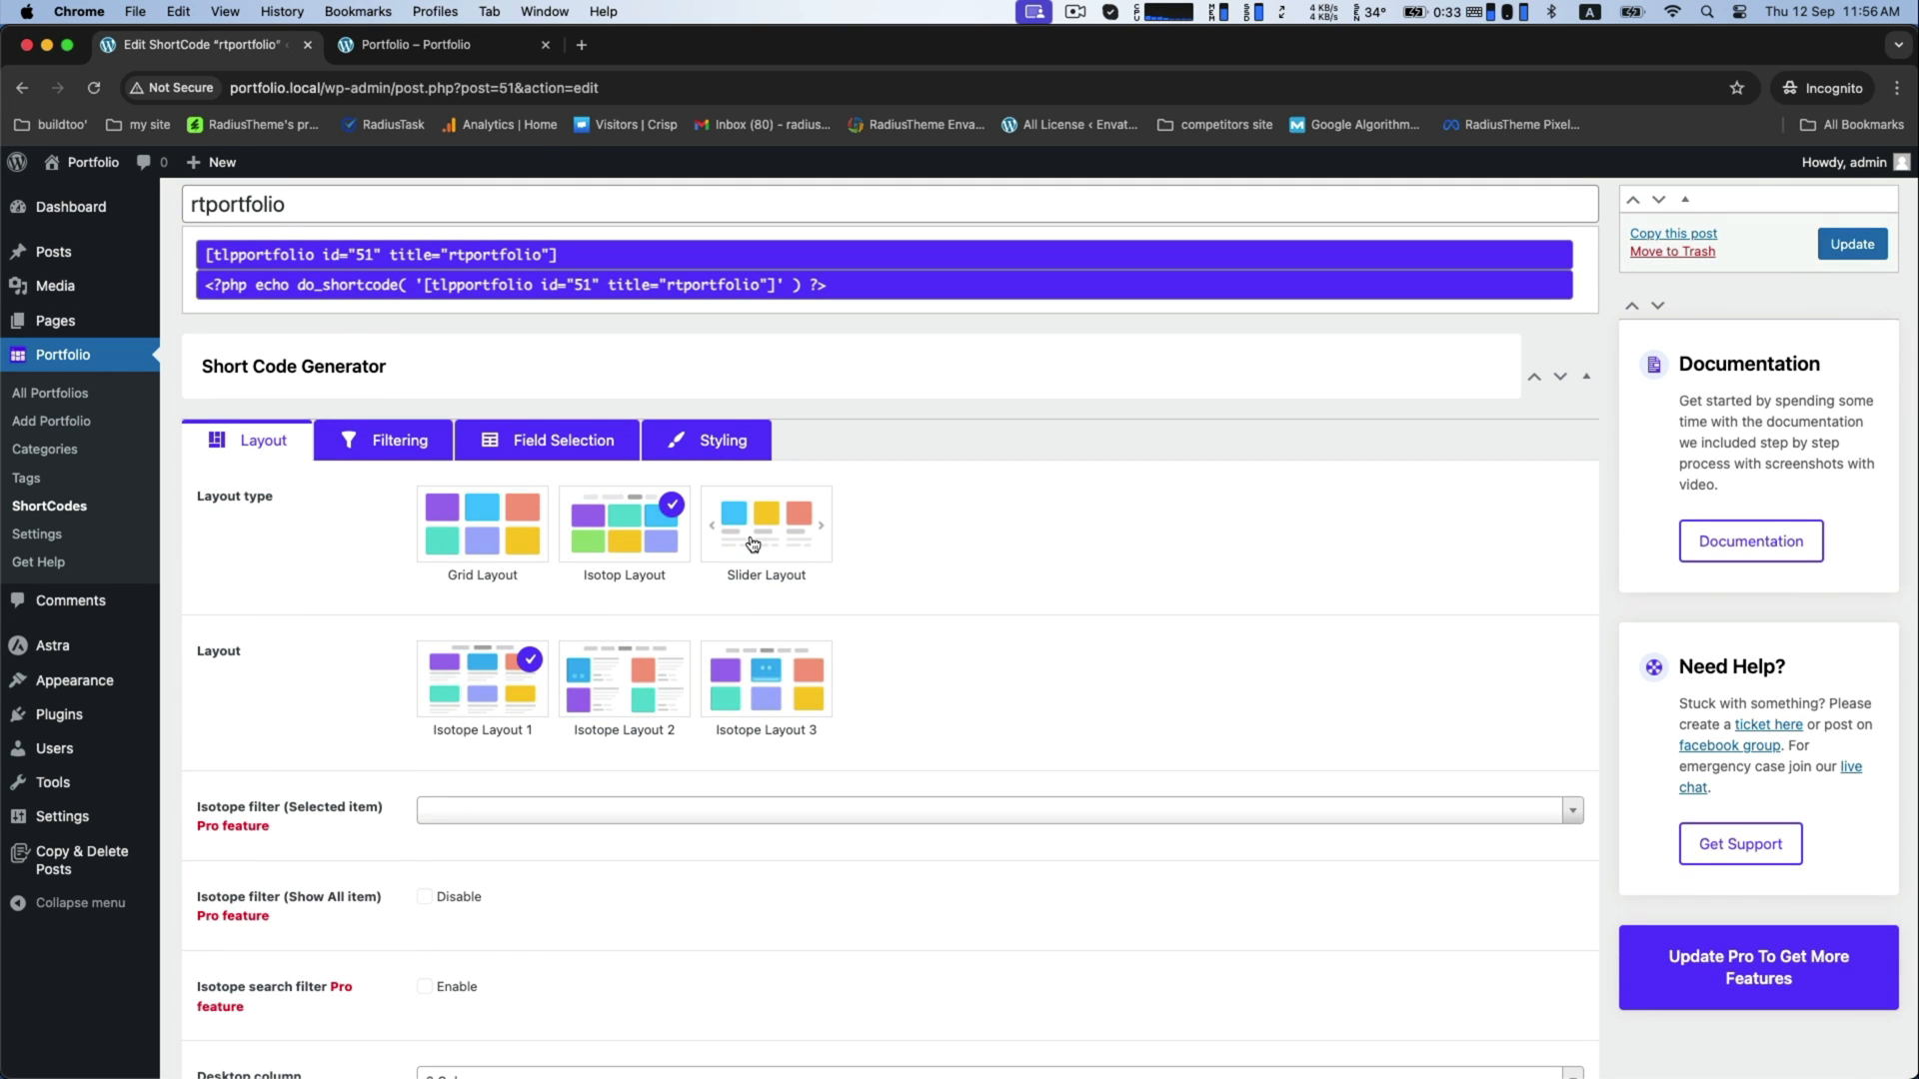
left_click(765, 523)
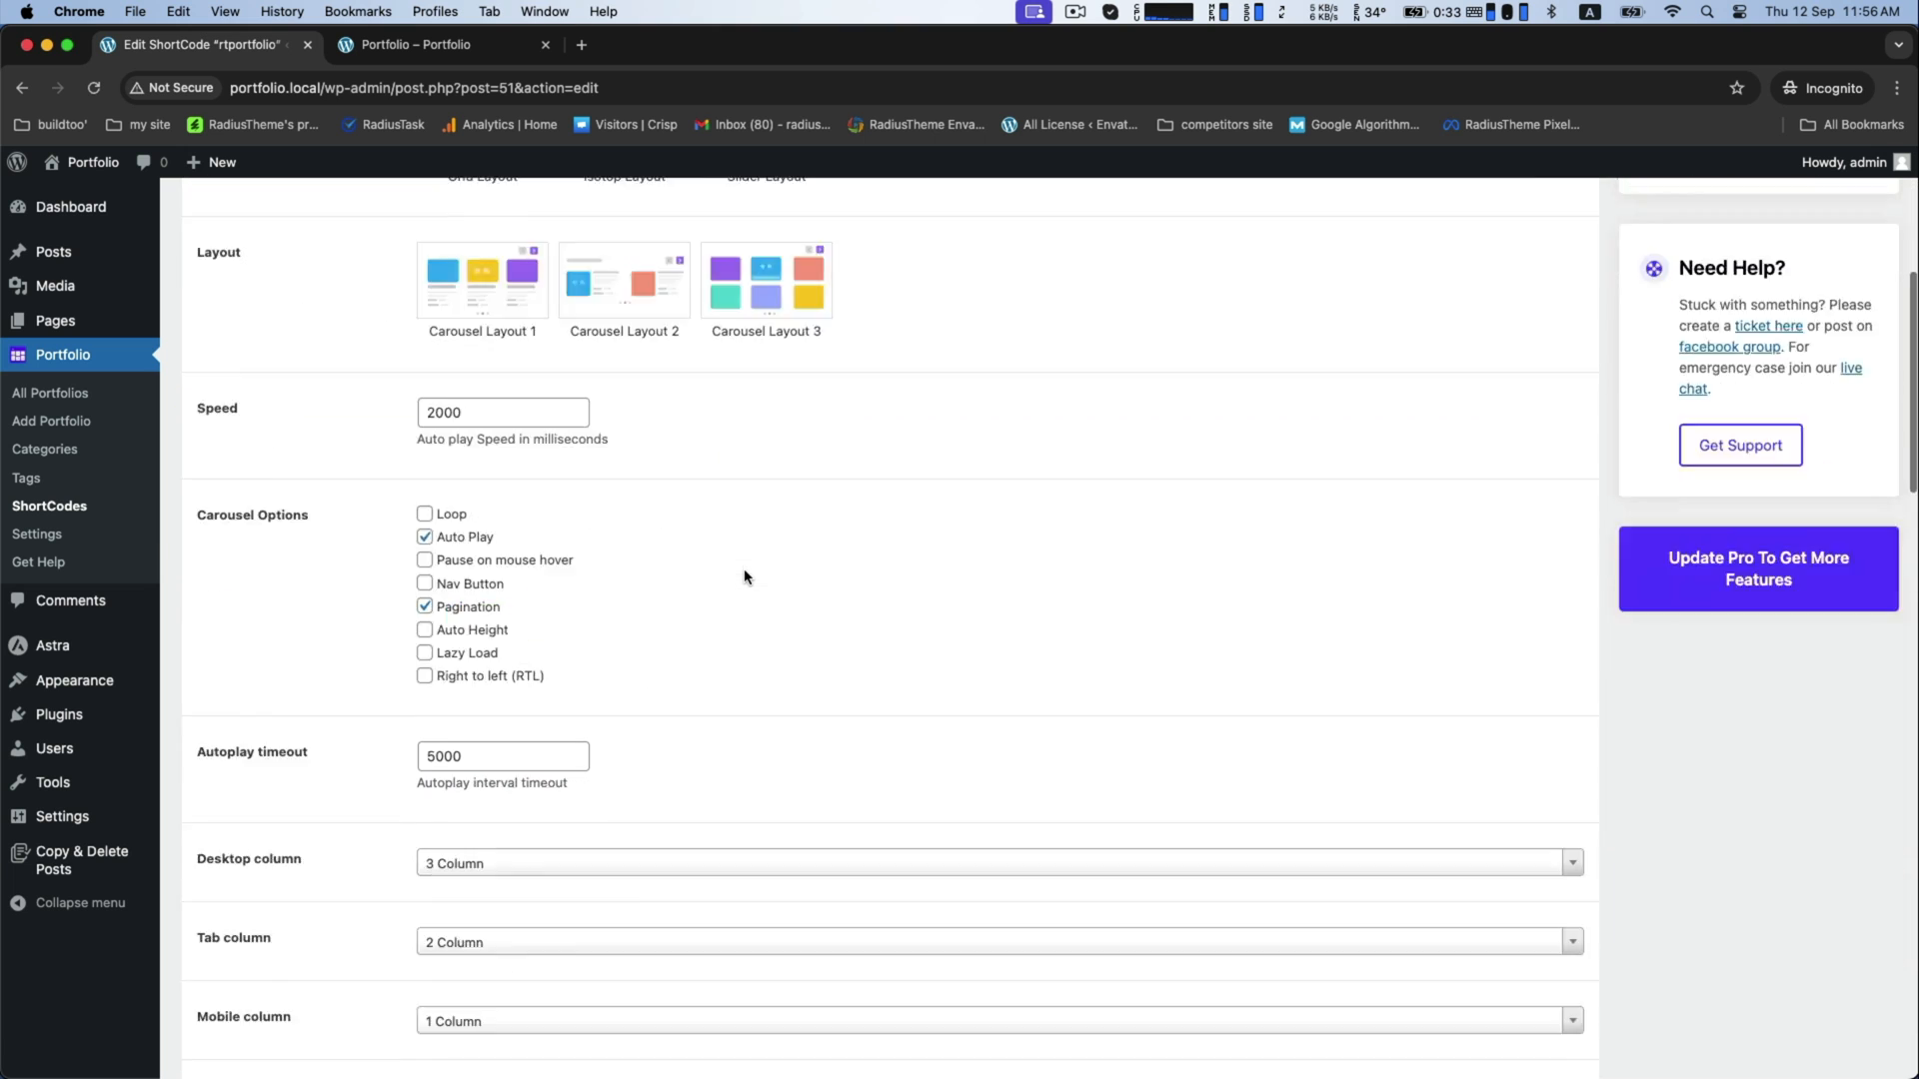
scroll("down", 3)
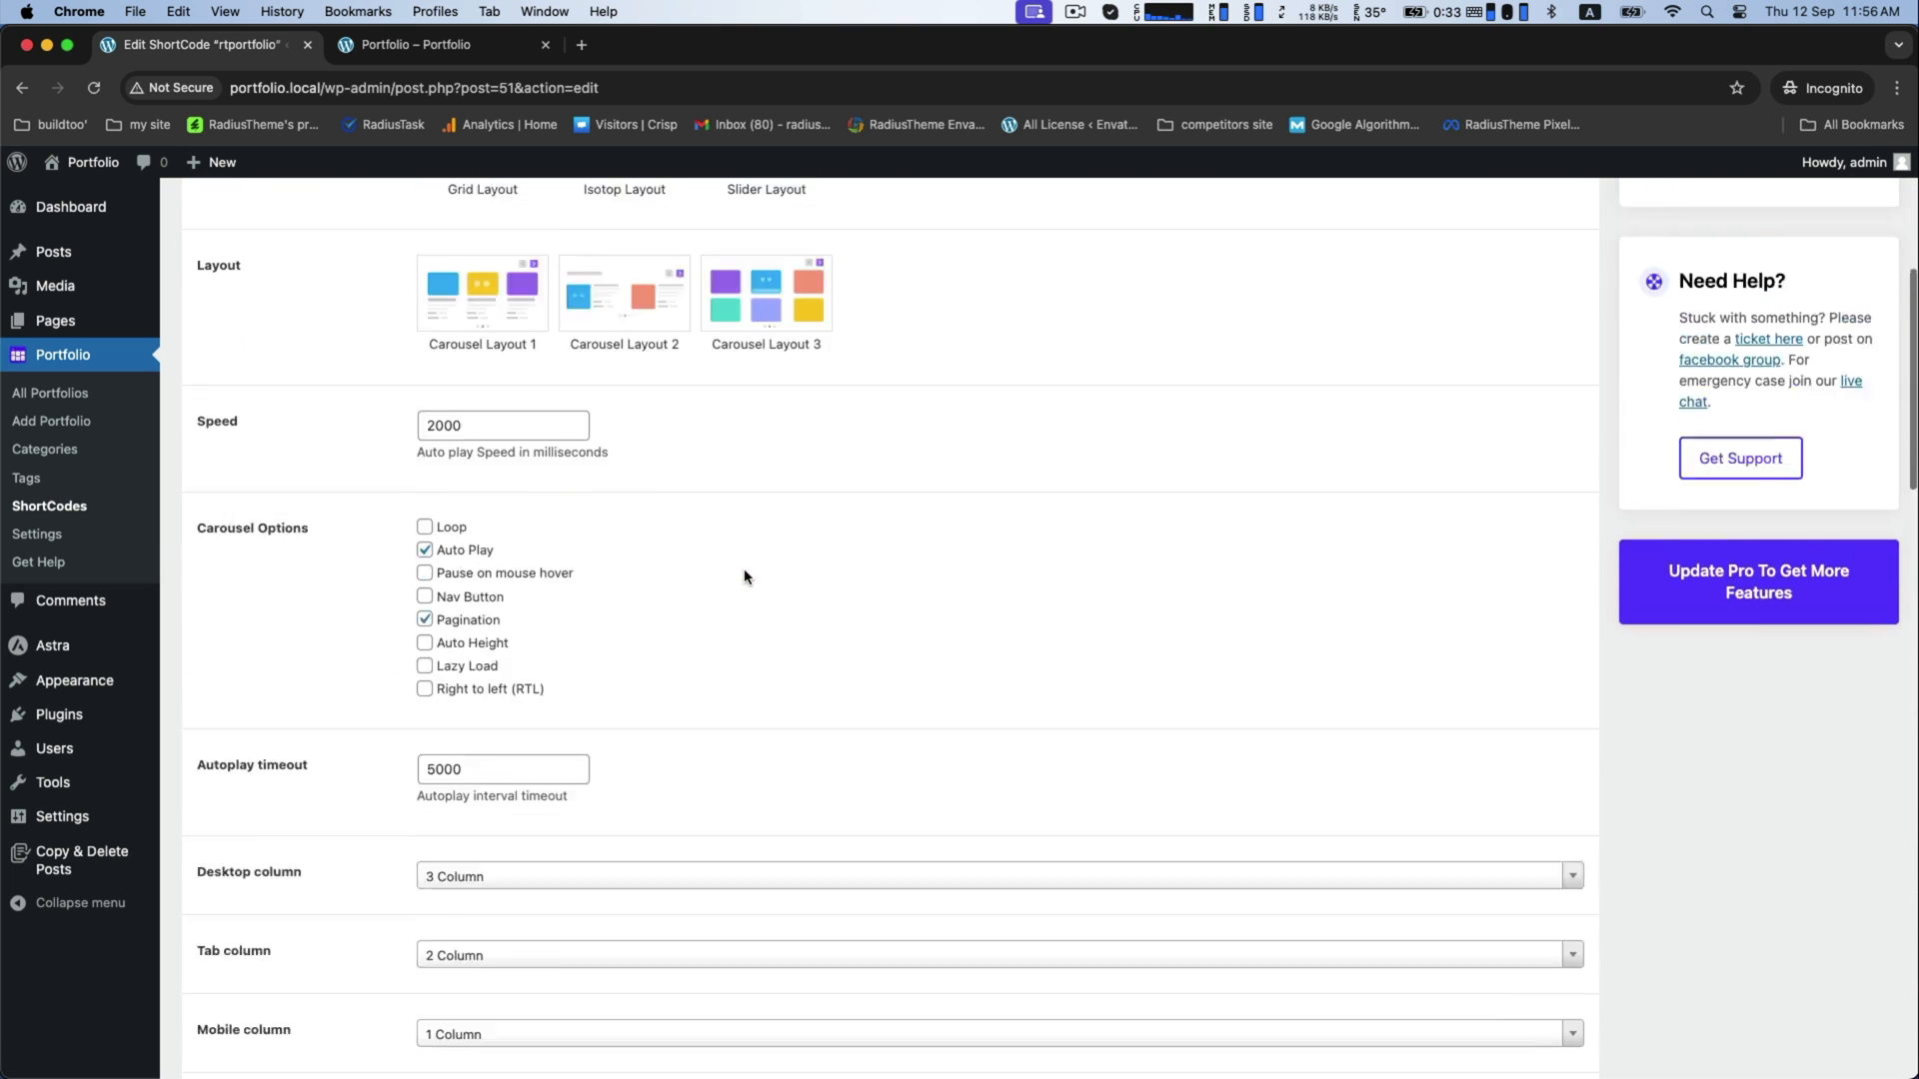
scroll("up", 3)
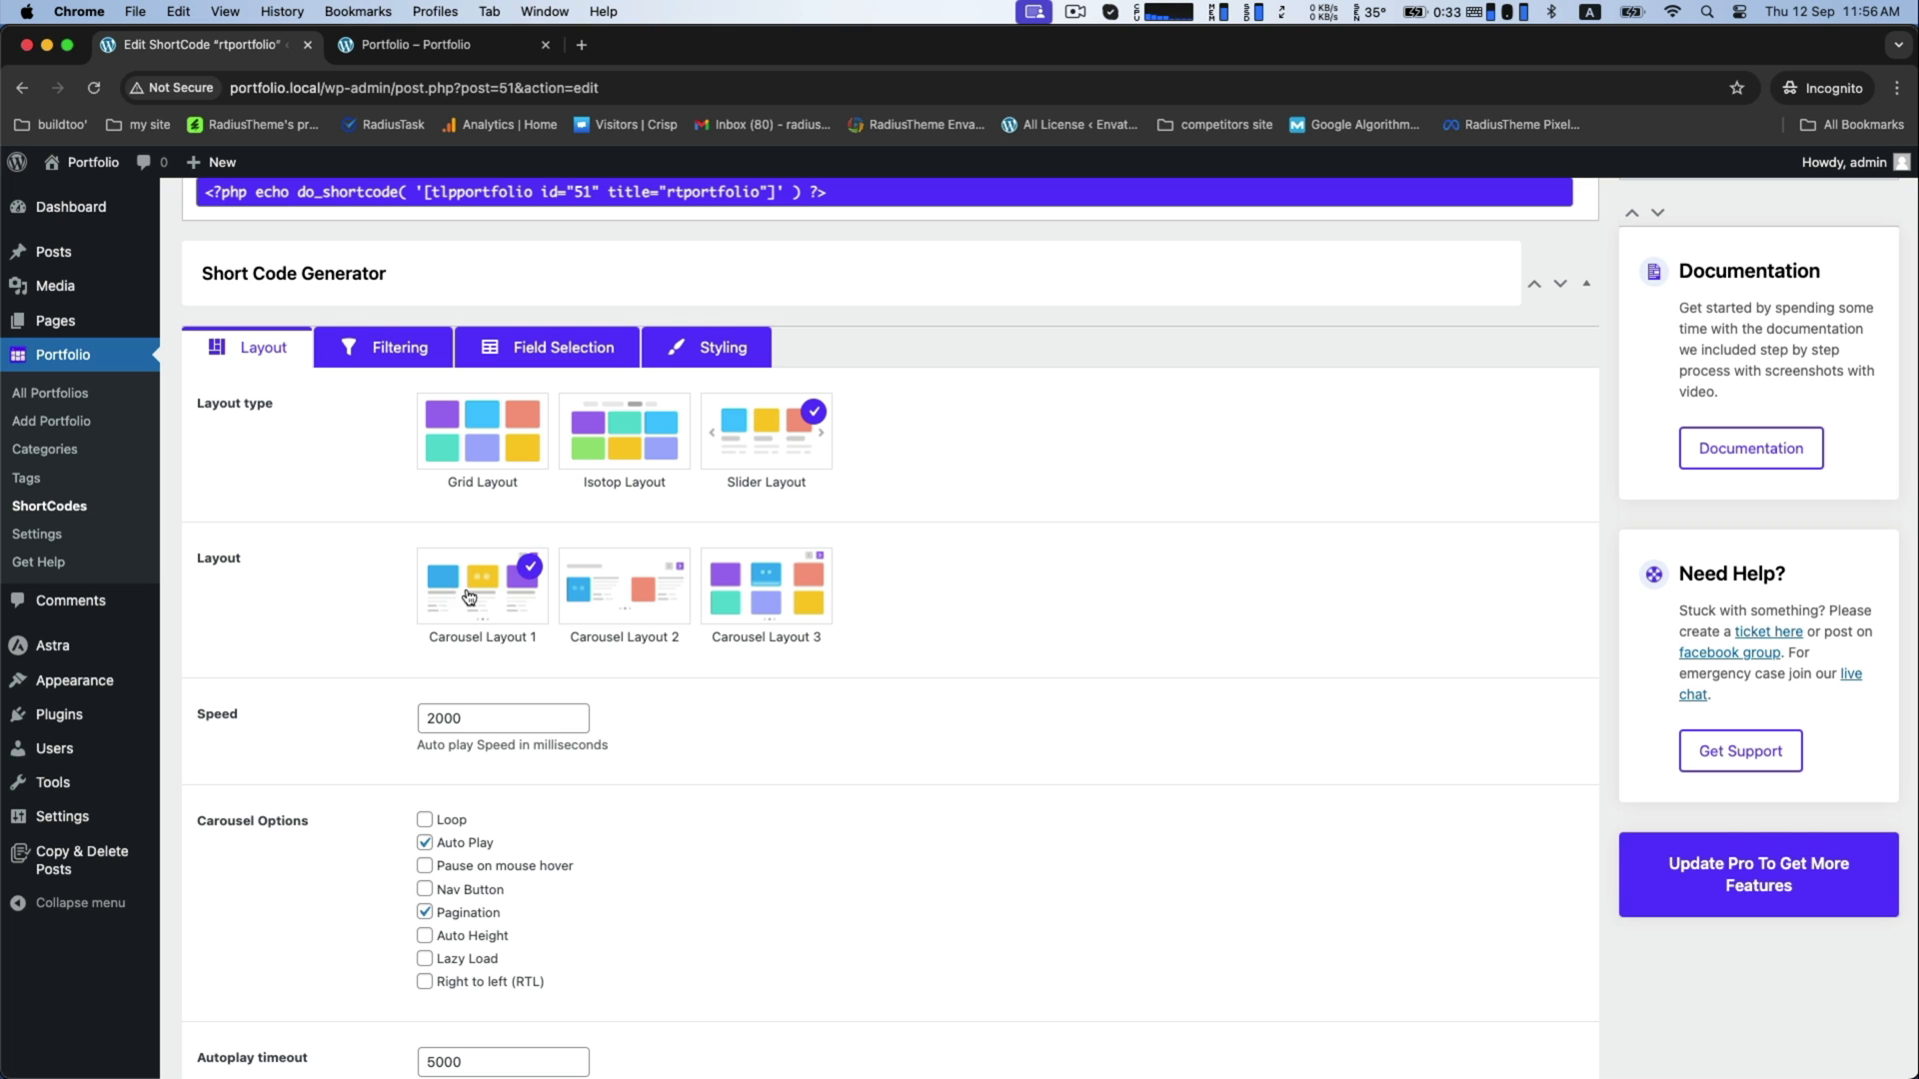
scroll("down", 3)
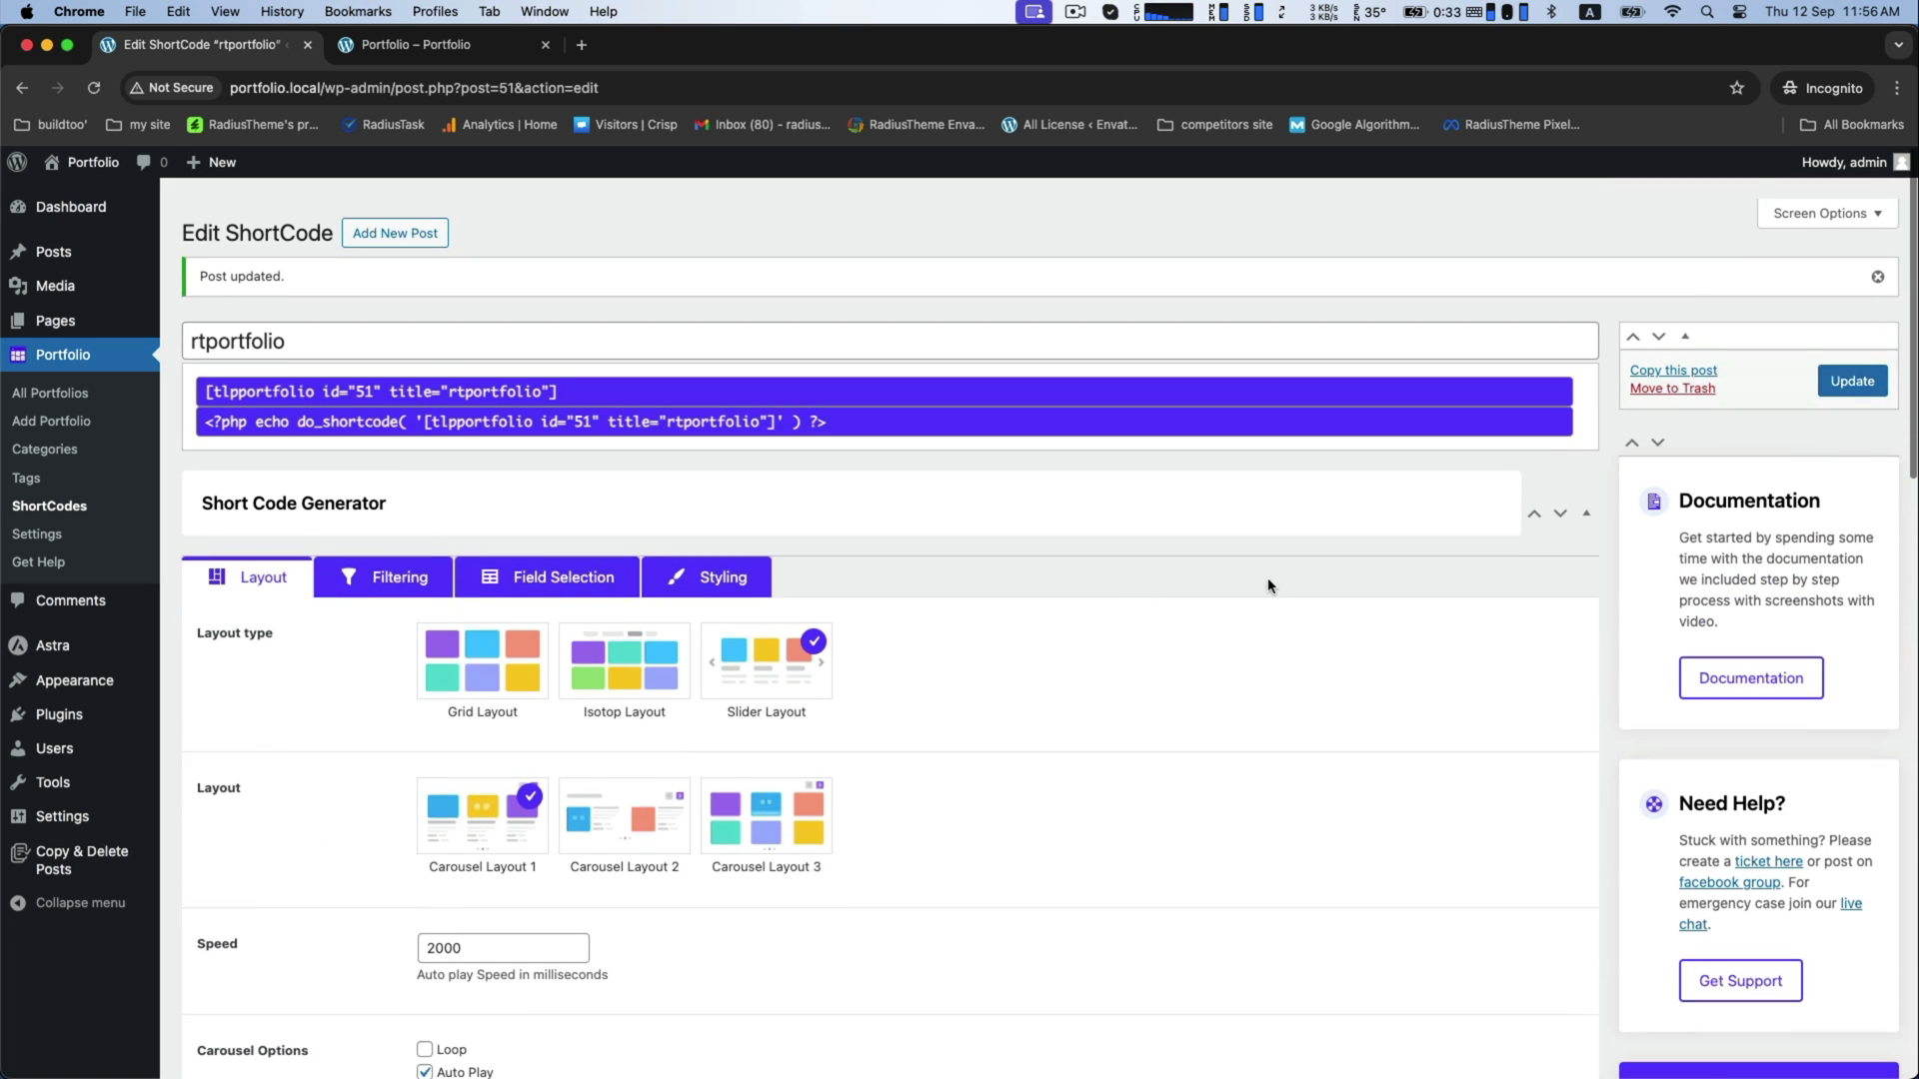
Flip through the carousel slides on the live Portfolio page, then return to the editor
left_click(426, 44)
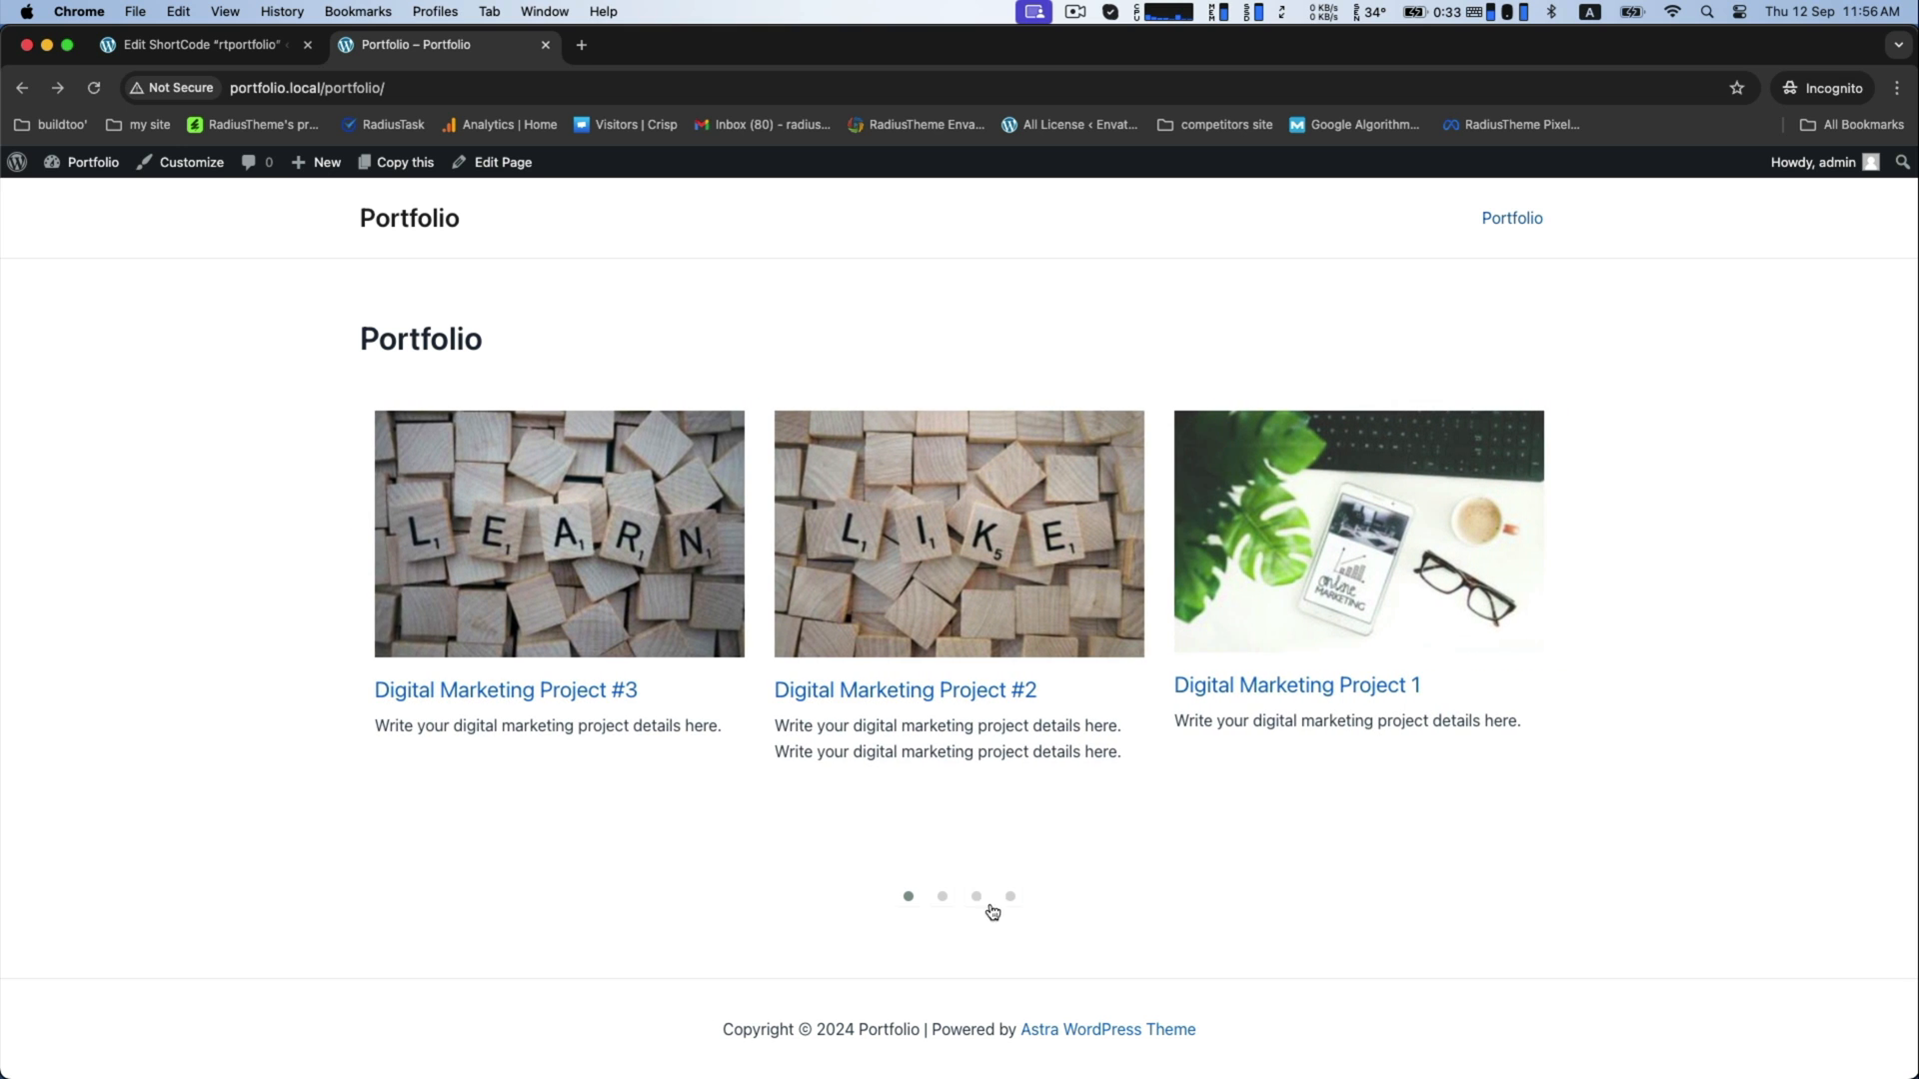
left_click(1009, 895)
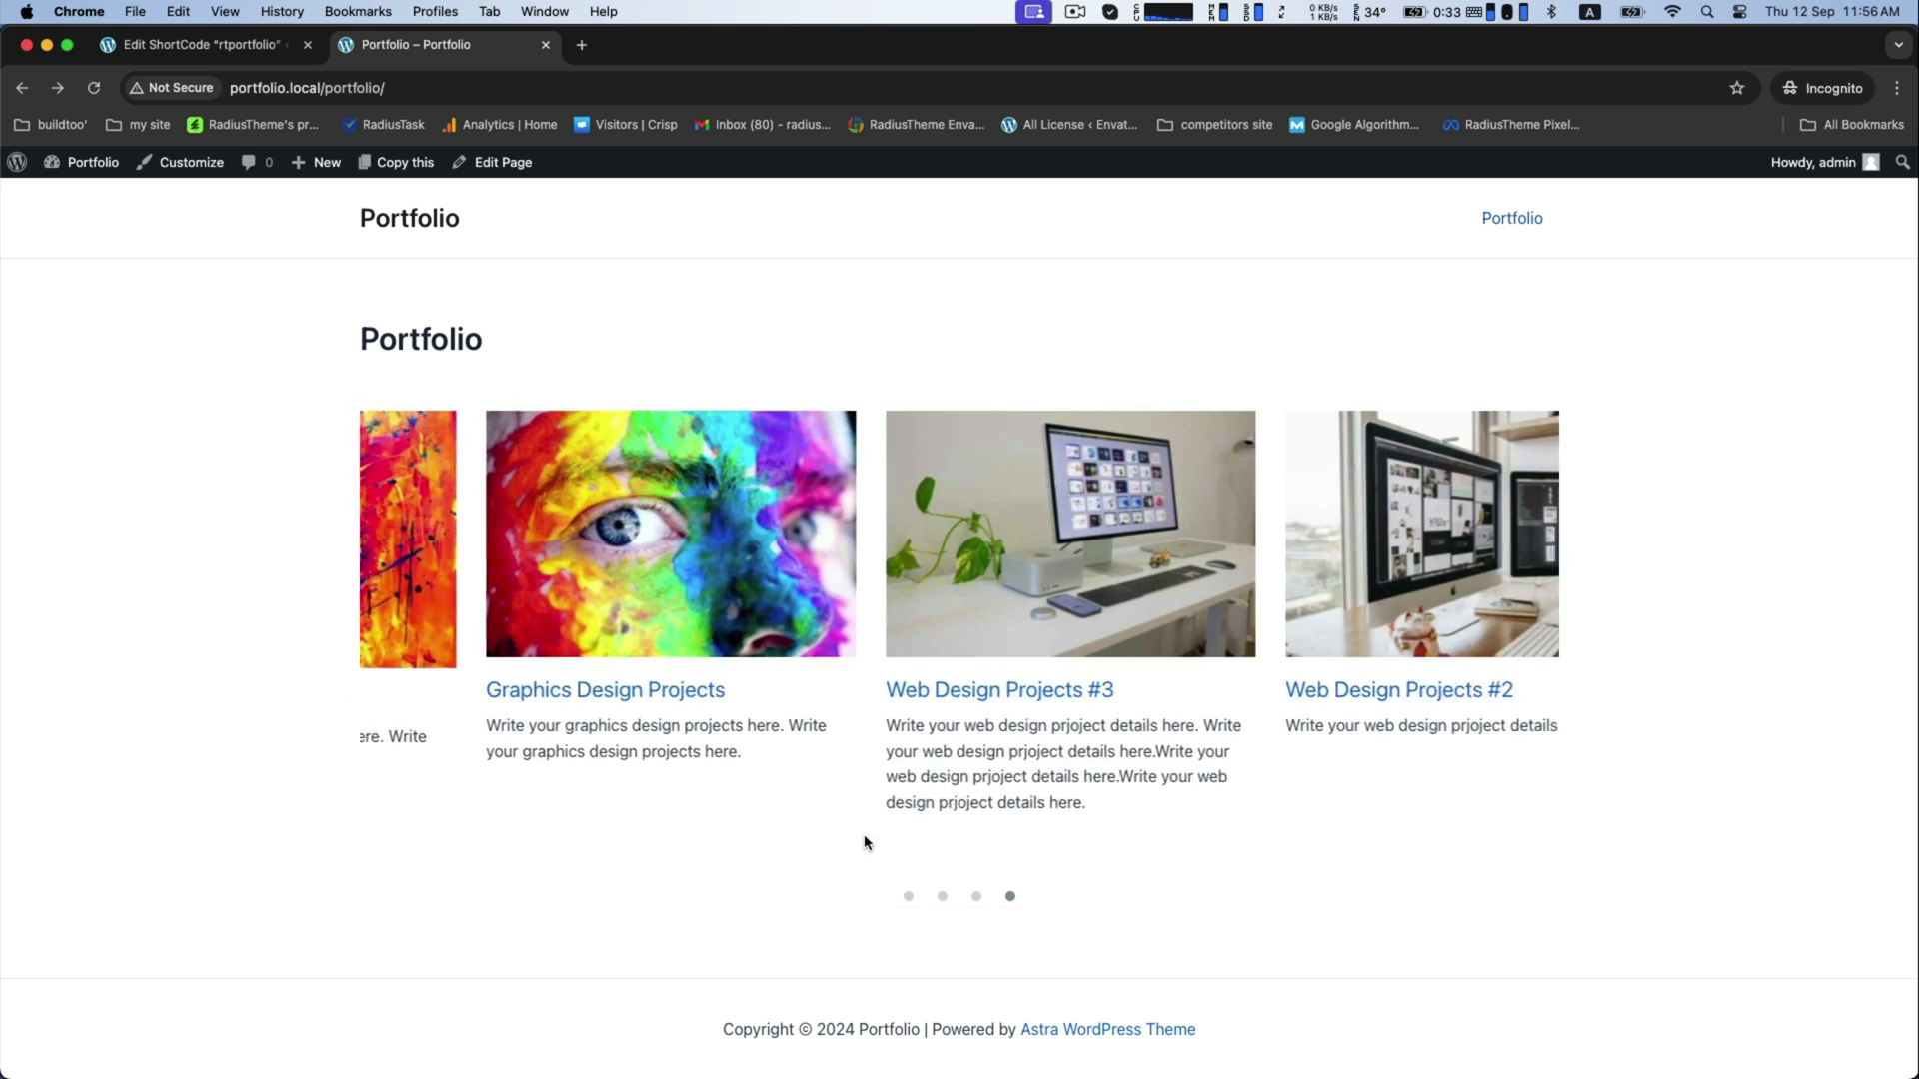
left_click(200, 44)
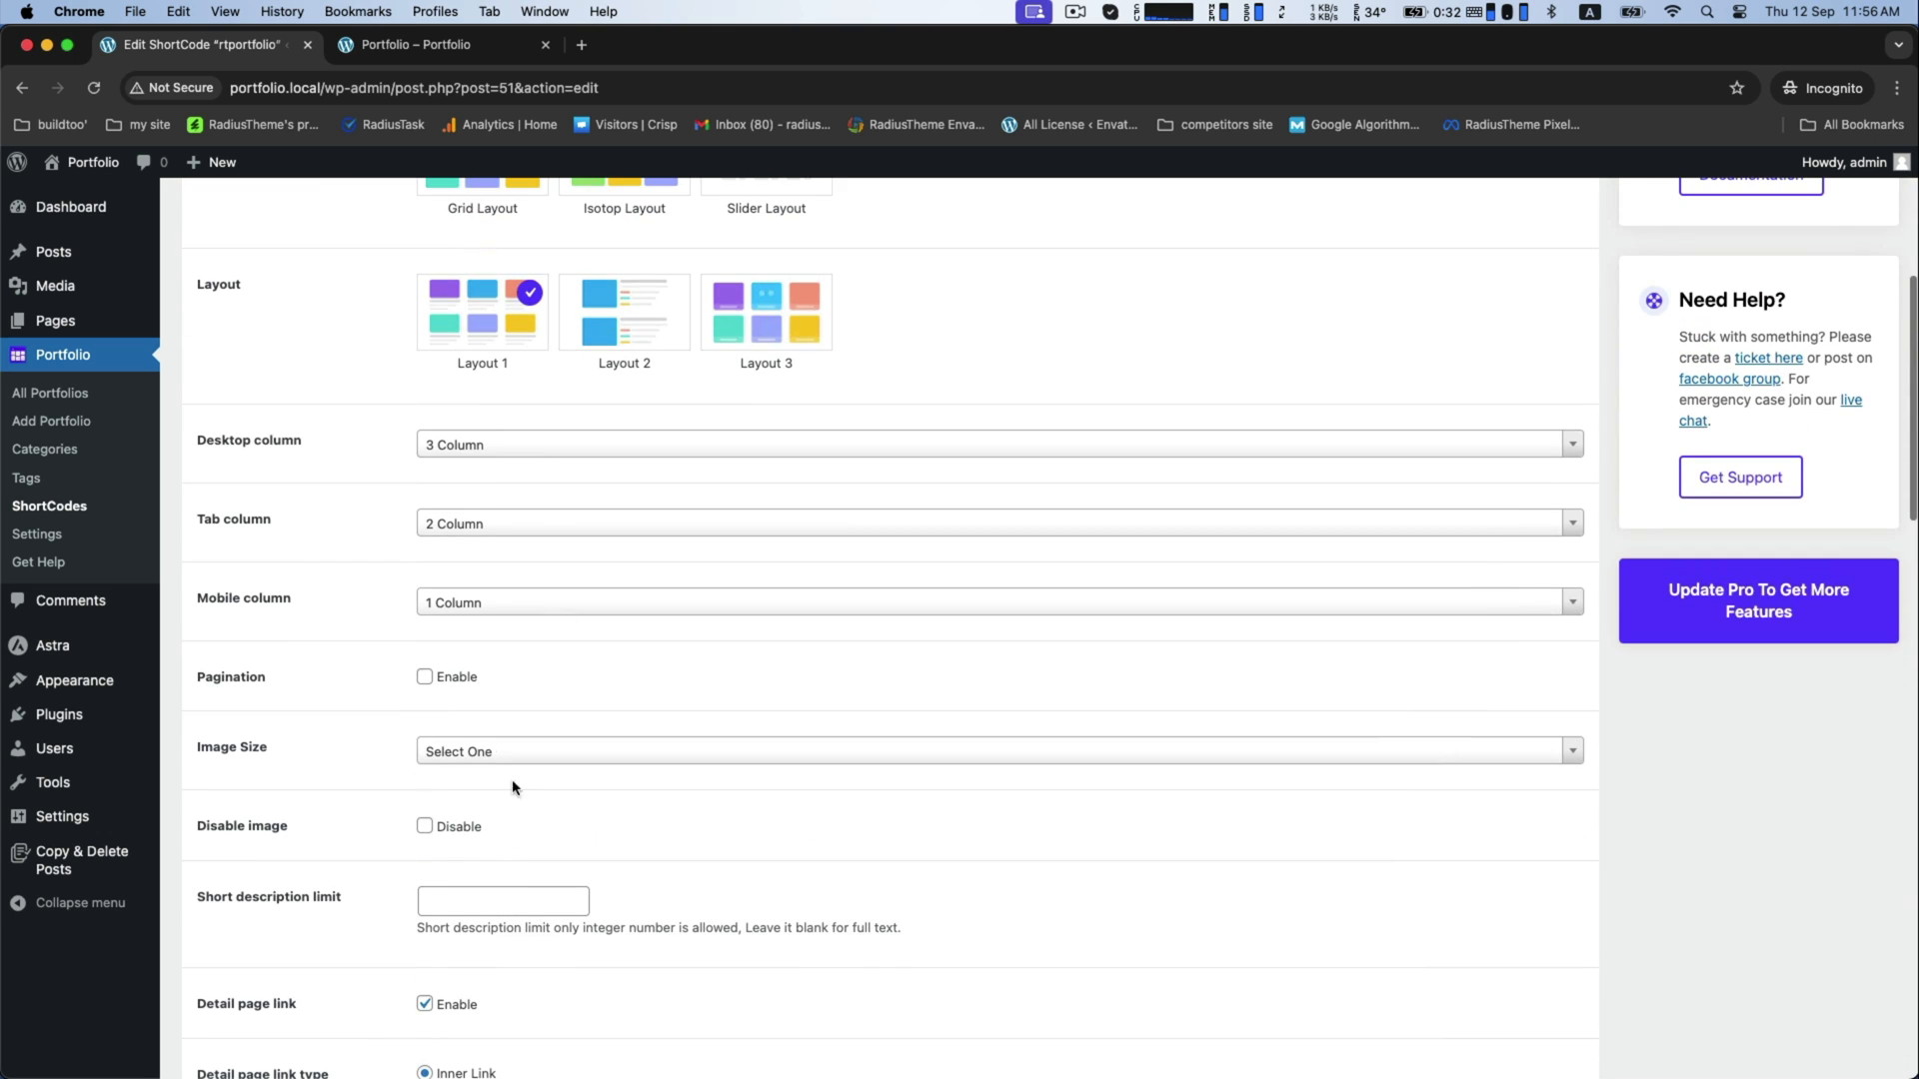
Set the grid layout's Desktop column to 4 Column and review the remaining layout options
left_click(995, 432)
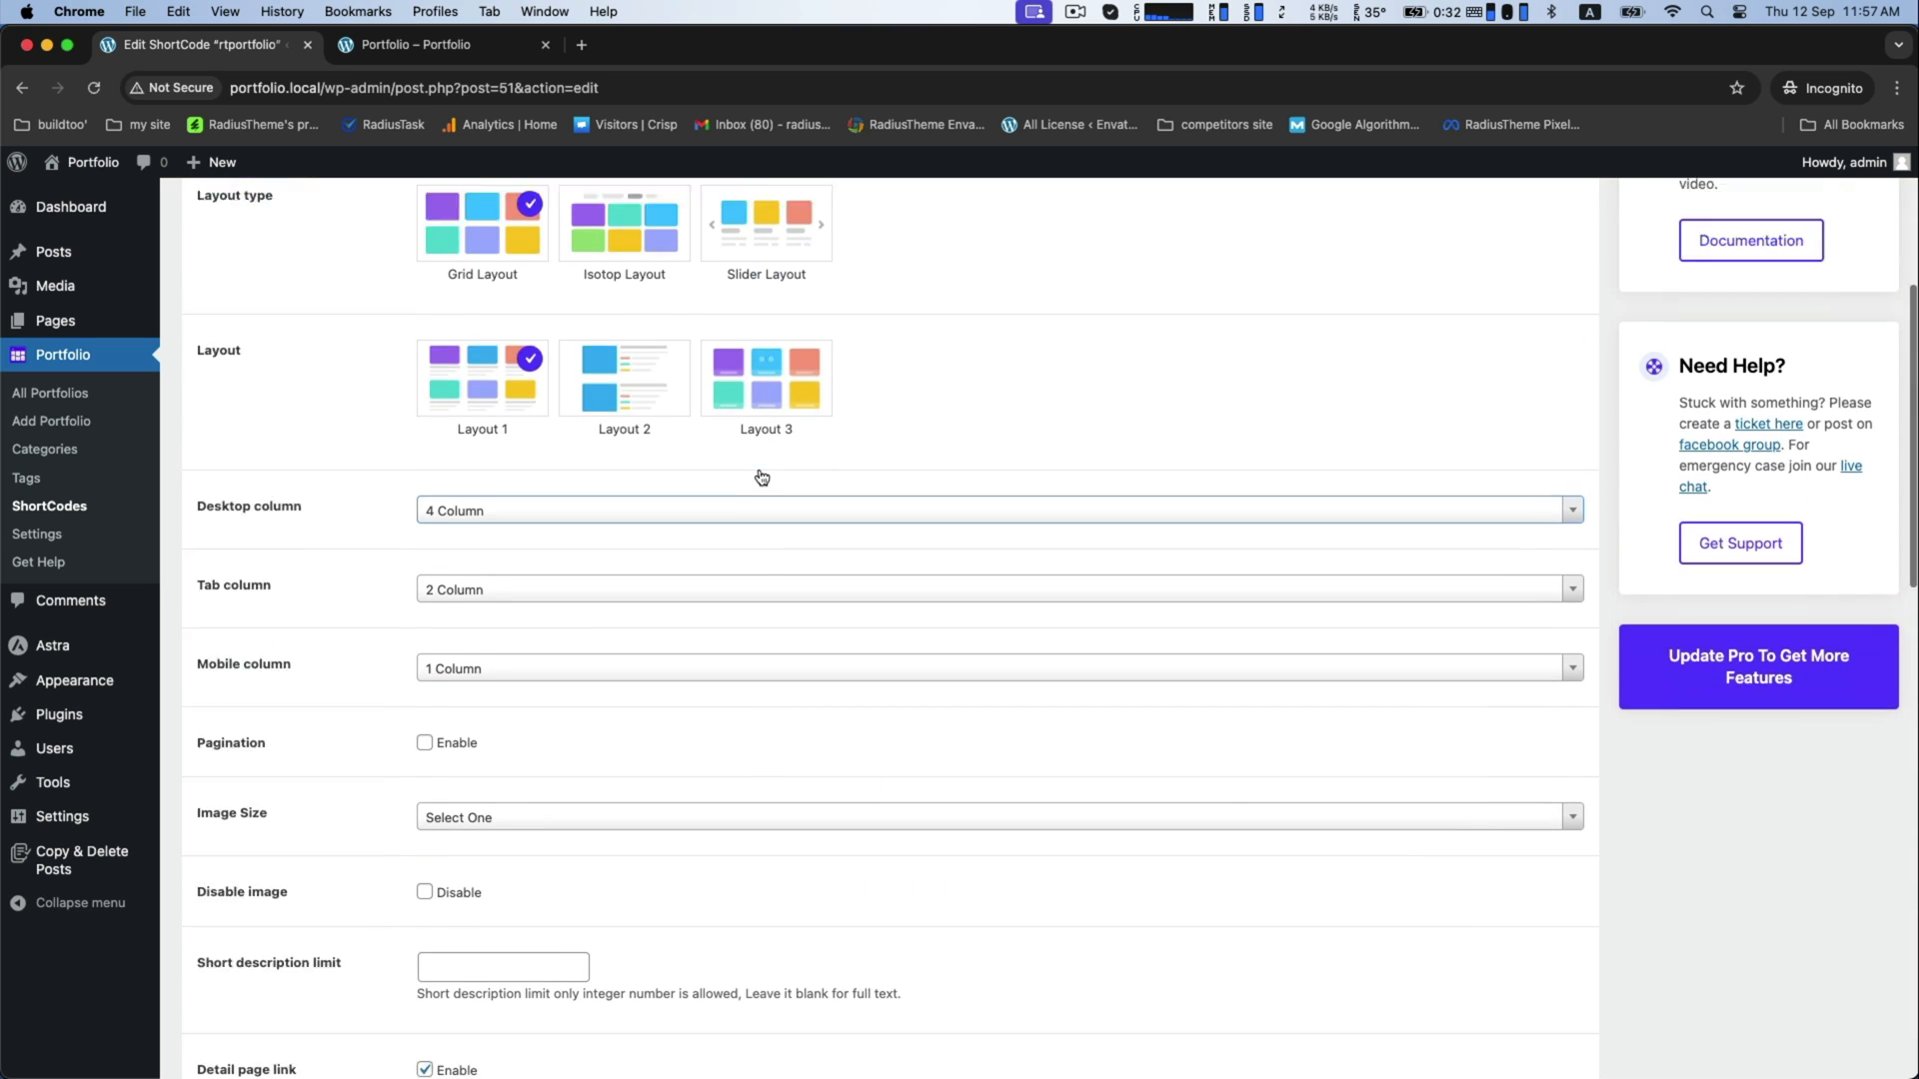
scroll("down", 3)
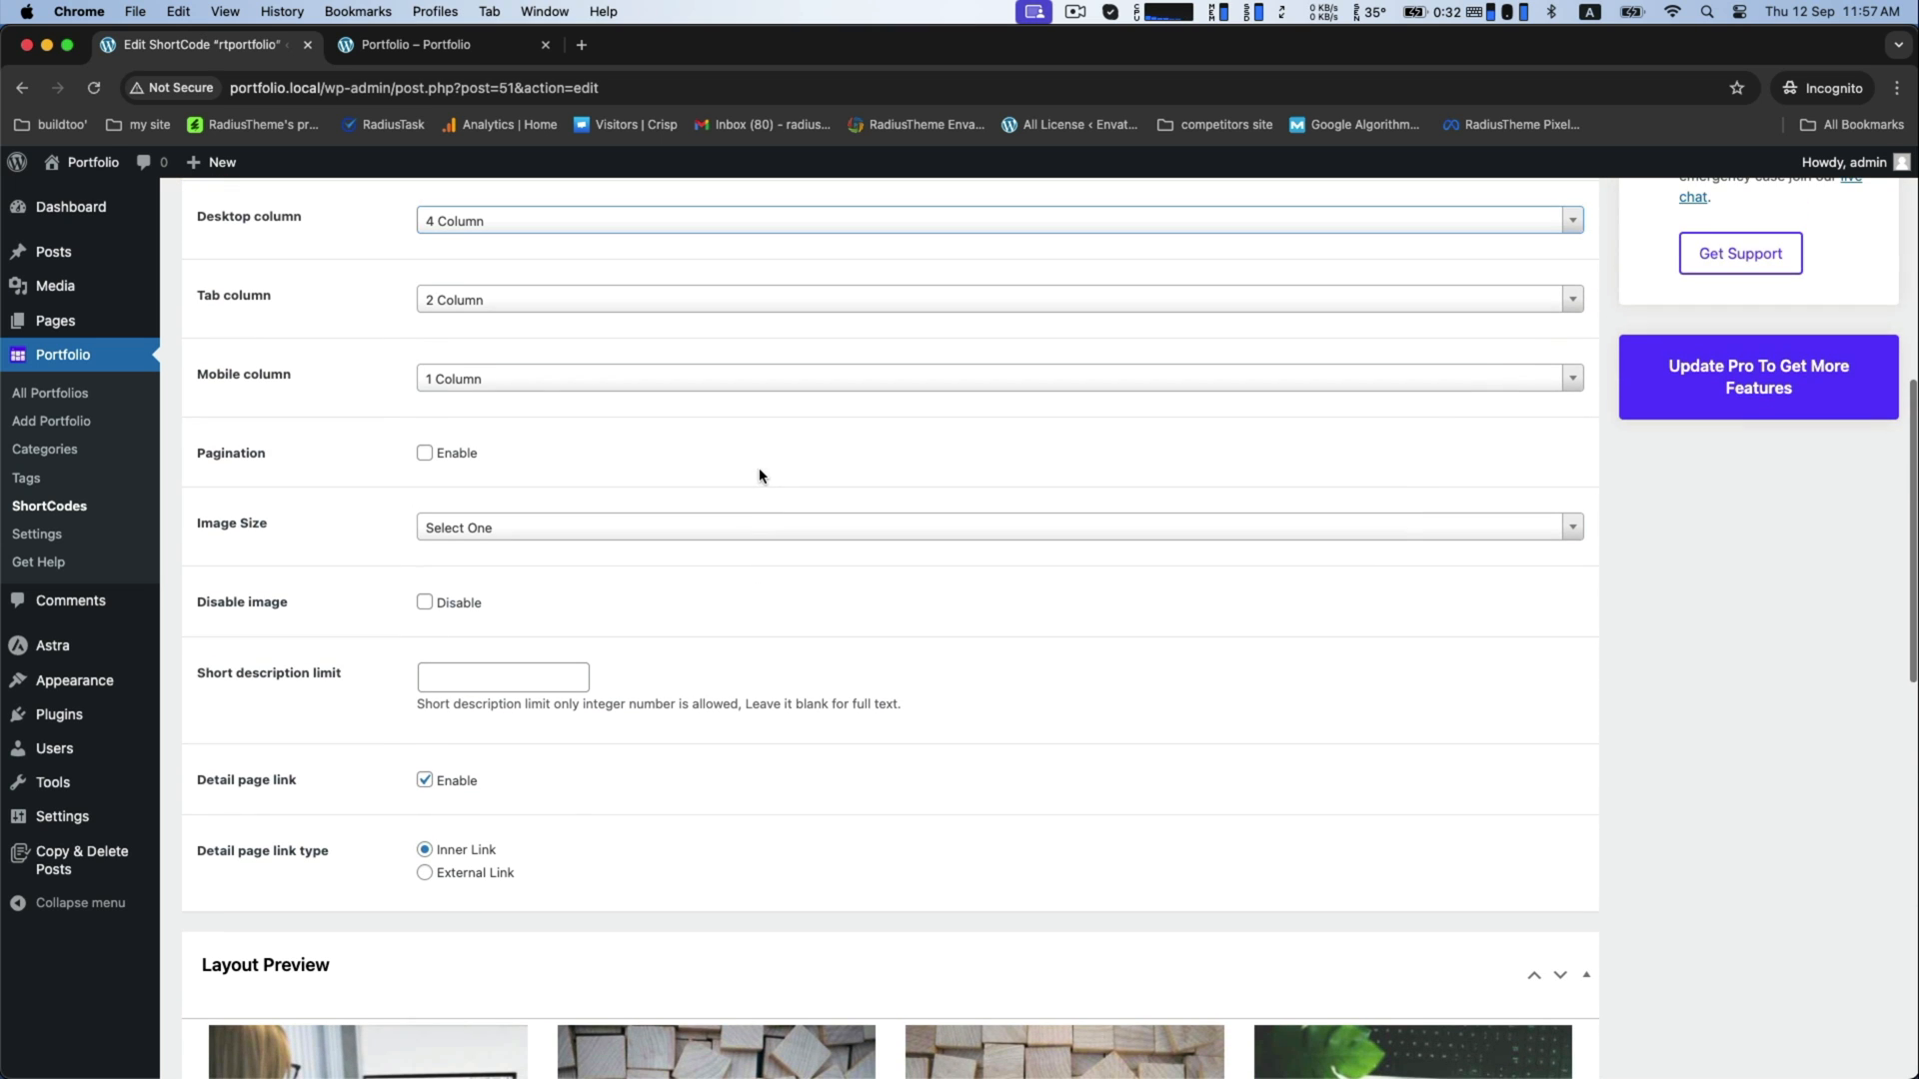
scroll("down", 3)
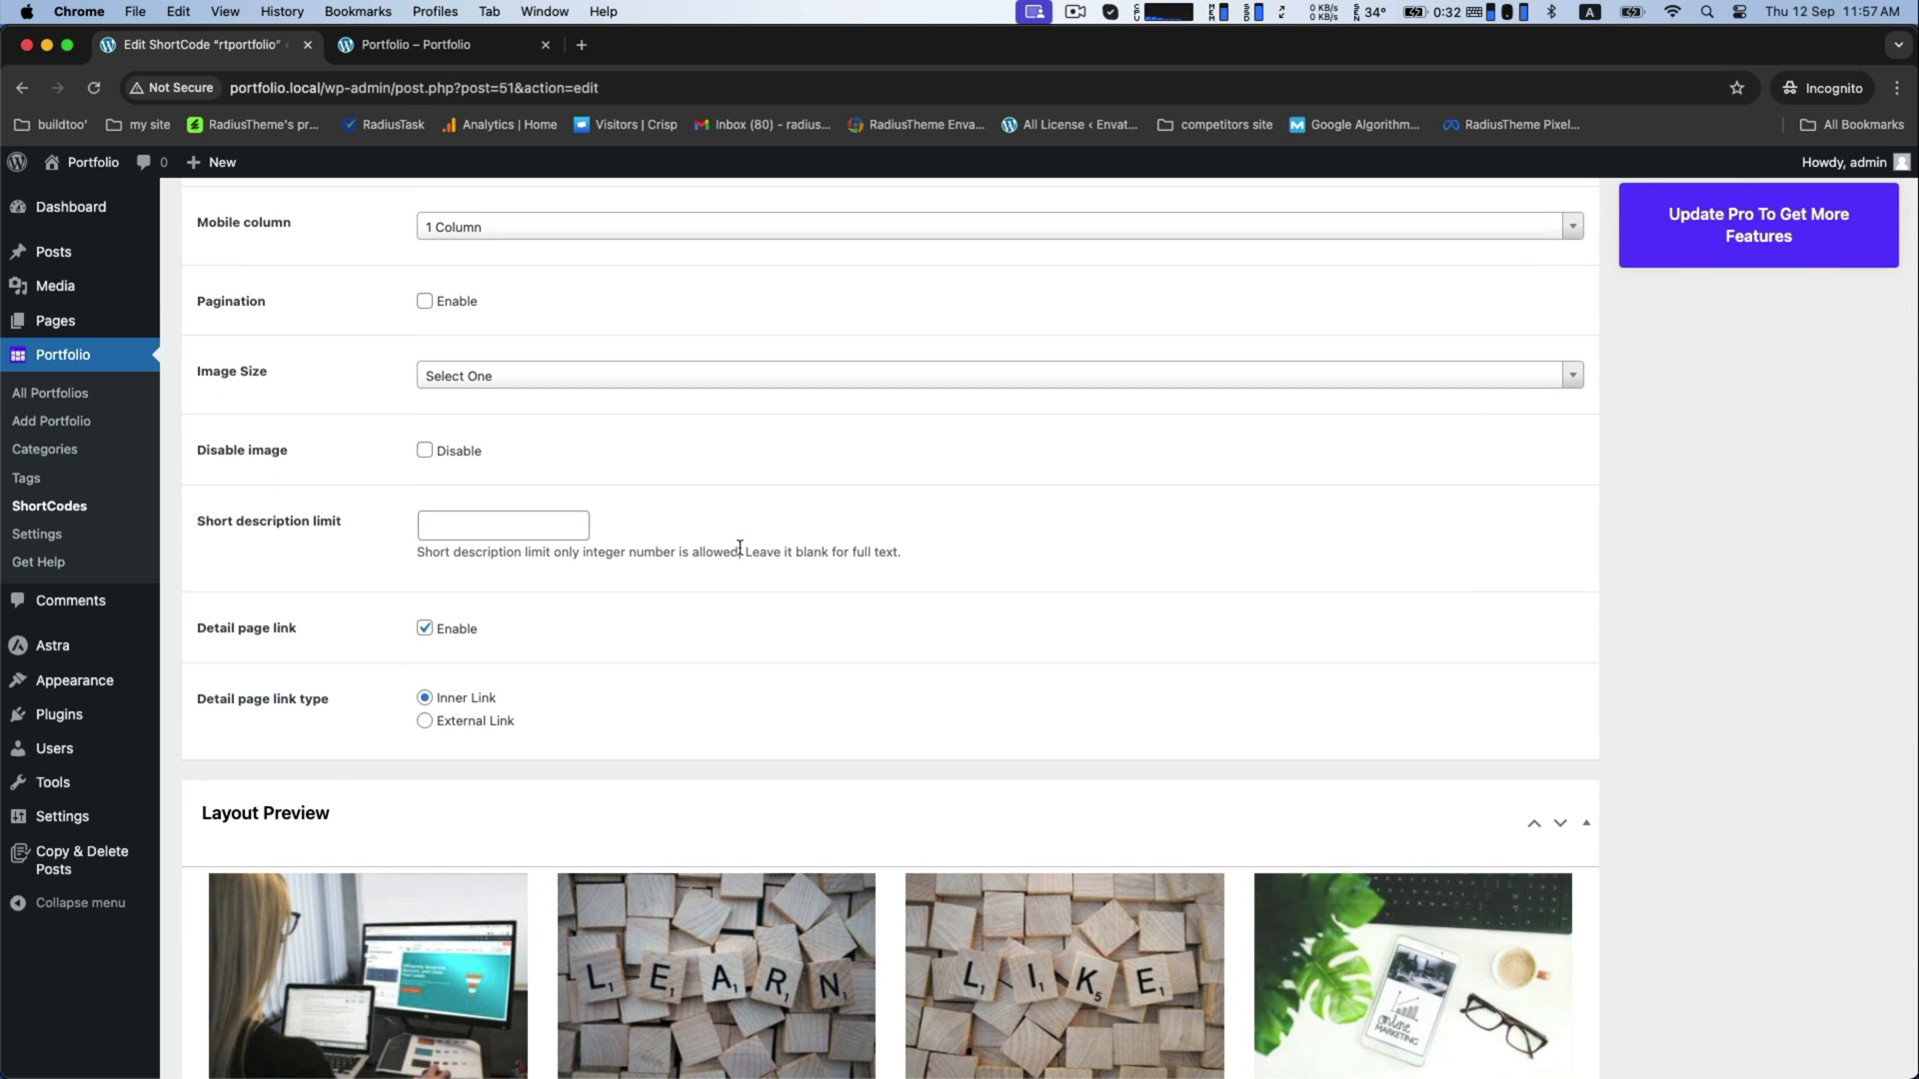
scroll("down", 3)
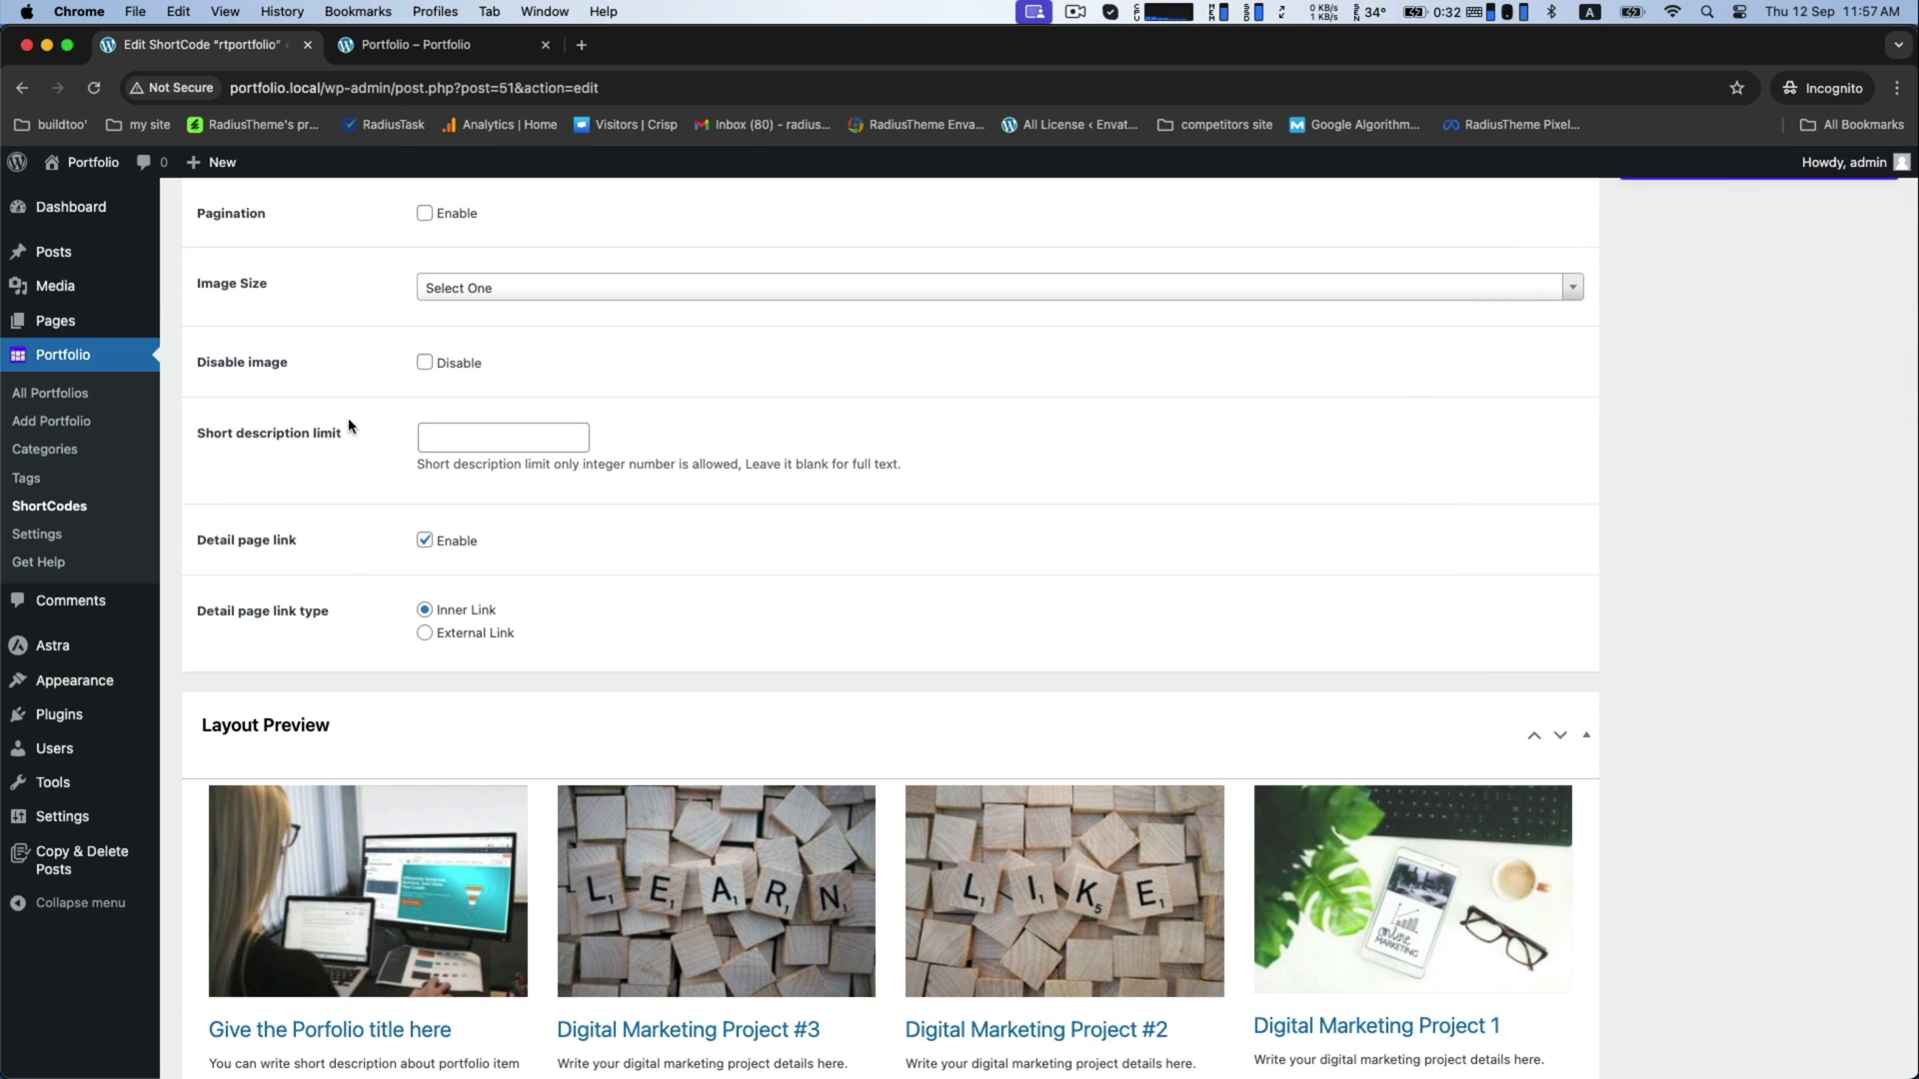
mouse_move(372, 551)
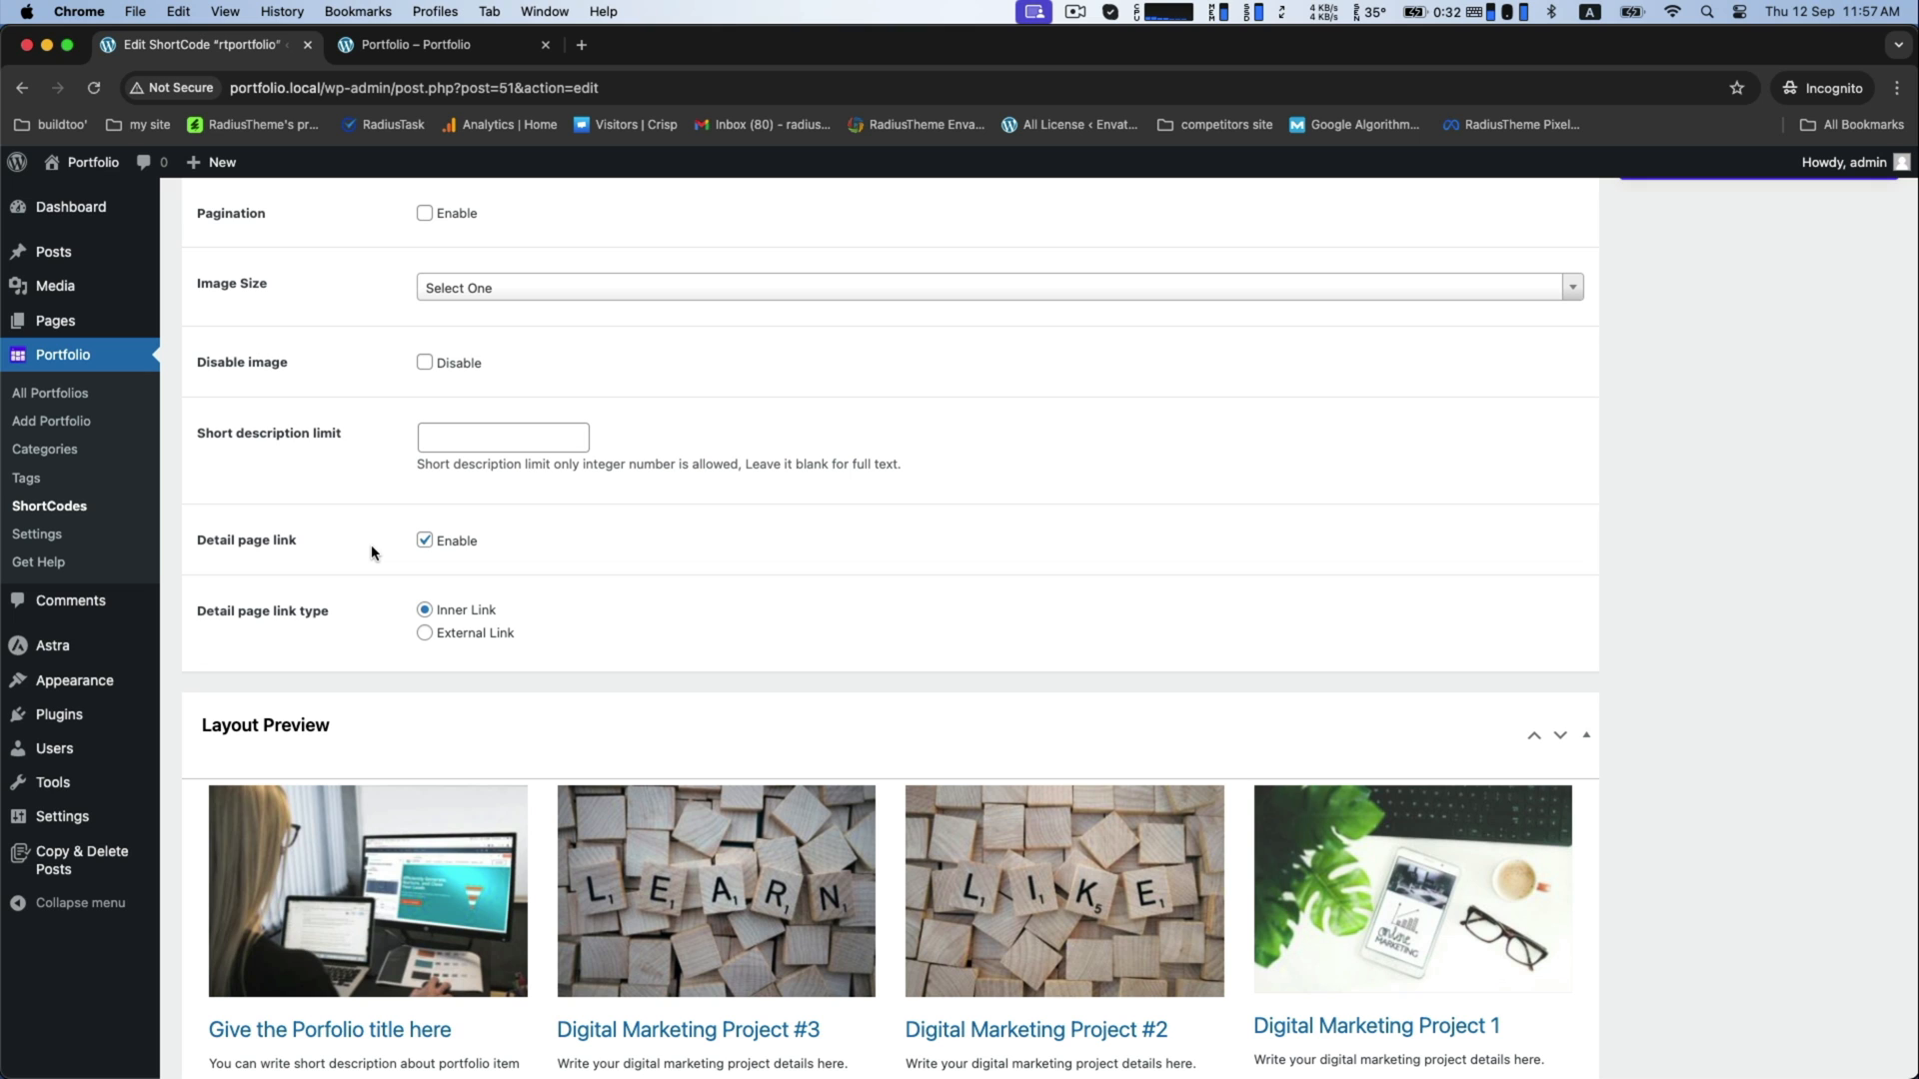
scroll("down", 3)
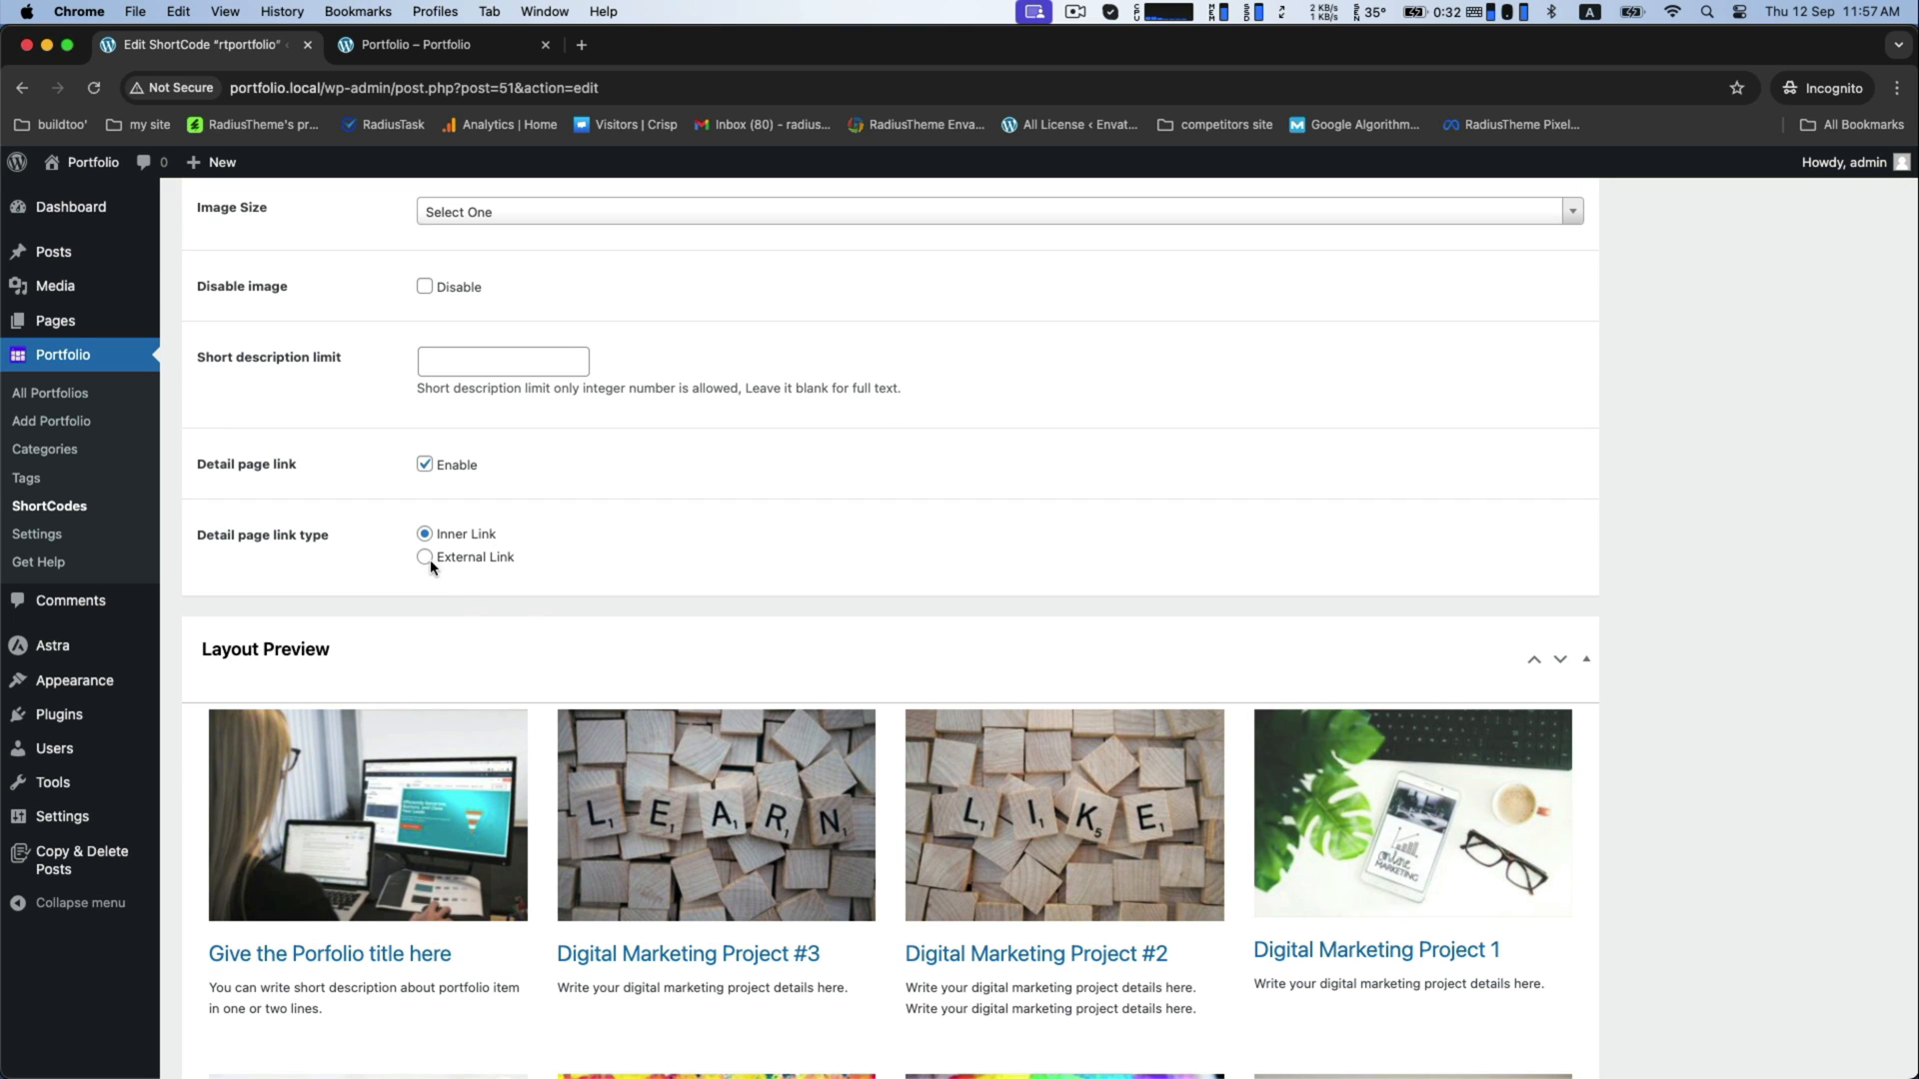
scroll("down", 3)
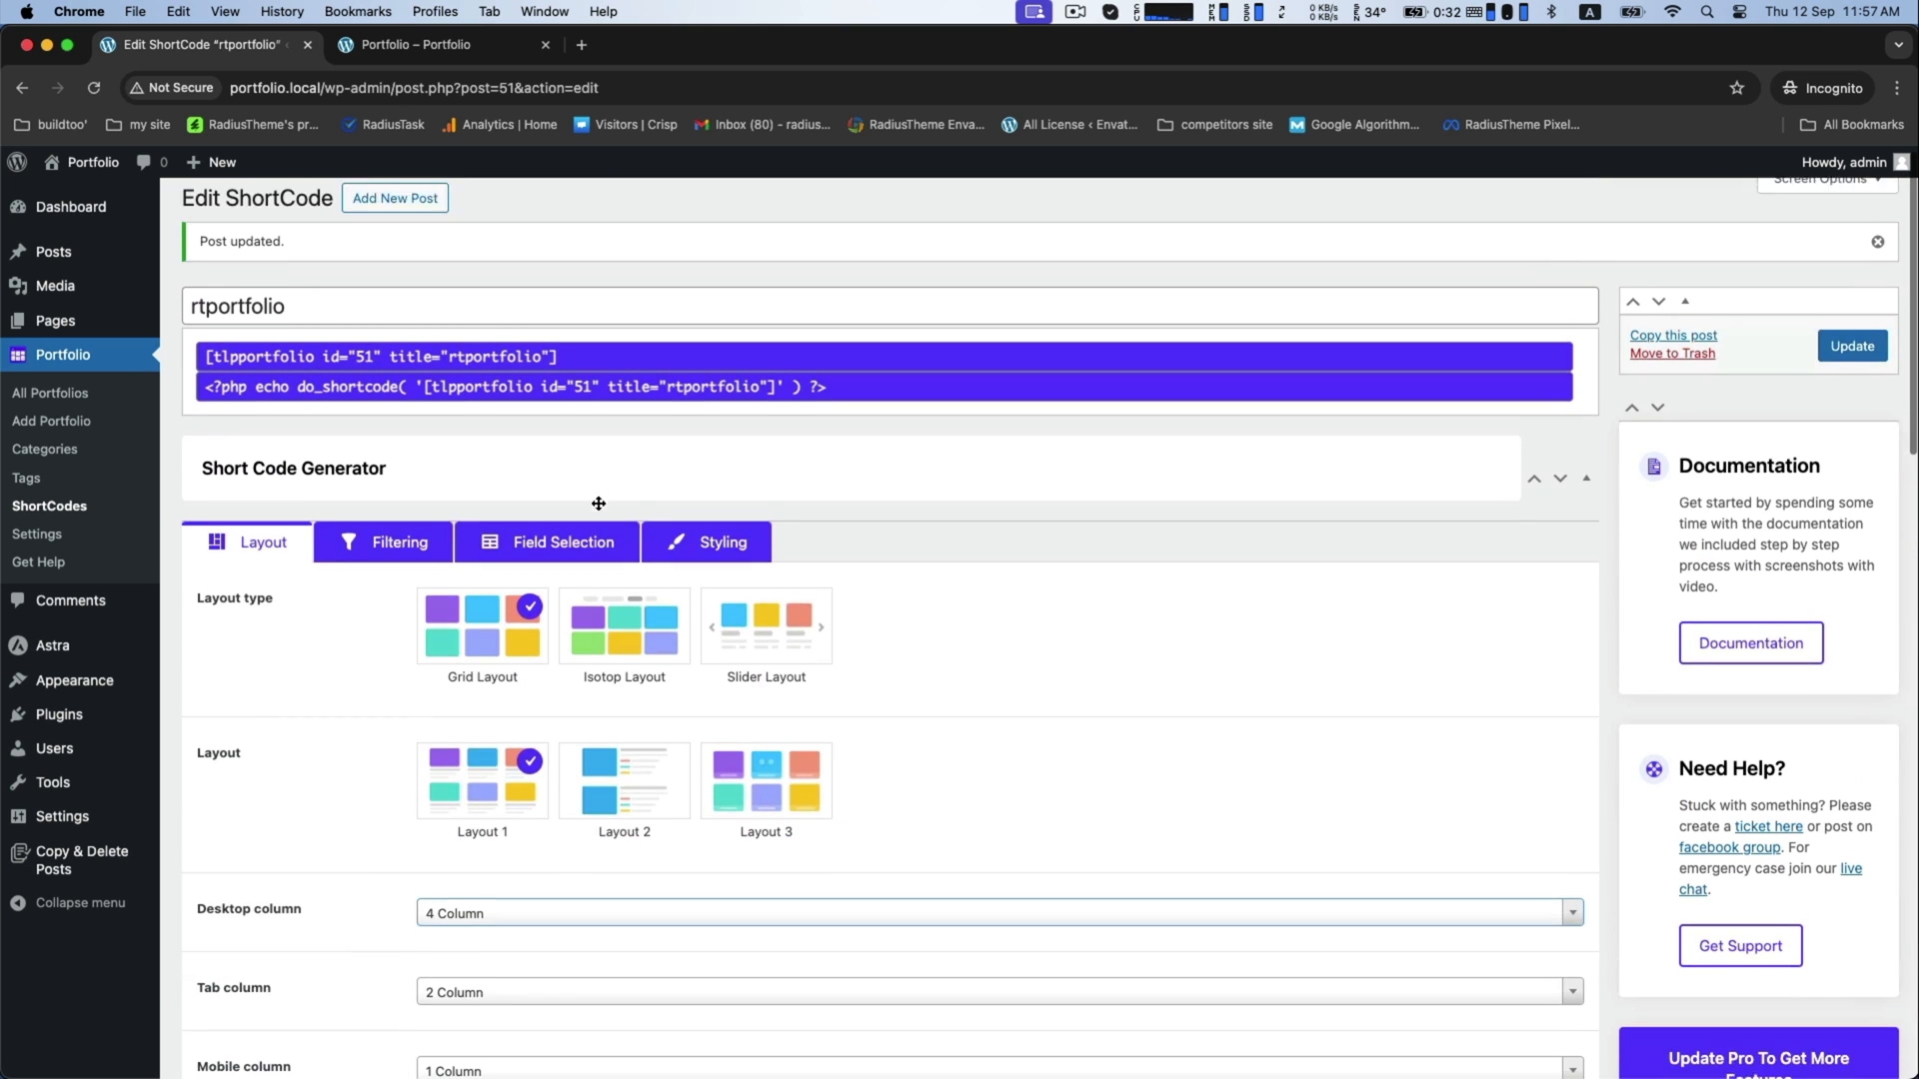
Bring up the shortcode's Filtering and Field Selection options
left_click(382, 541)
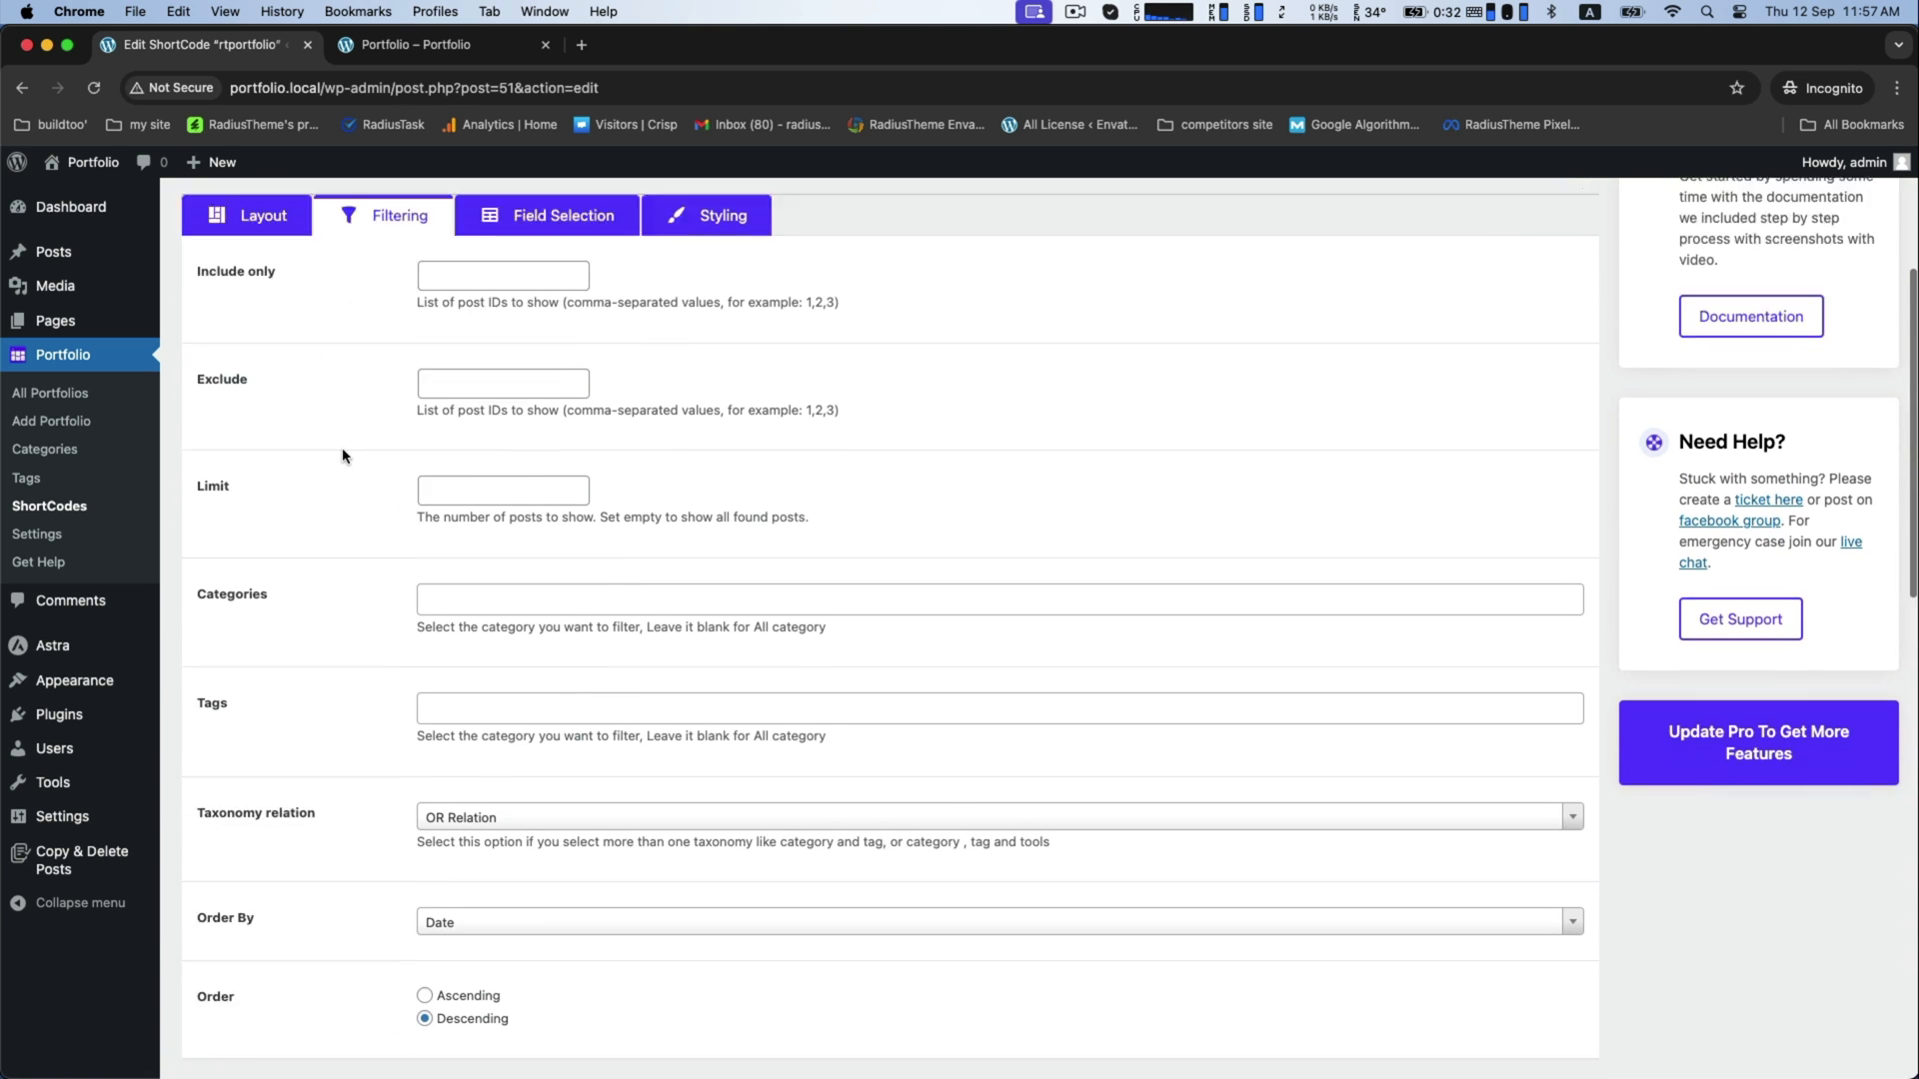
scroll("down", 3)
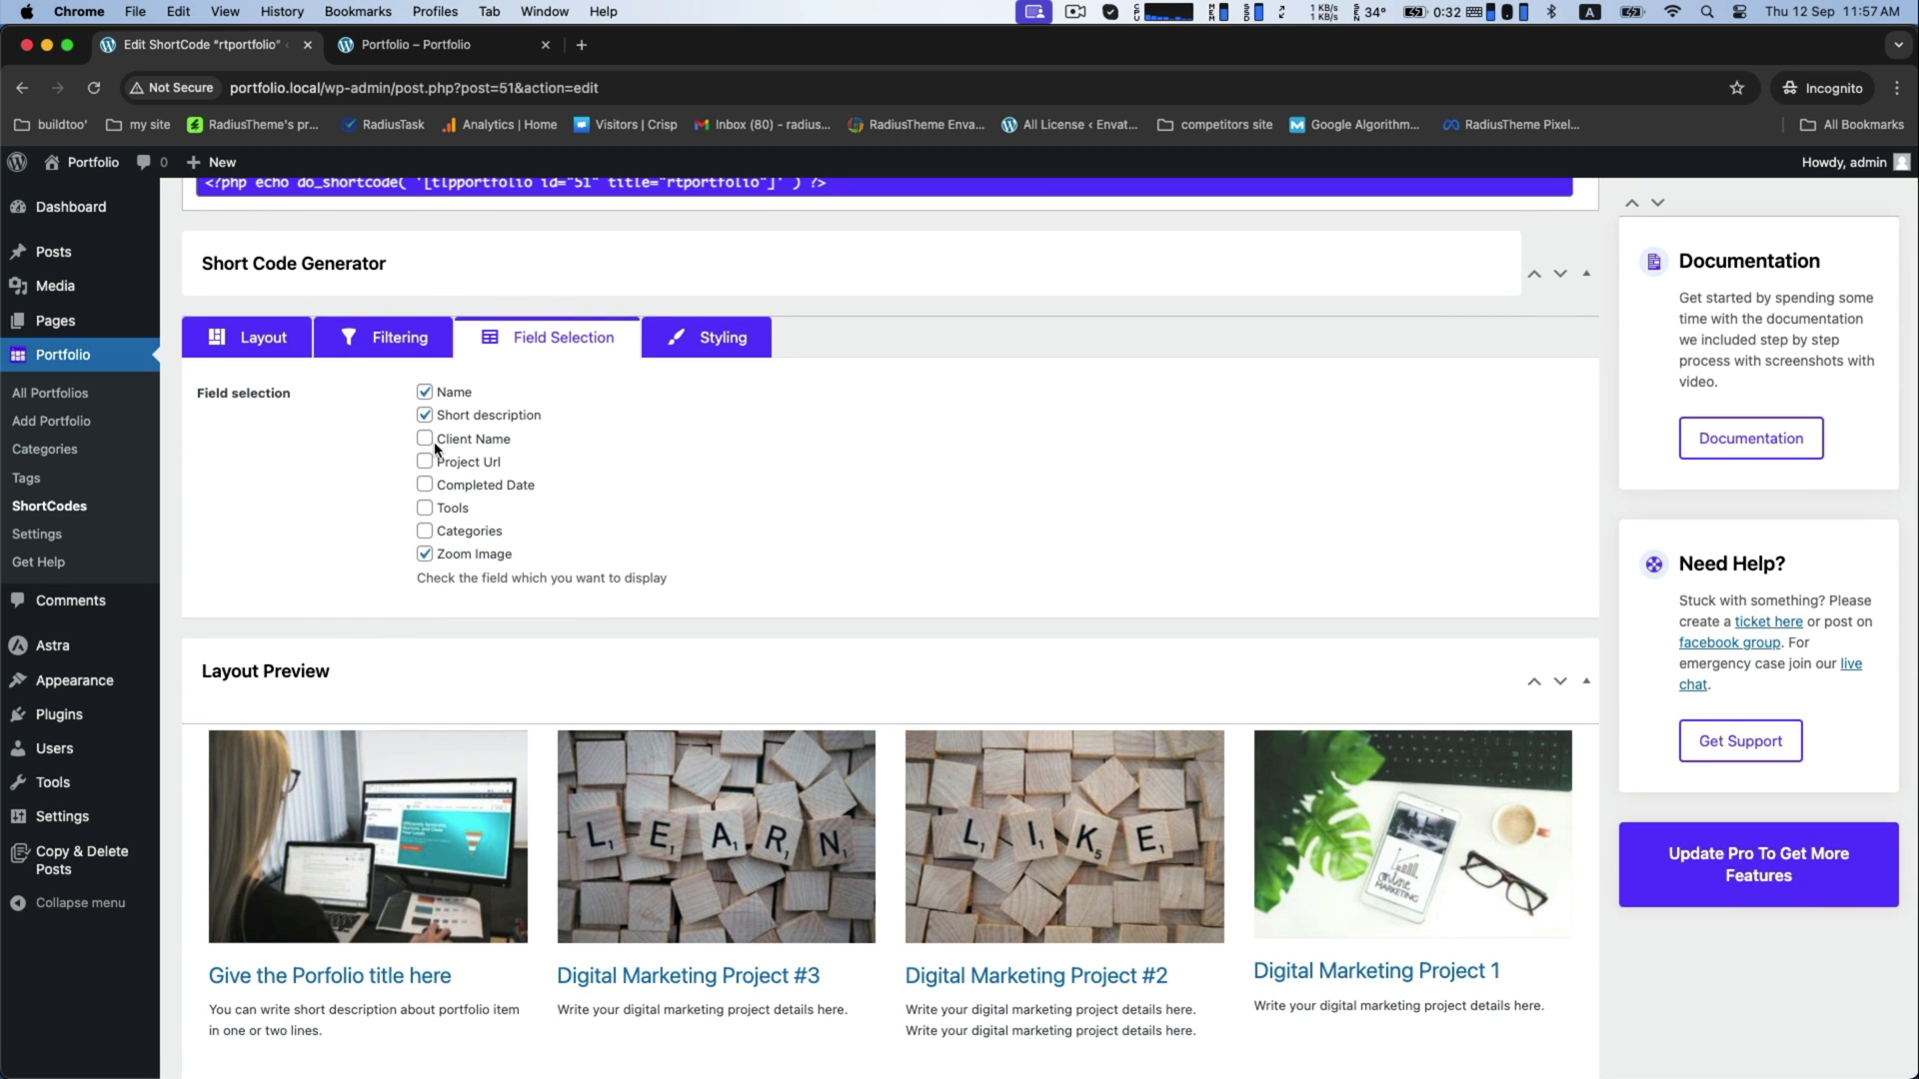
Enable Client Name, Project Url, Completed Date and Categories fields on each item and save
left_click(424, 438)
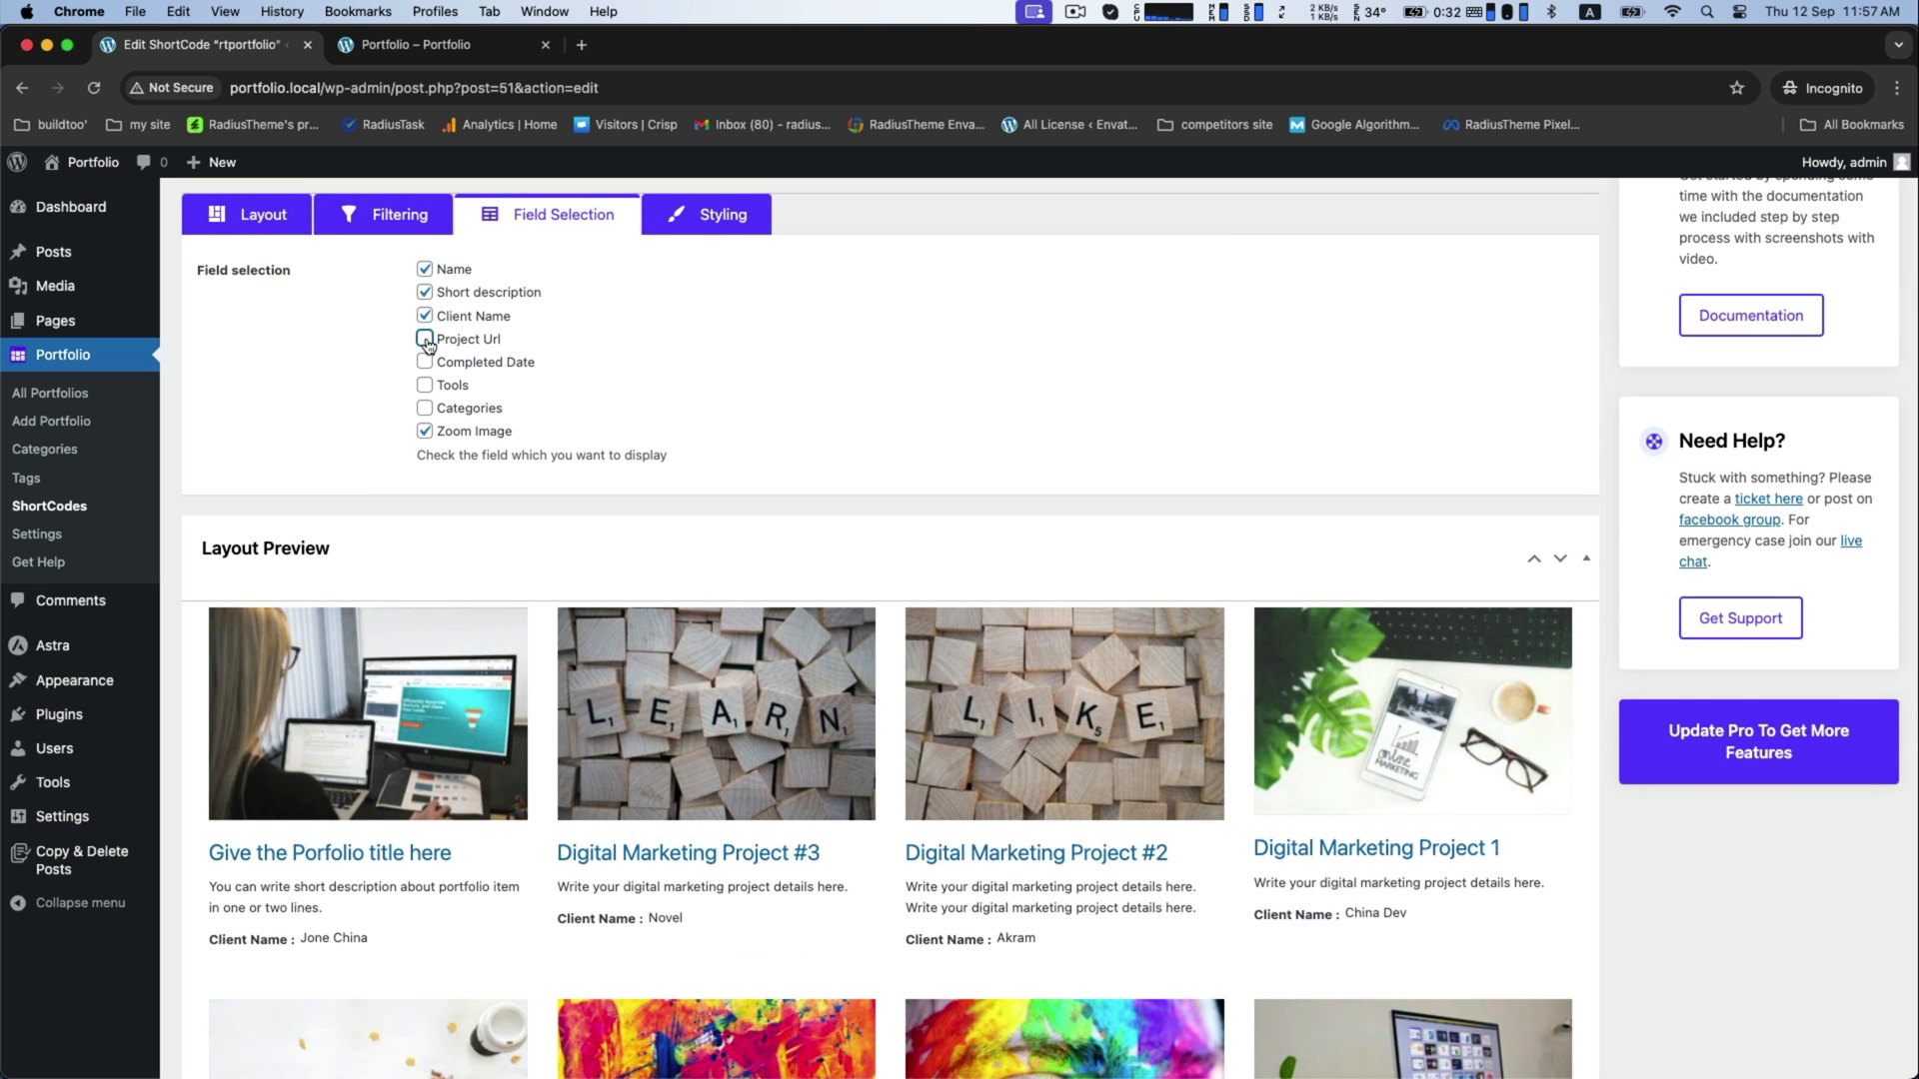
left_click(424, 338)
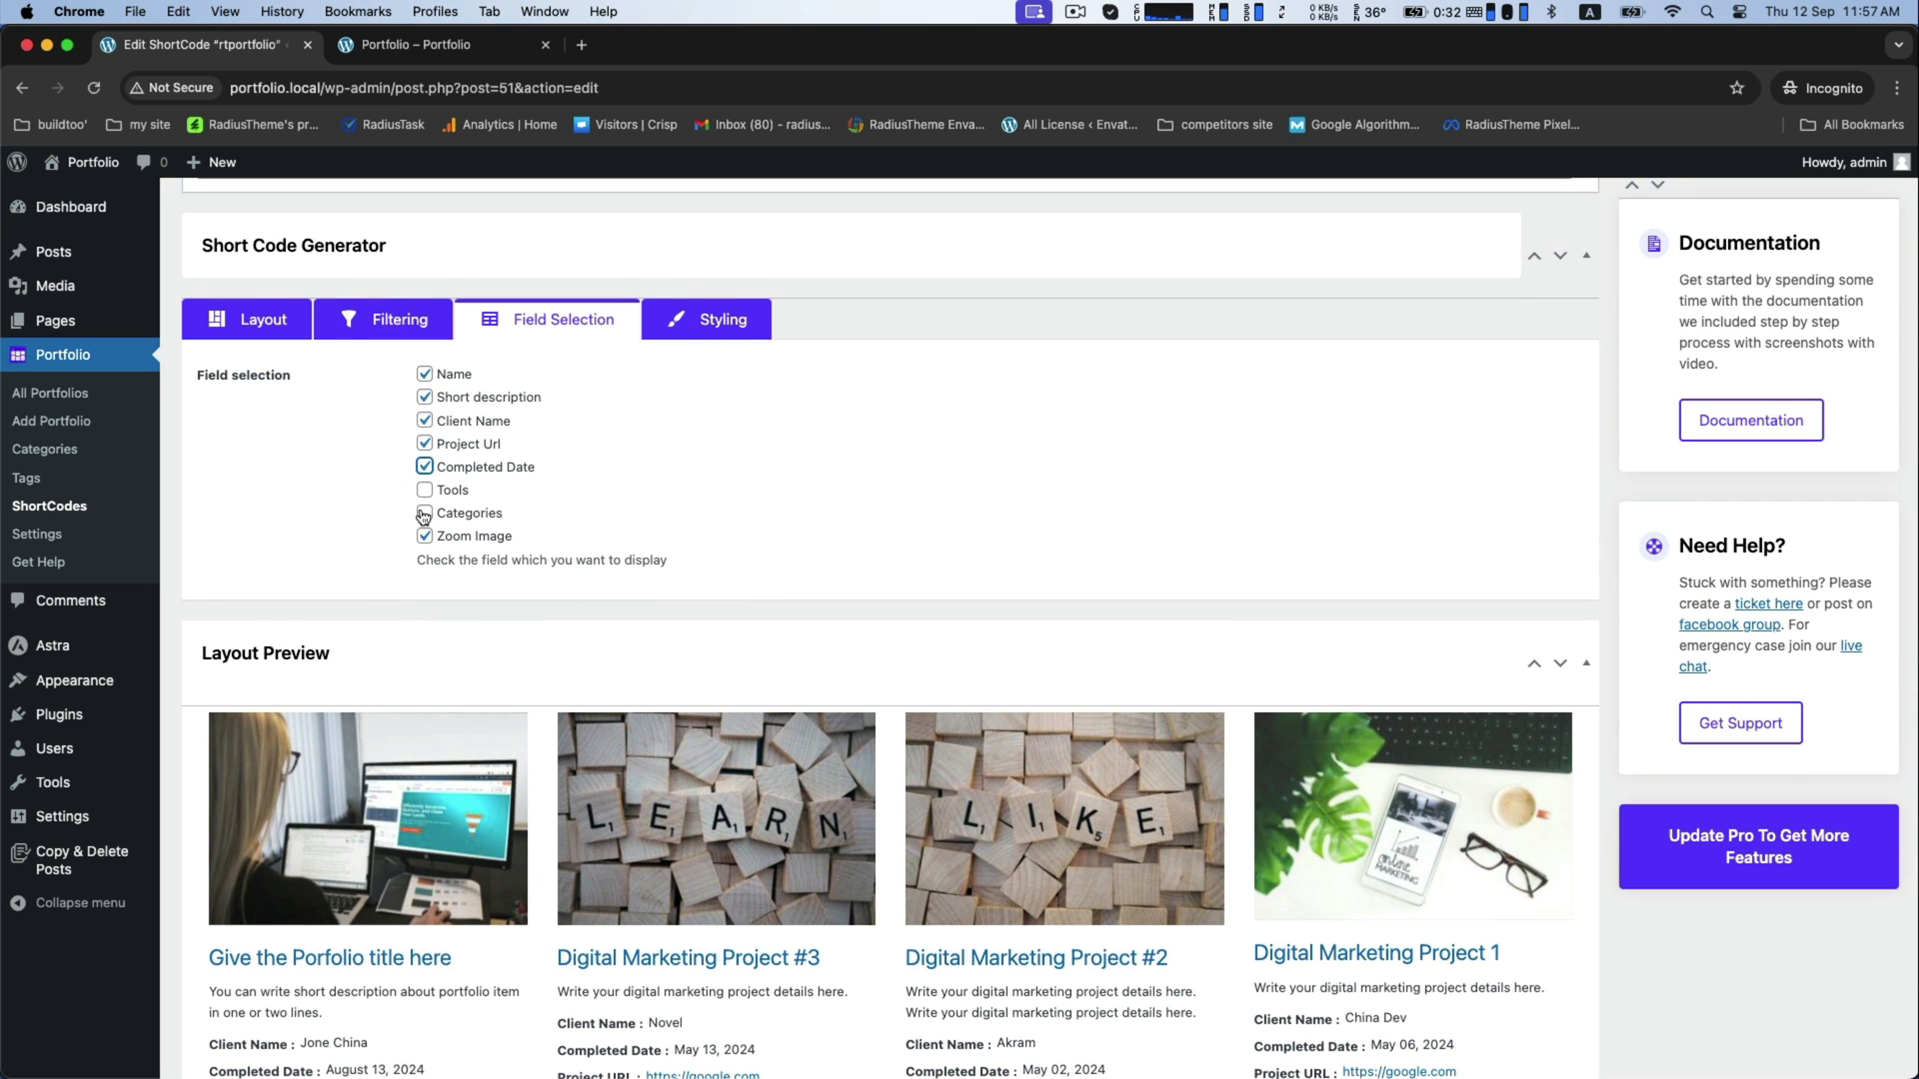
left_click(424, 512)
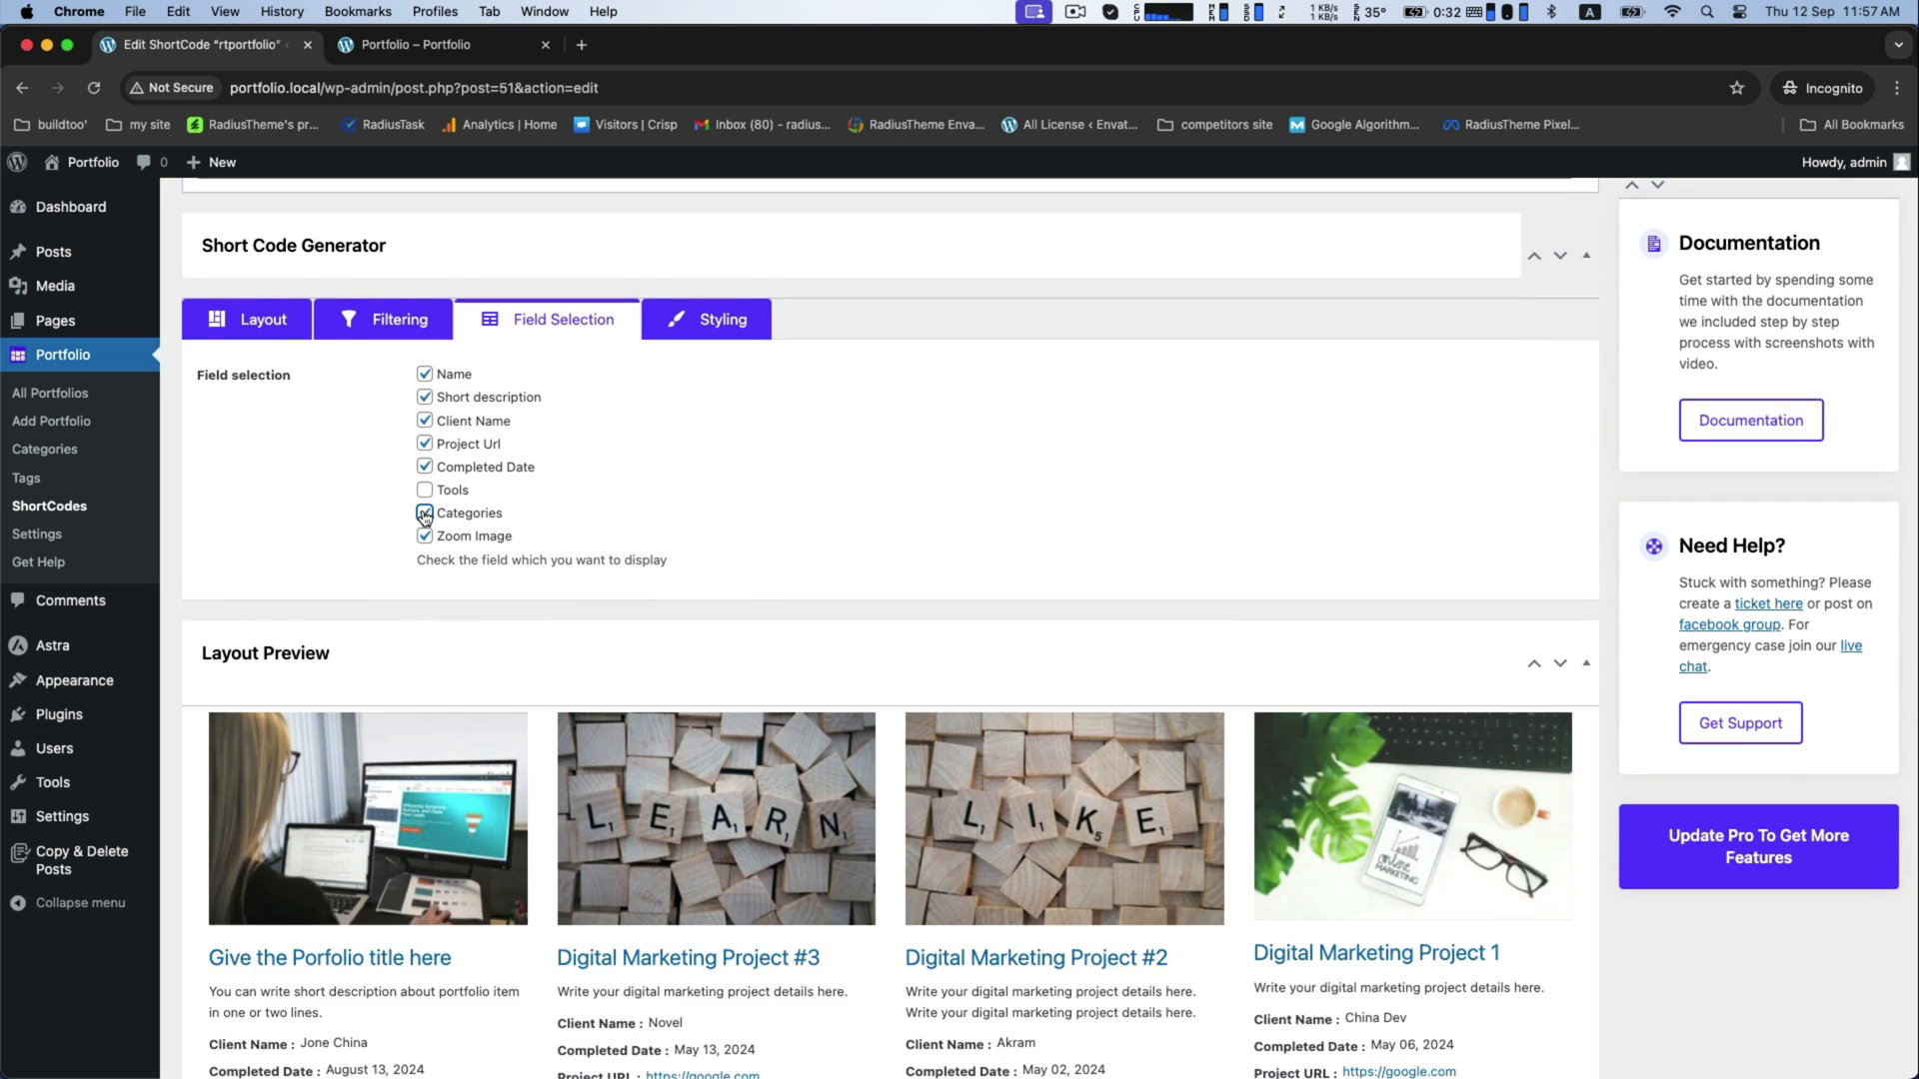
scroll("down", 3)
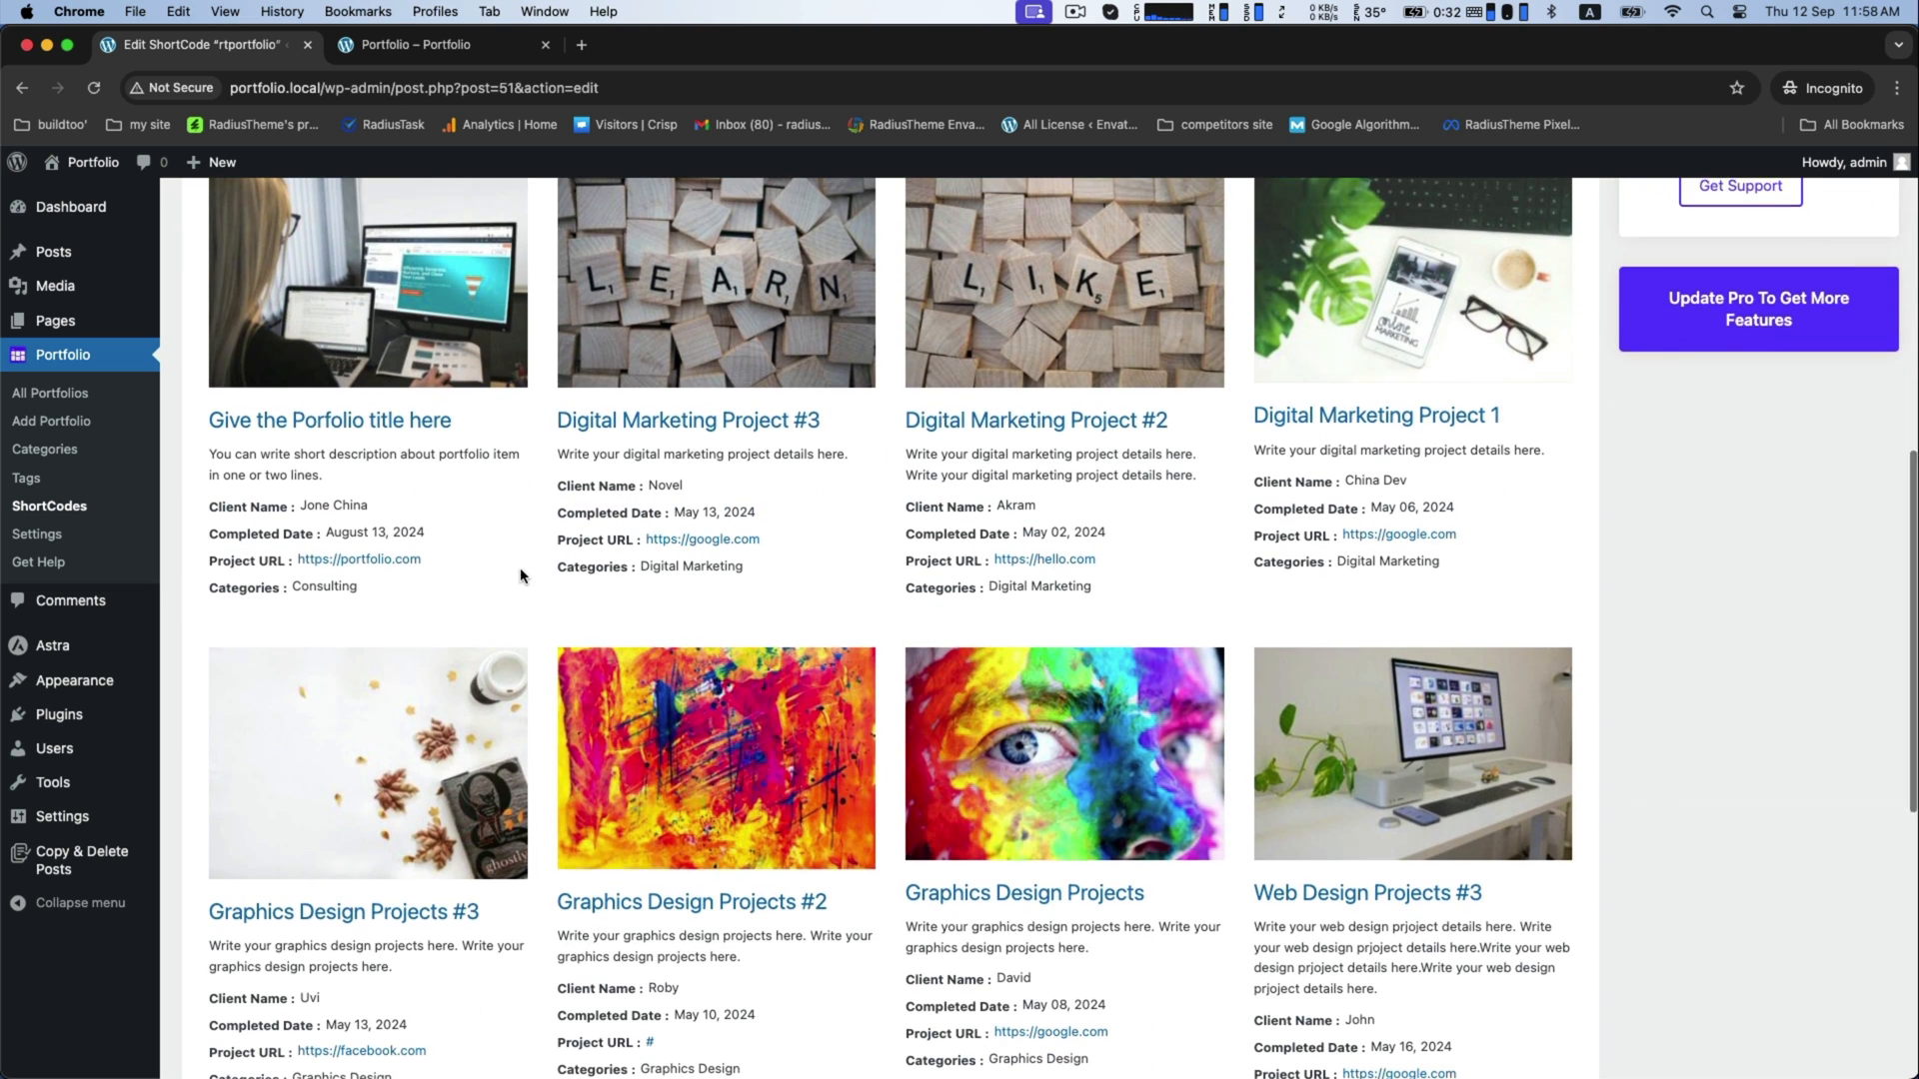
left_click(1853, 343)
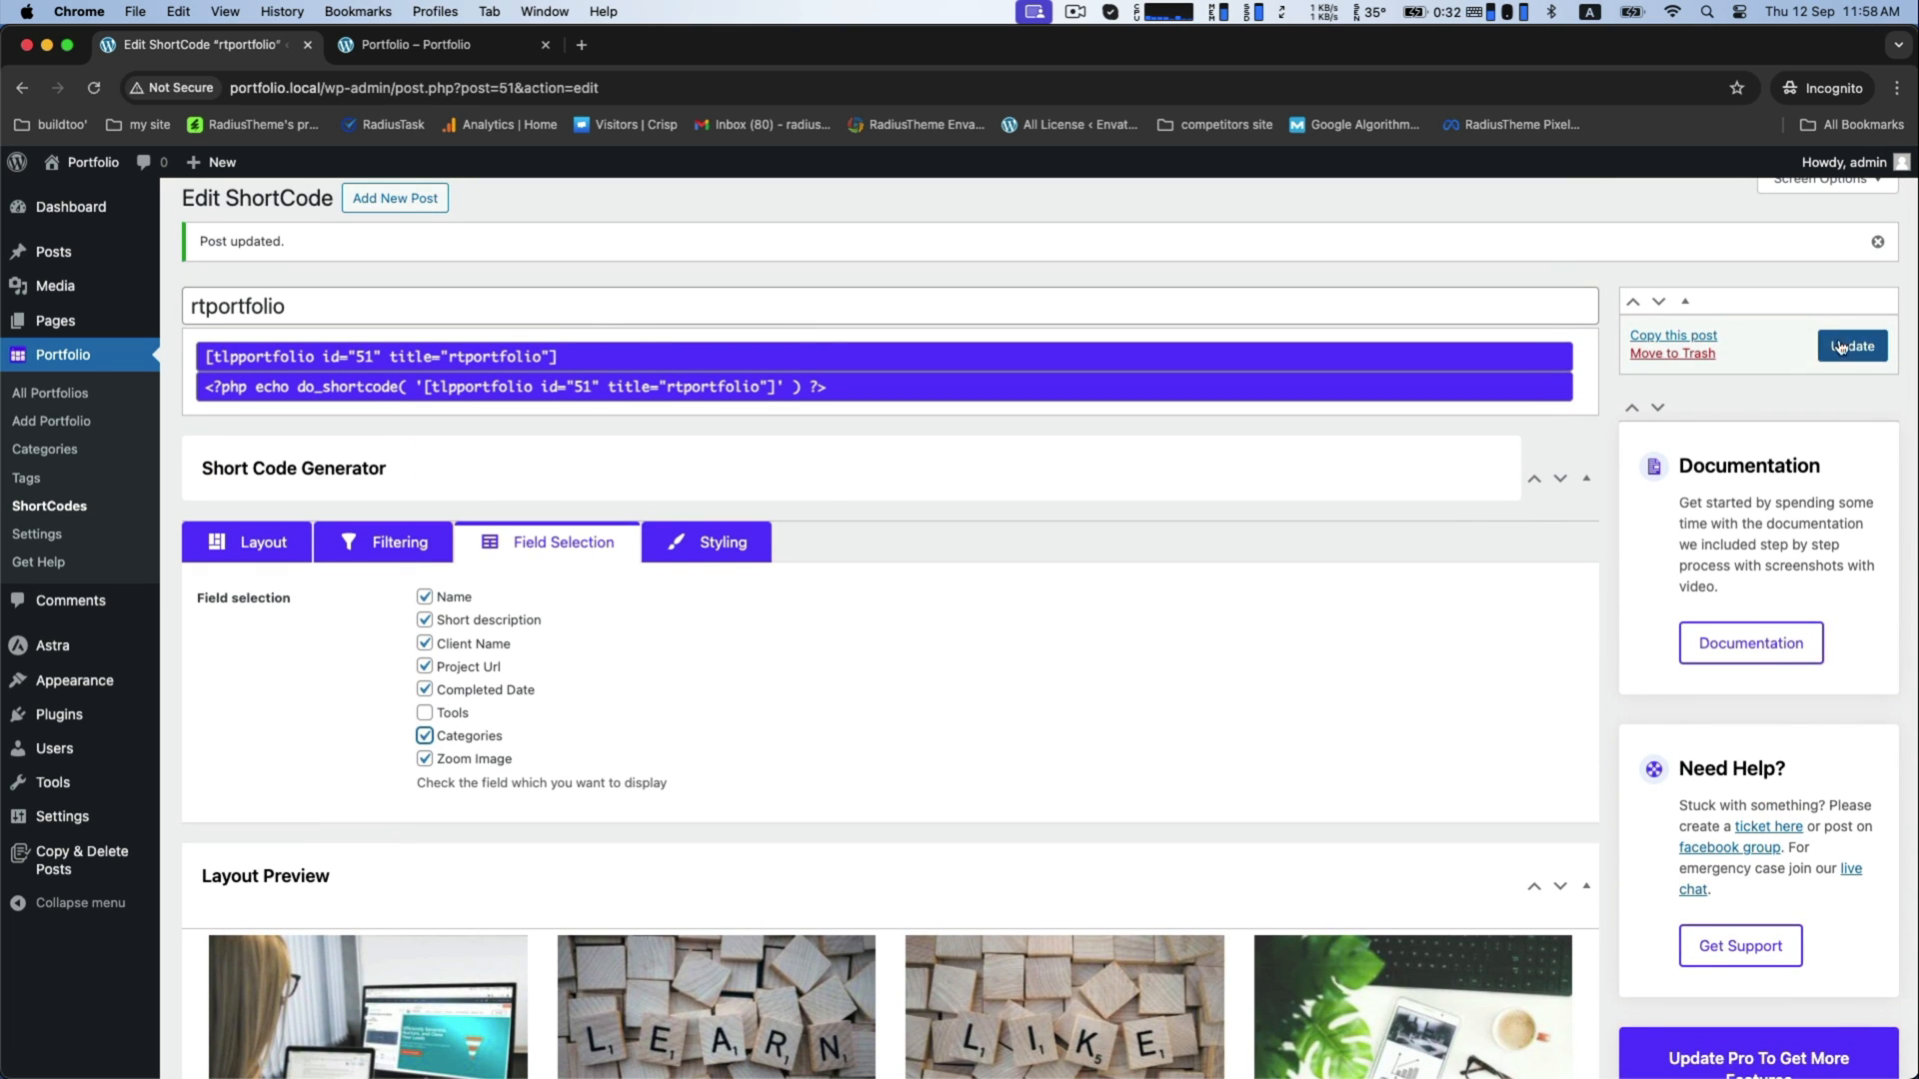
Review the four-column Portfolio page with item details, then set Desktop column to 3 Column
left_click(432, 44)
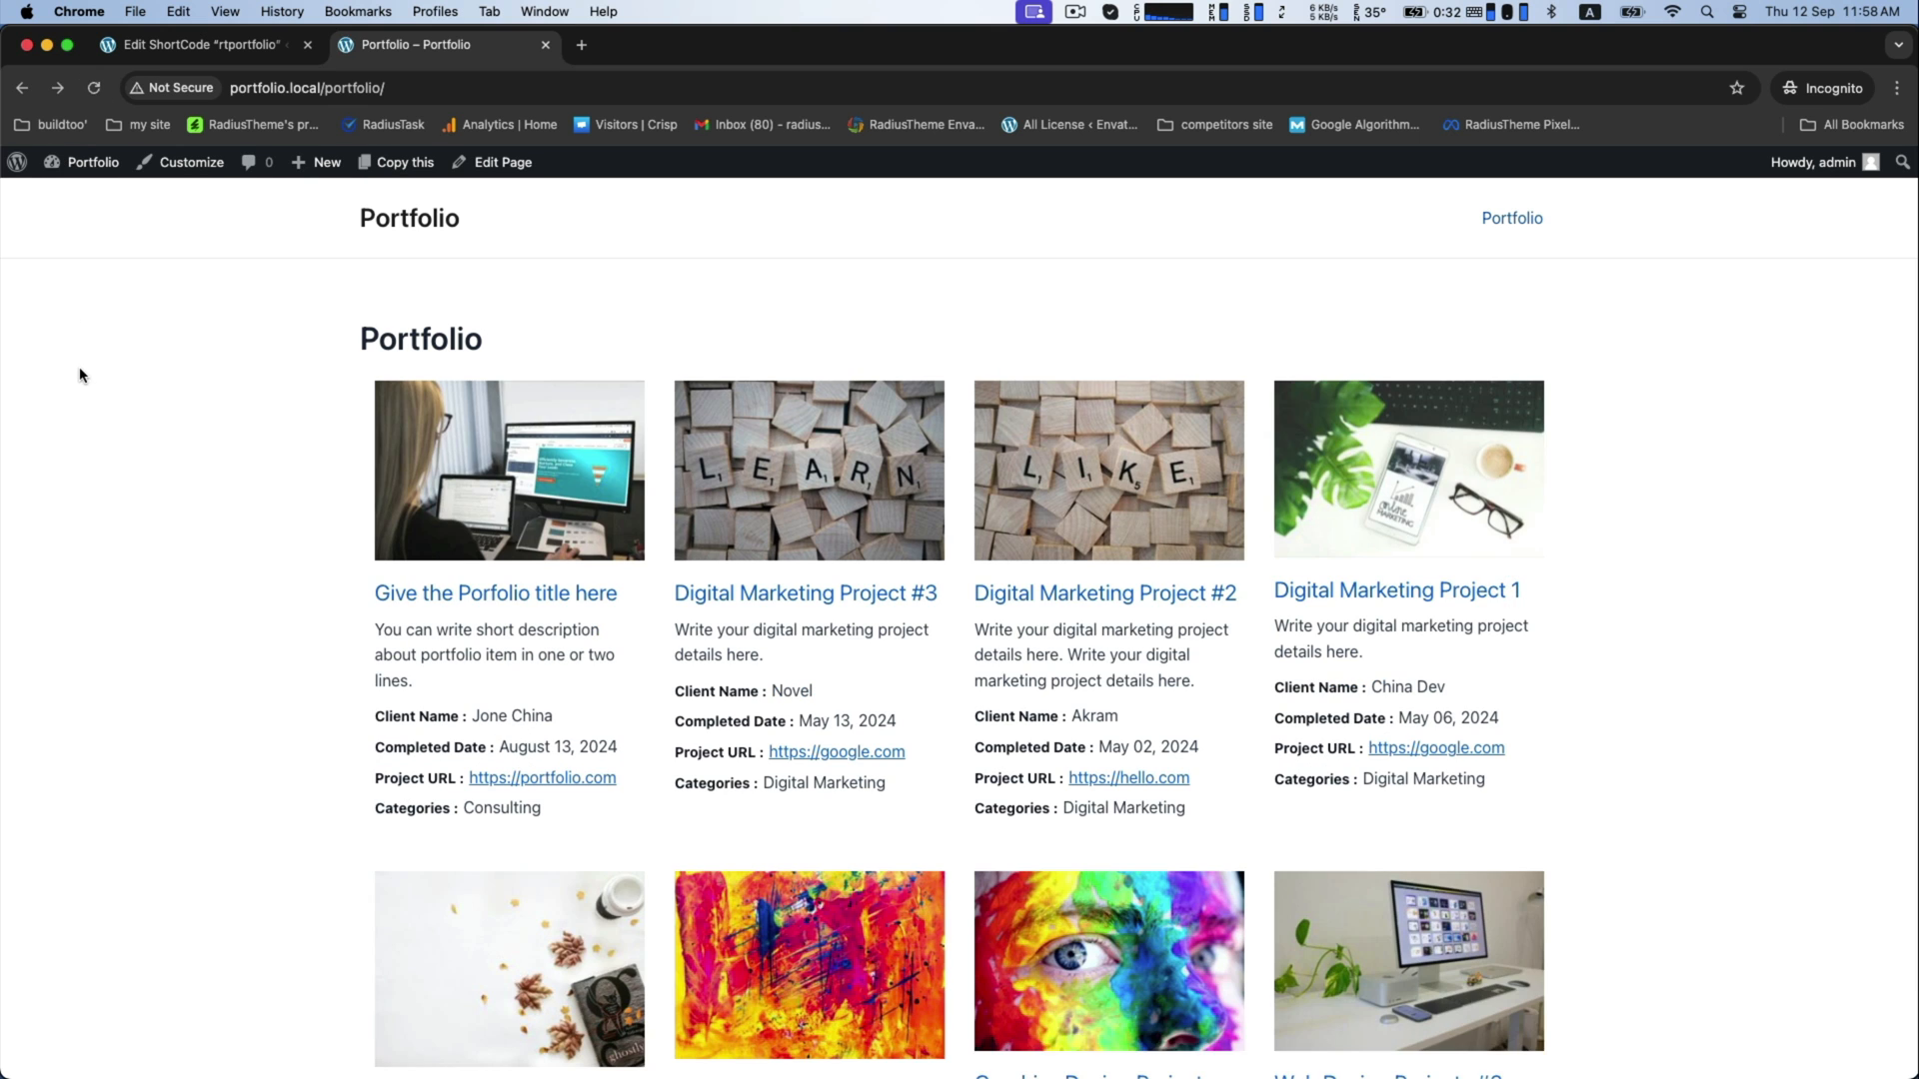
scroll("down", 3)
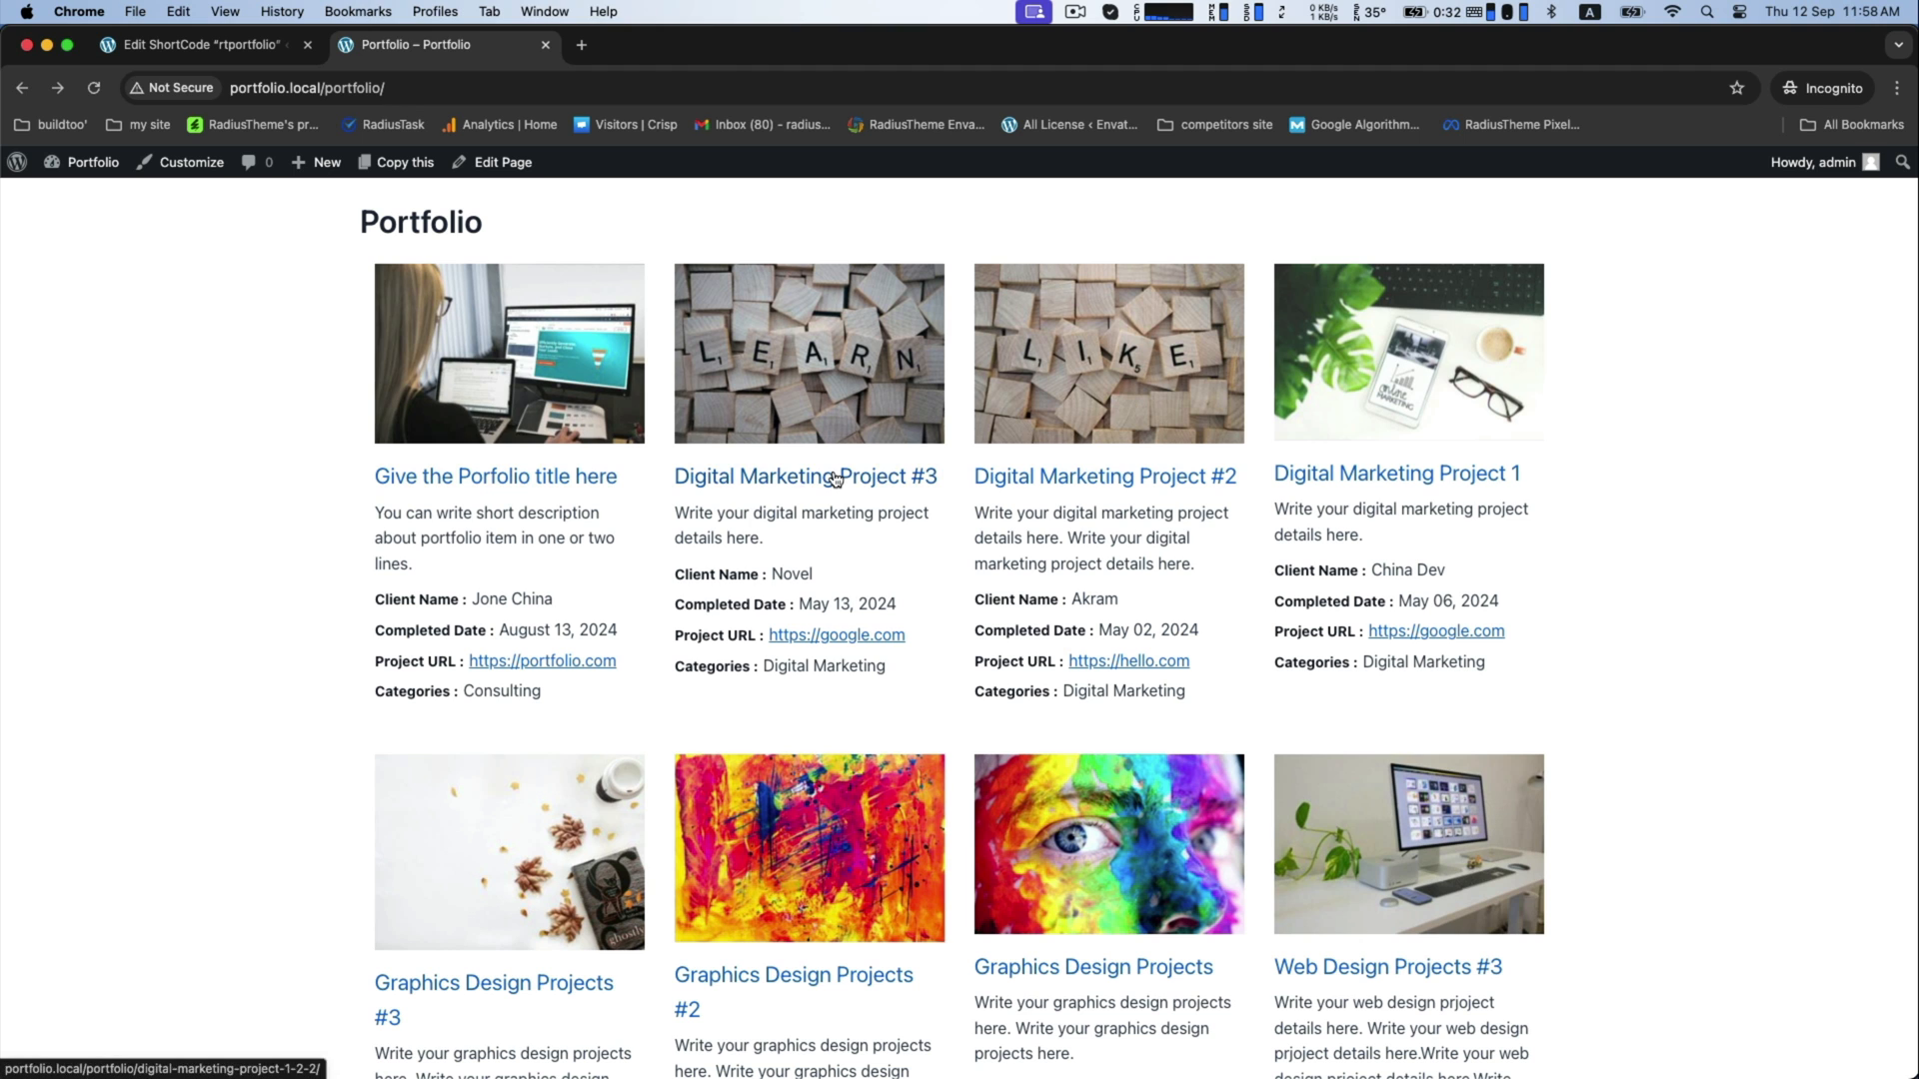
double_click(791, 574)
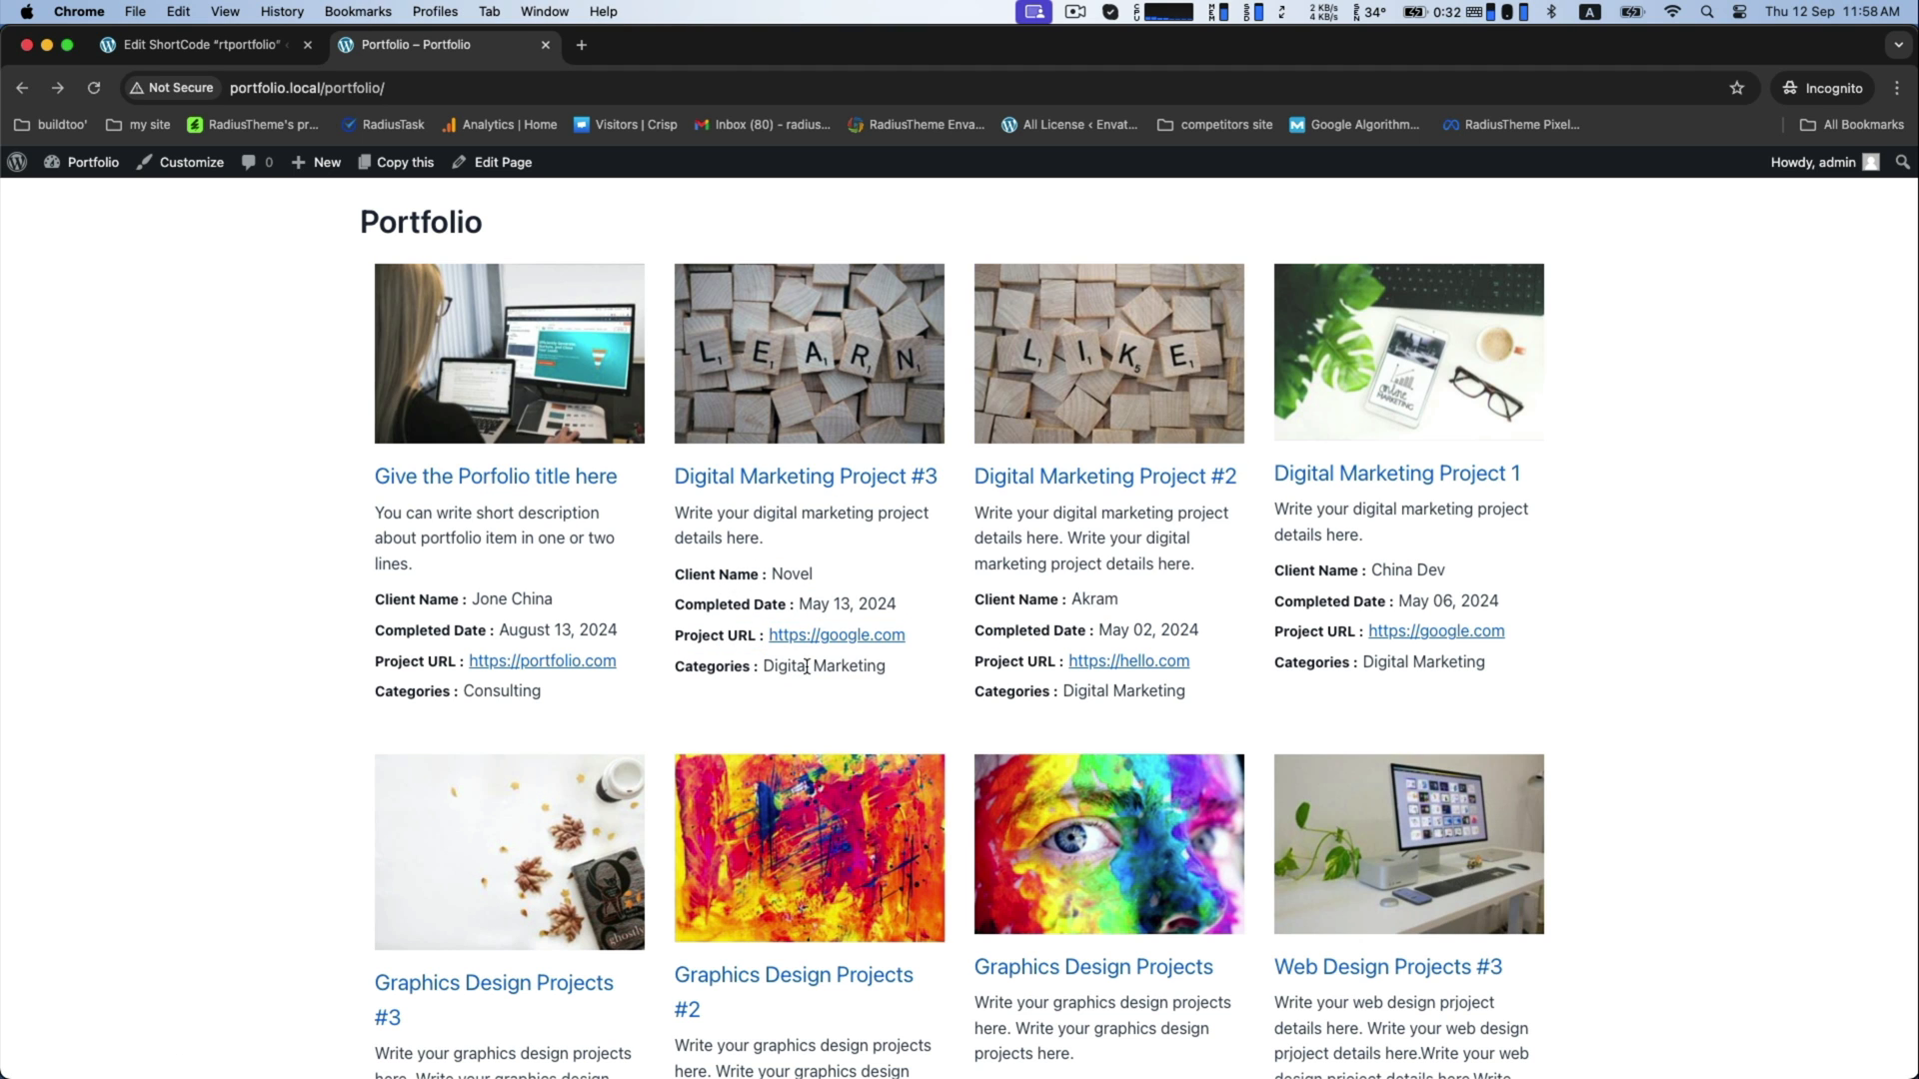
scroll("down", 3)
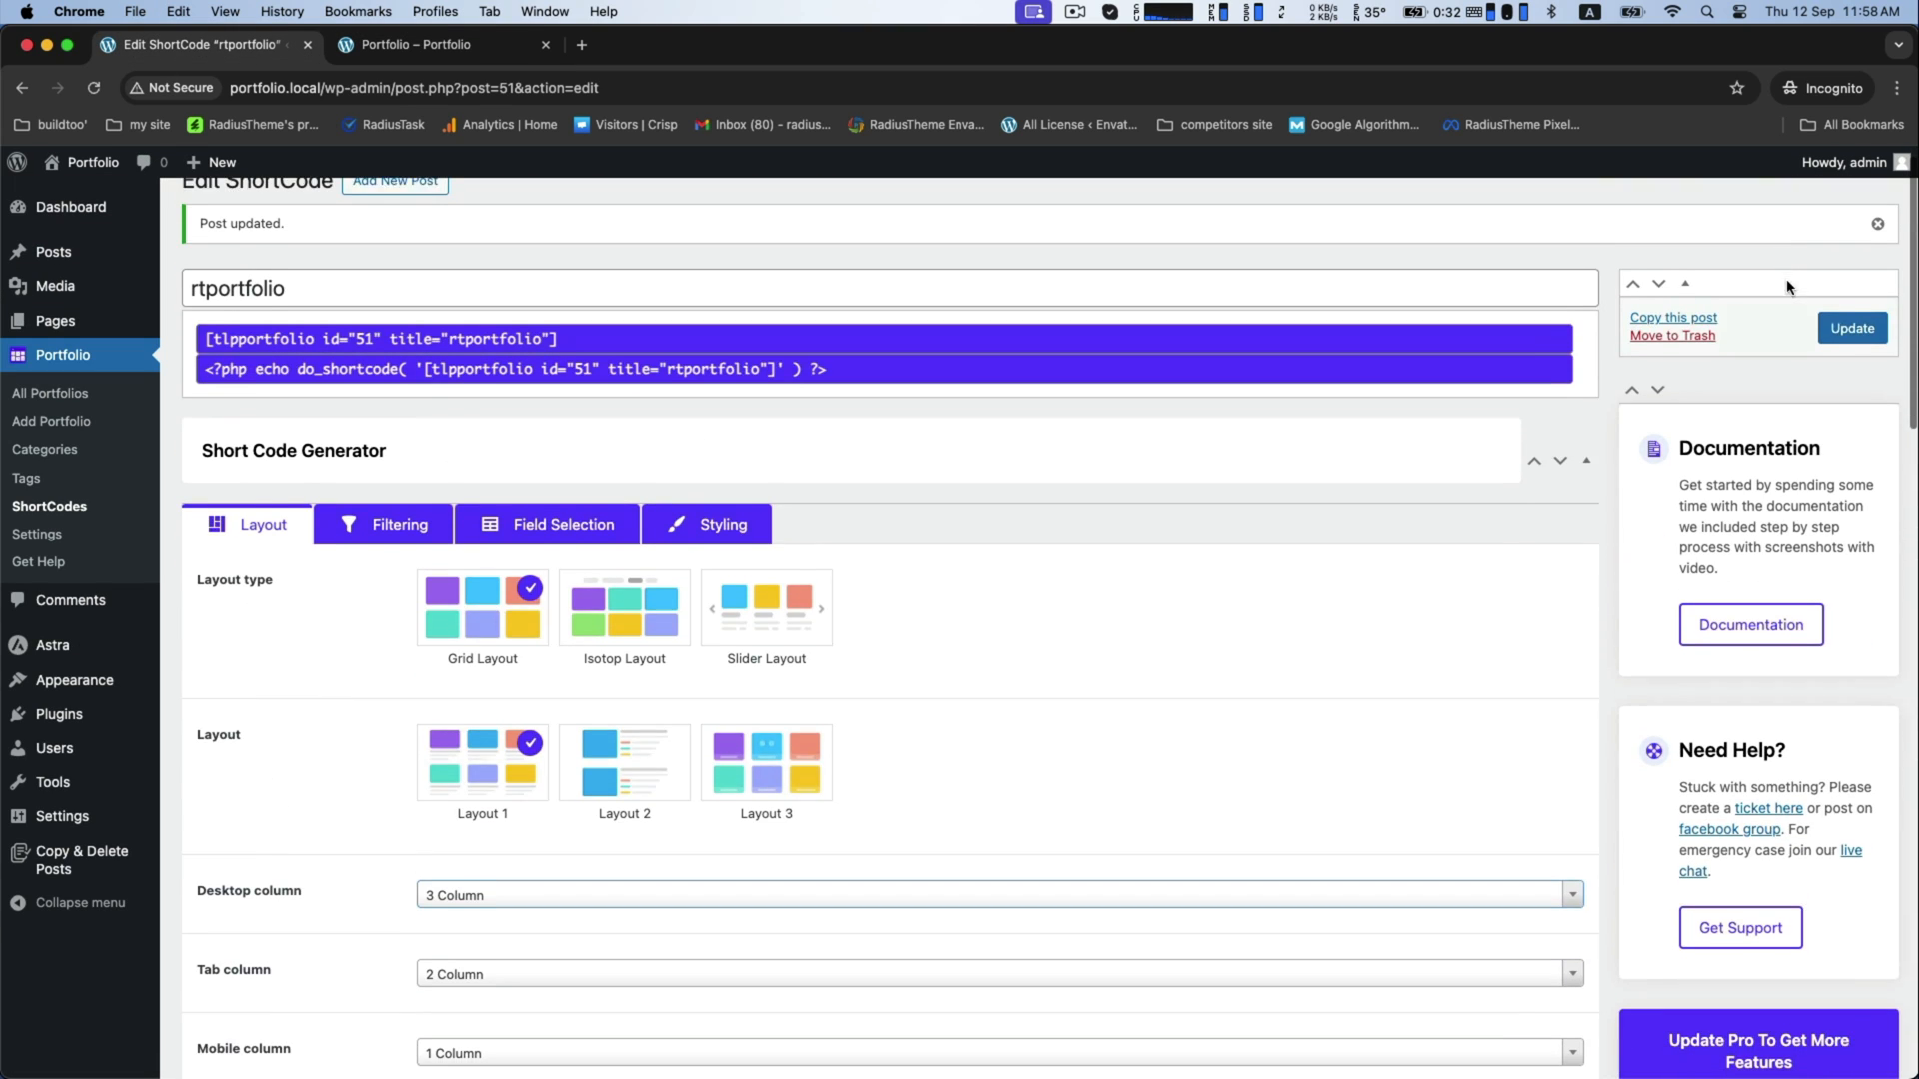
Reload the Portfolio page and scroll through its three-column grid of items with details
left_click(416, 44)
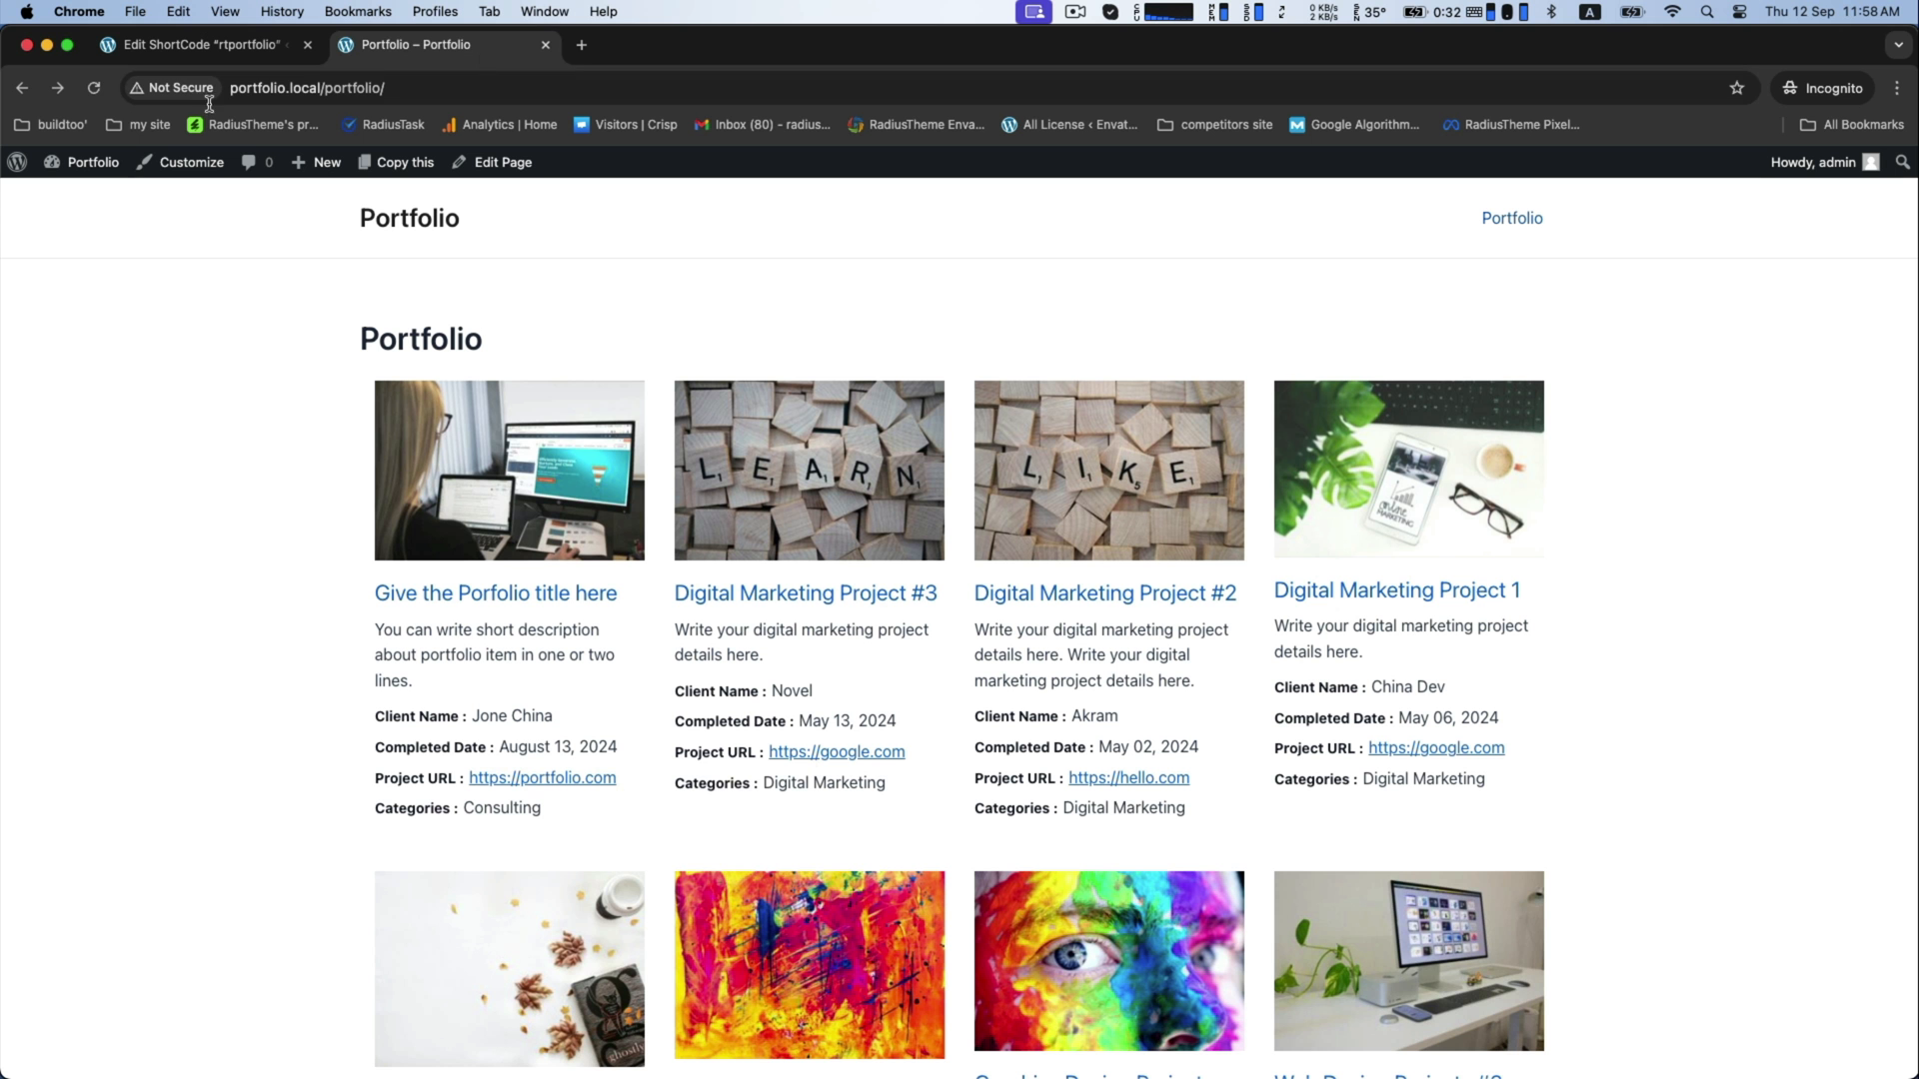
scroll("down", 3)
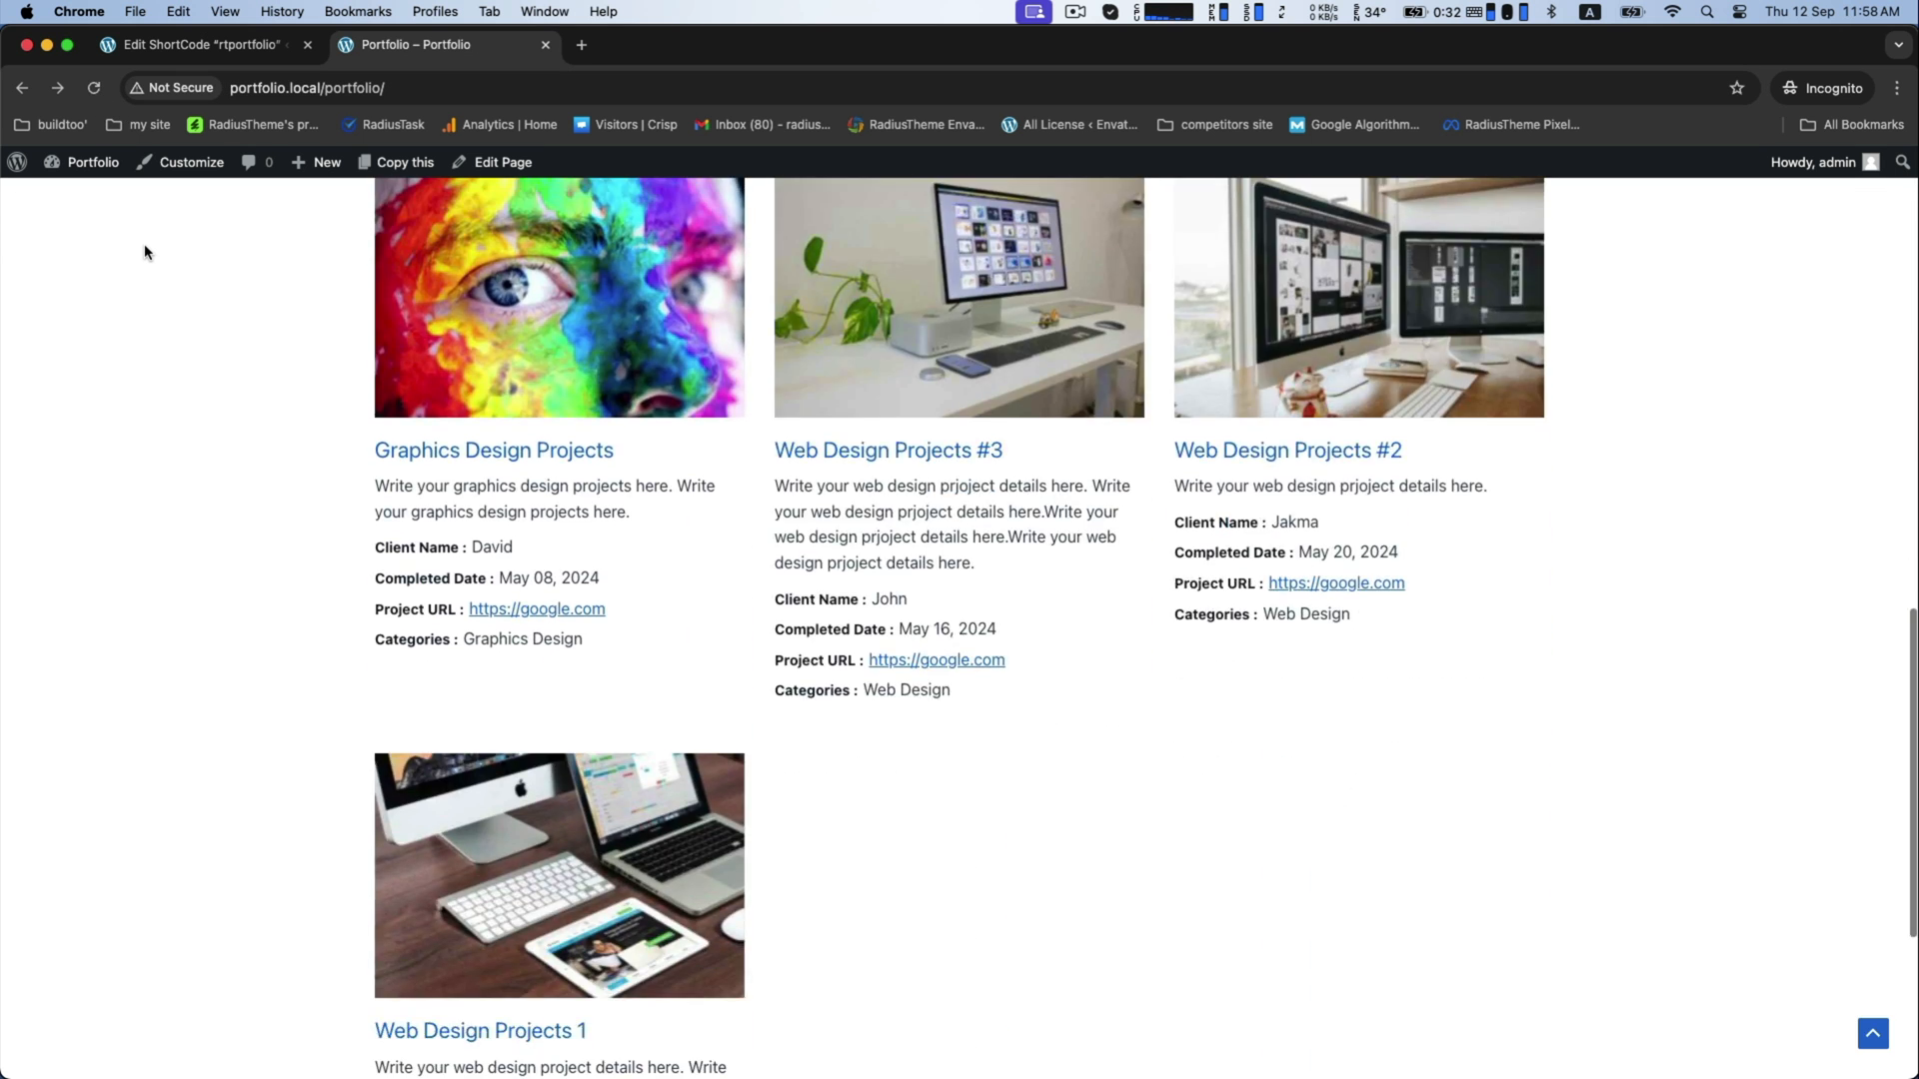
scroll("up", 3)
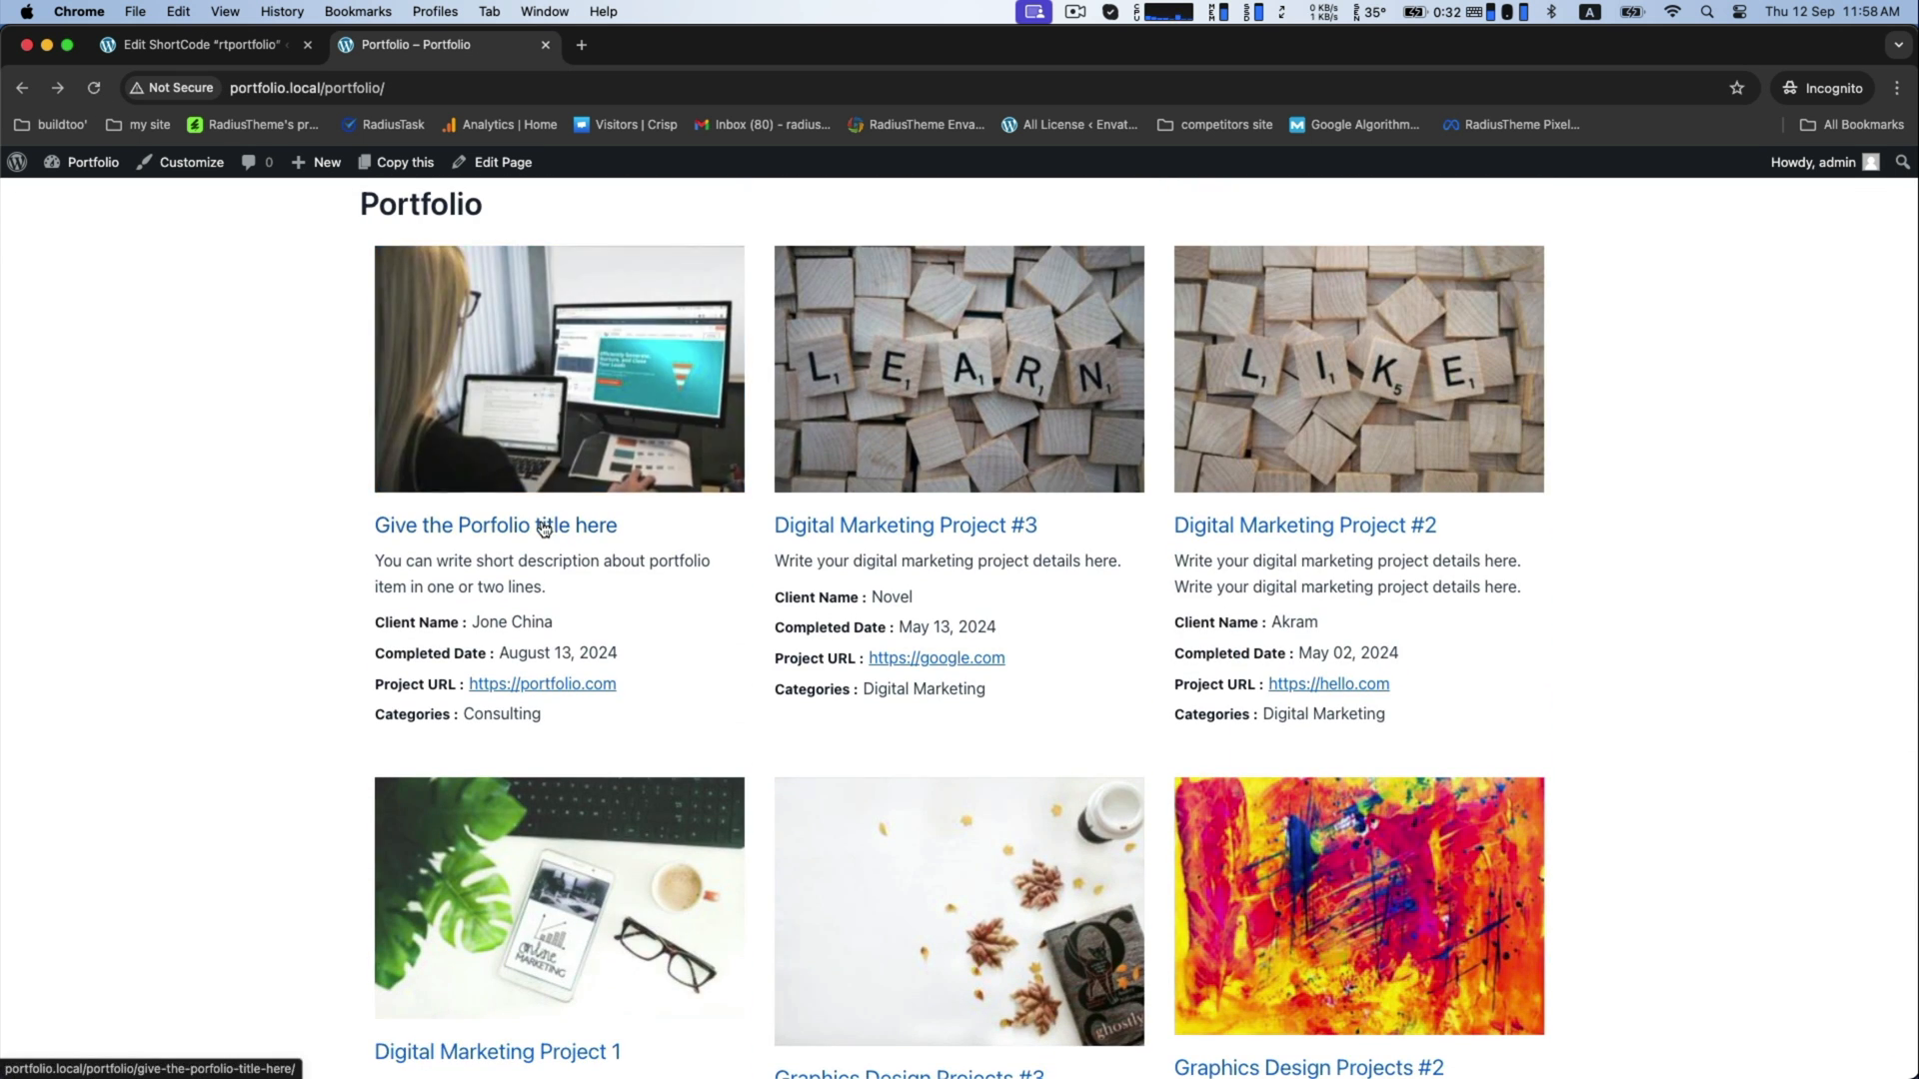
scroll("down", 3)
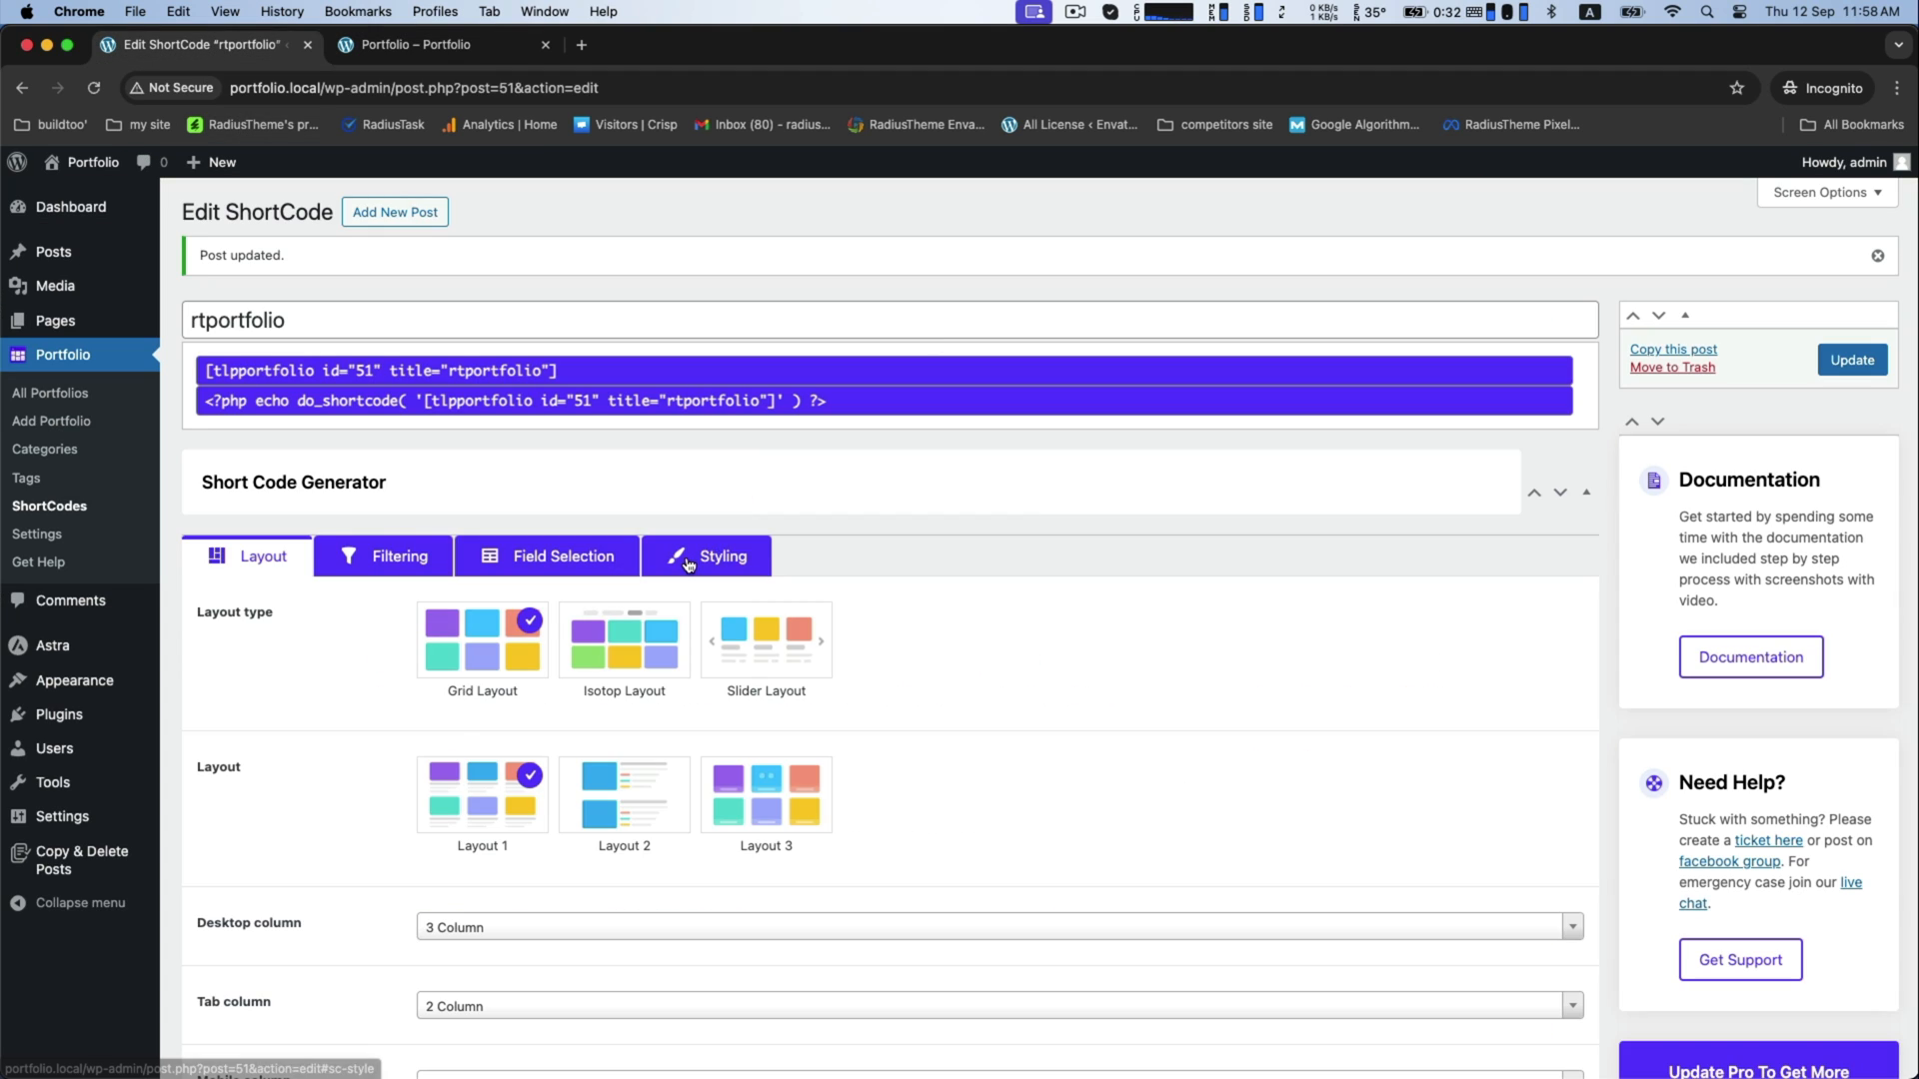
Save the shortcode settings and return to the live three-column Portfolio page
left_click(720, 555)
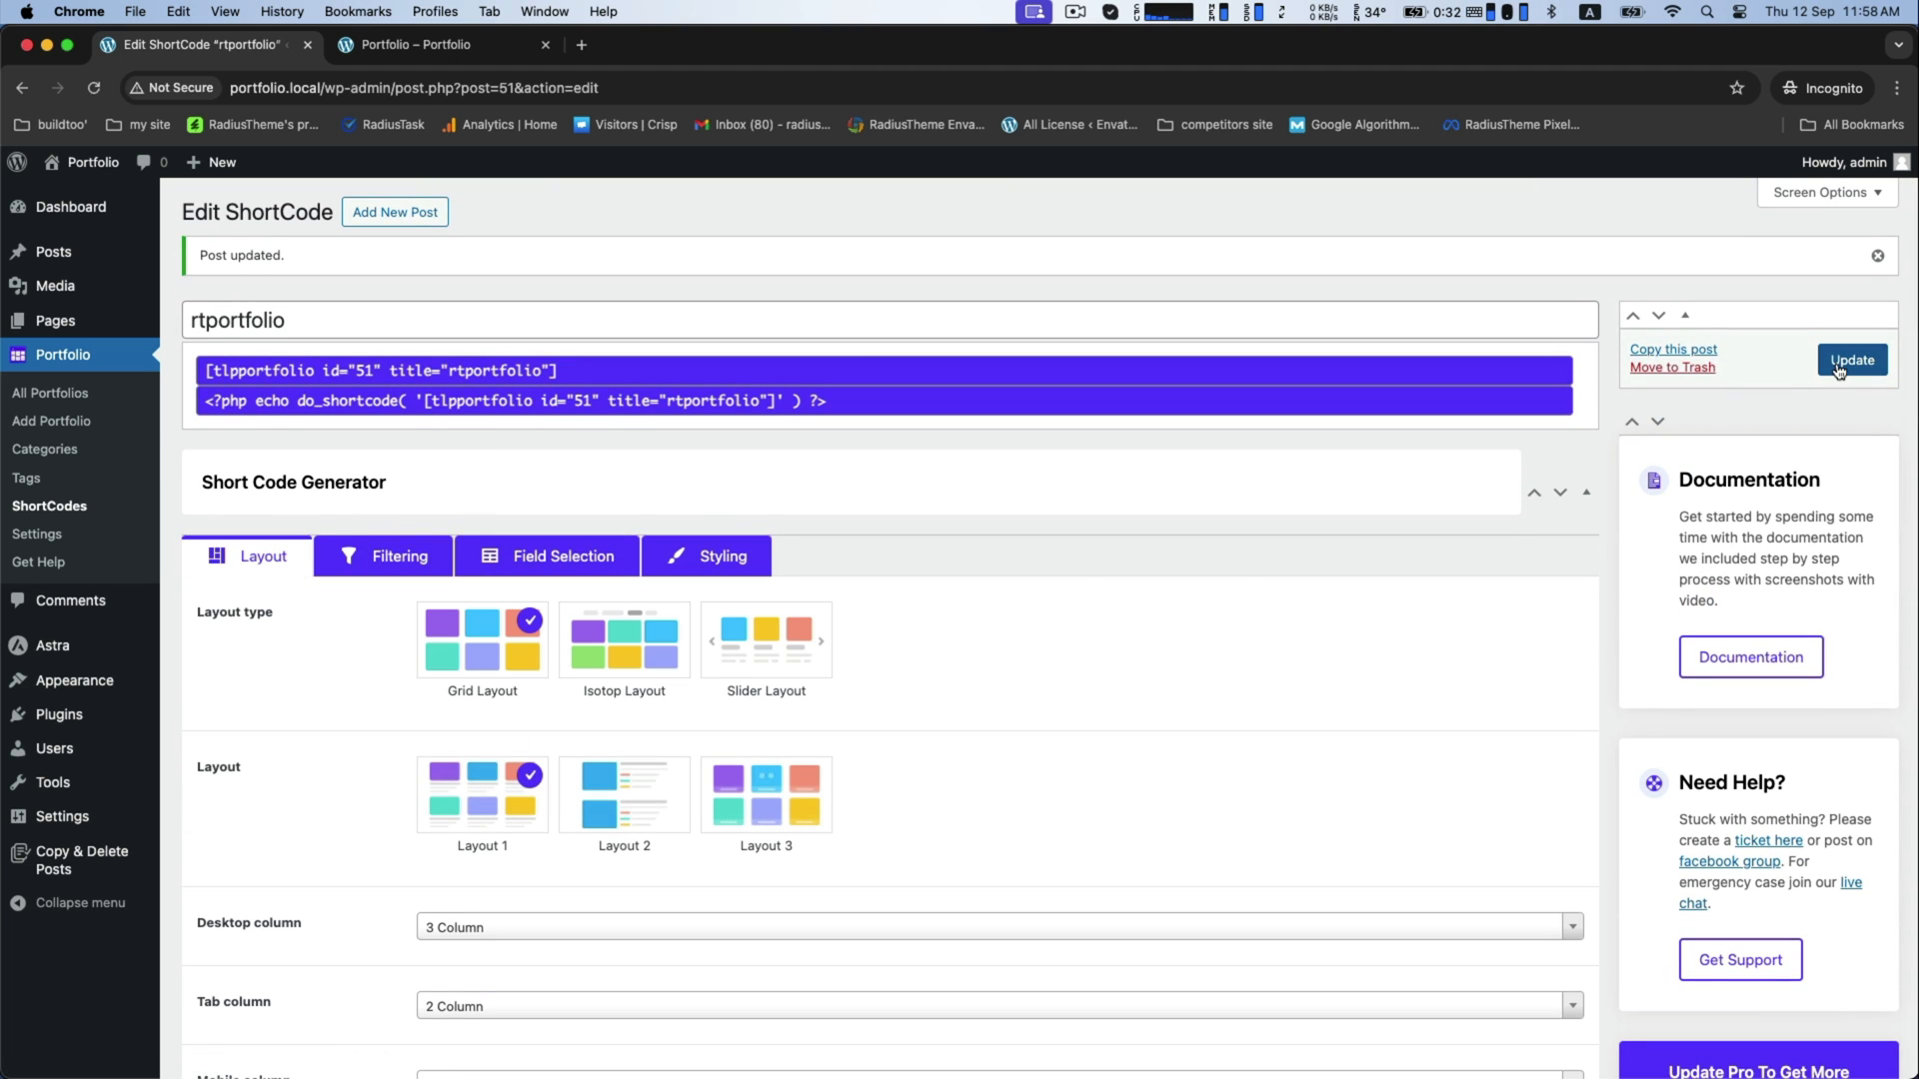
left_click(415, 44)
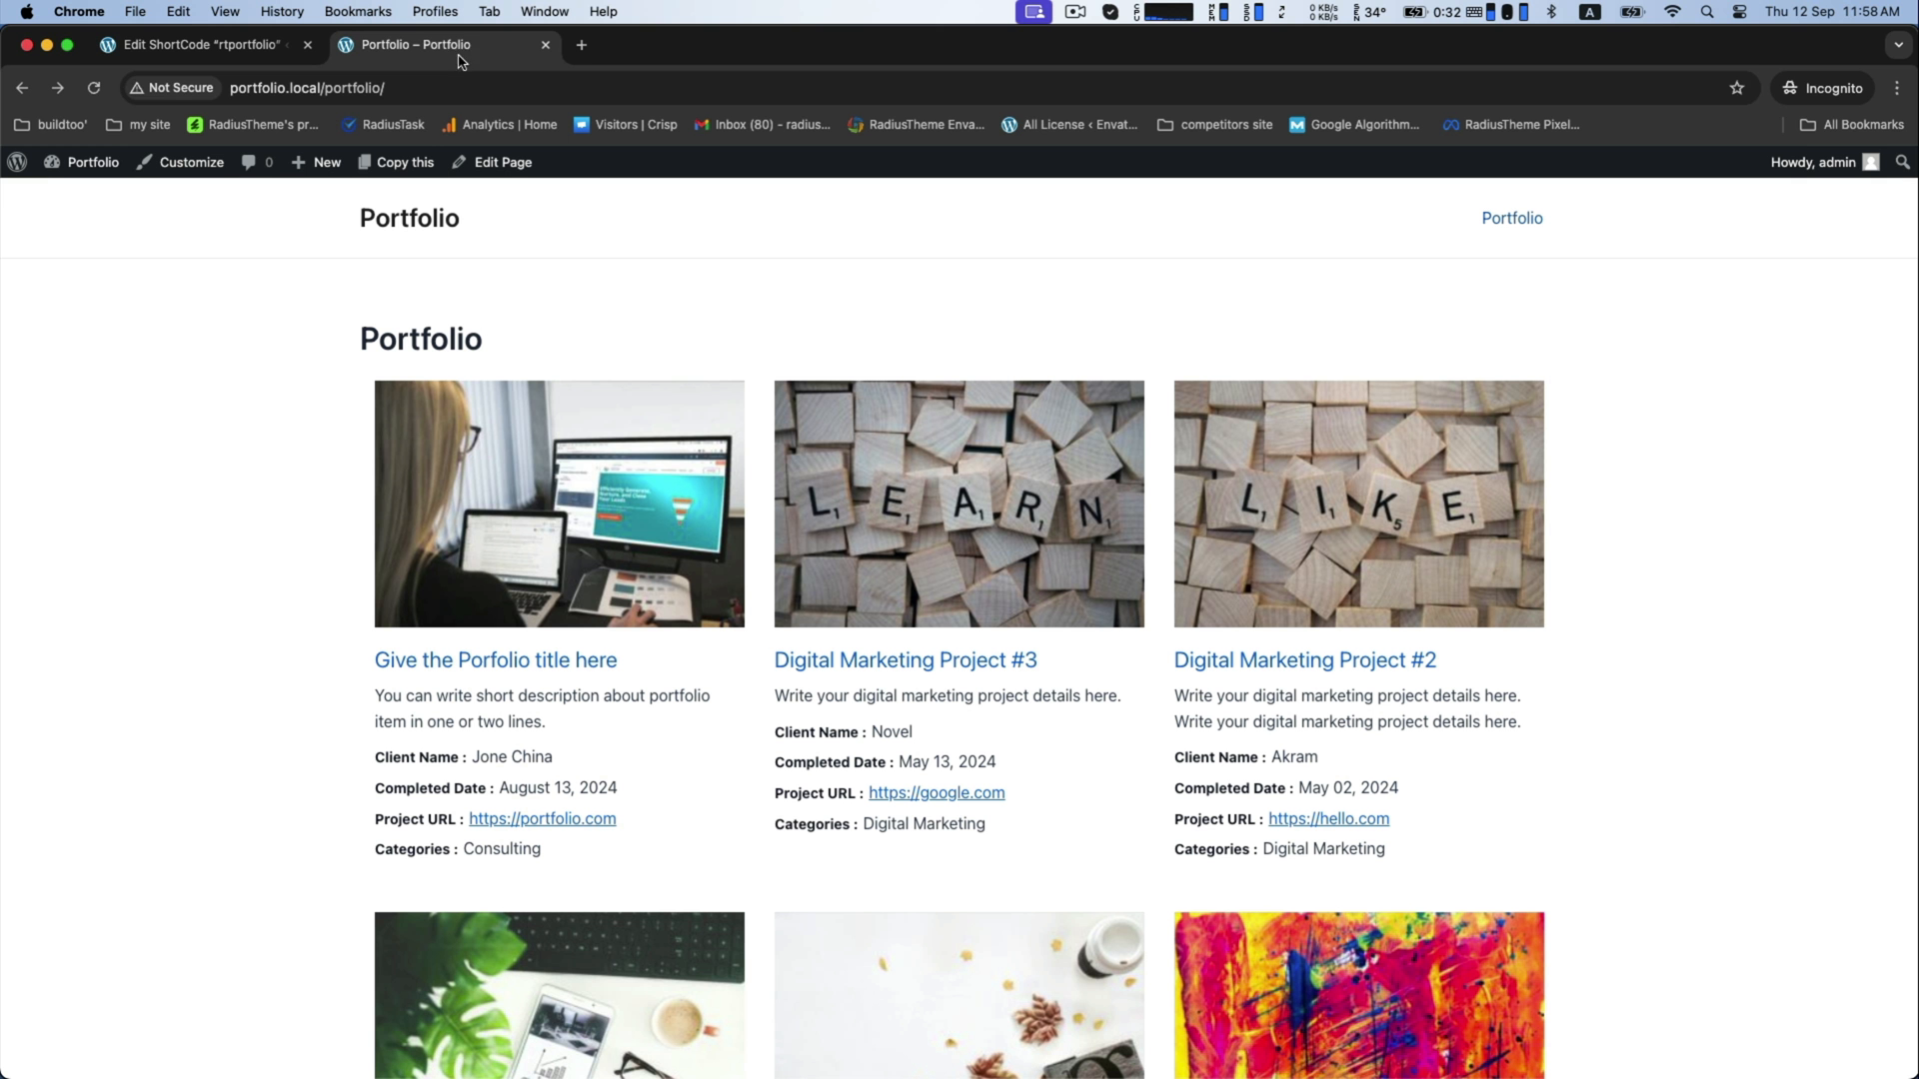
scroll("down", 3)
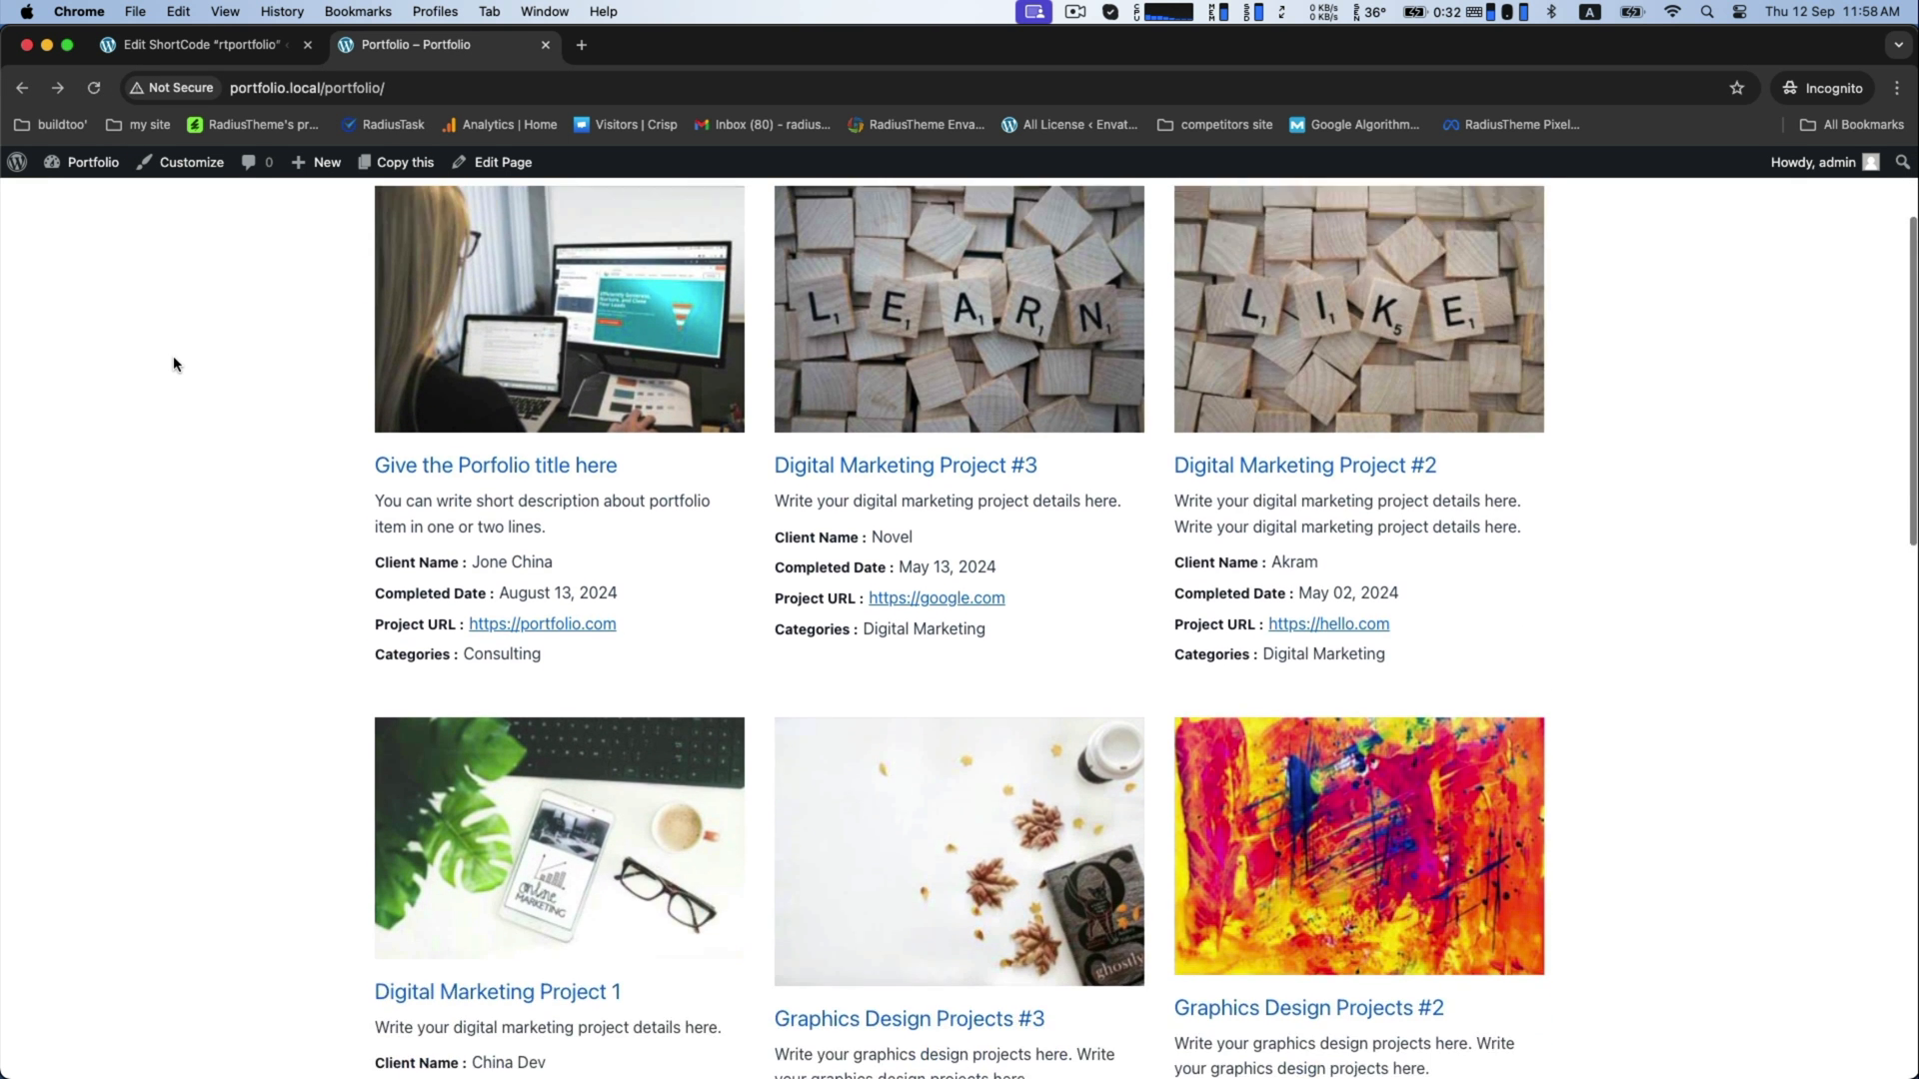
scroll("down", 3)
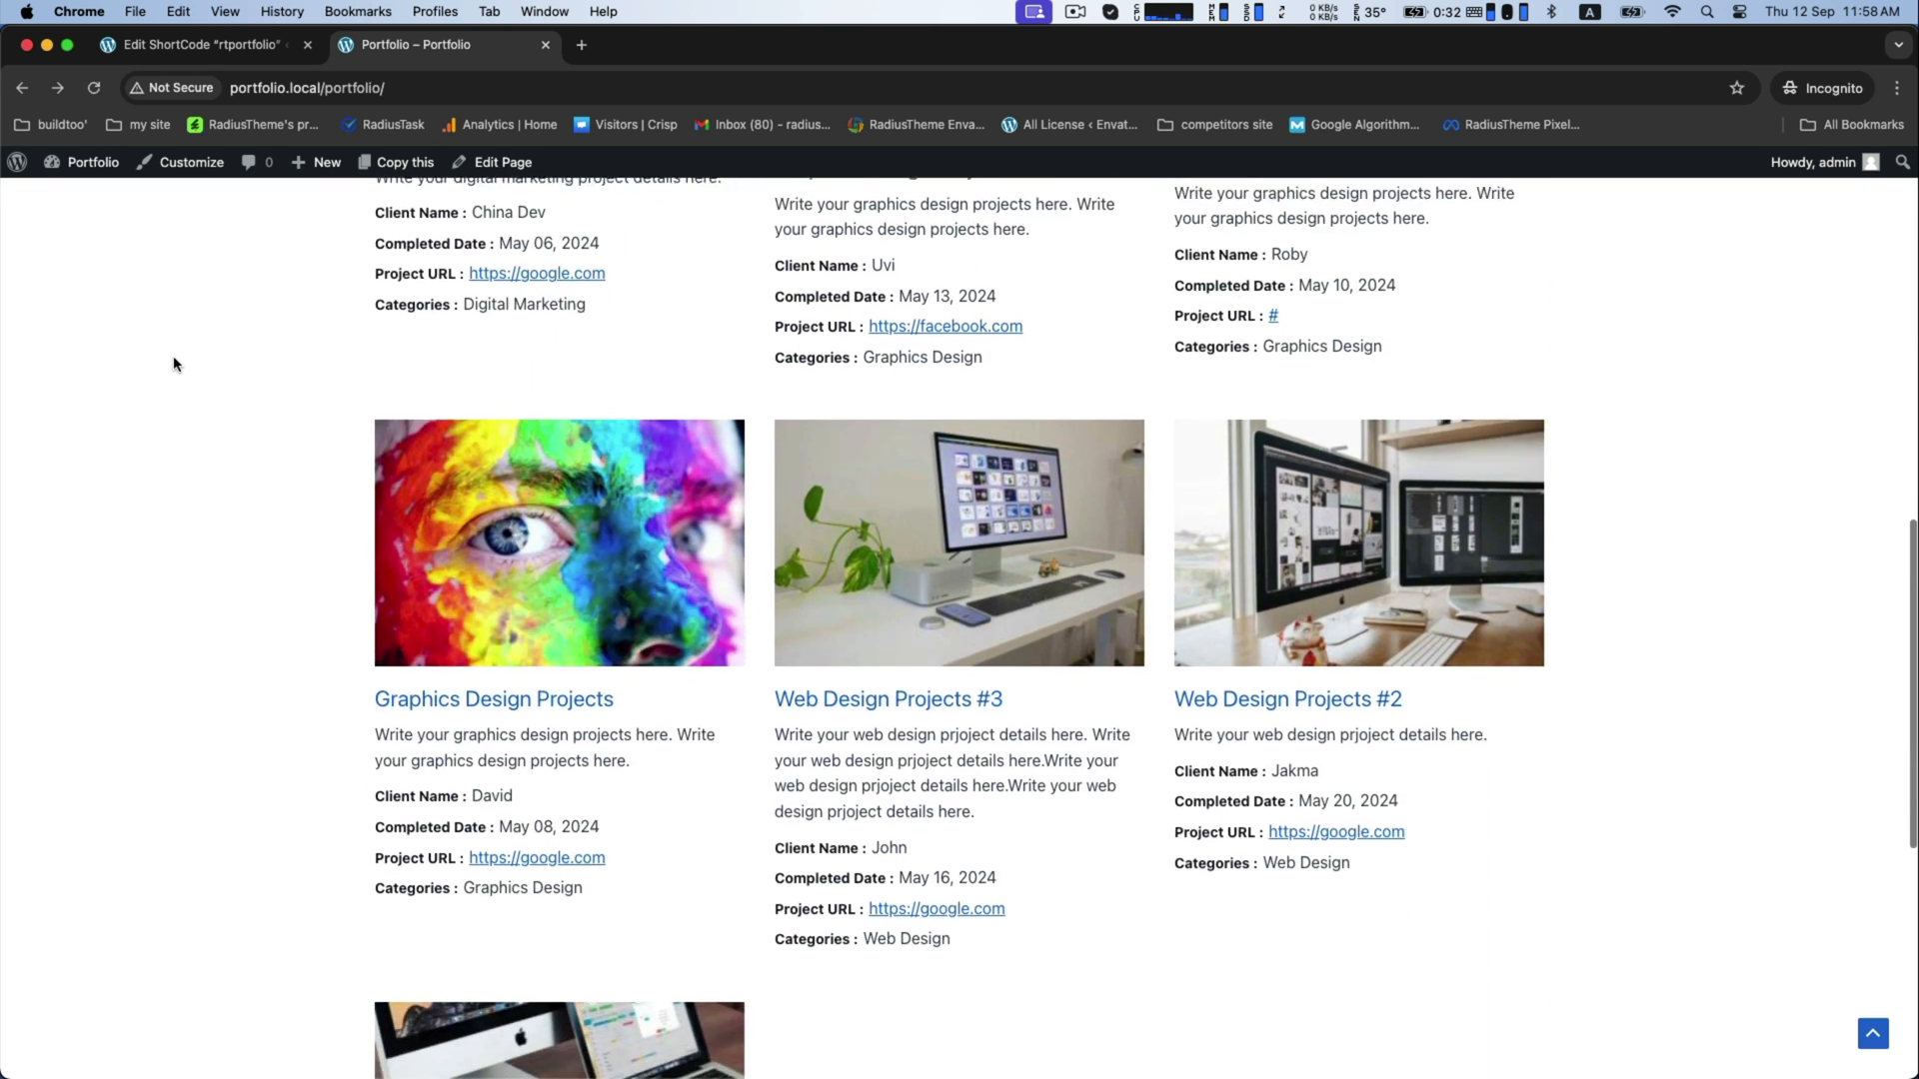